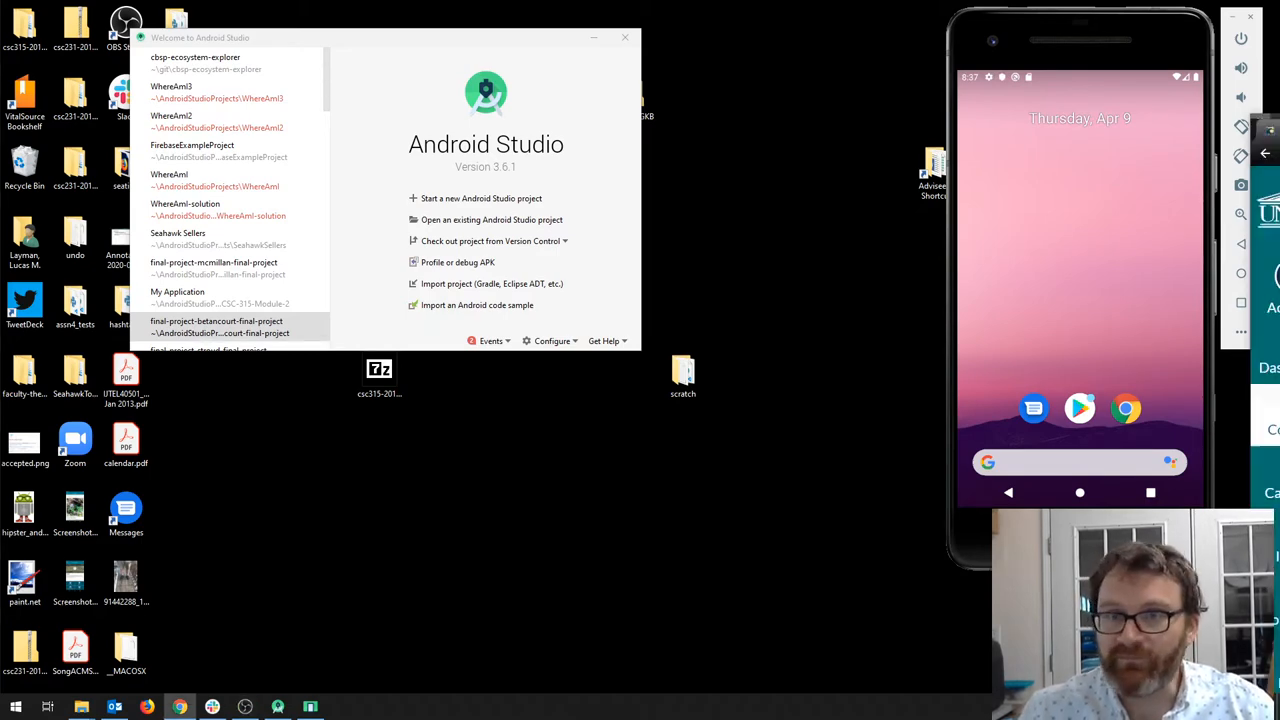
Step: Bring up the Canvas WhereAmI lab page, select WhereAmI in its title, and scroll to the Exercise steps
click(180, 708)
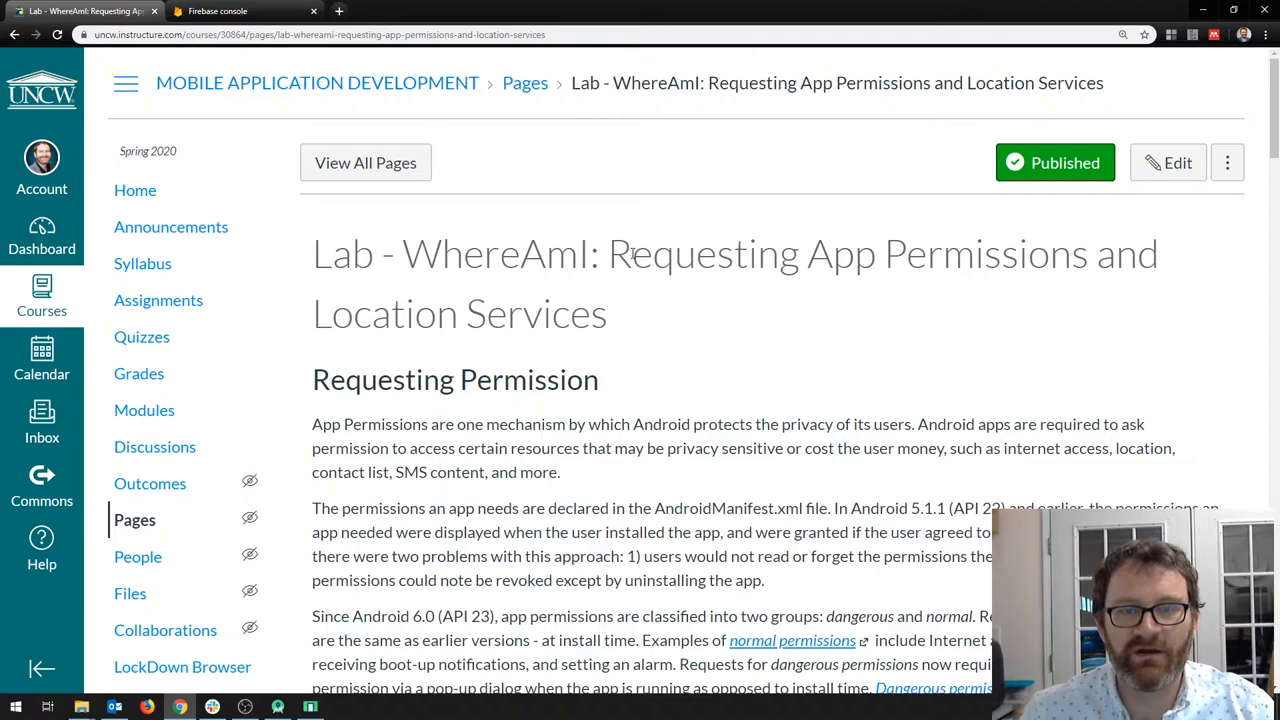
double_click(496, 252)
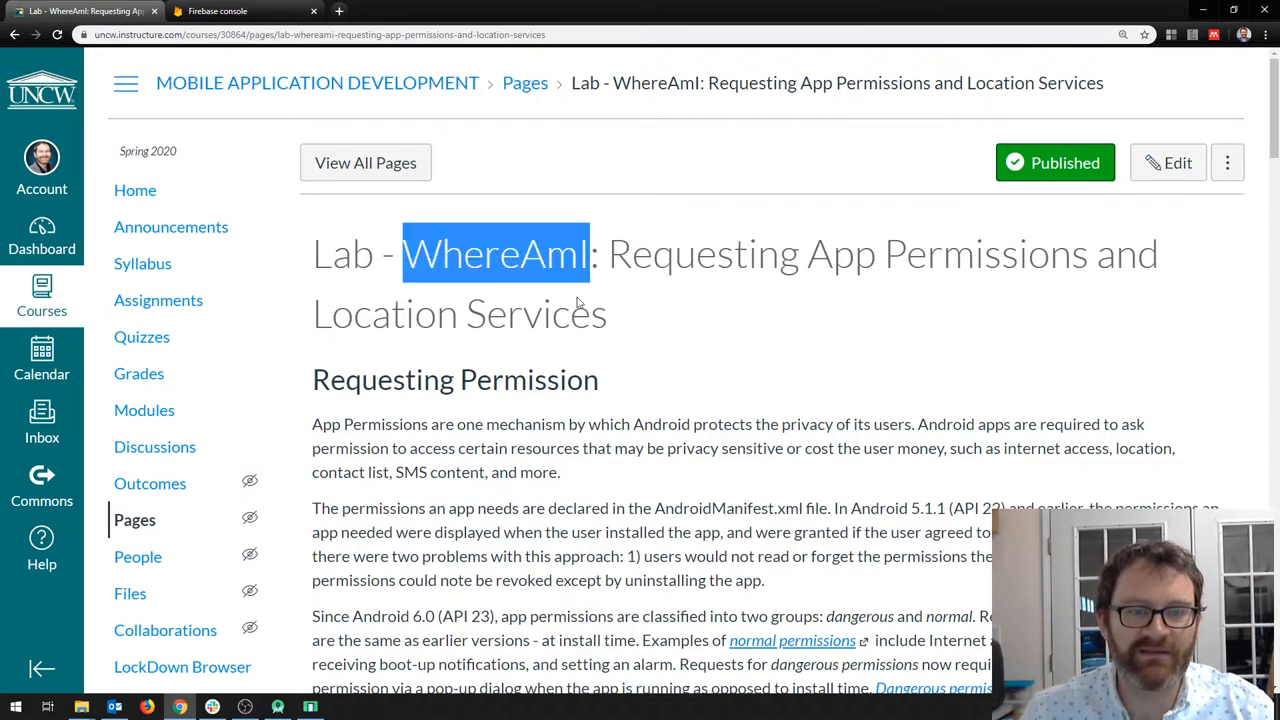
scroll(down, 3)
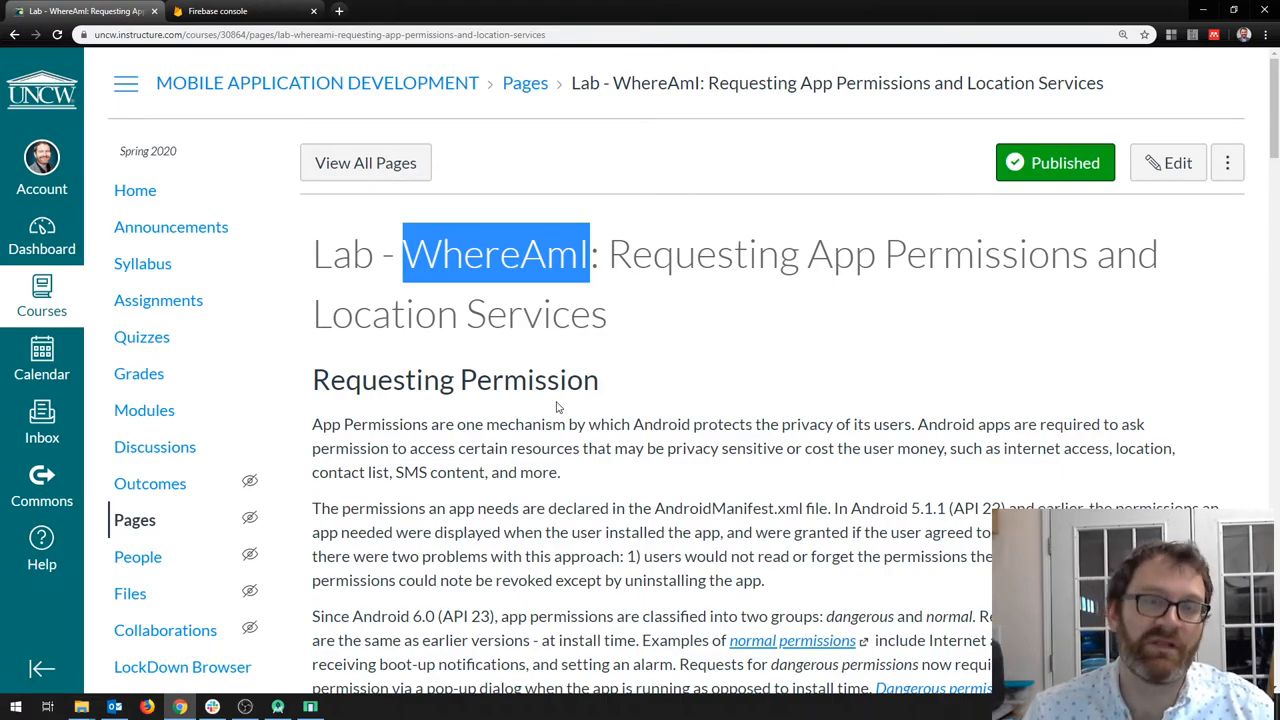
scroll(down, 3)
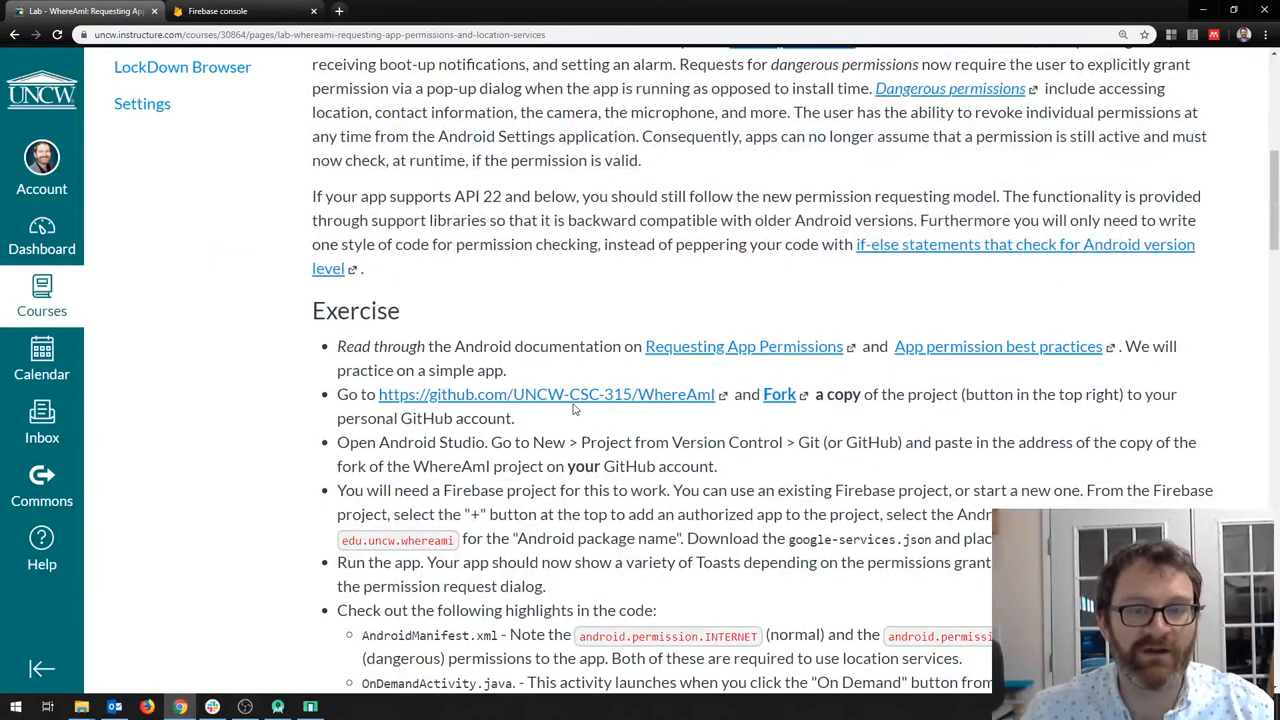
mouse_move(584, 400)
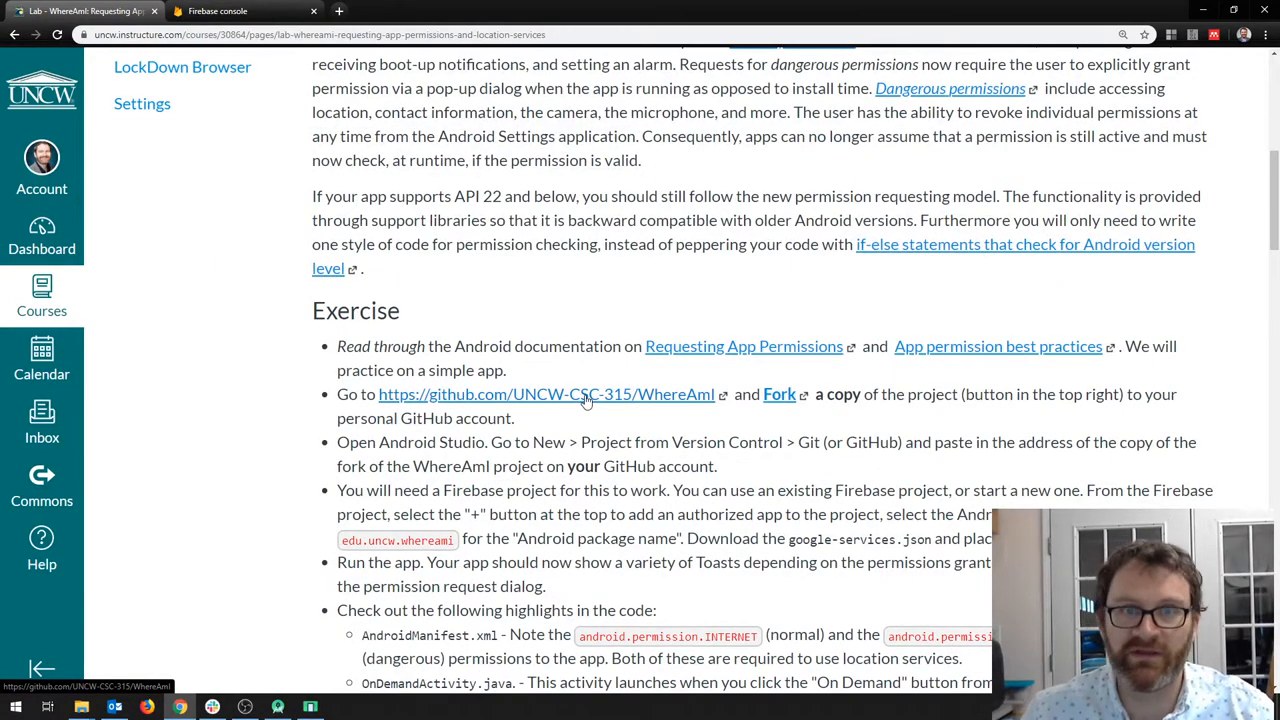
mouse_move(558, 400)
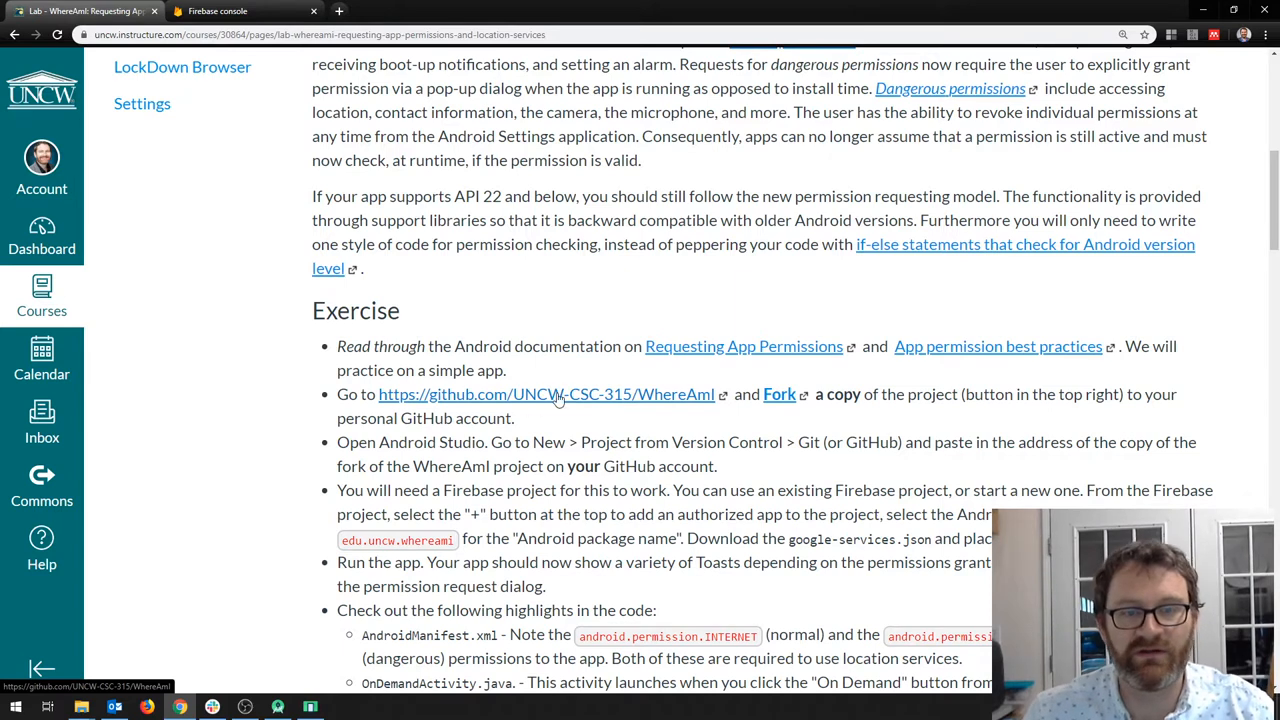
mouse_move(548, 404)
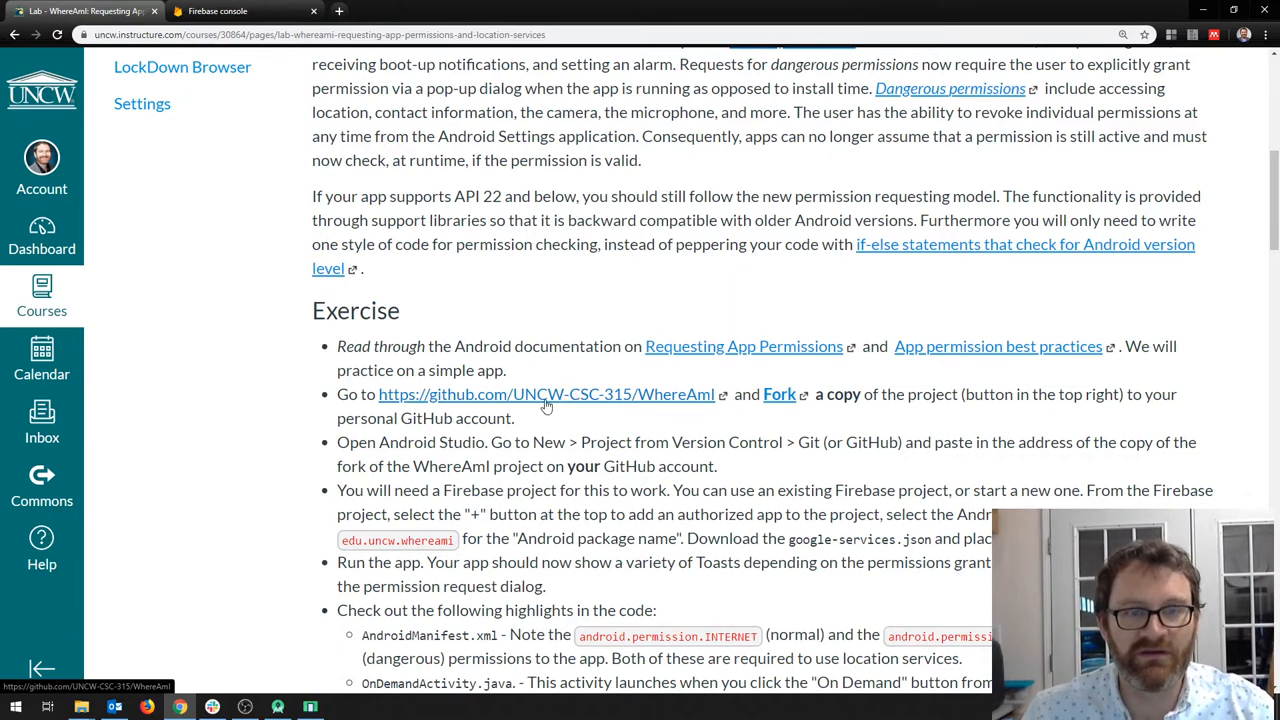
Step: Open the UNCW-CSC-315 WhereAmI GitHub repository and reveal its clone address
click(546, 394)
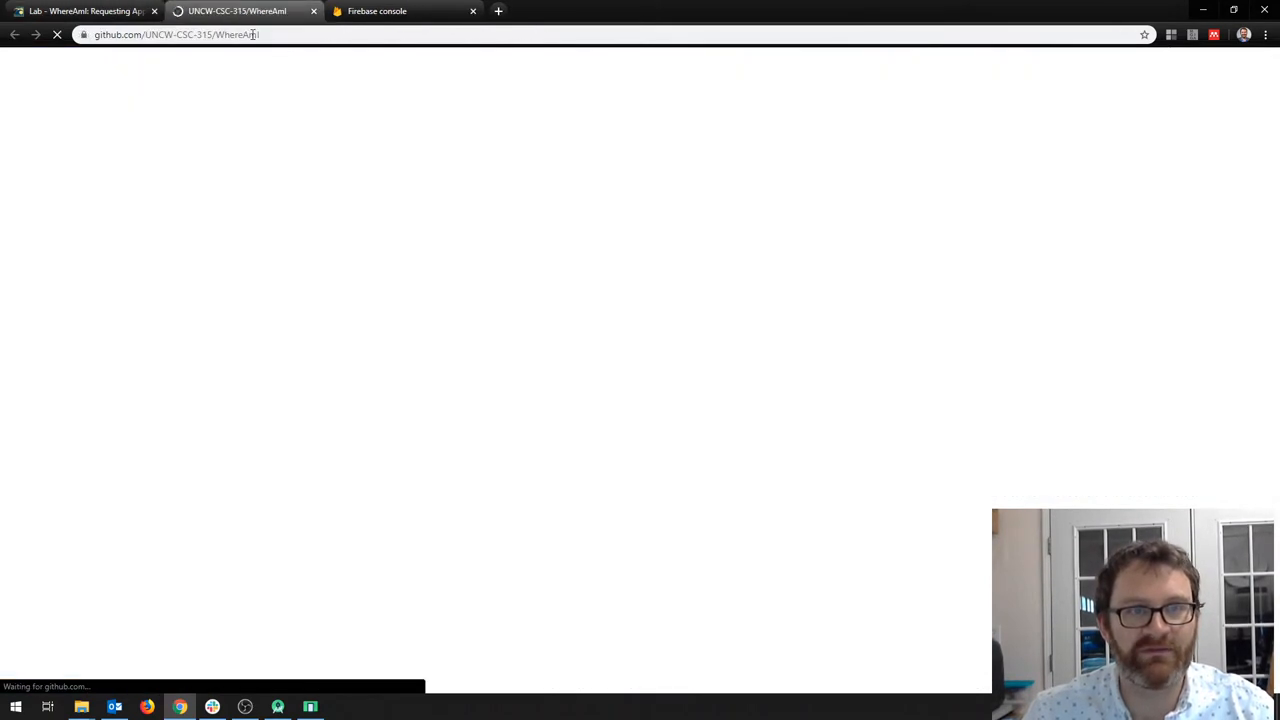
click(910, 276)
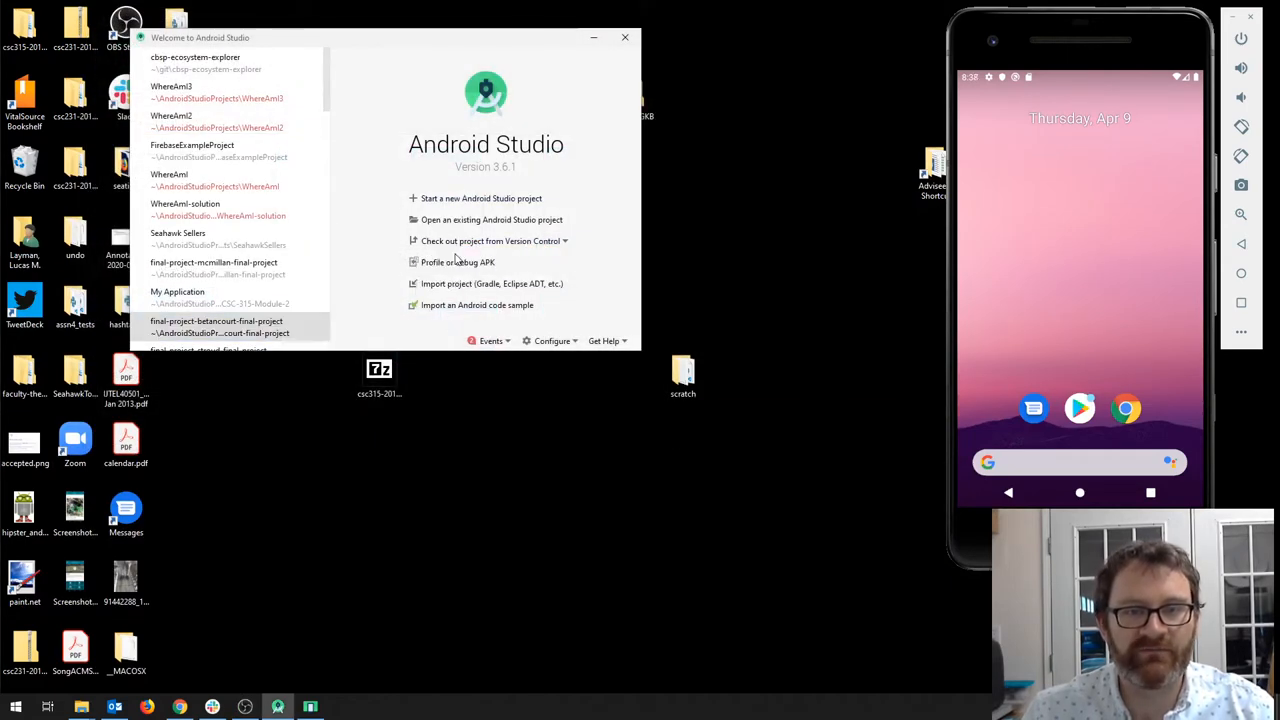
Step: Clone the WhereAmI repository via Check out from Git and open it as a new project
click(490, 240)
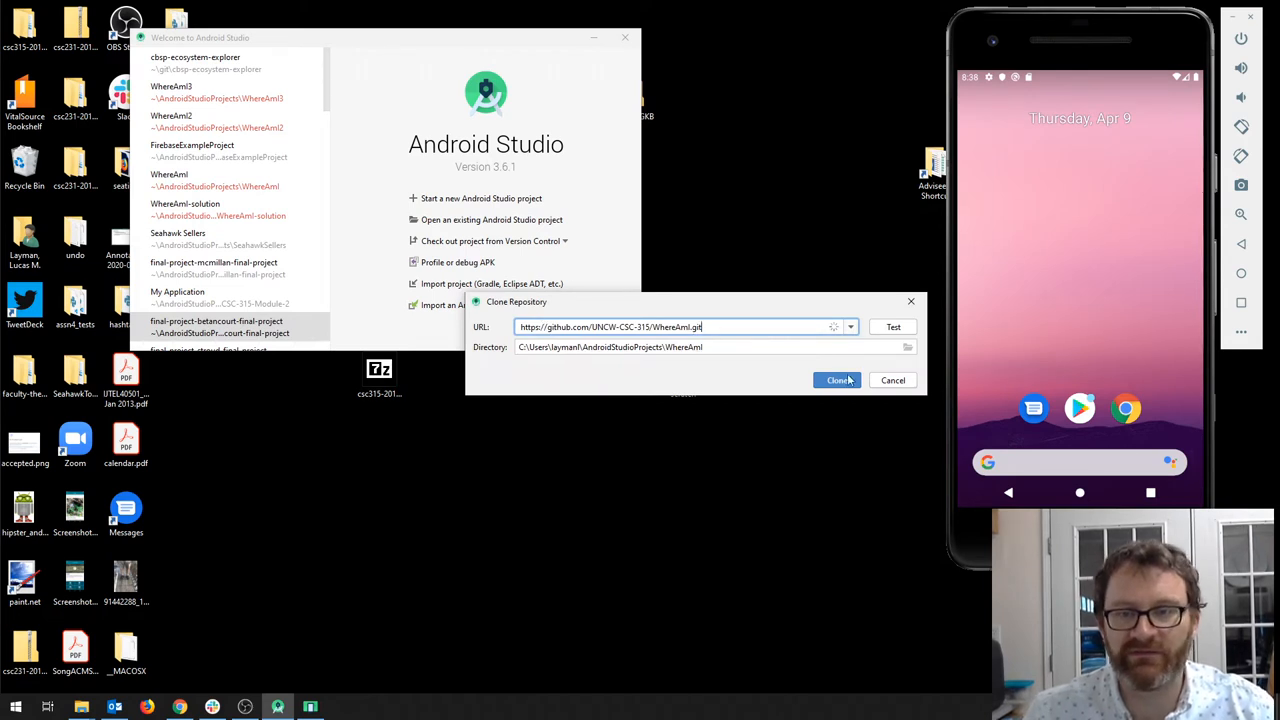
click(836, 380)
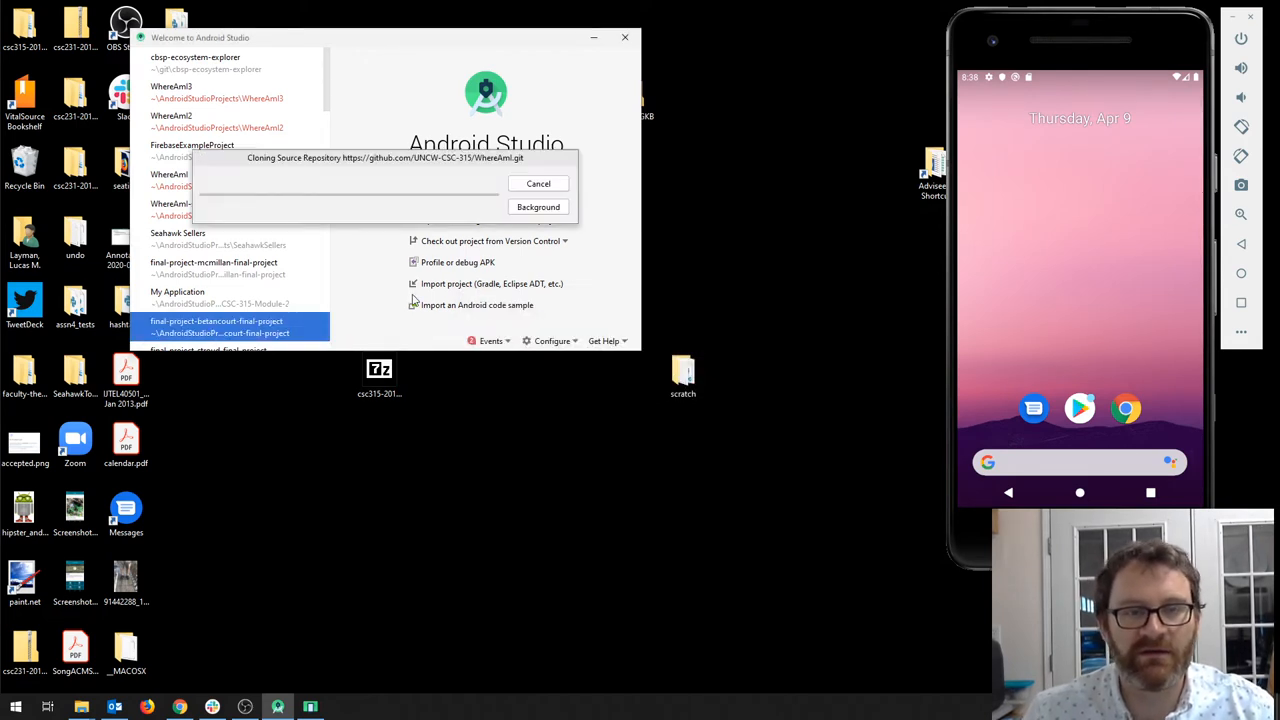
mouse_move(532, 308)
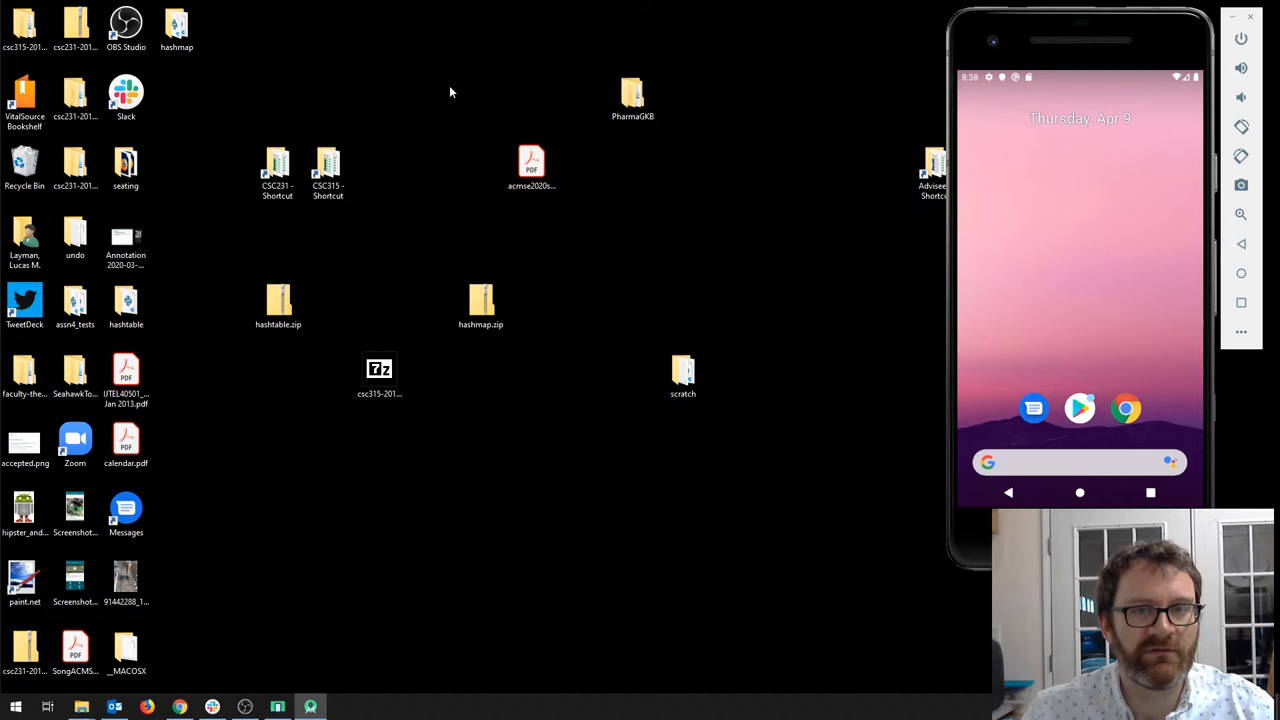
click(310, 708)
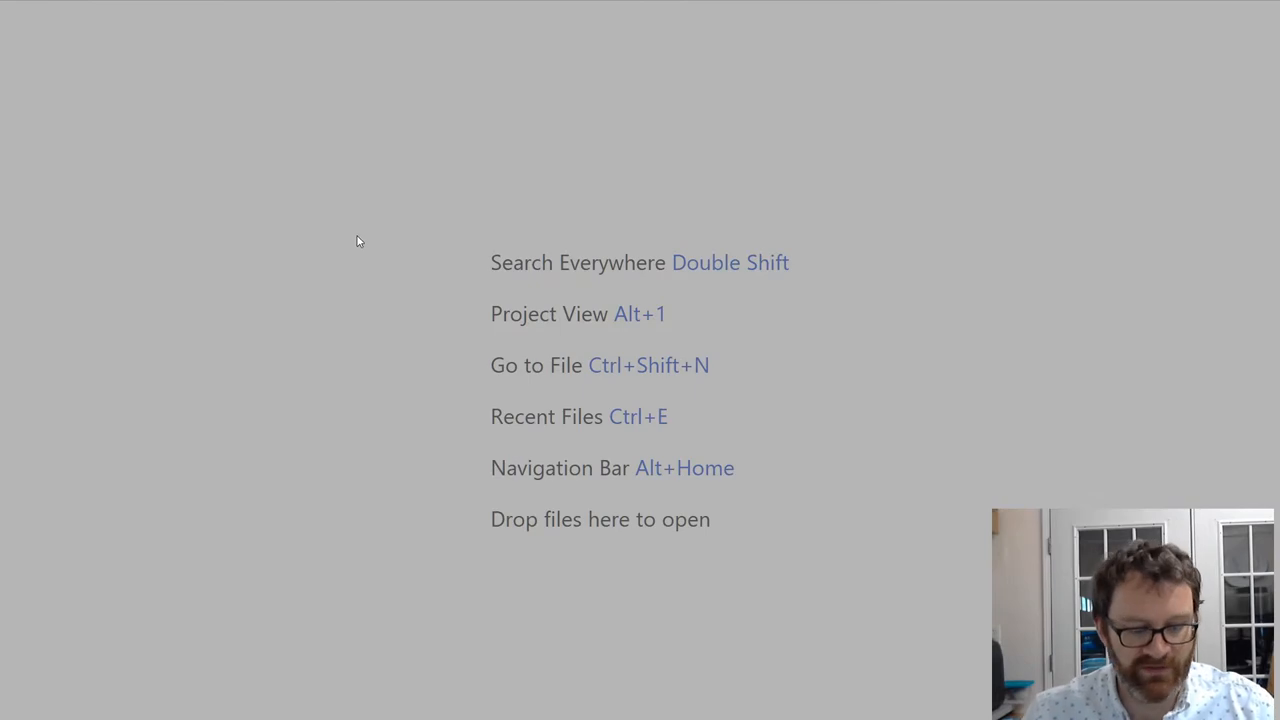
Step: Expand app > src > main in the project tree and open AndroidManifest.xml in the editor
key(alt+1)
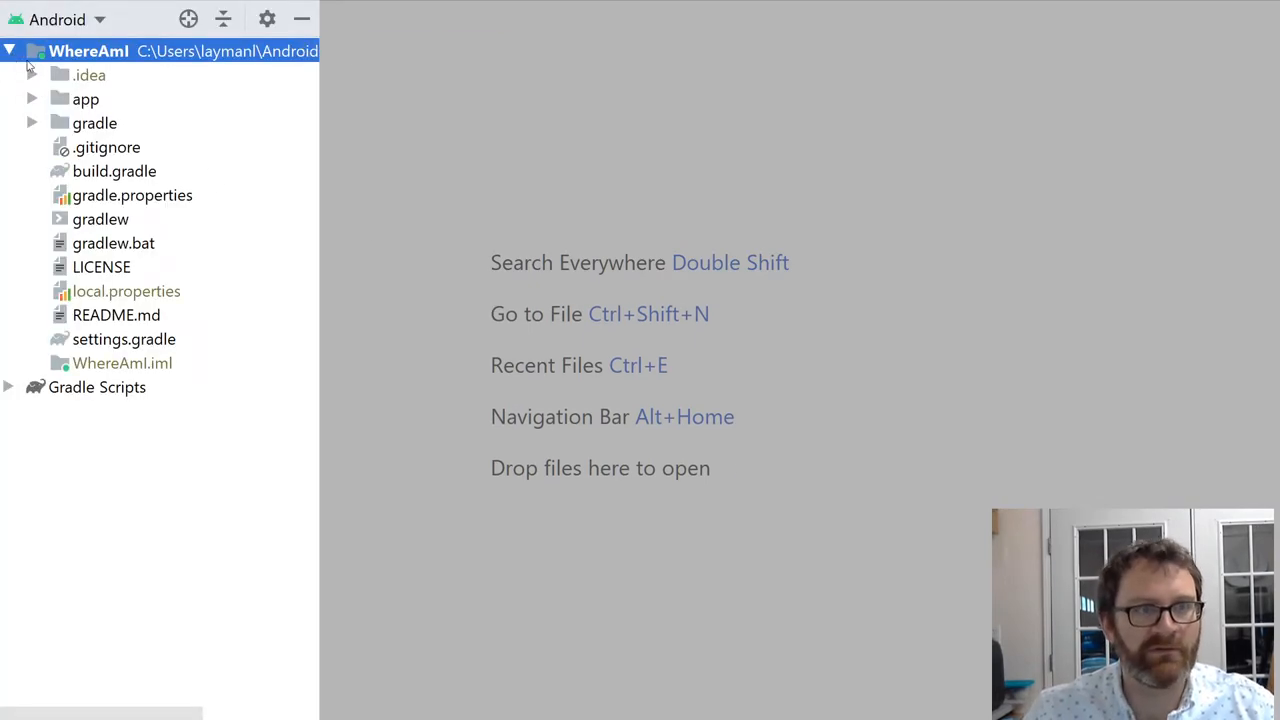
click(32, 100)
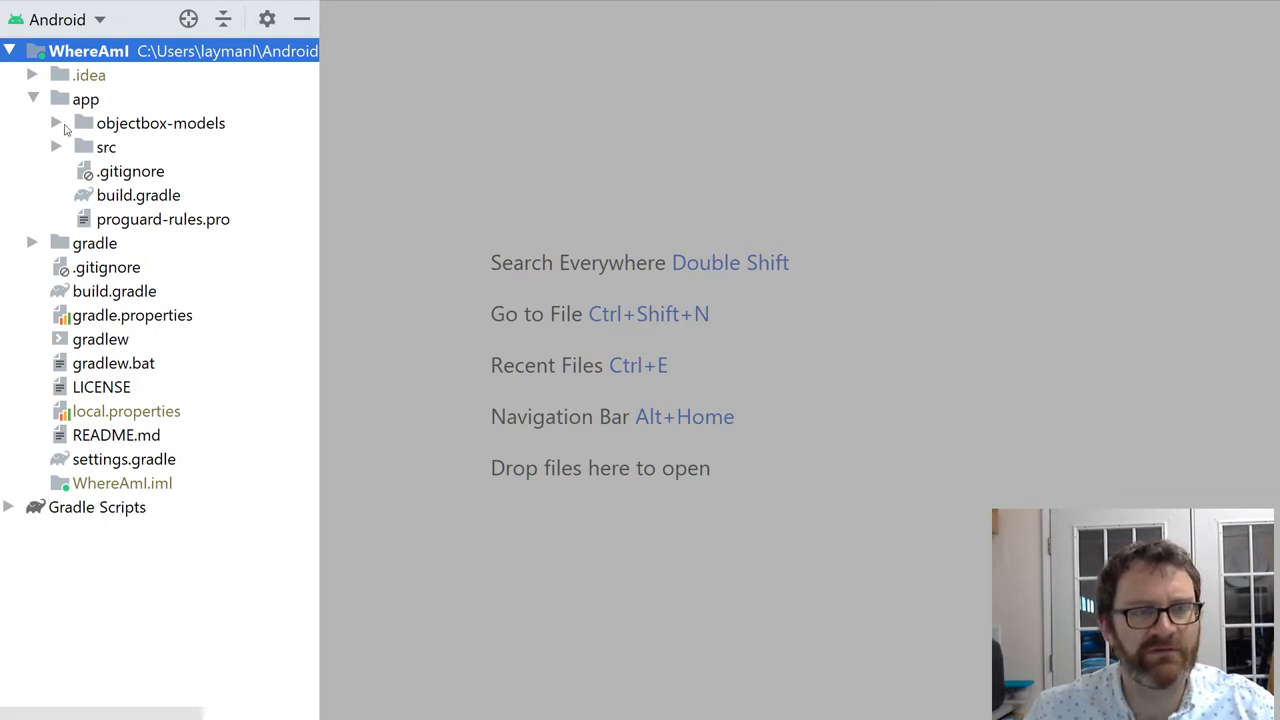
mouse_move(84, 132)
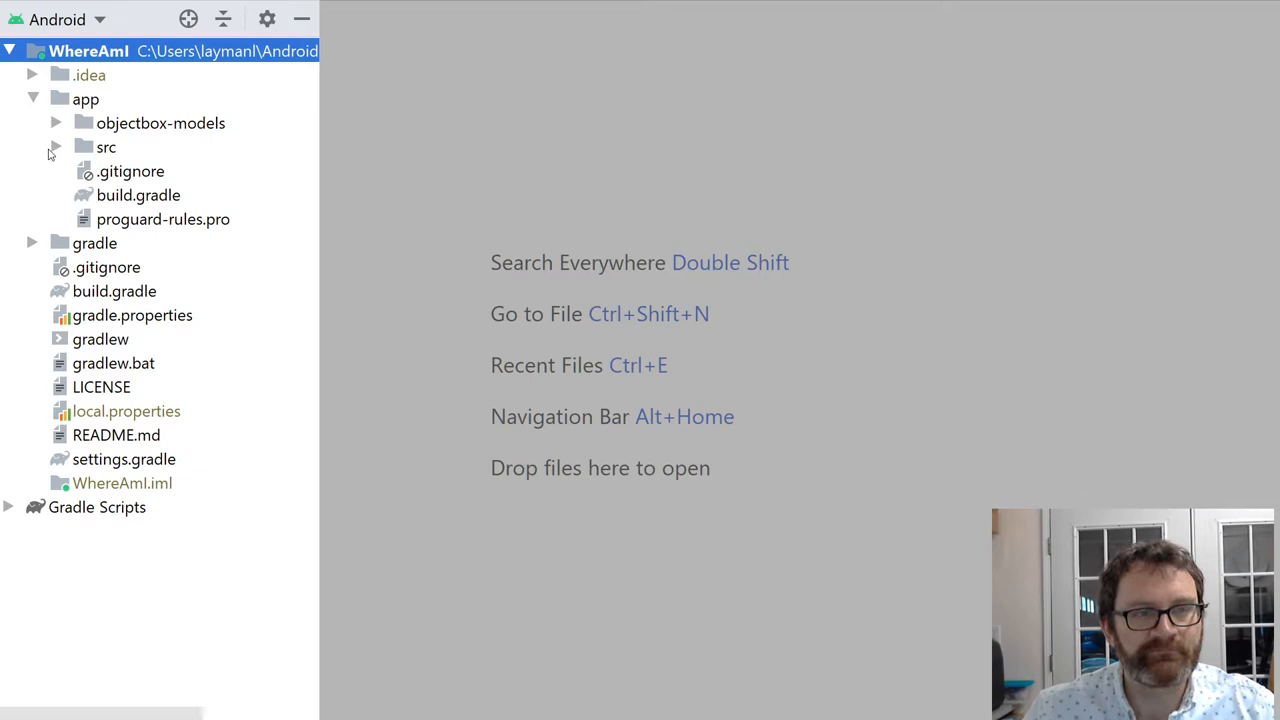
click(56, 148)
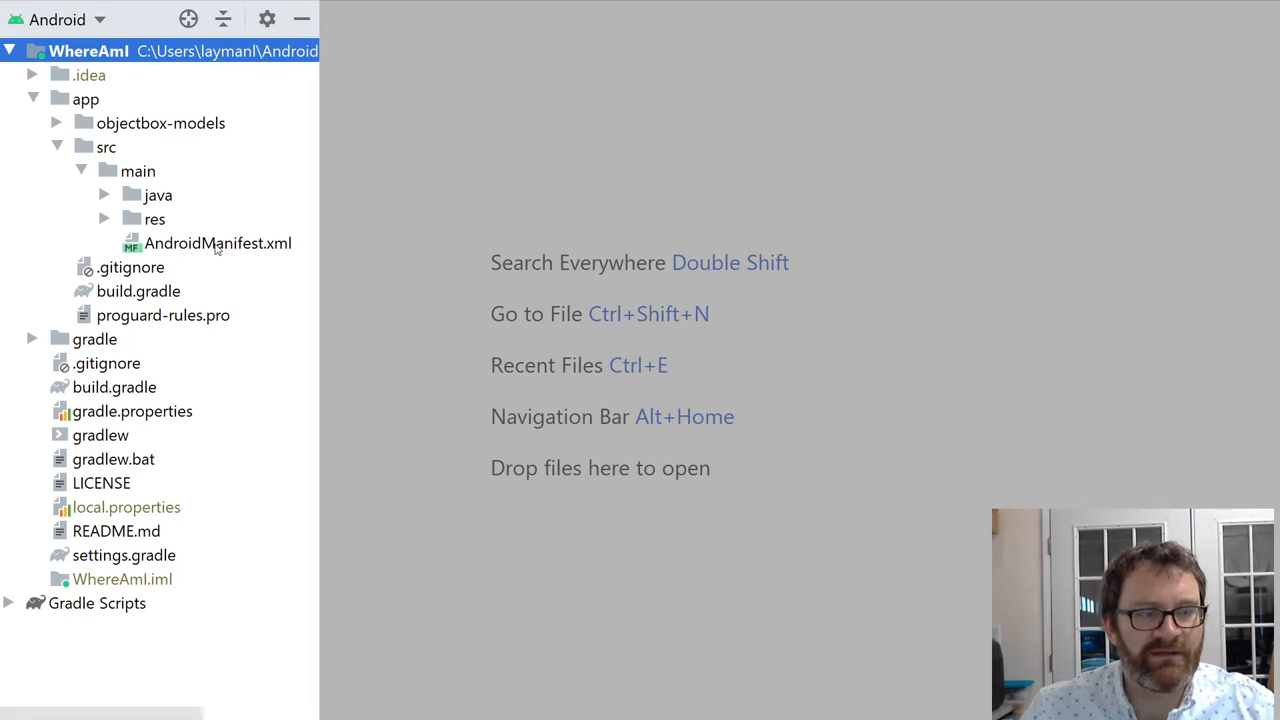
click(218, 244)
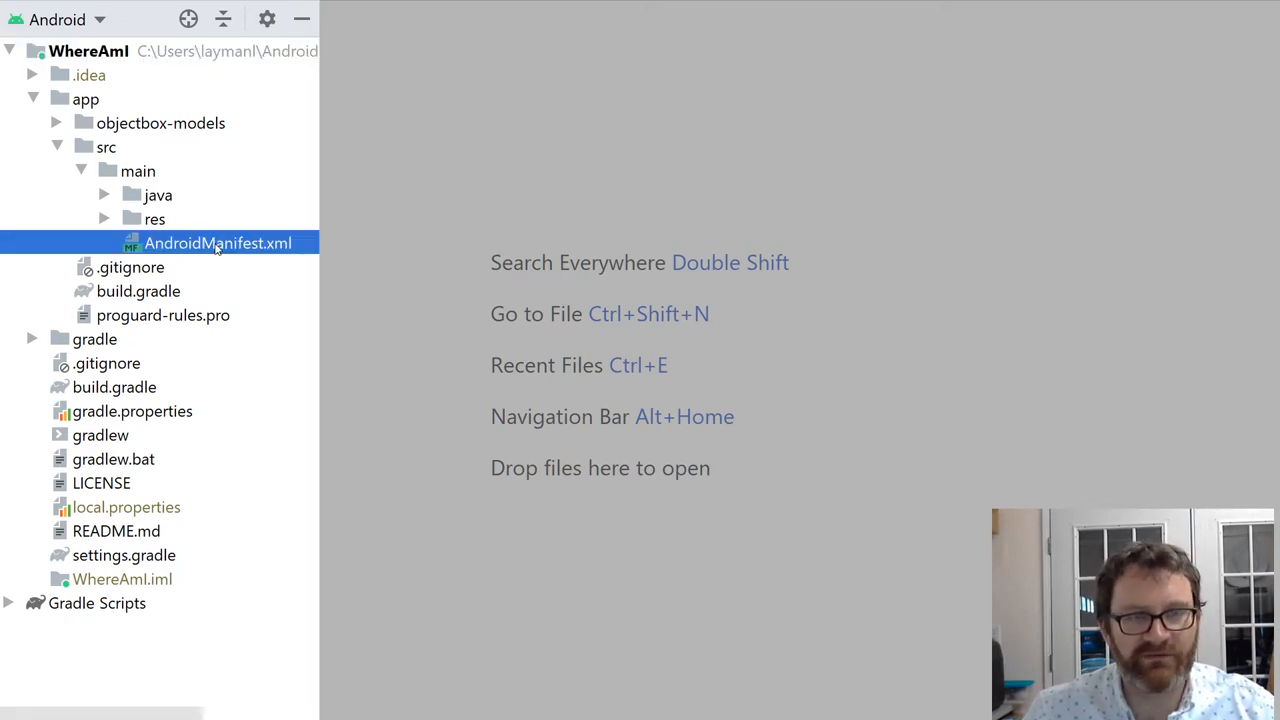
double_click(218, 244)
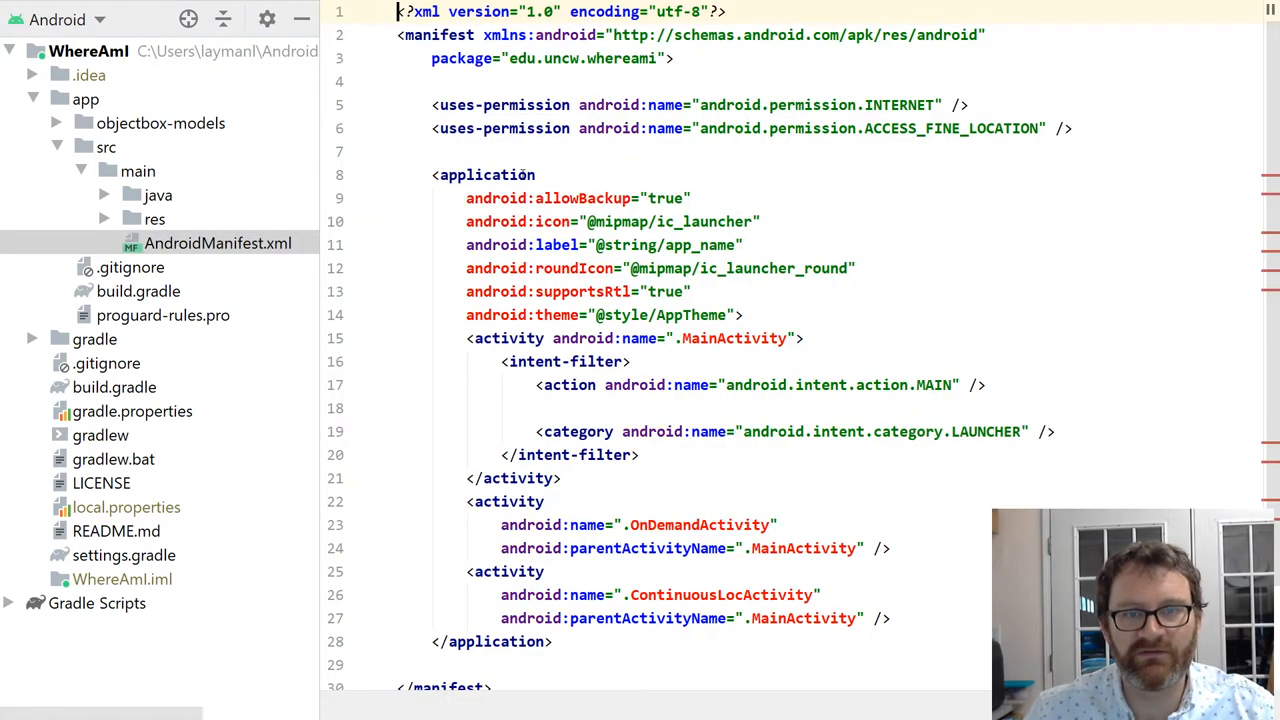
Step: In the Android view, expand java > edu.uncw.whereami to review ContinuousLocActivity and OnDemandActivity
click(88, 52)
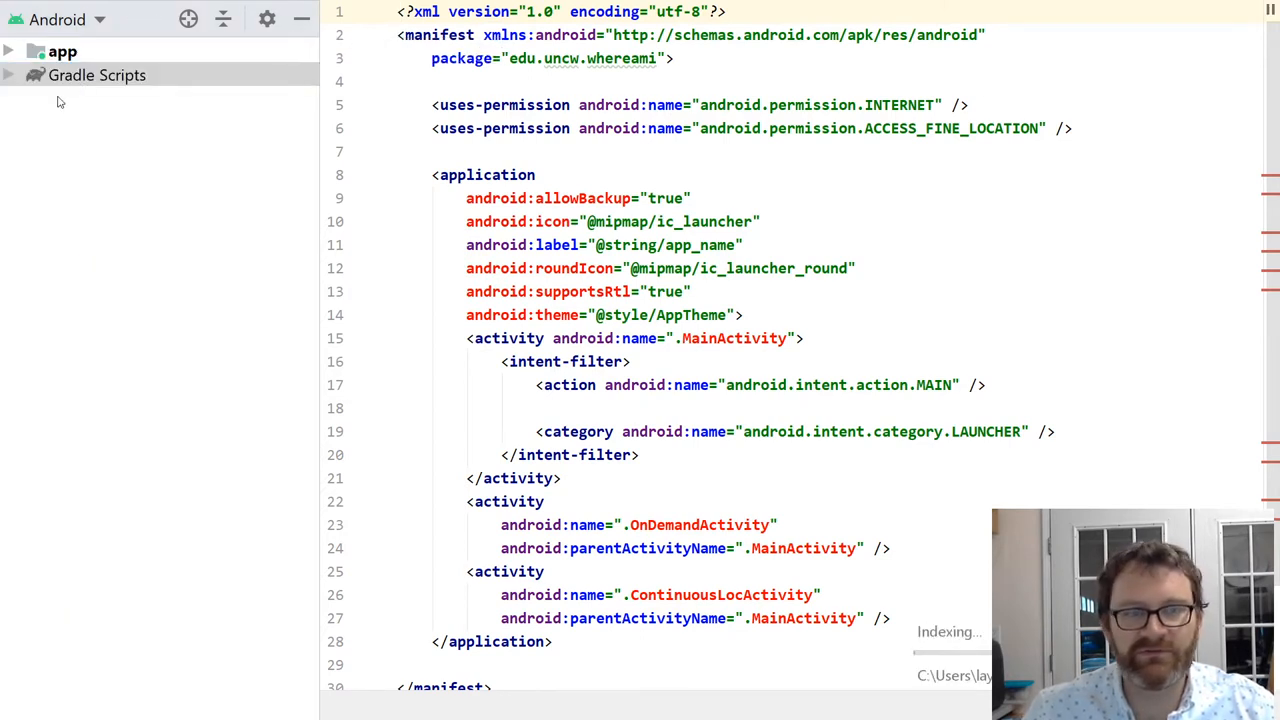
click(62, 52)
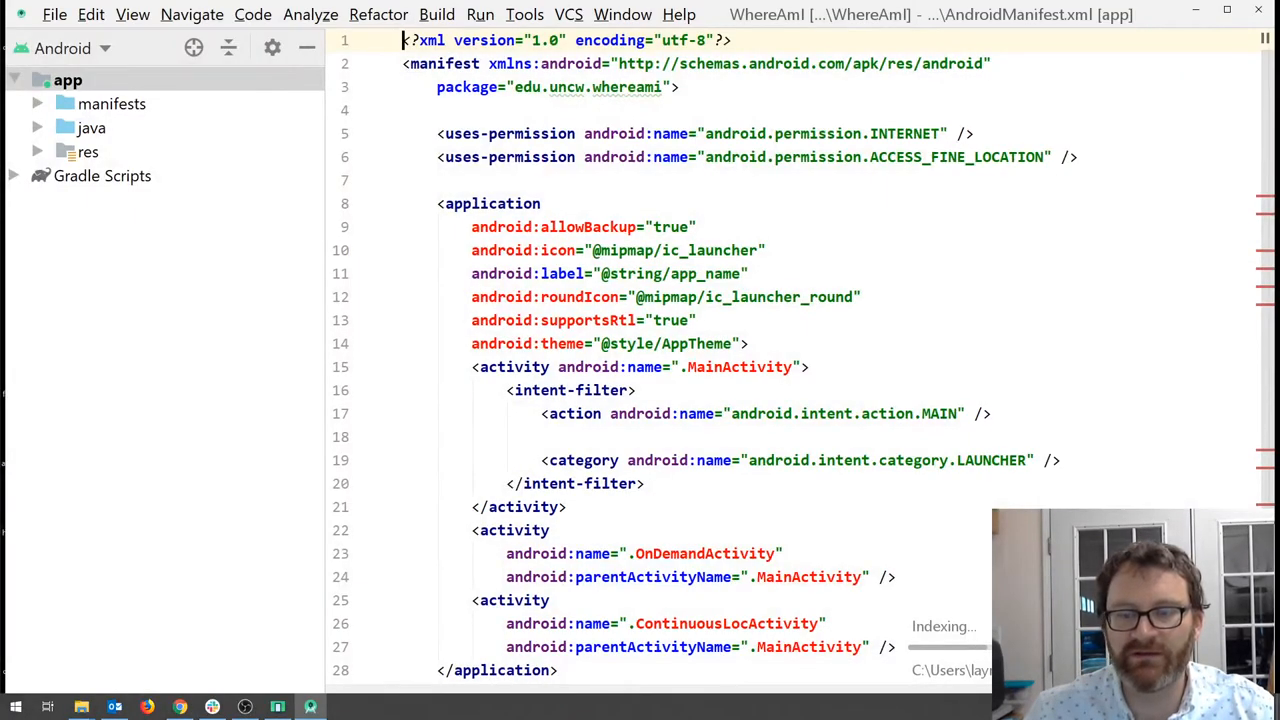
click(36, 128)
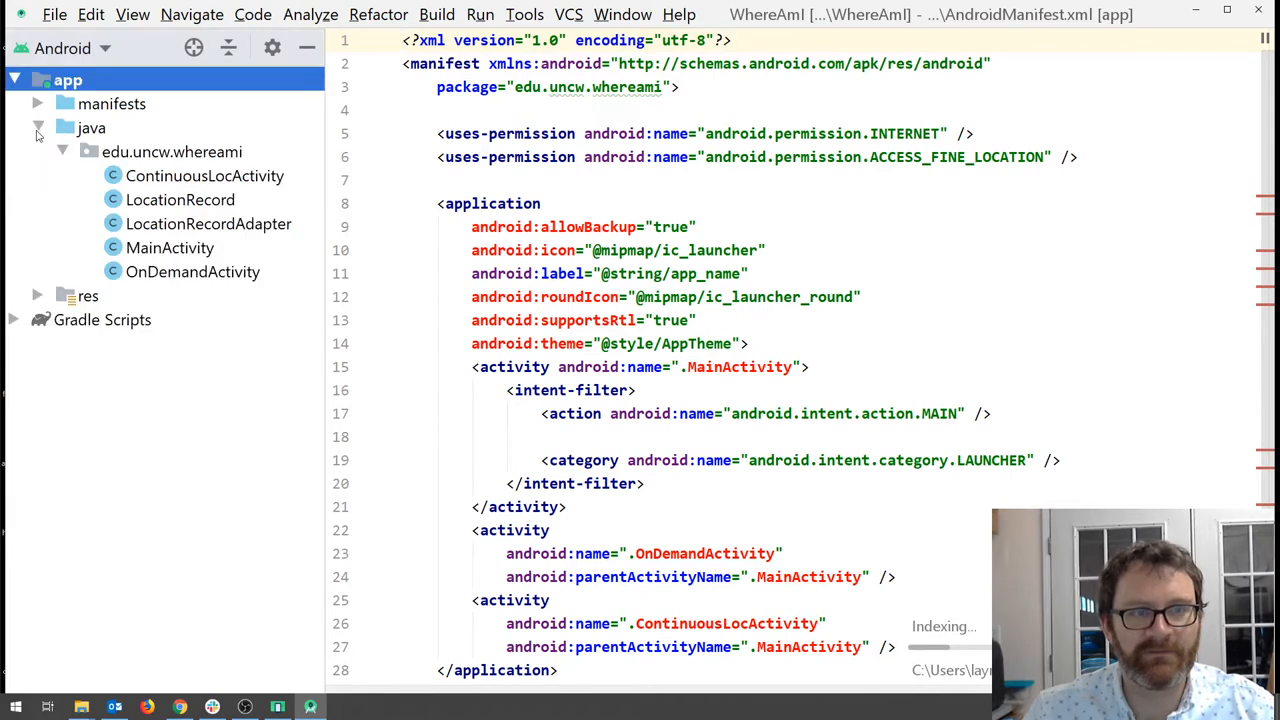
click(204, 176)
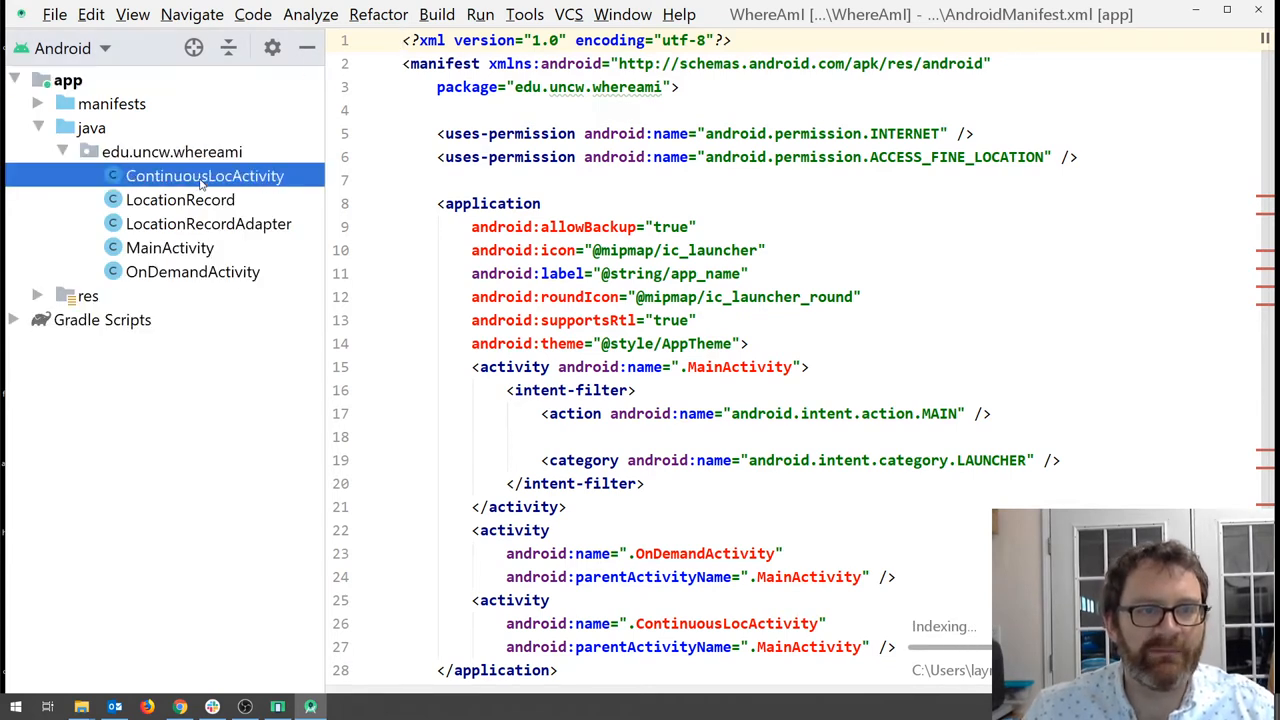
click(192, 272)
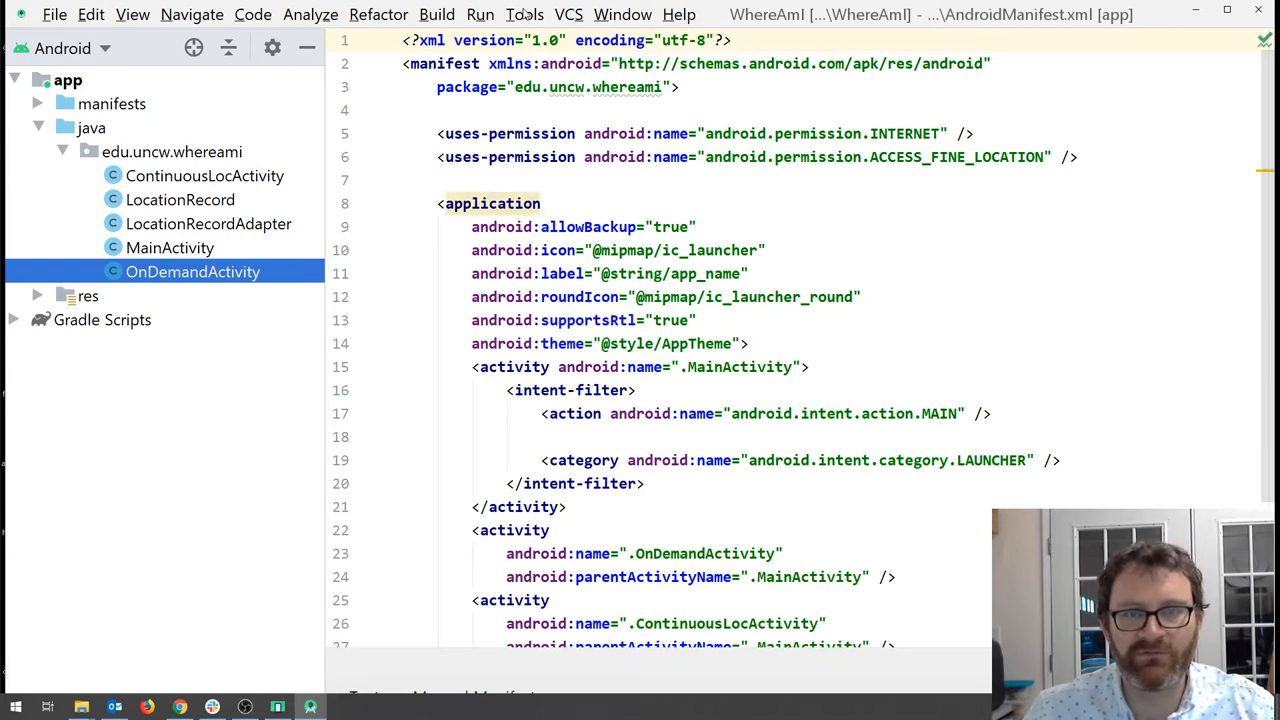
click(480, 14)
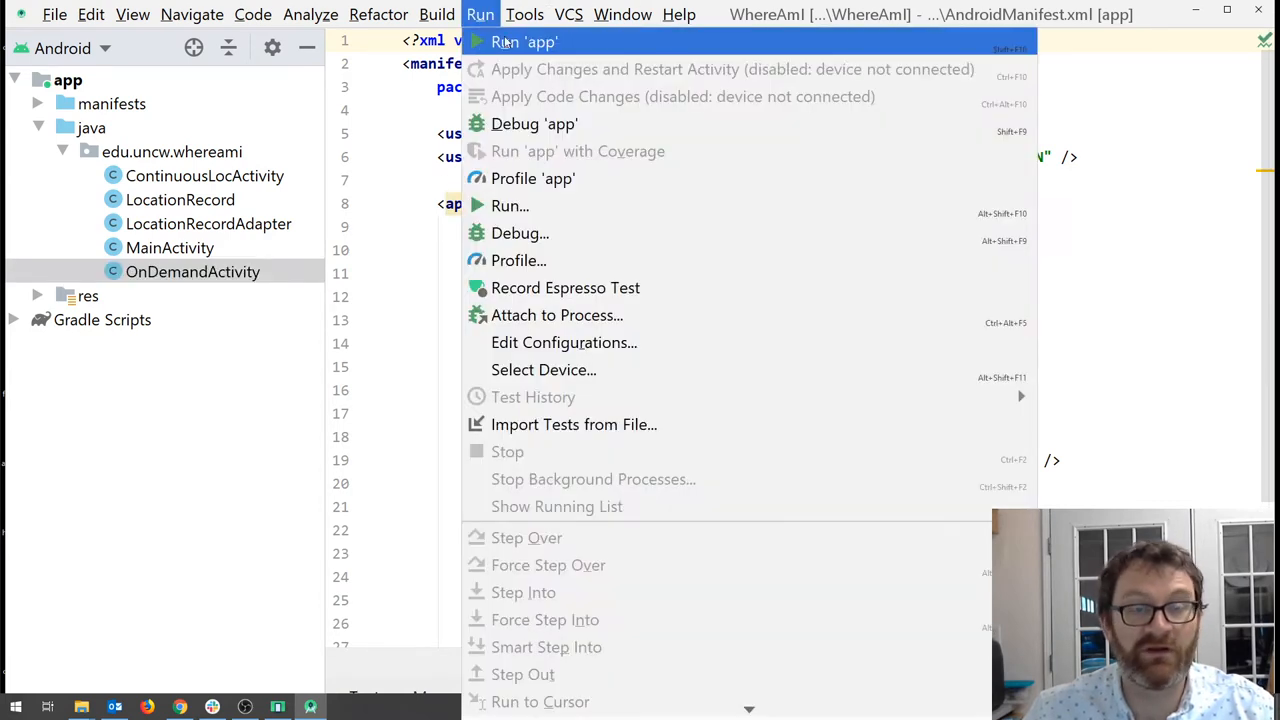
Step: Run the app and select the build error about the missing google-services.json in Build Output
key(Escape)
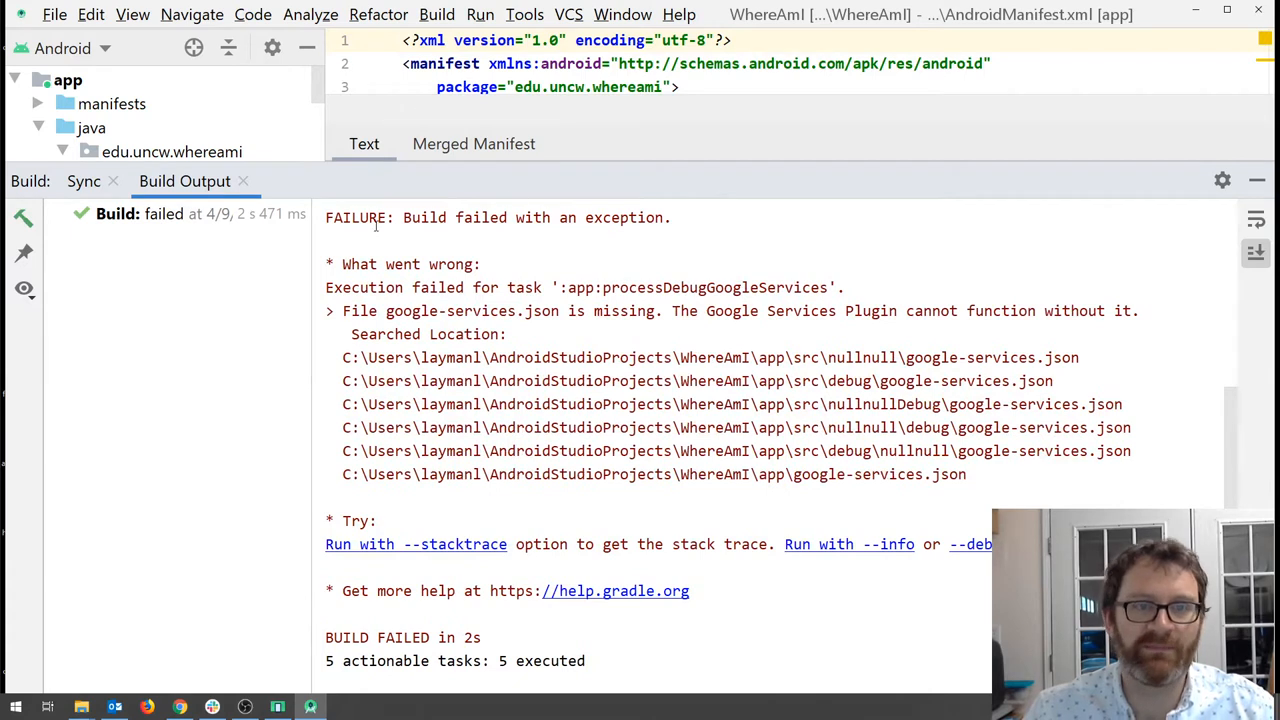
click(484, 264)
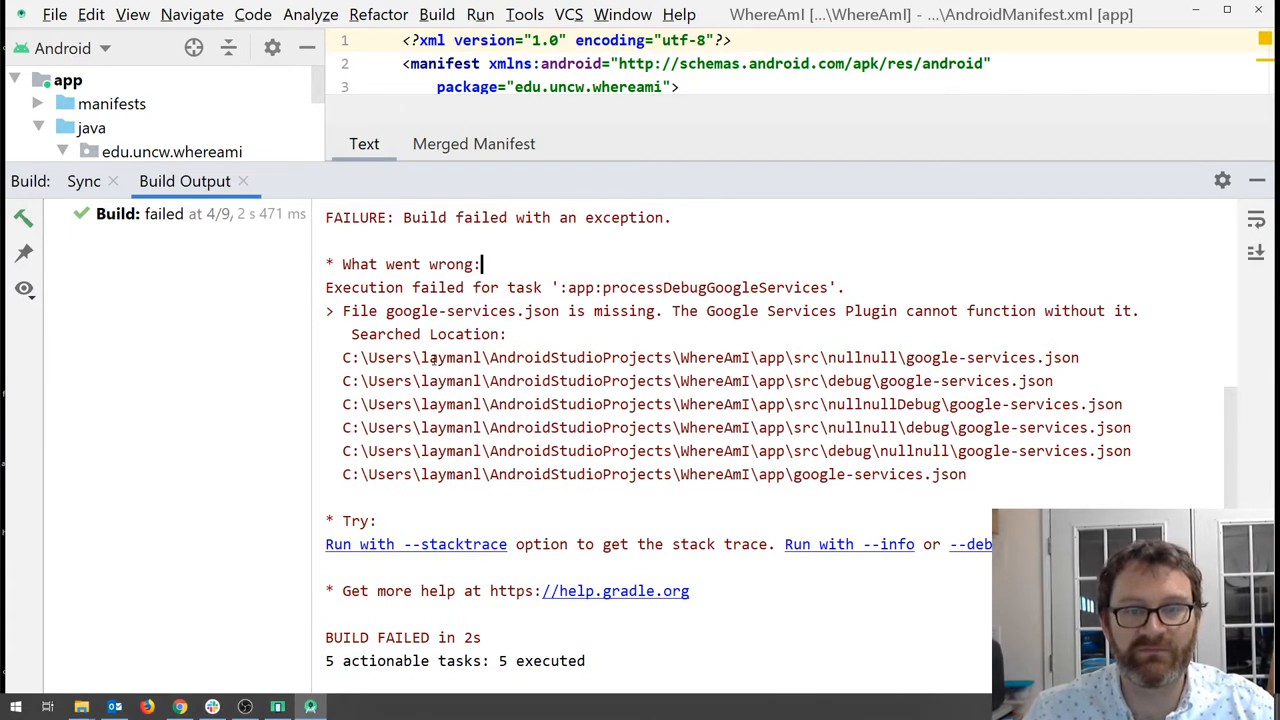
drag(386, 312, 516, 334)
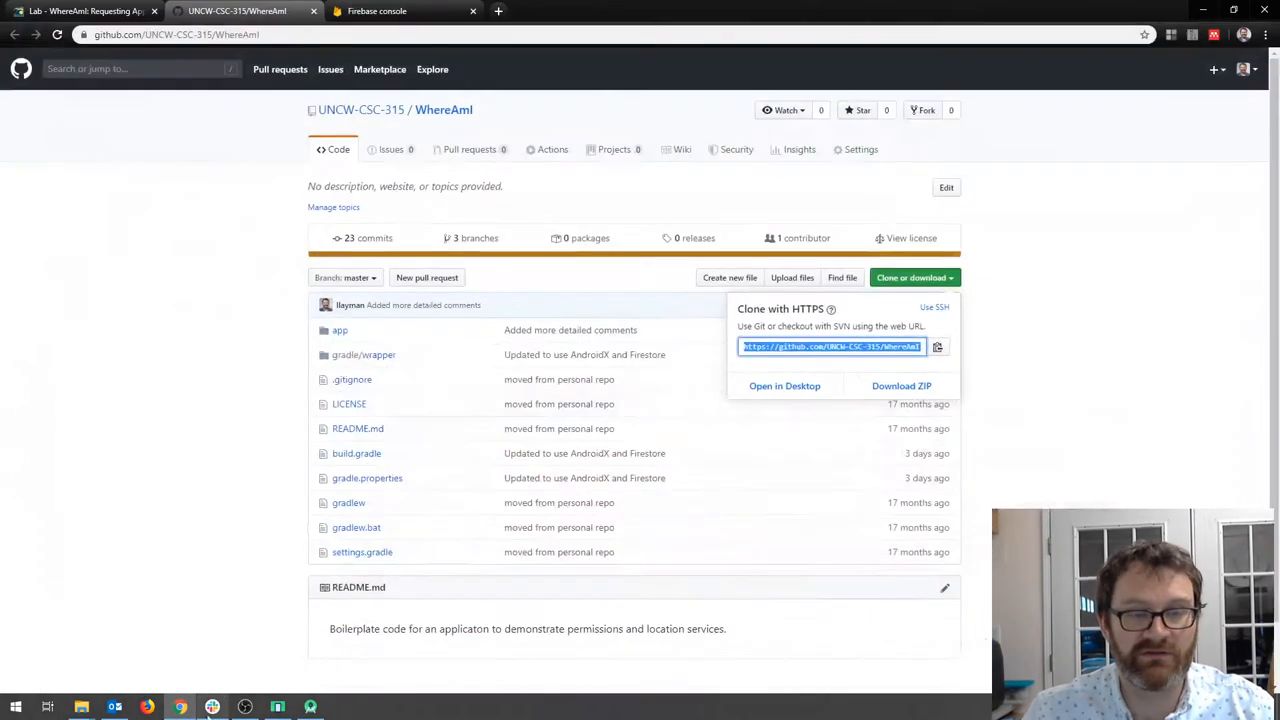
Step: Bring up the Firebase console and open the 315-sample project overview
click(376, 12)
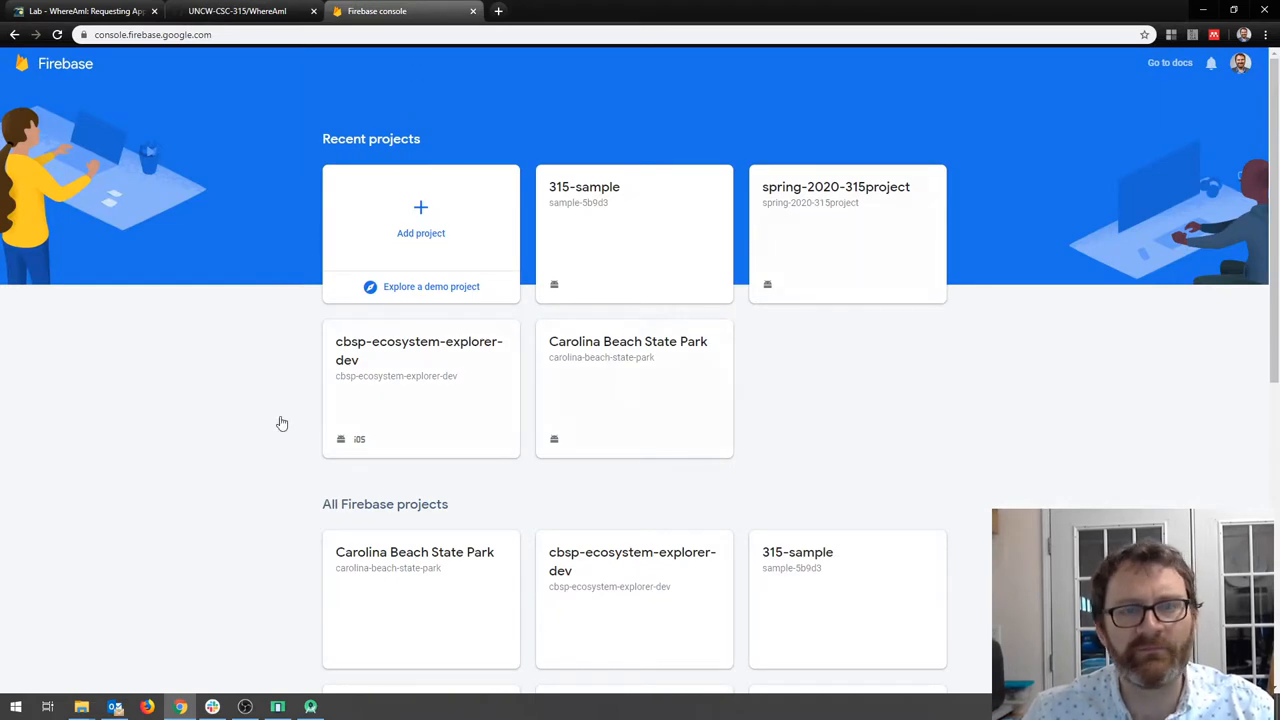
mouse_move(548, 330)
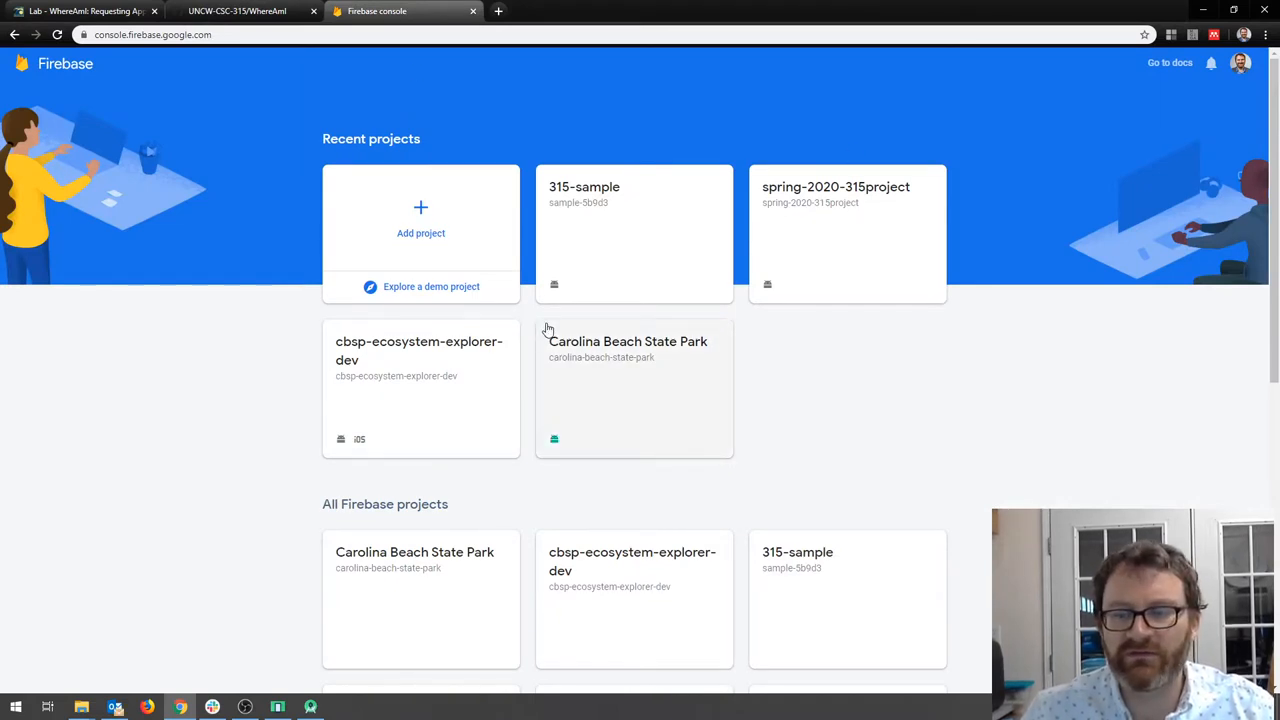
mouse_move(612, 244)
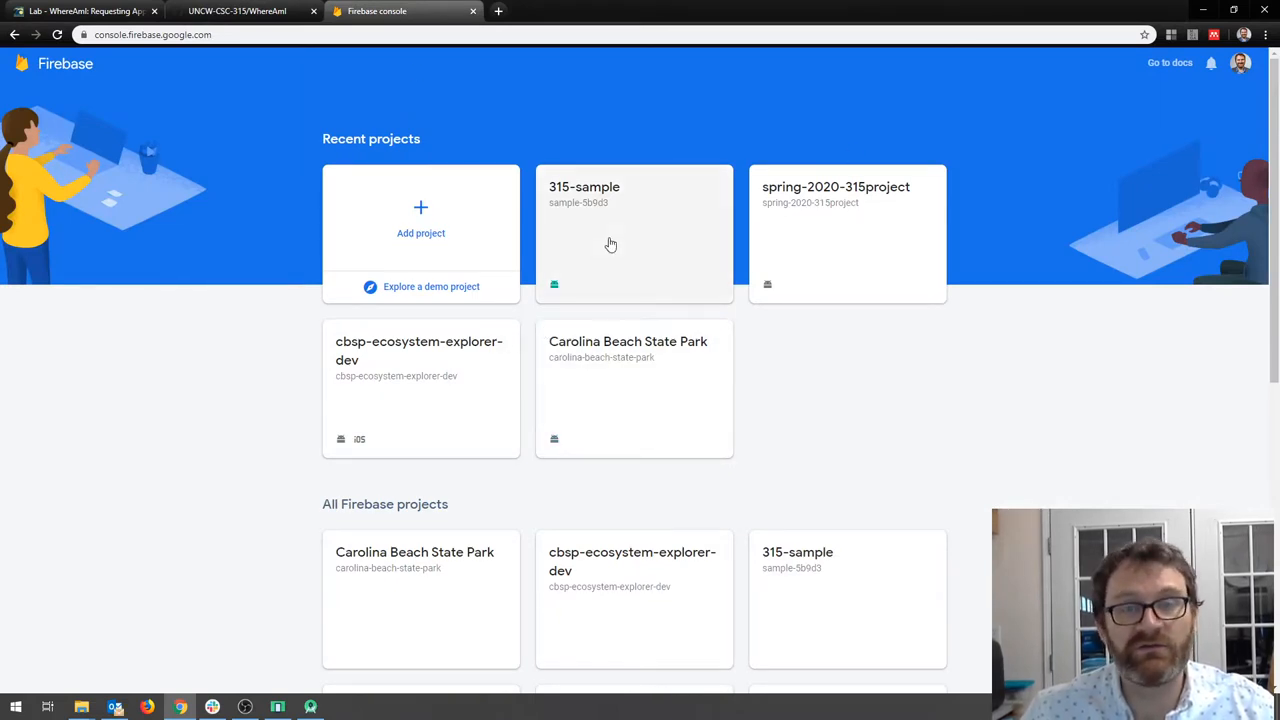
mouse_move(552, 224)
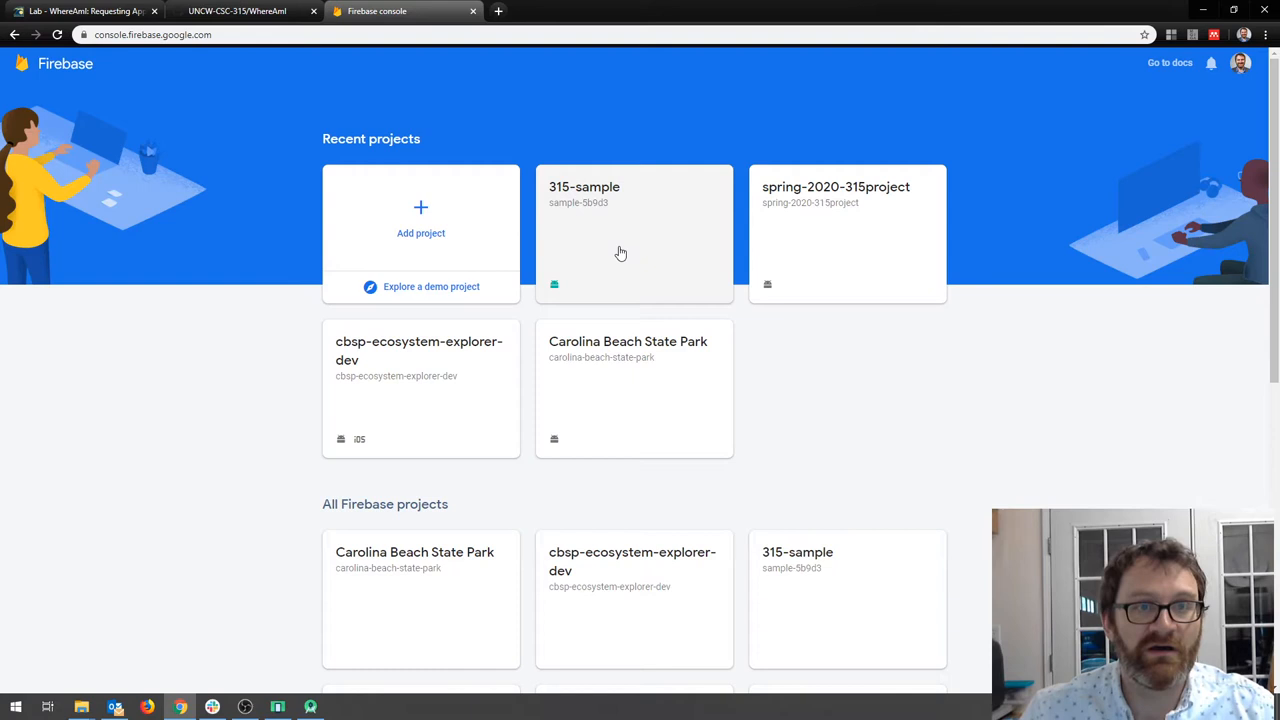
mouse_move(712, 236)
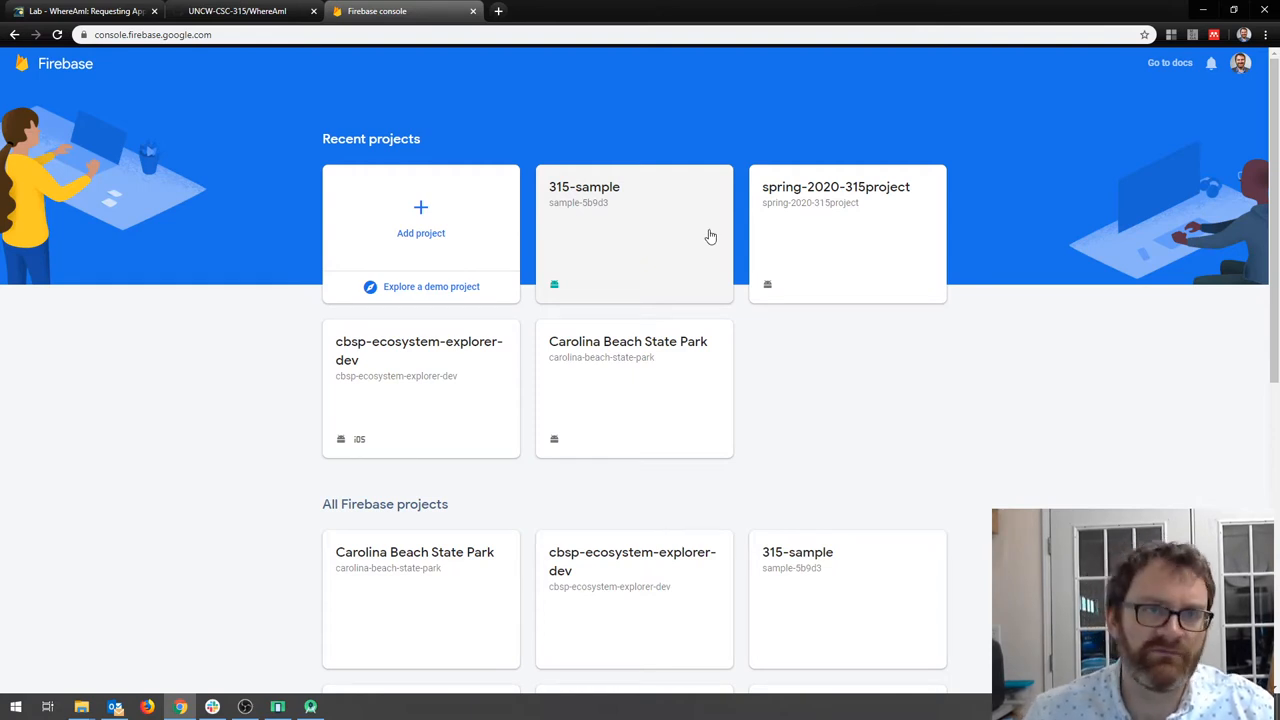
mouse_move(390, 222)
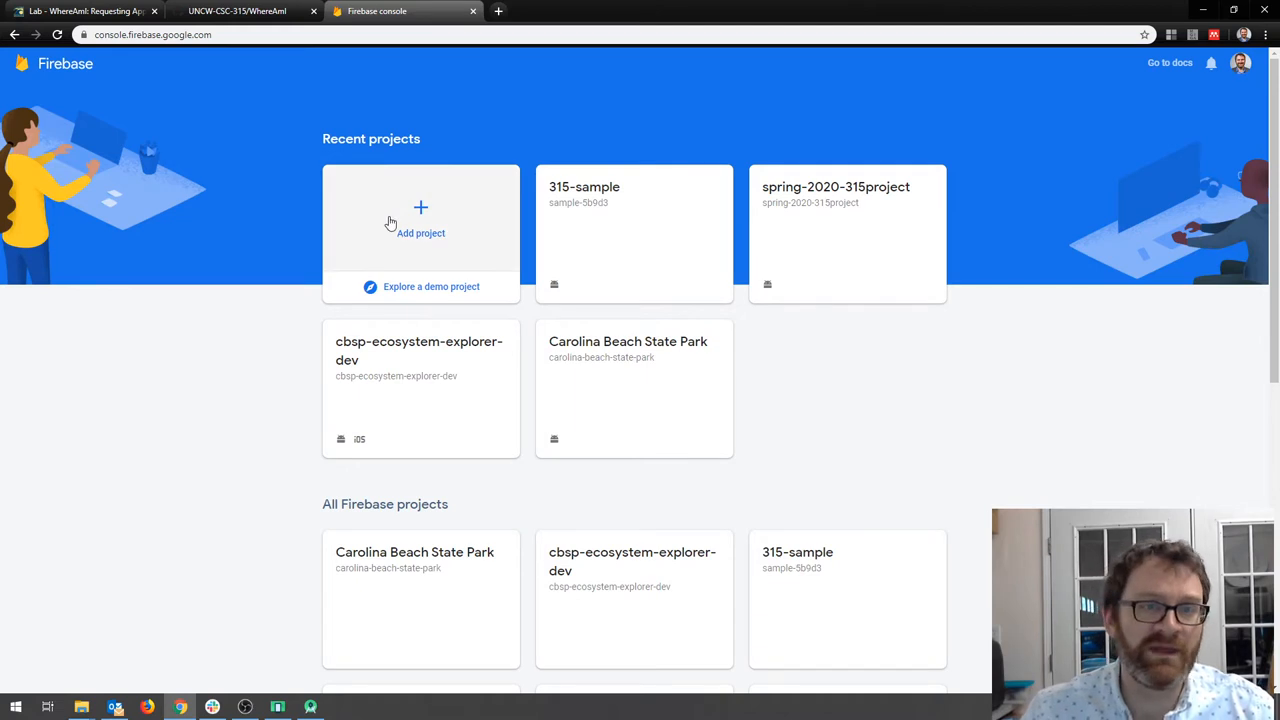
mouse_move(616, 216)
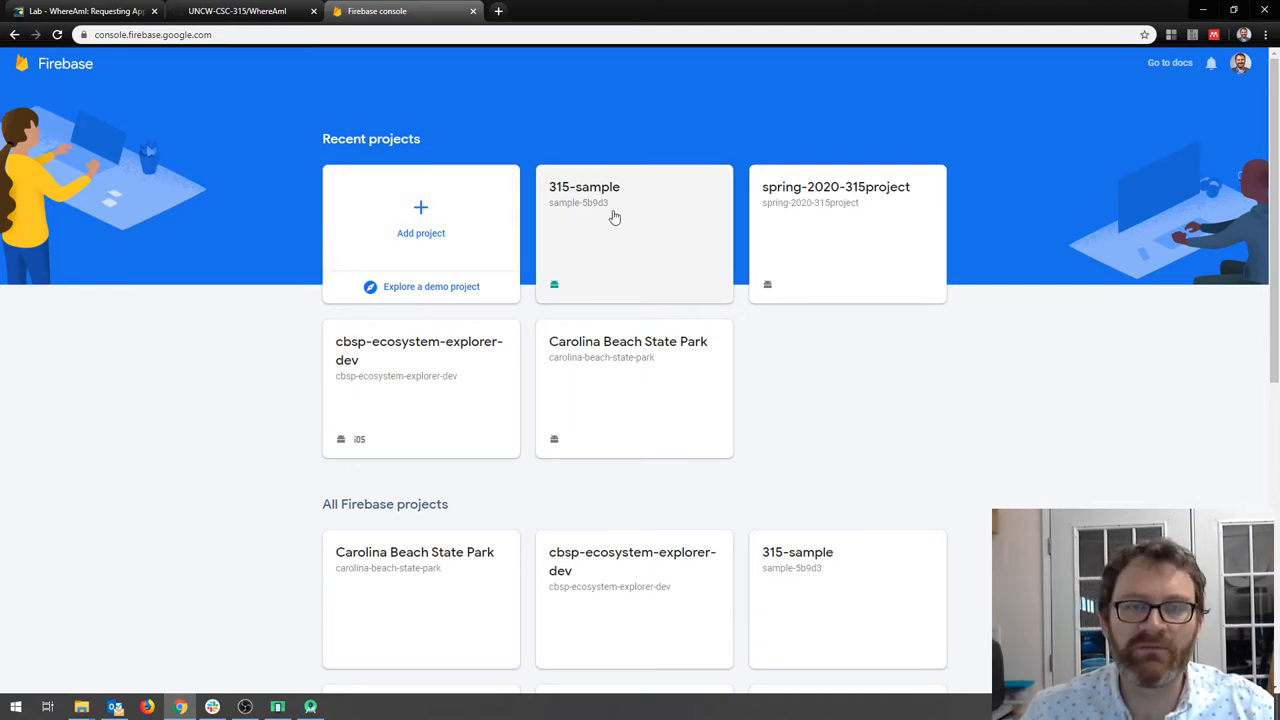
click(634, 230)
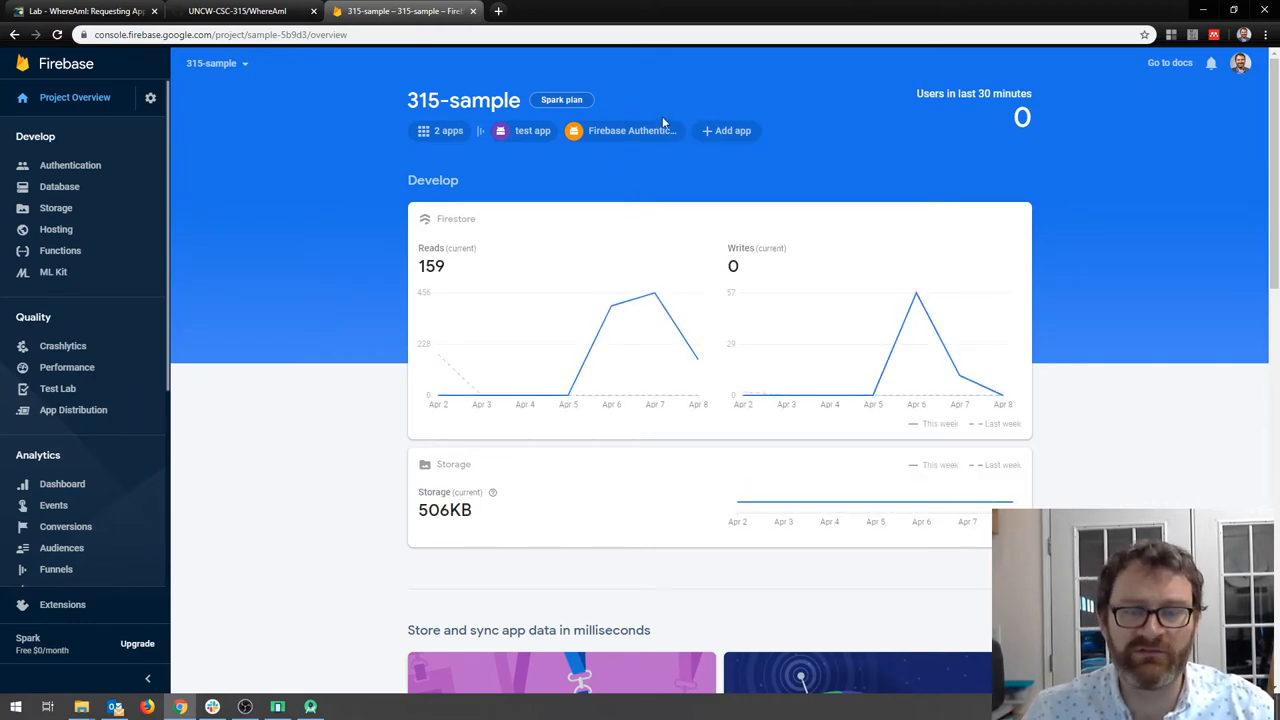
mouse_move(698, 100)
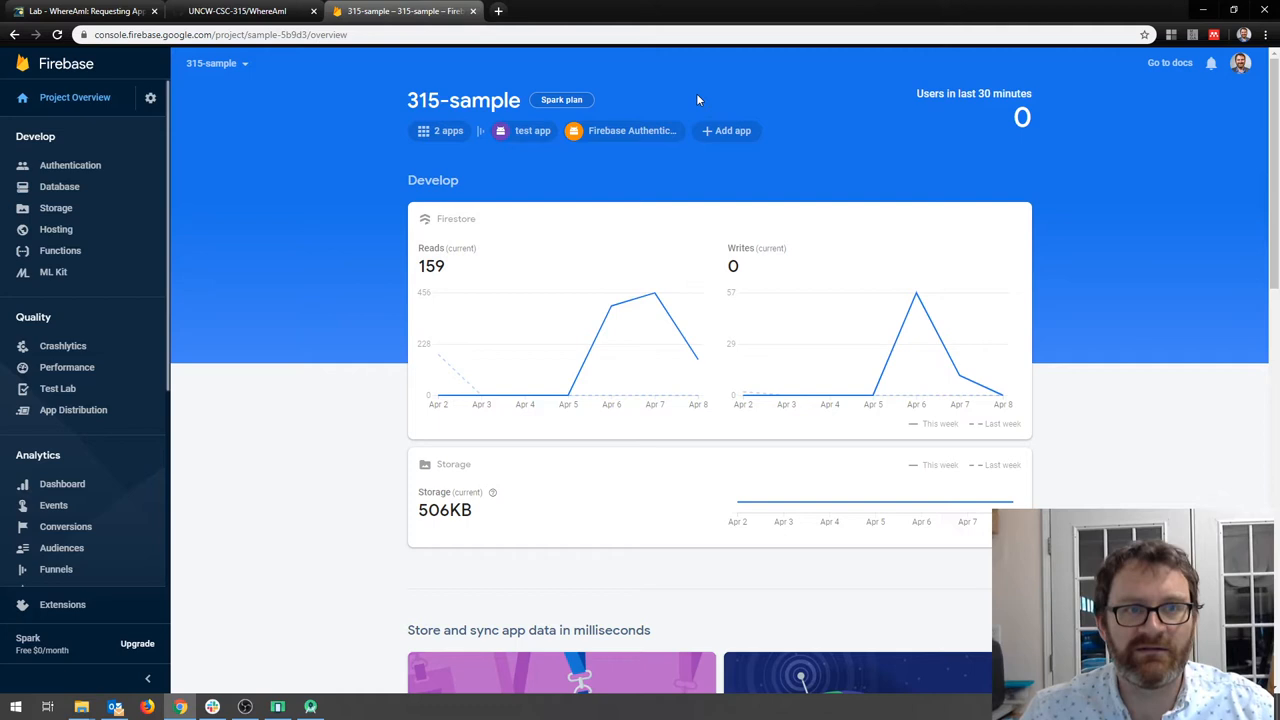
mouse_move(380, 598)
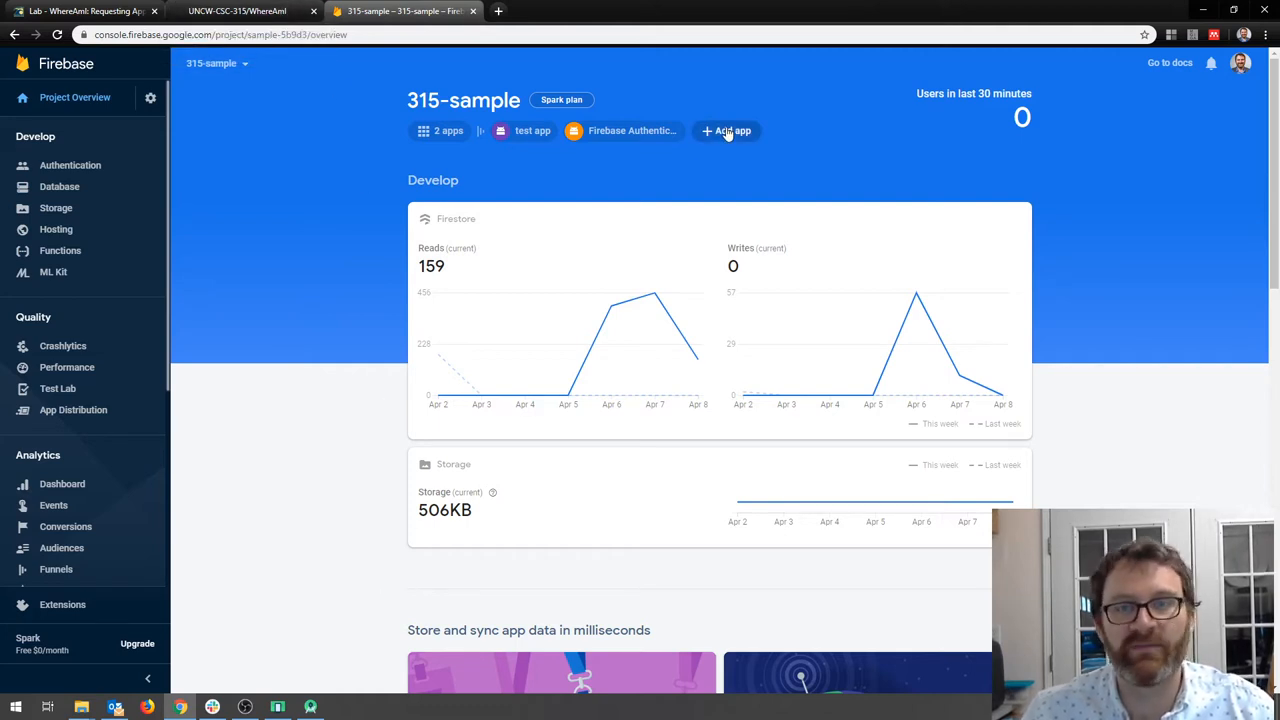
Step: Start adding a new app to 315-sample and choose the Android platform
click(728, 132)
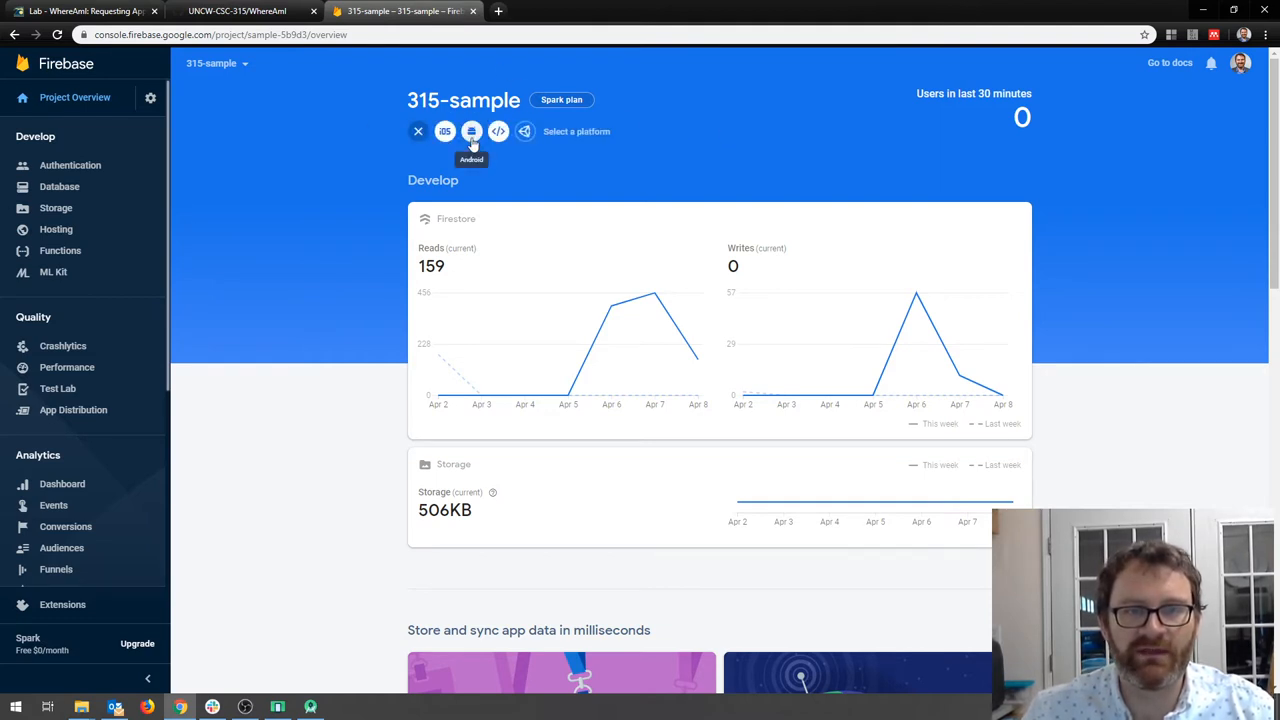
click(472, 132)
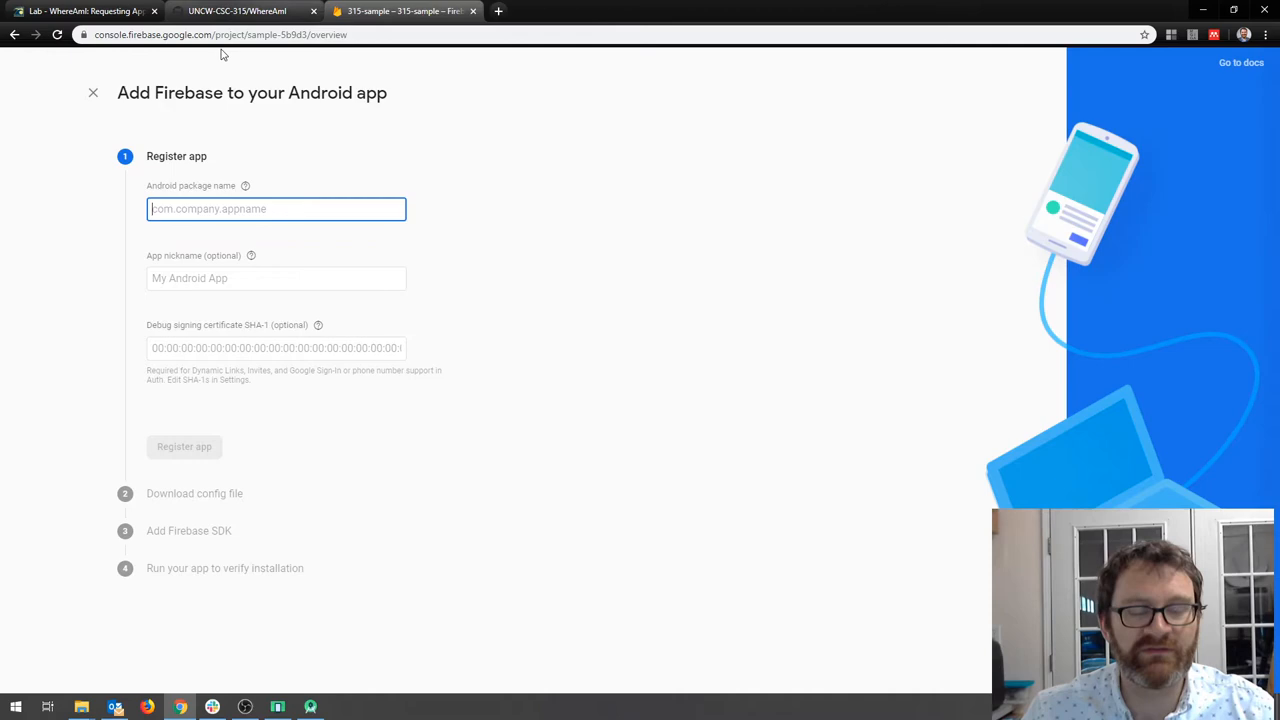
mouse_move(416, 260)
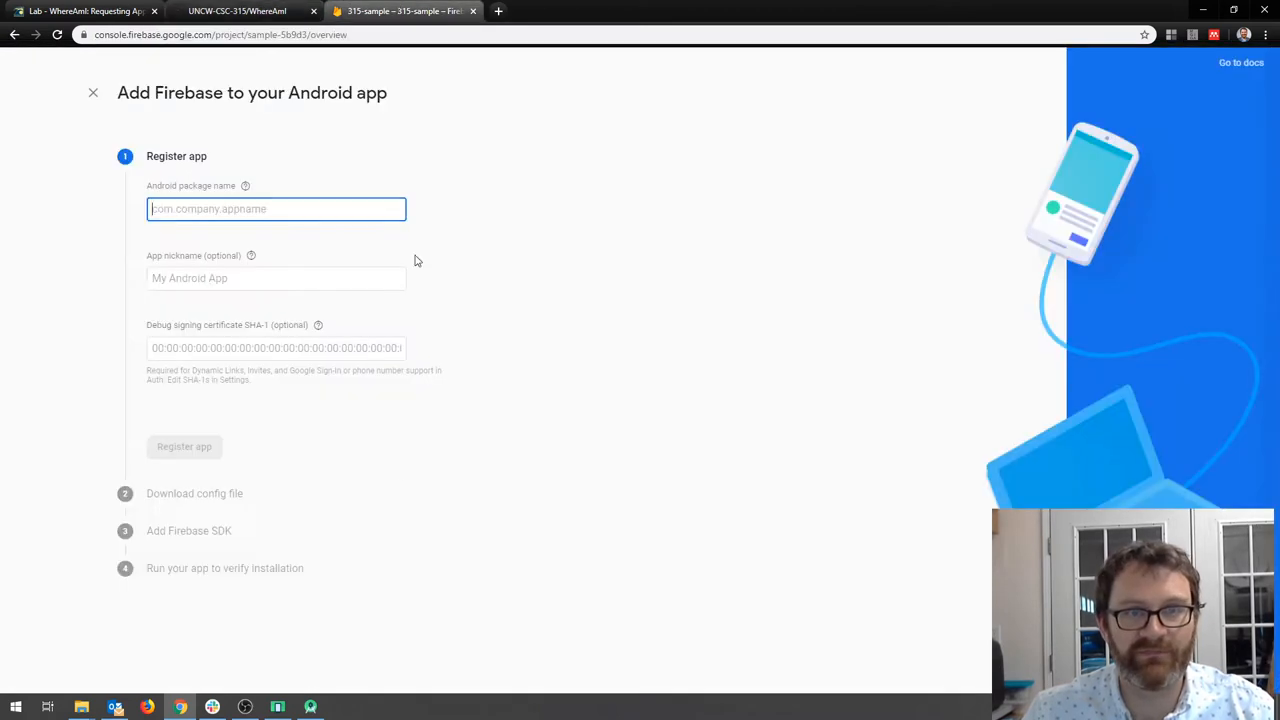
Step: Back in Android Studio, expand manifests and select the package name edu.uncw.whereami in AndroidManifest.xml
click(80, 708)
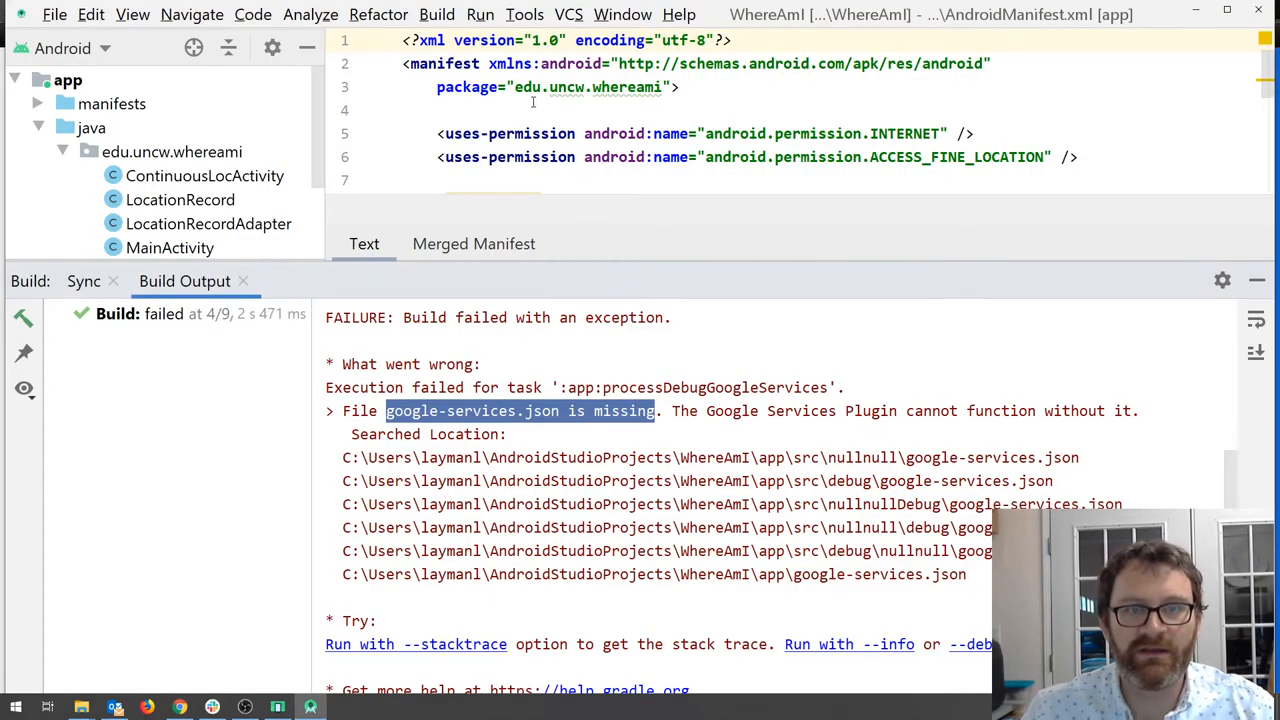
scroll(down, 3)
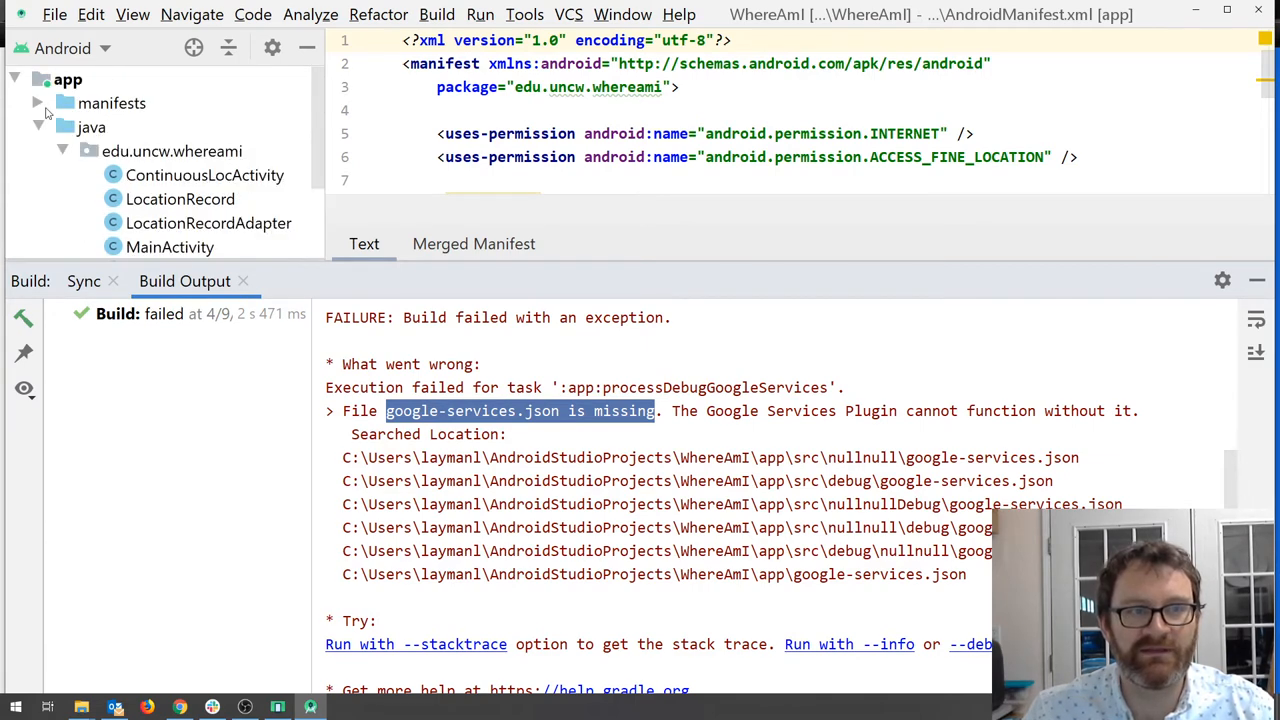
click(36, 102)
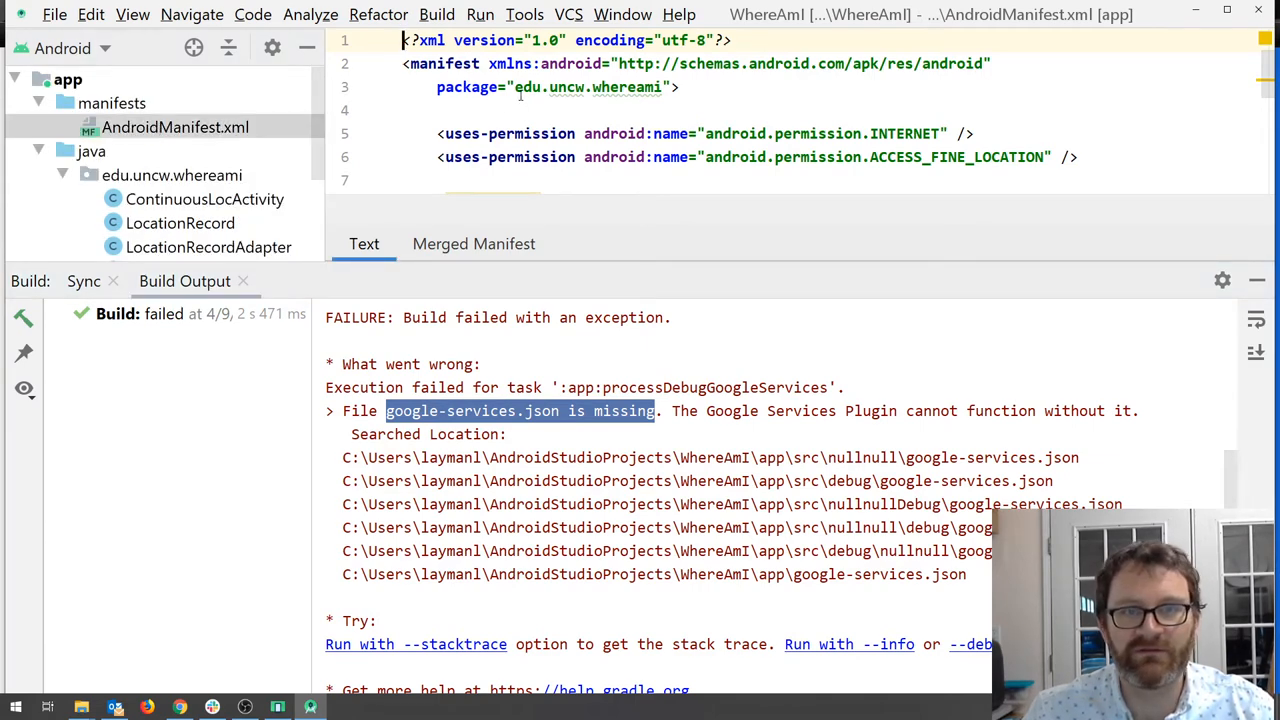
double_click(588, 88)
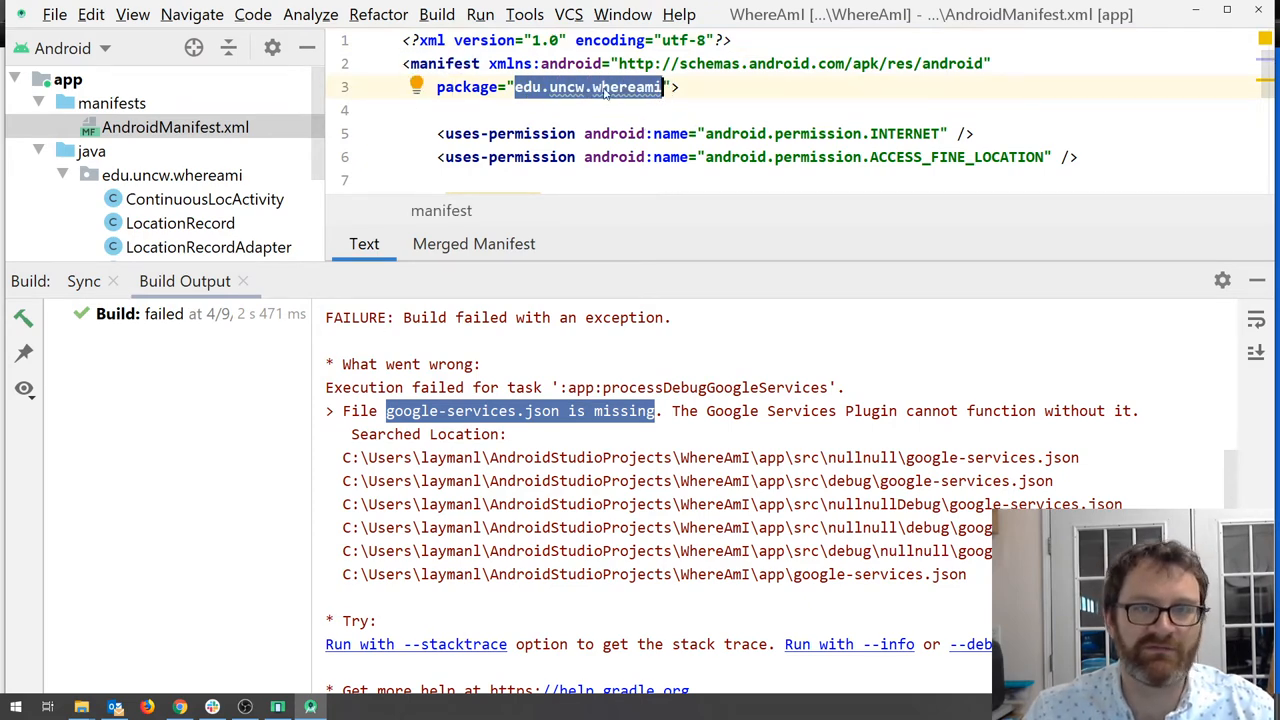
mouse_move(1108, 82)
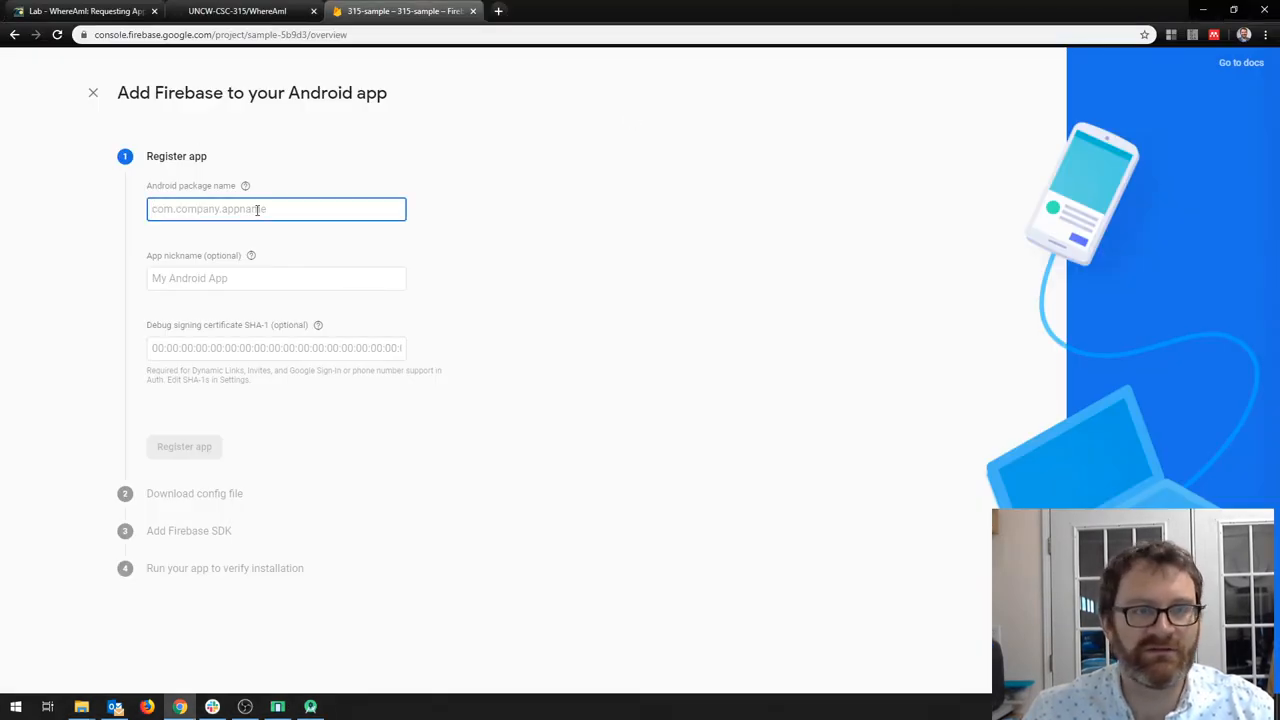
Step: Register the Android app edu.uncw.whereami with Firebase and download its google-services.json
text(edu.uncw.whereami)
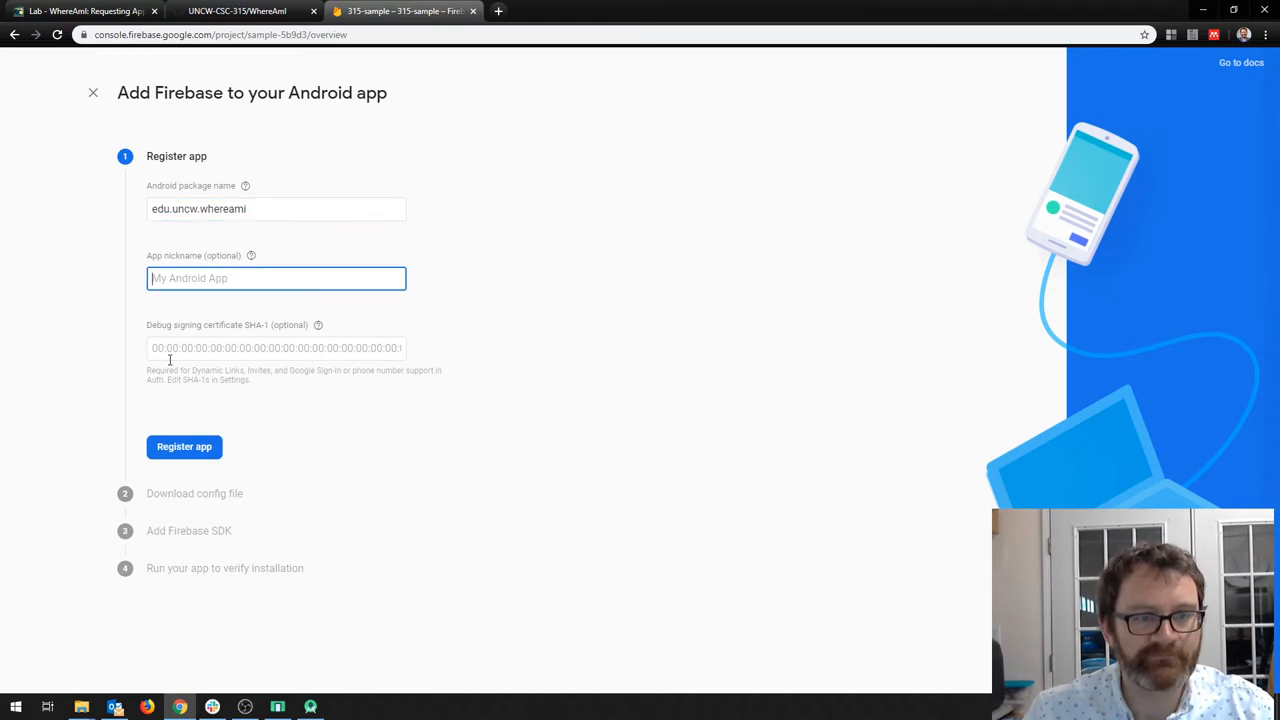
click(184, 446)
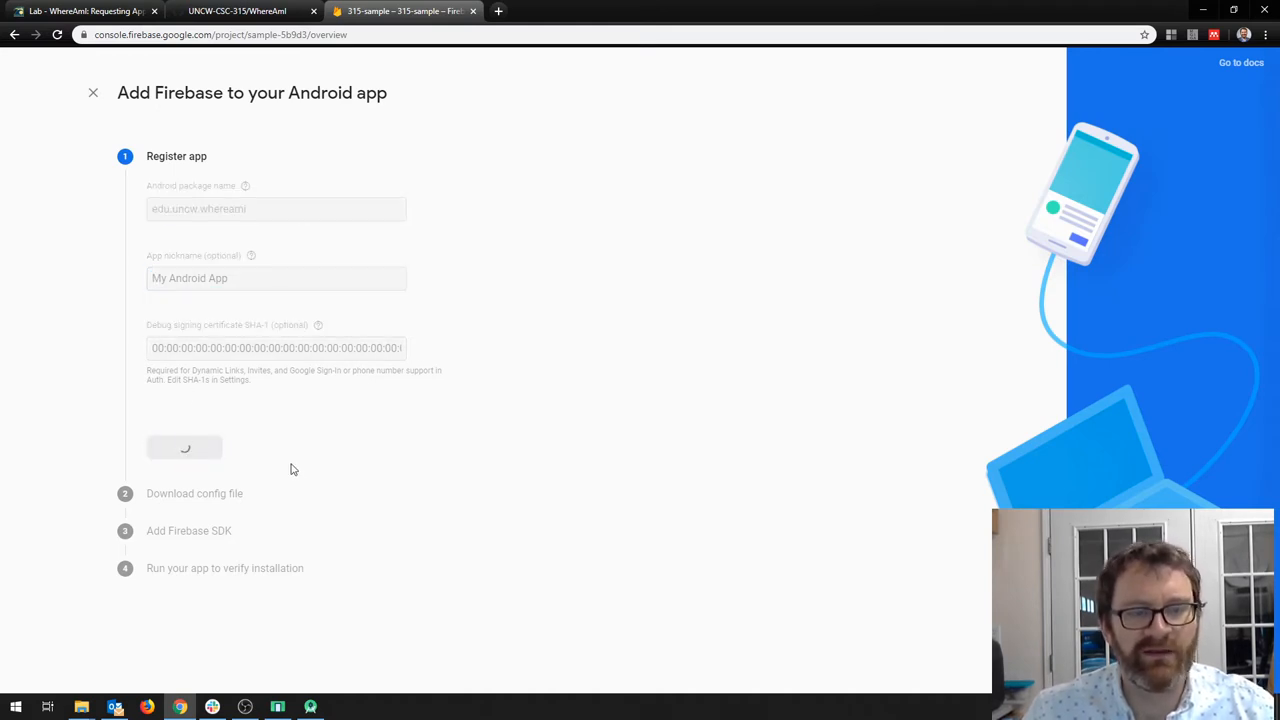
click(184, 448)
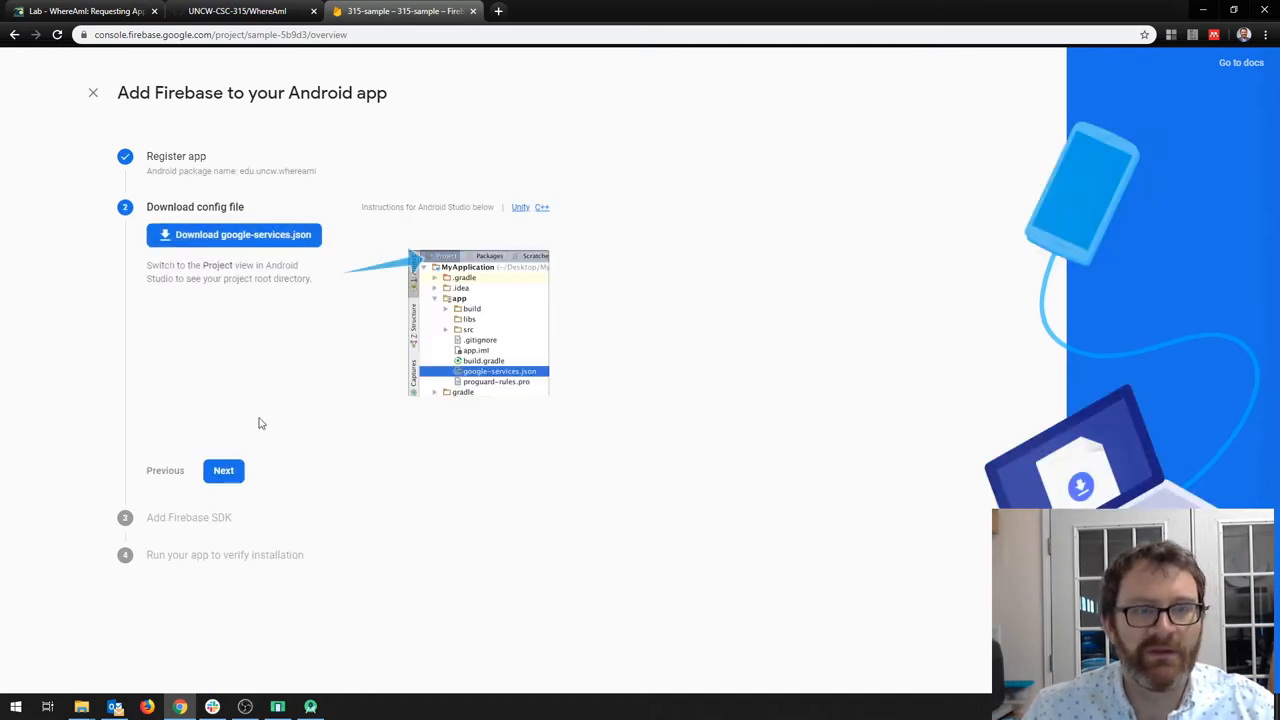
click(232, 234)
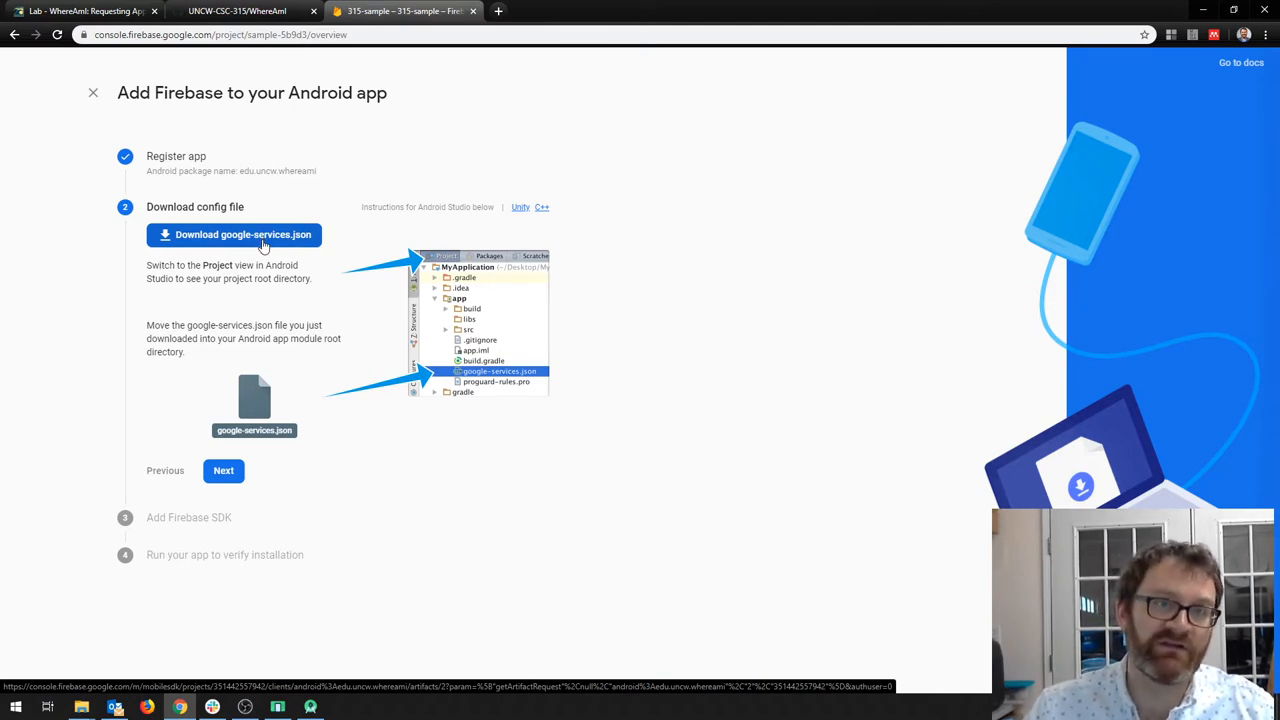
mouse_move(300, 248)
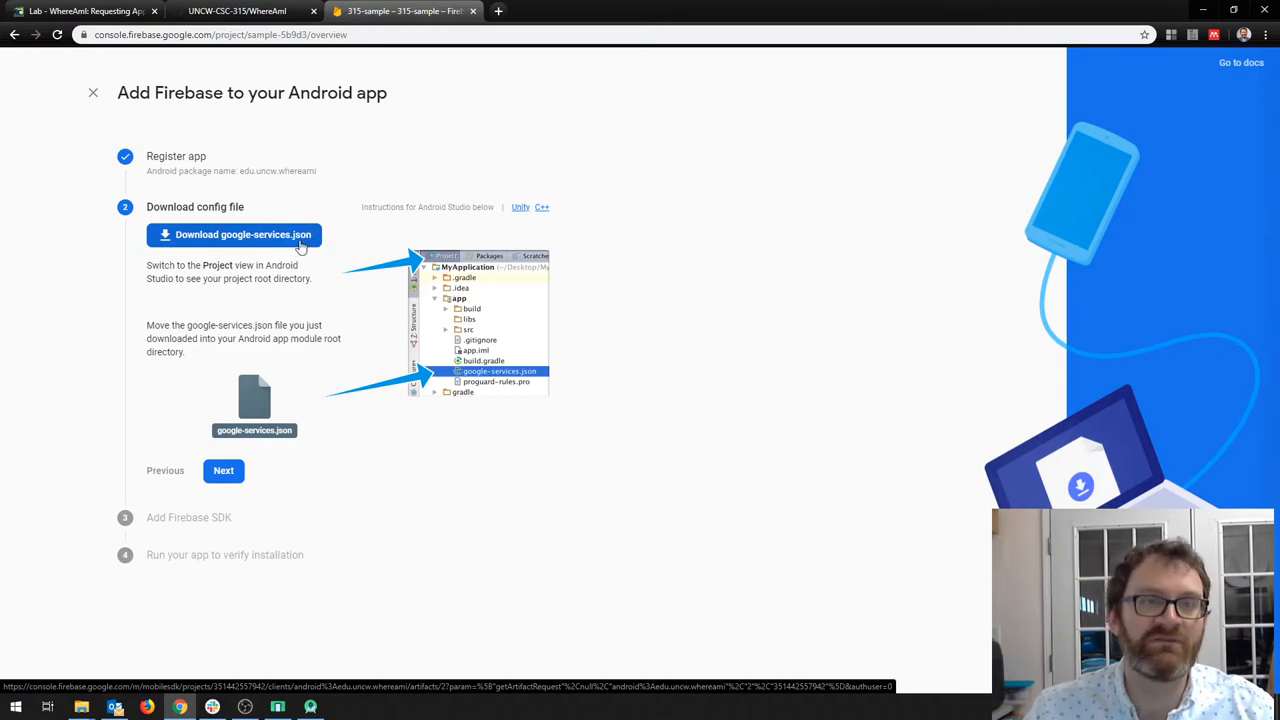
click(234, 234)
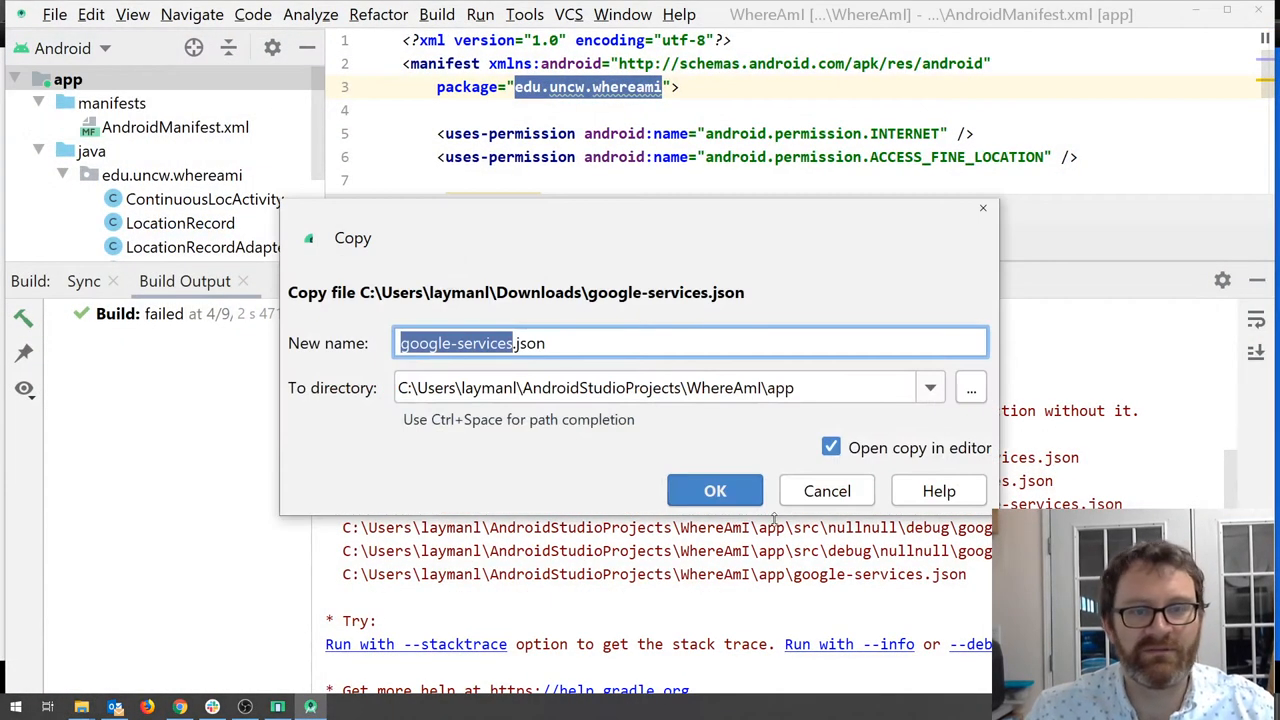
Step: Copy google-services.json into the WhereAmI app folder, confirming the Copy dialog
click(668, 388)
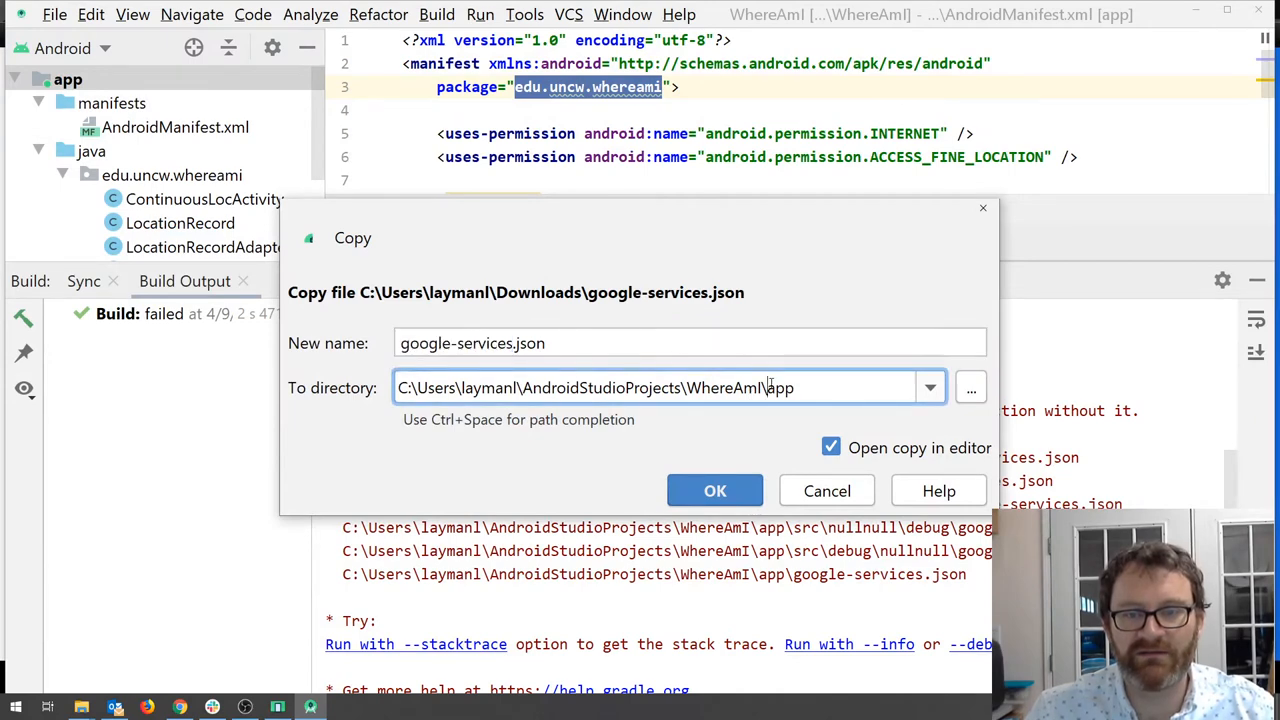
click(716, 490)
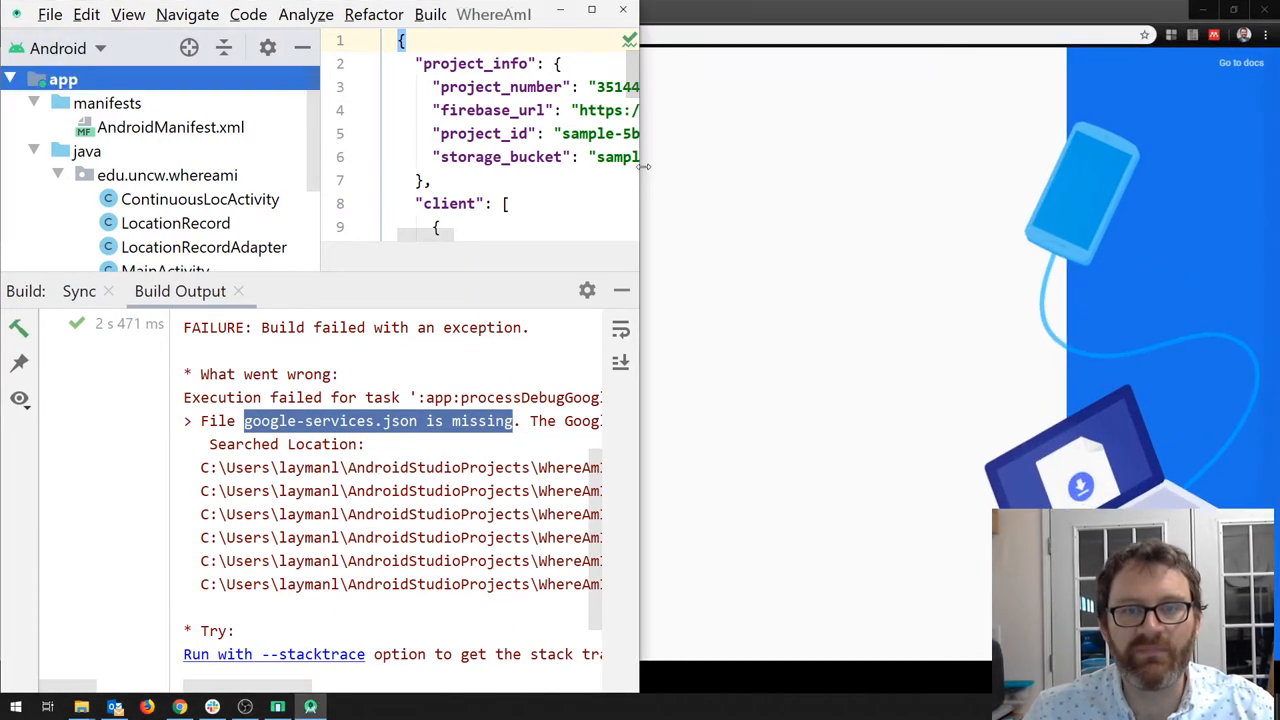
Step: Run WhereAmI on the emulator so it installs and shows the recording-mode choice screen
click(476, 14)
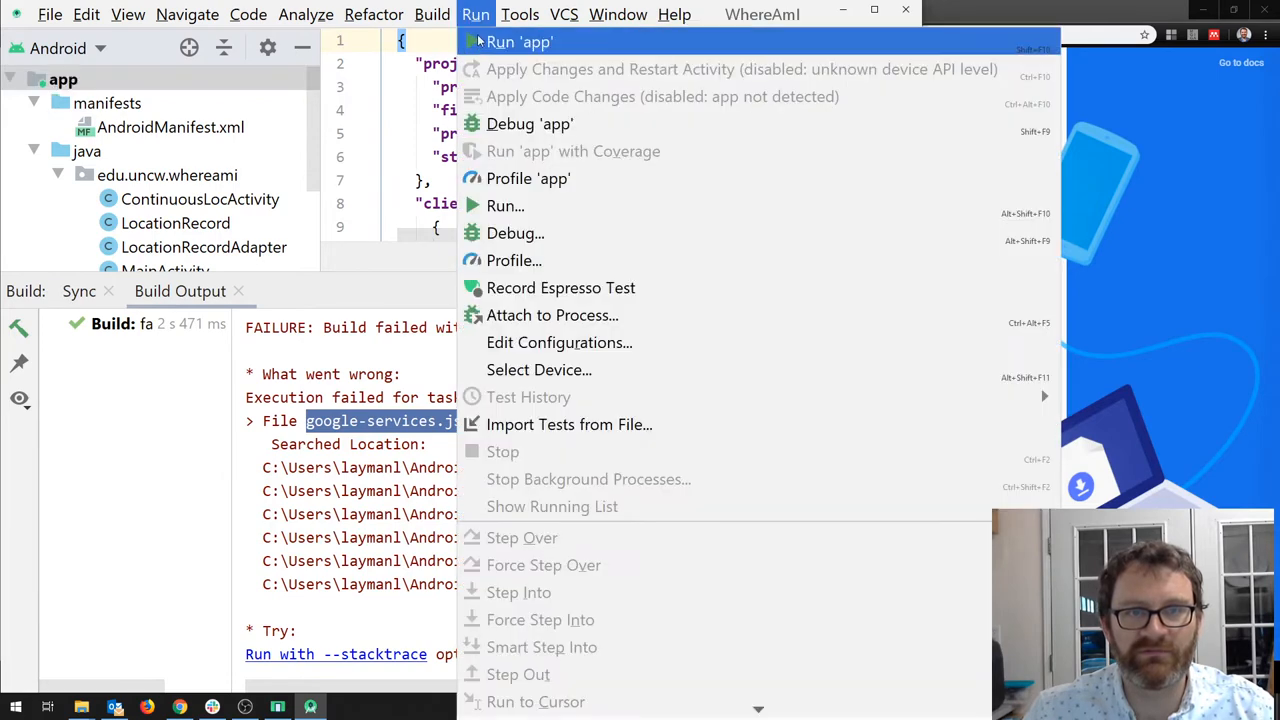
click(518, 40)
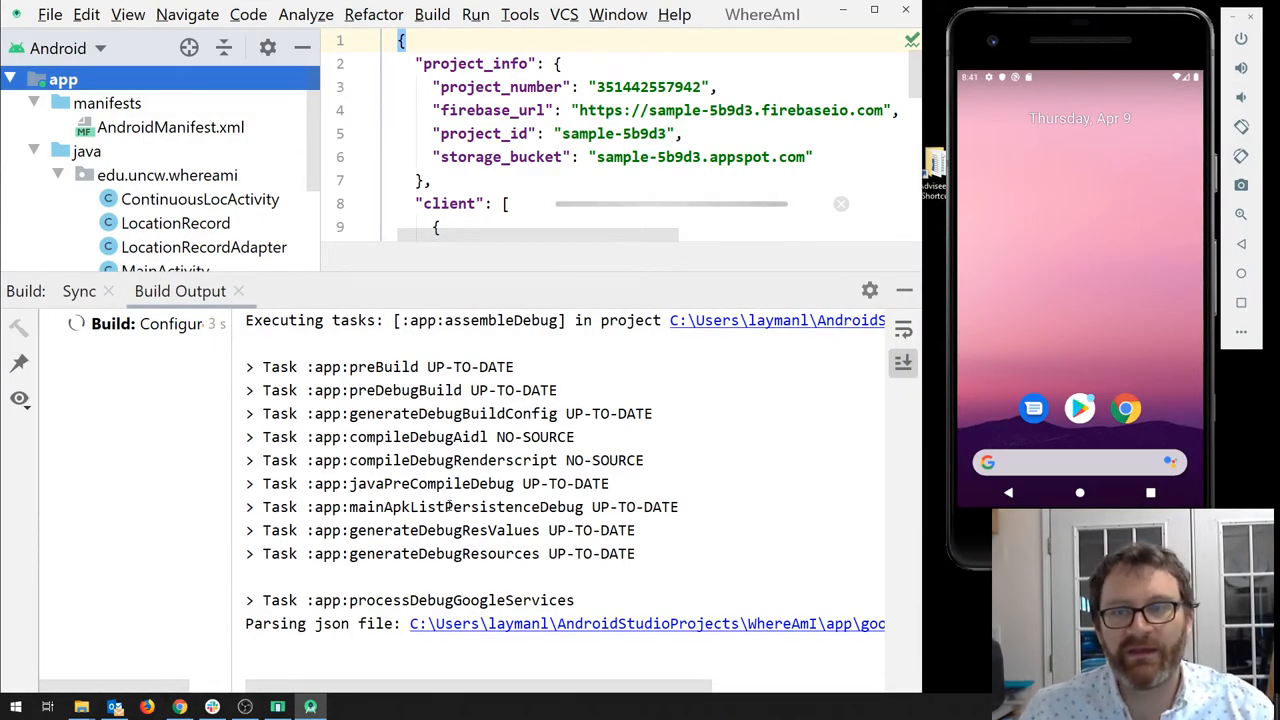
scroll(down, 3)
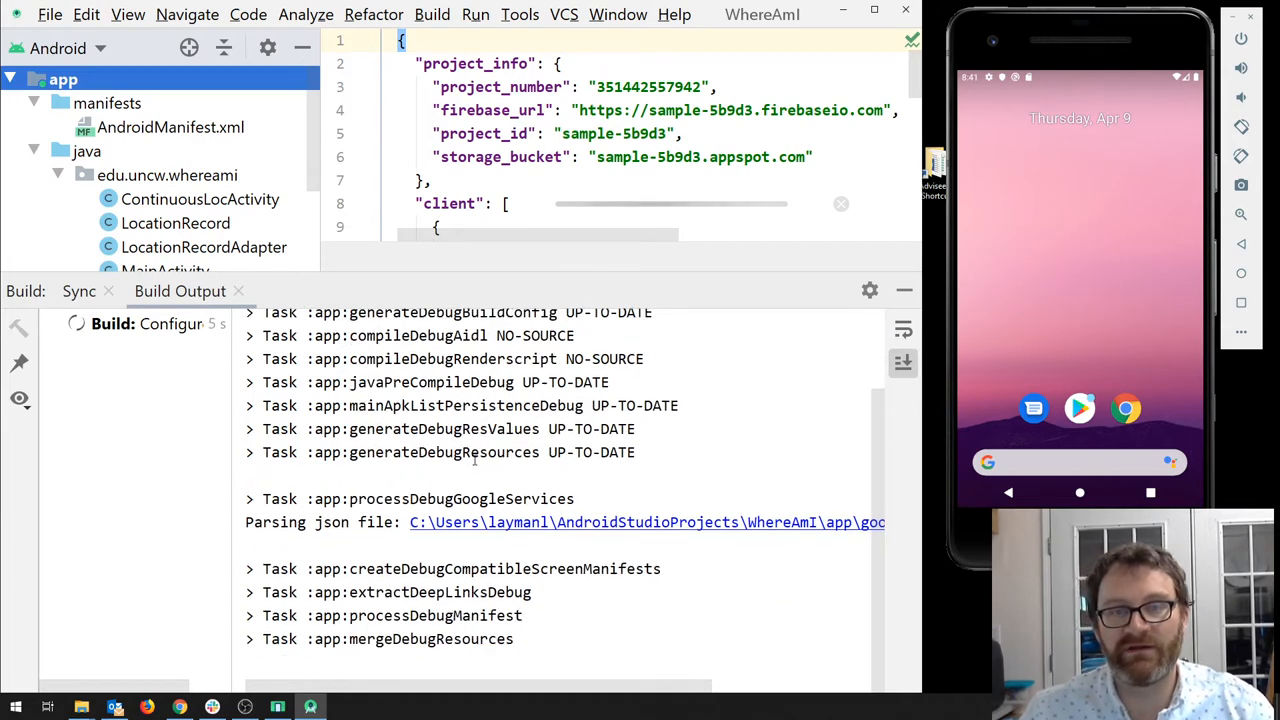
scroll(down, 3)
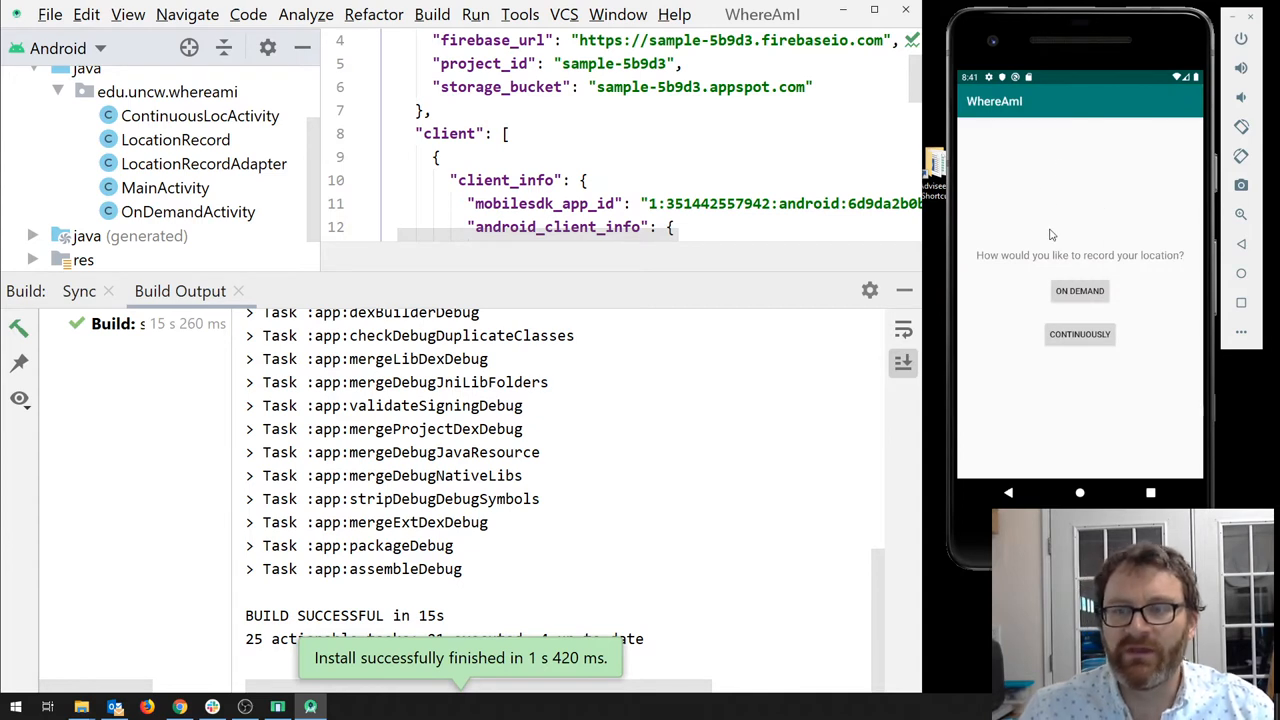
mouse_move(980, 192)
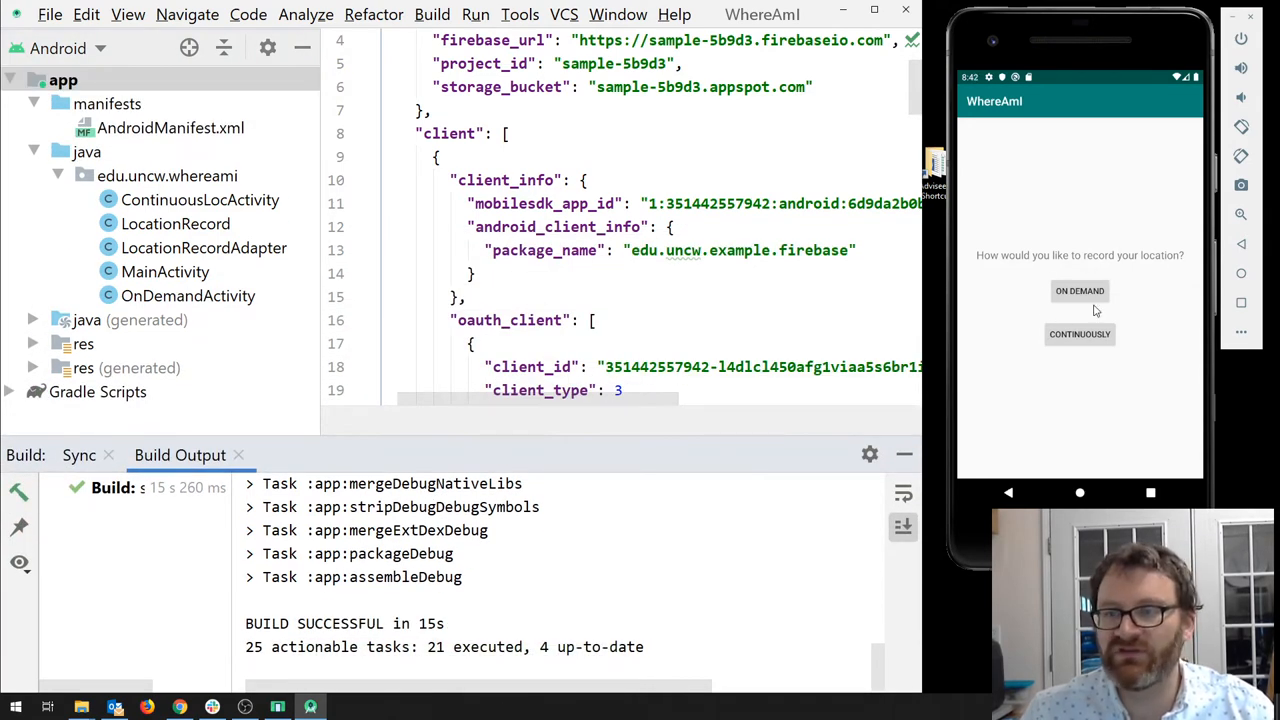
Step: View OnDemandActivity's source, then on the emulator choose On Demand and record a location
click(164, 272)
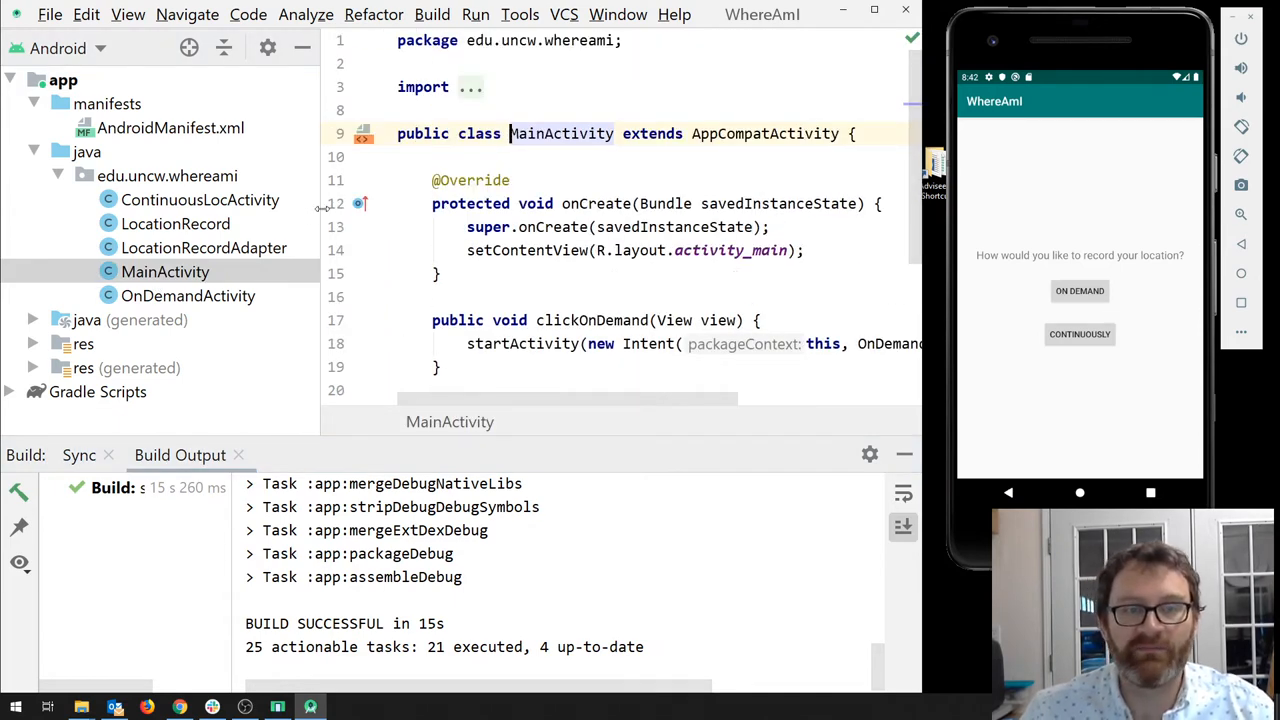
click(188, 296)
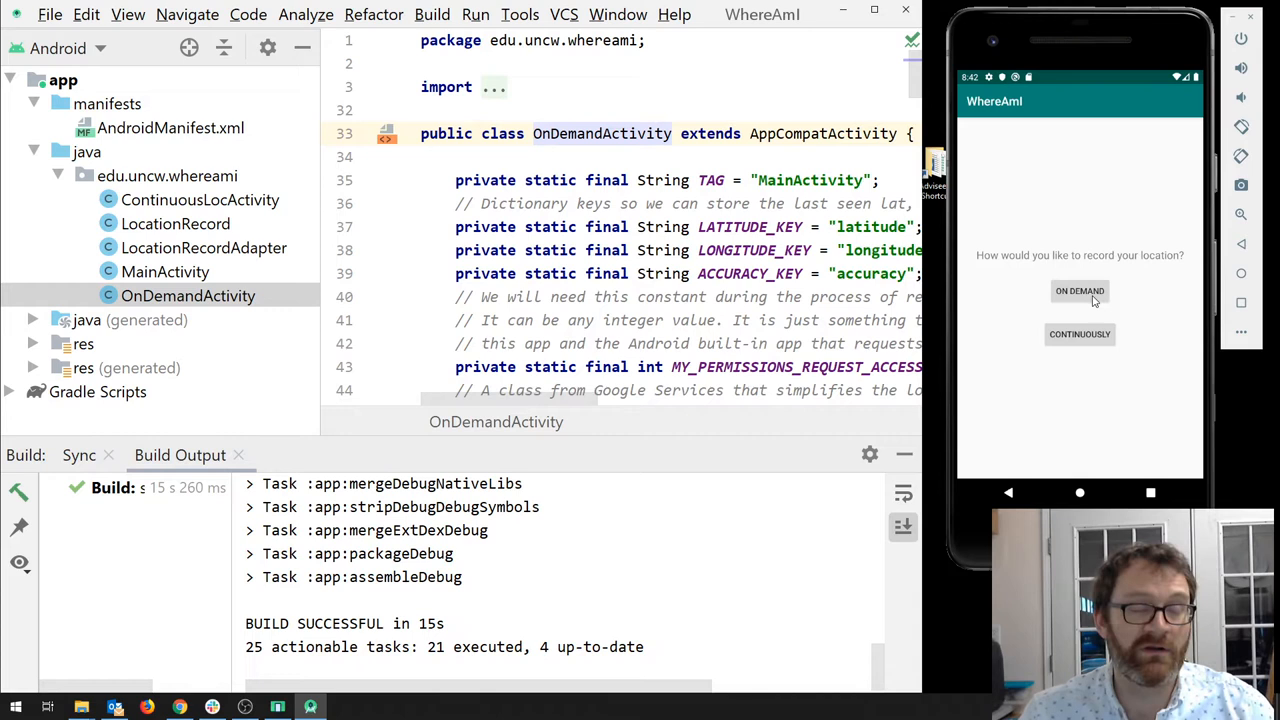
mouse_move(964, 288)
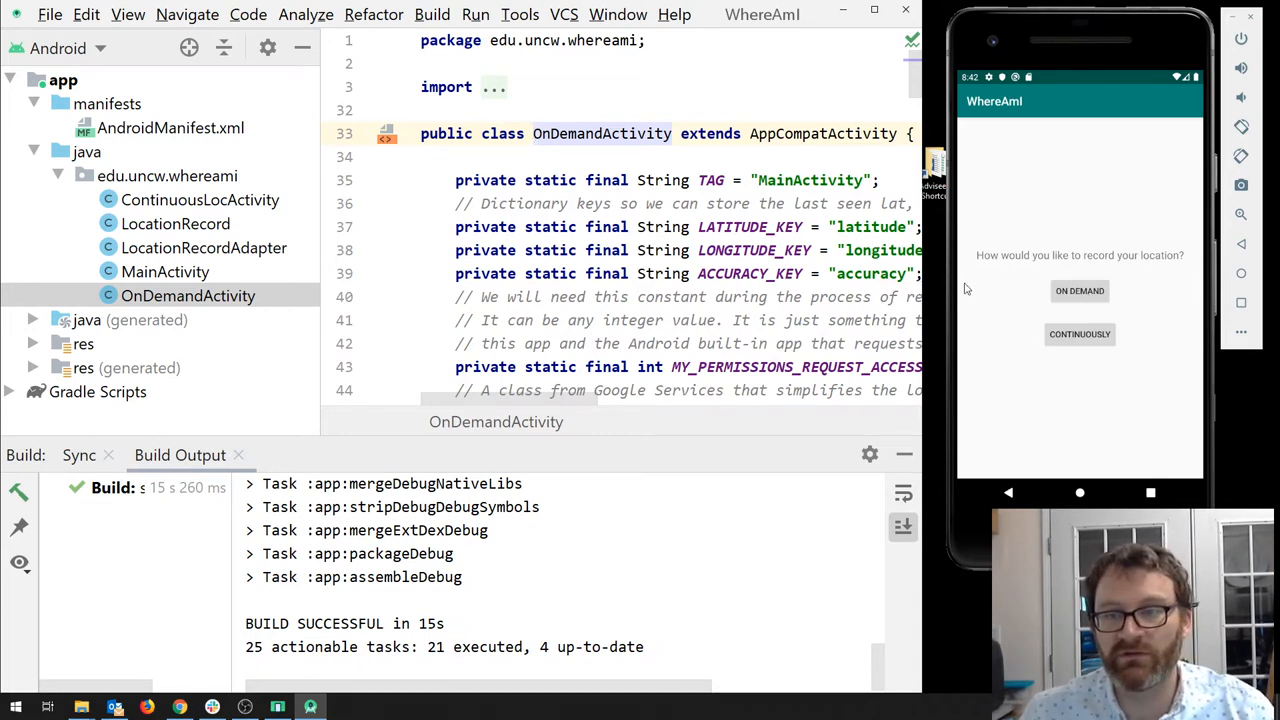
mouse_move(1084, 300)
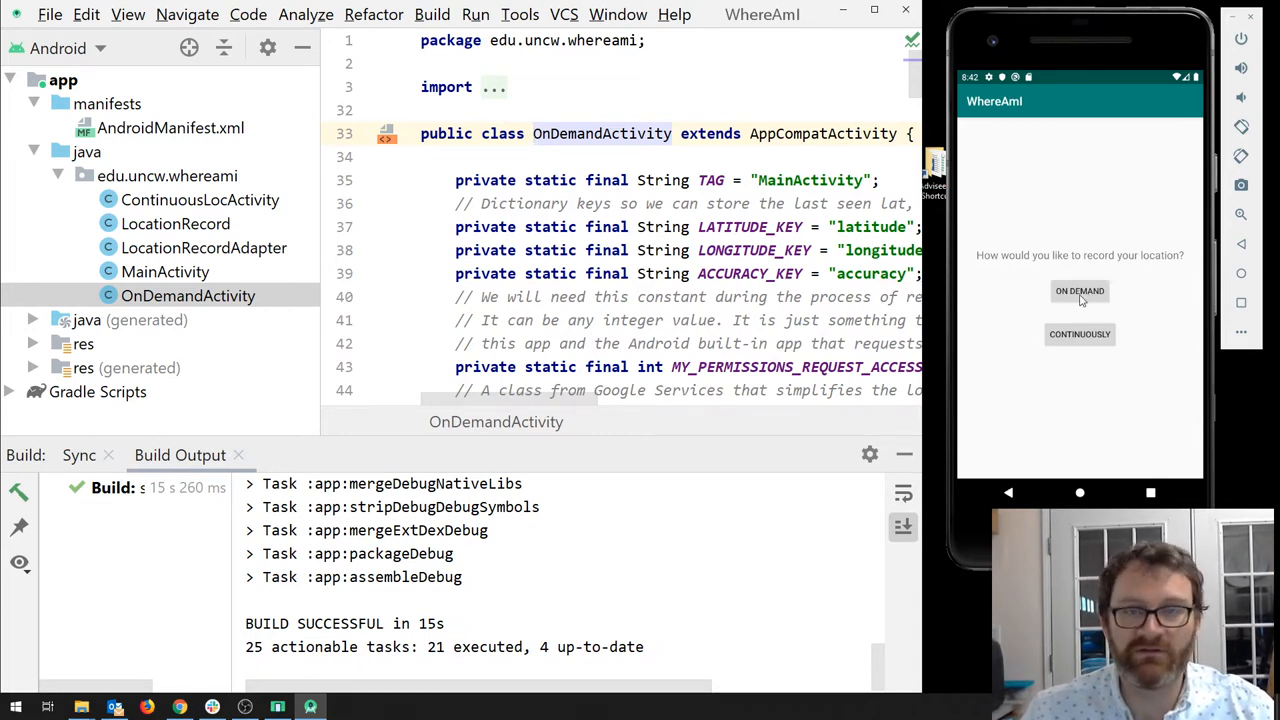
click(1080, 290)
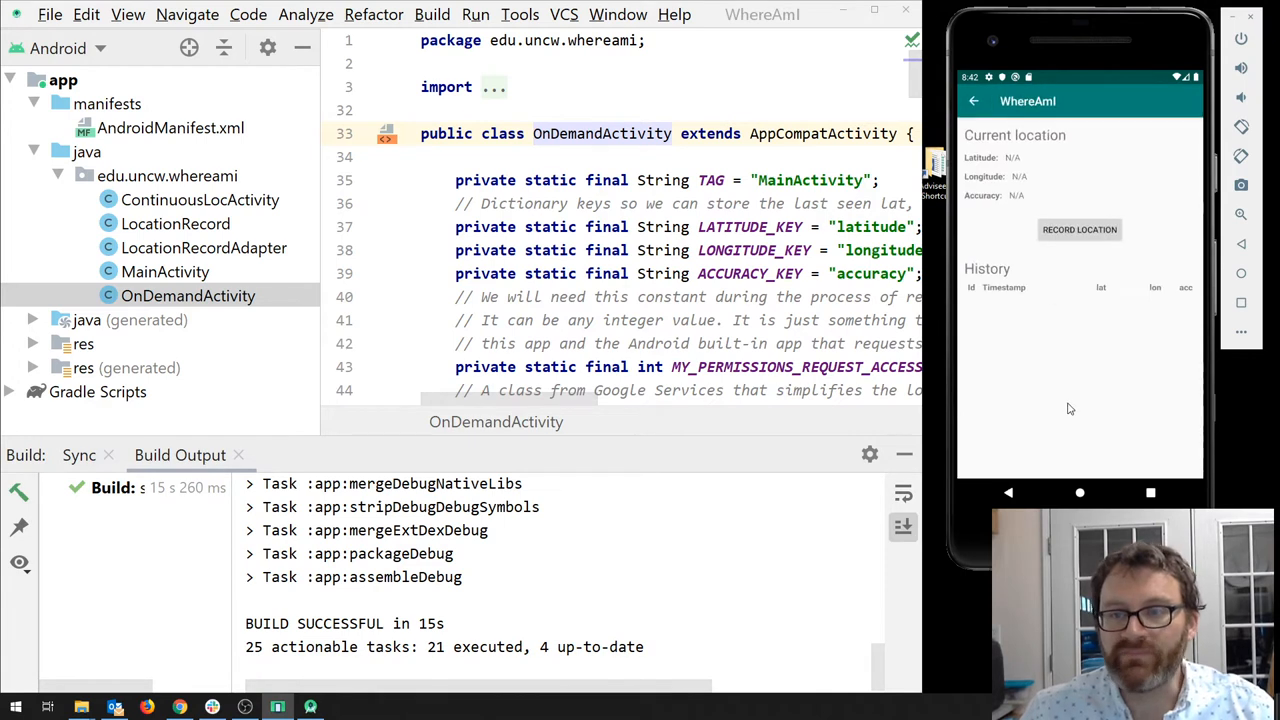
click(1080, 228)
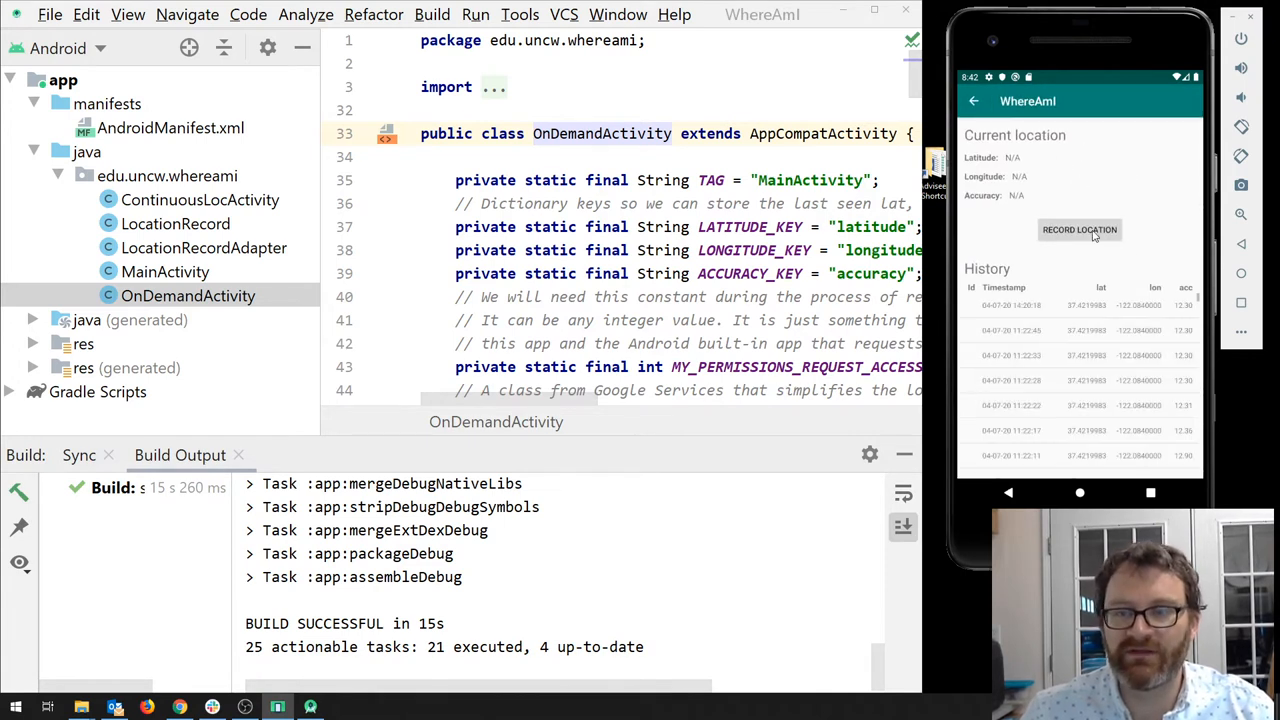
mouse_move(1052, 334)
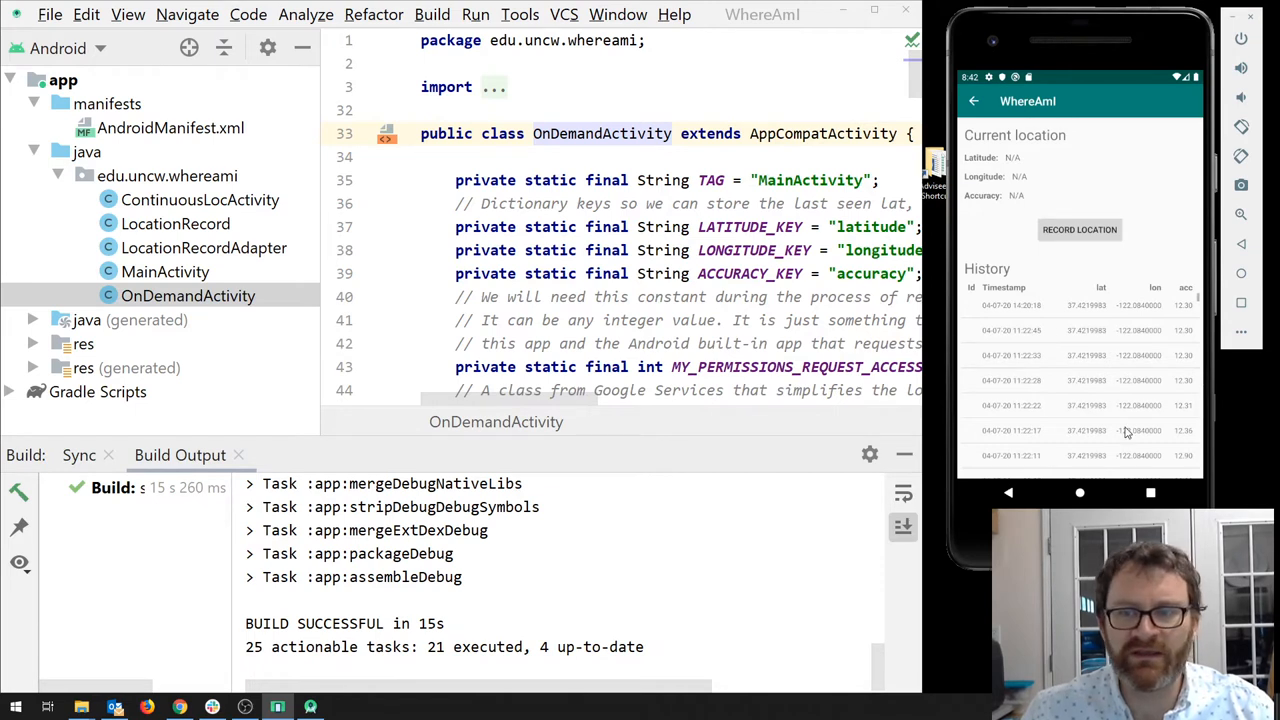
mouse_move(1078, 288)
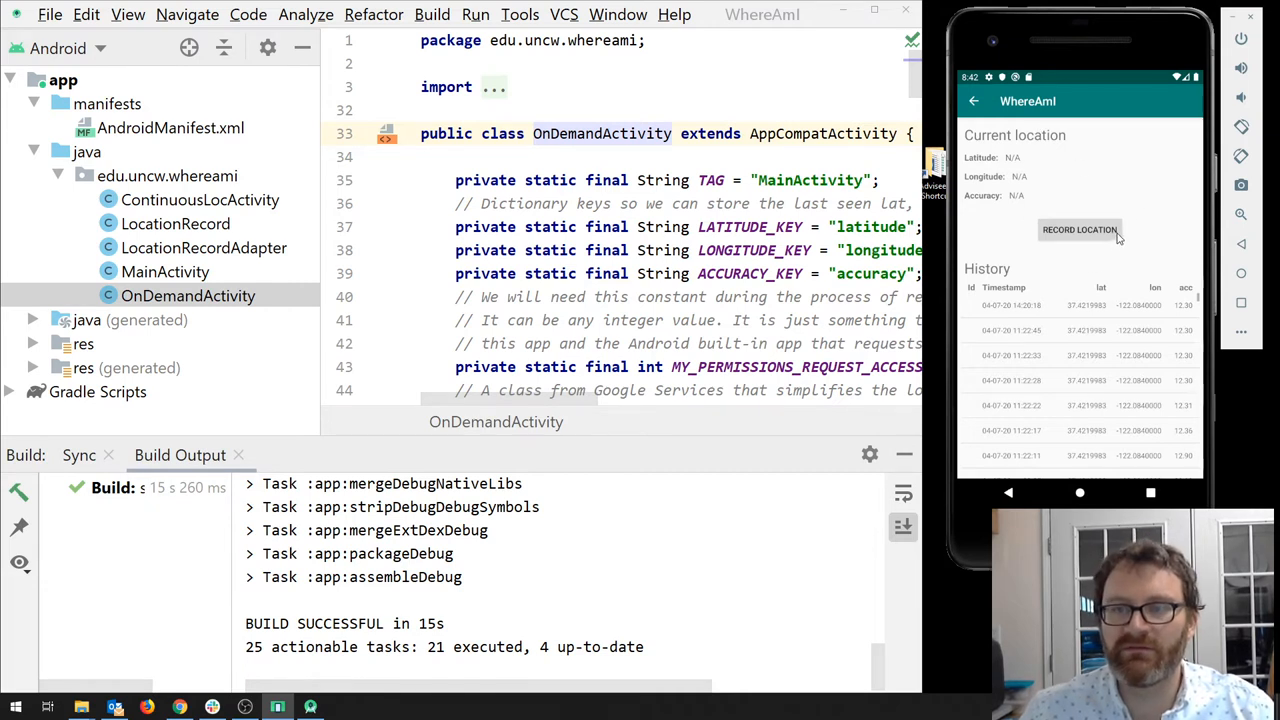
mouse_move(1050, 156)
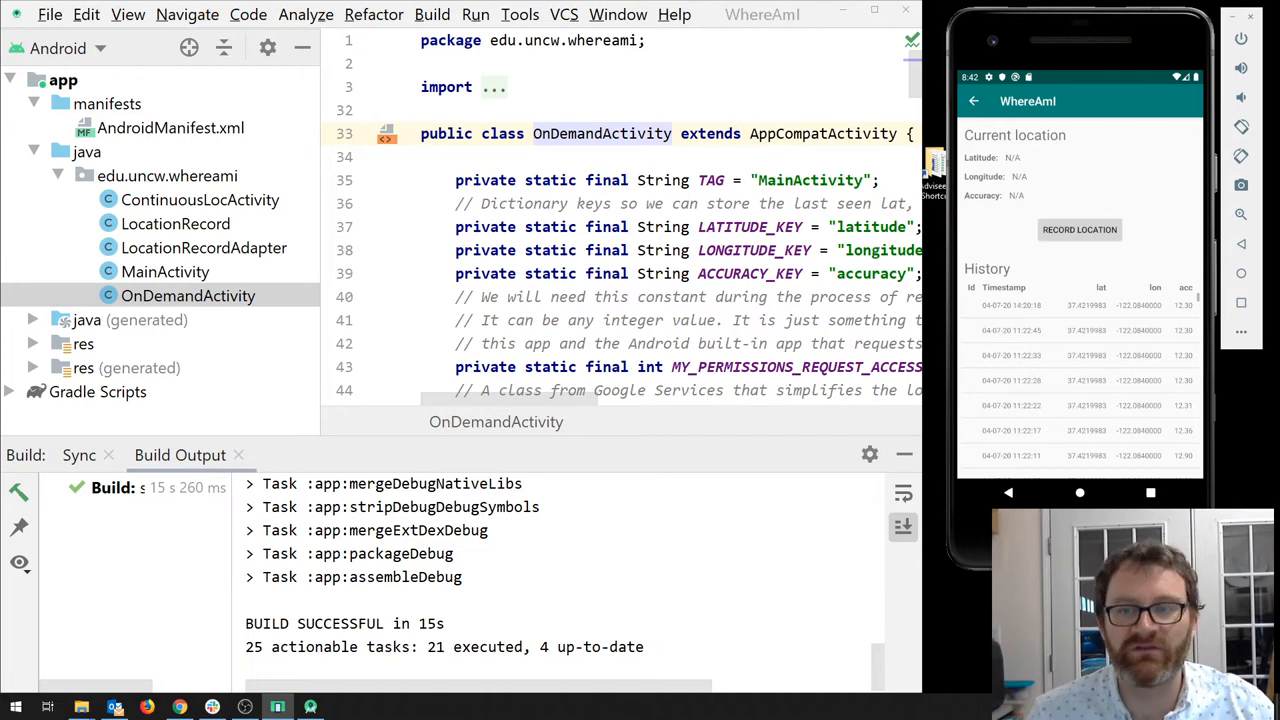
mouse_move(332, 158)
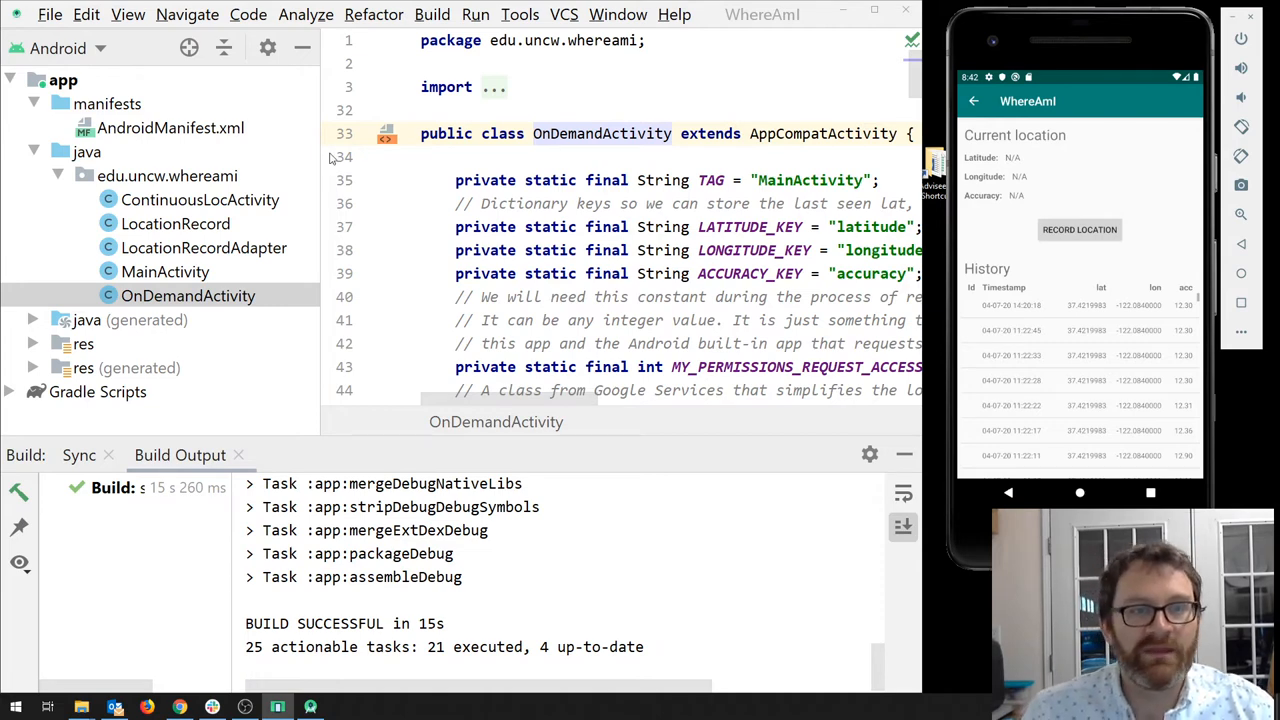
scroll(down, 3)
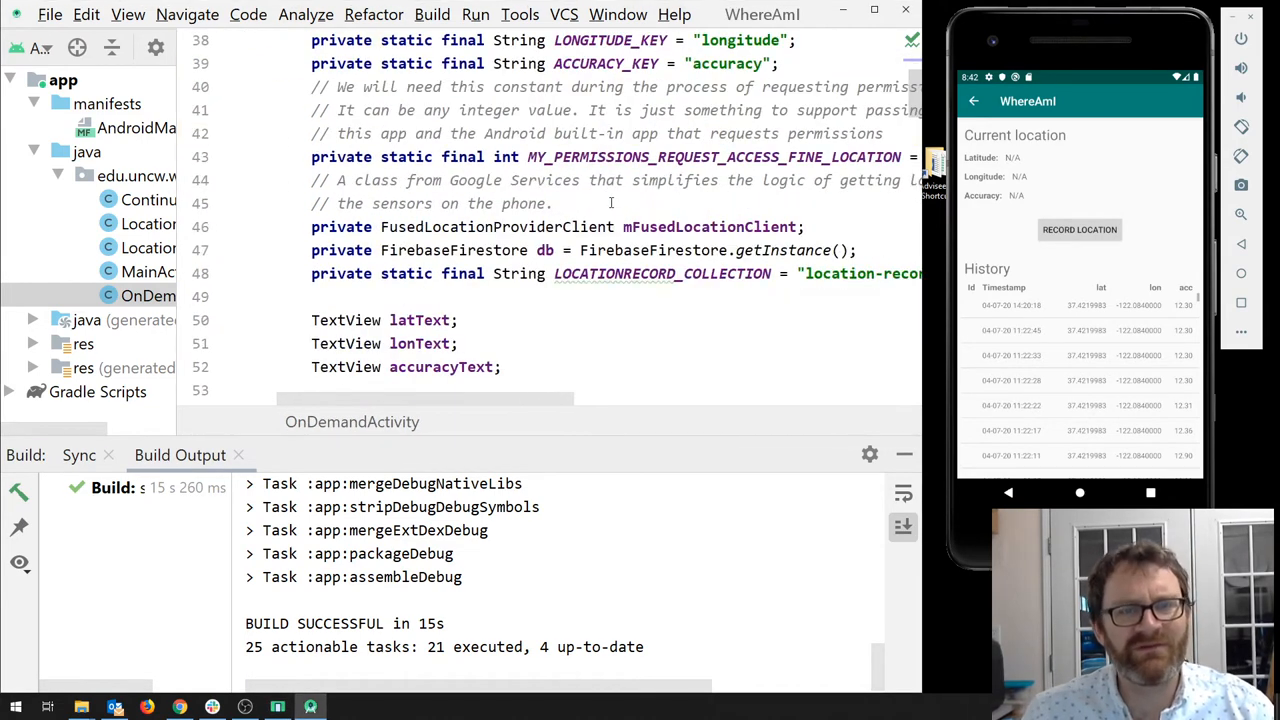
scroll(down, 3)
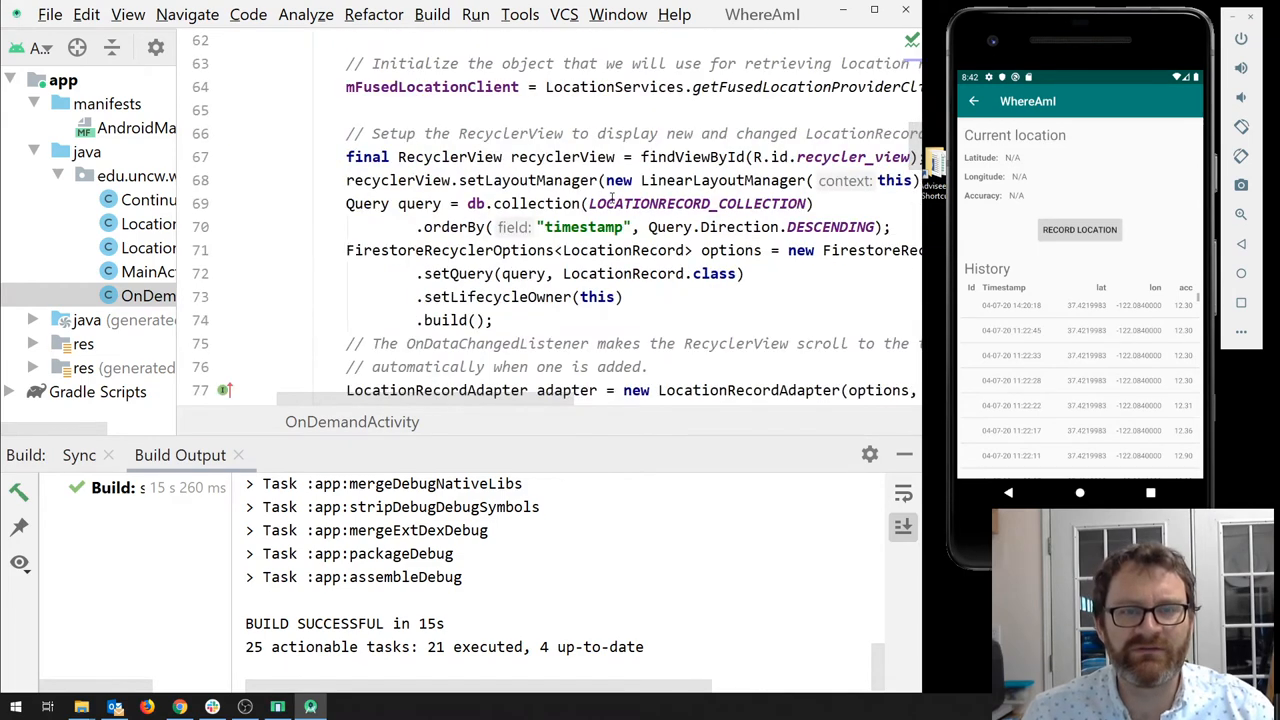
scroll(down, 3)
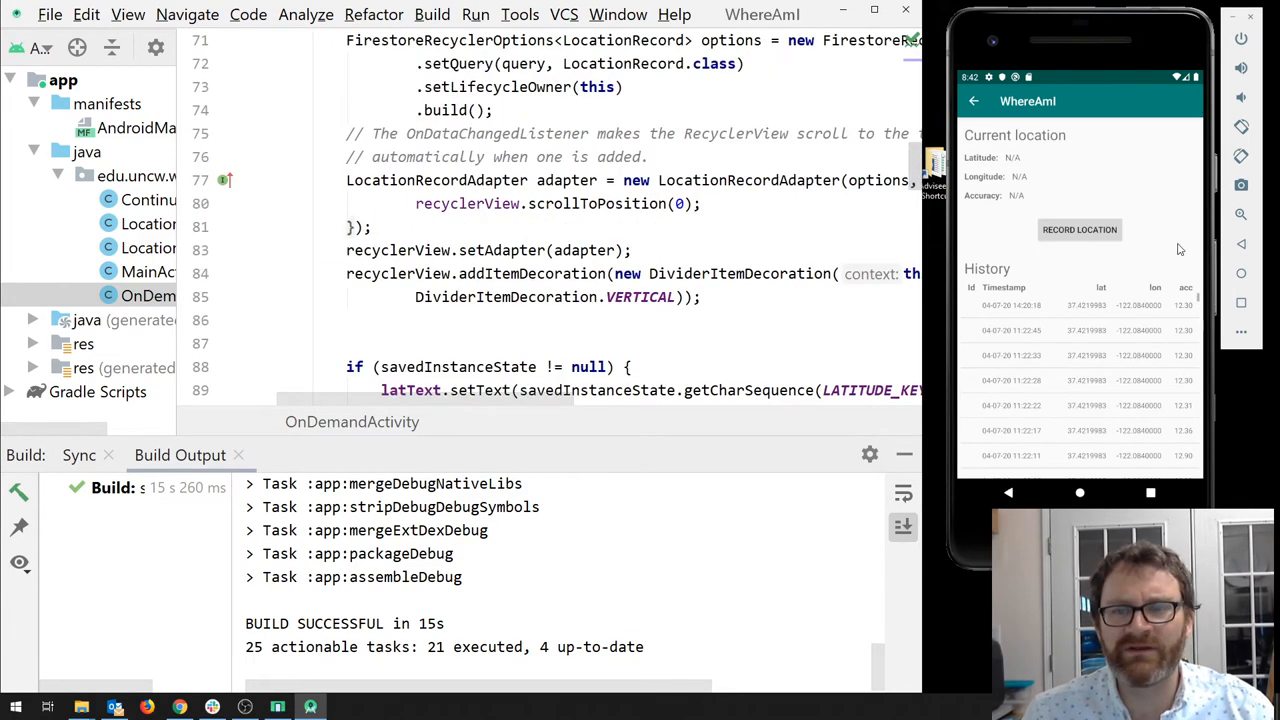
mouse_move(1076, 492)
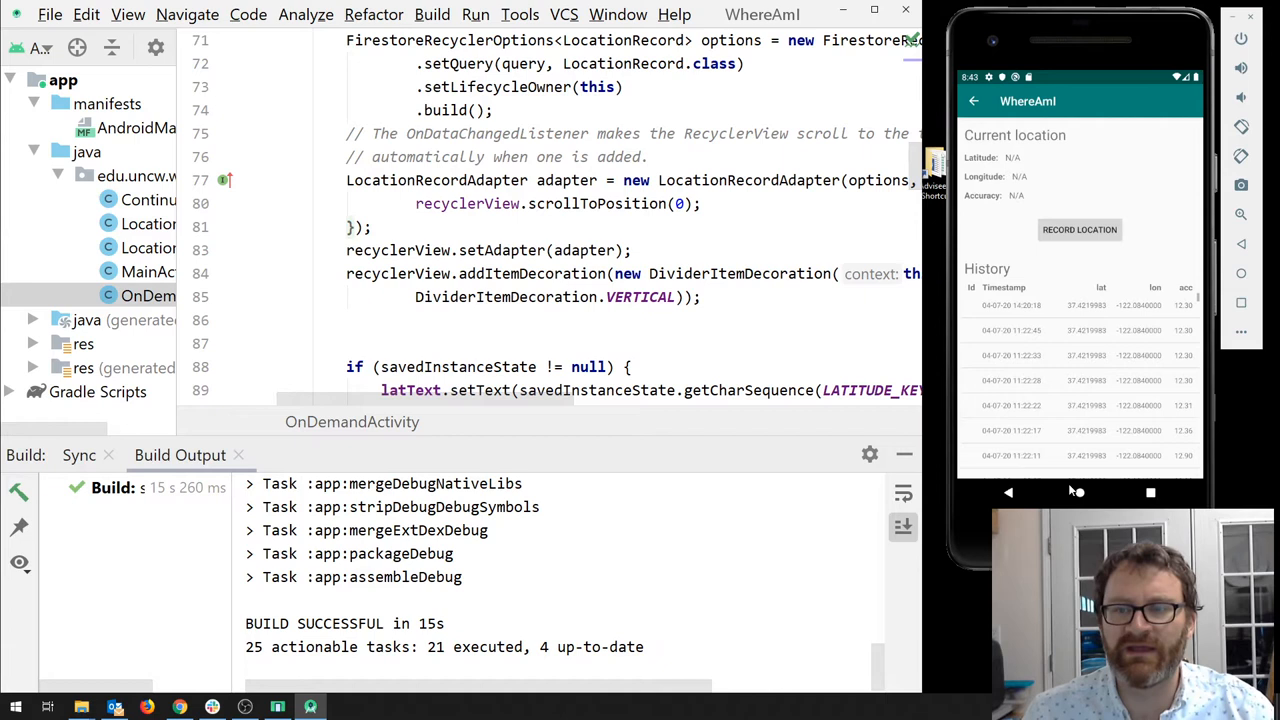
mouse_move(988, 324)
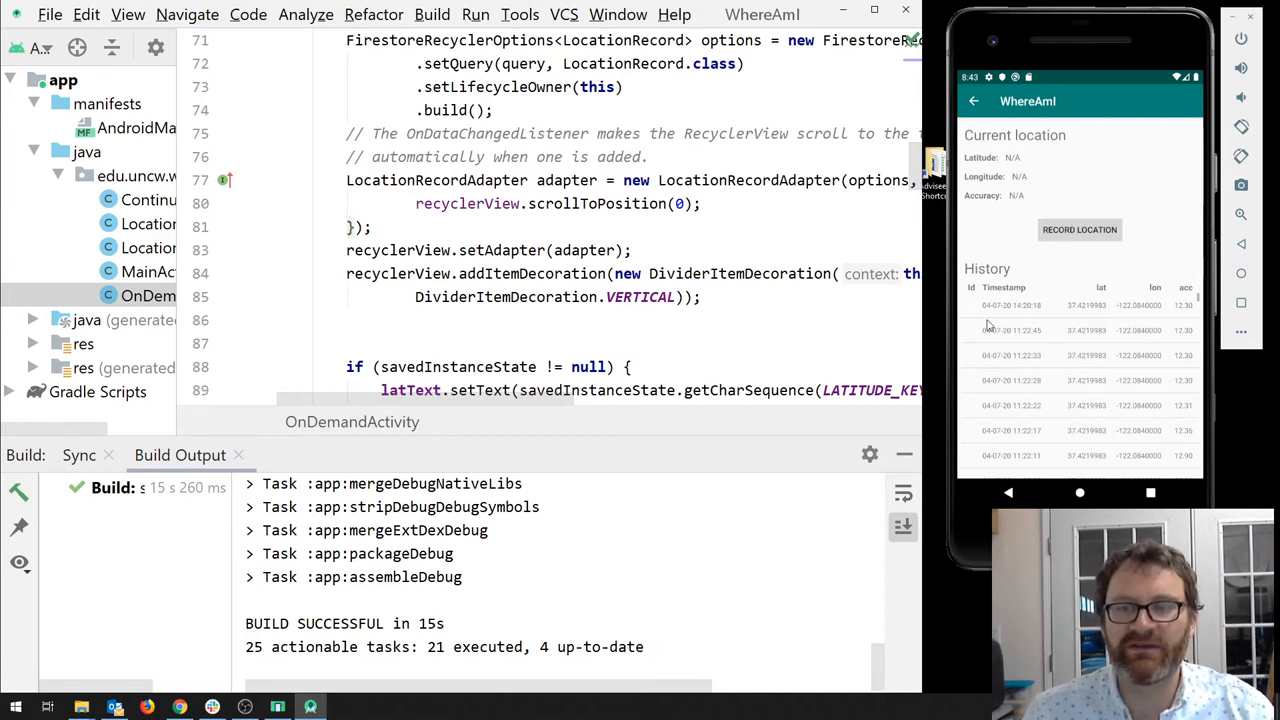
mouse_move(1024, 336)
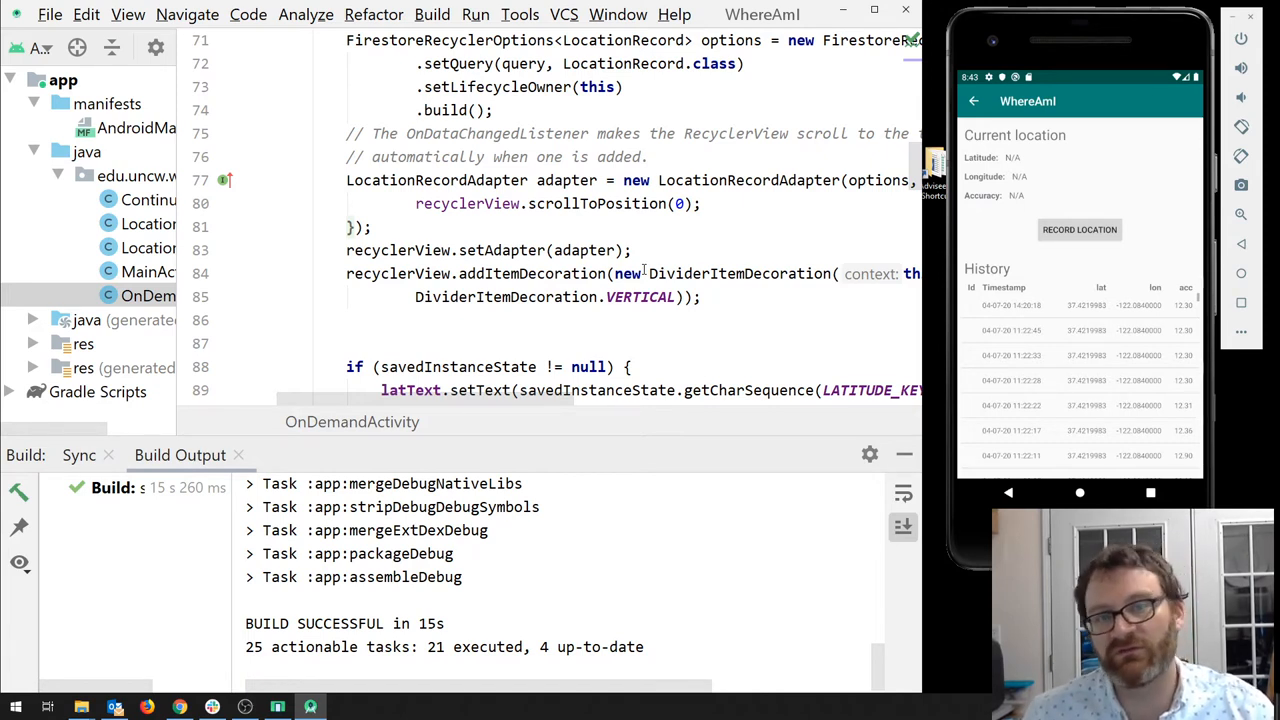
scroll(down, 3)
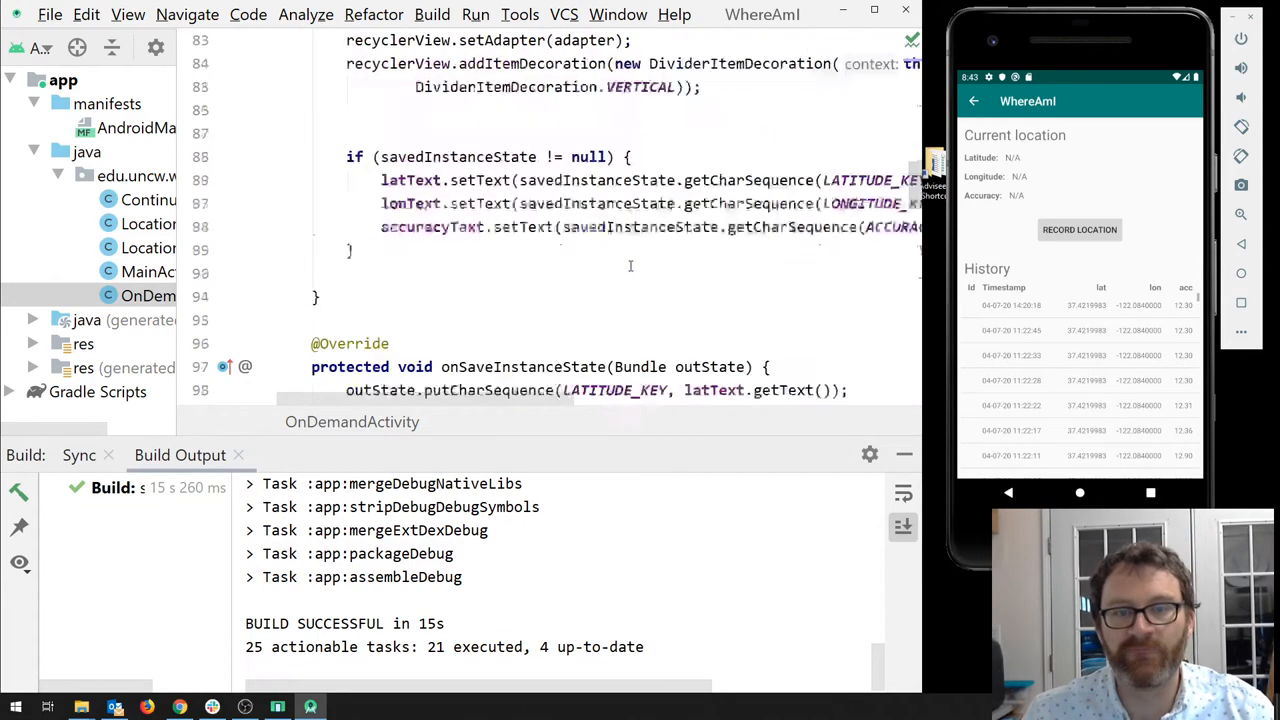
scroll(down, 3)
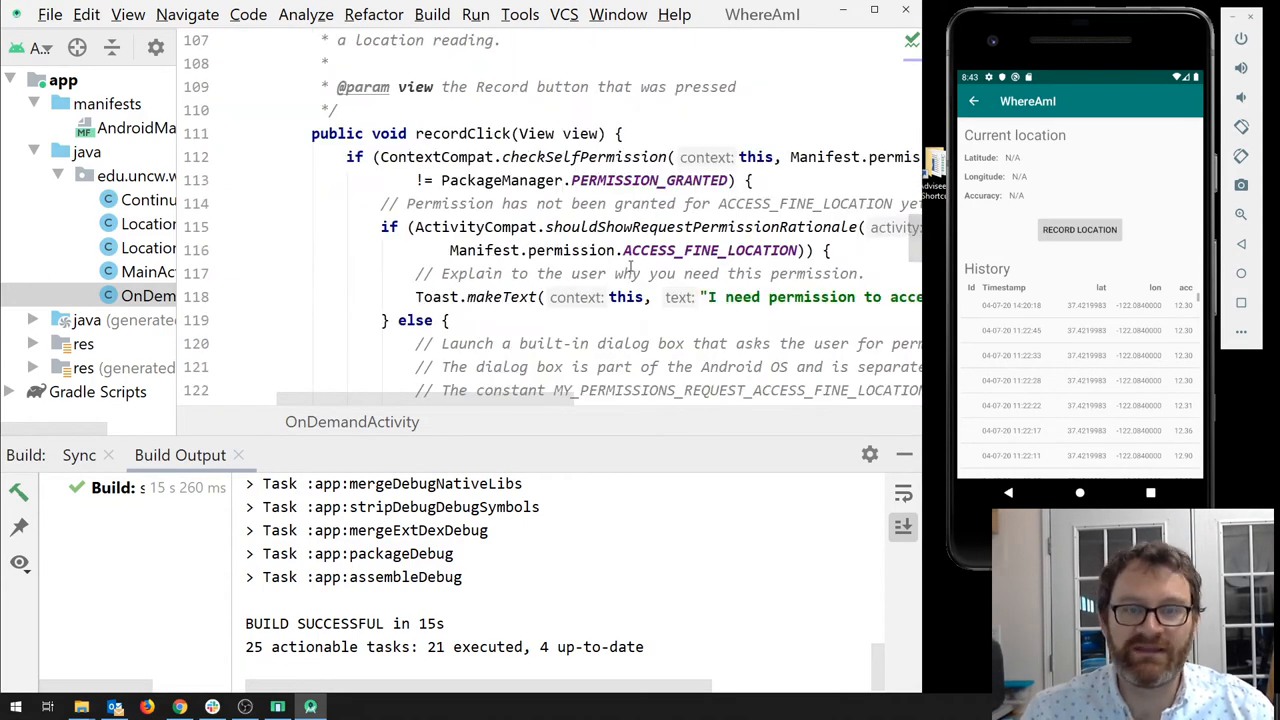
scroll(down, 3)
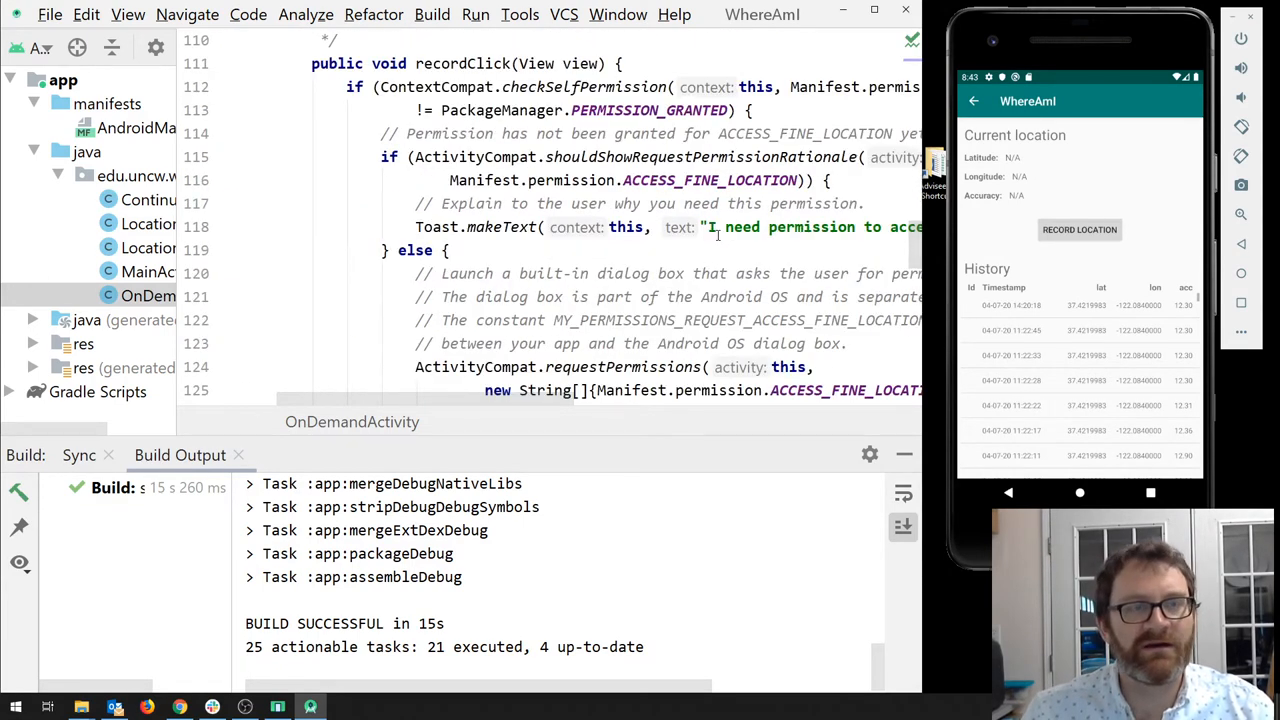
scroll(up, 3)
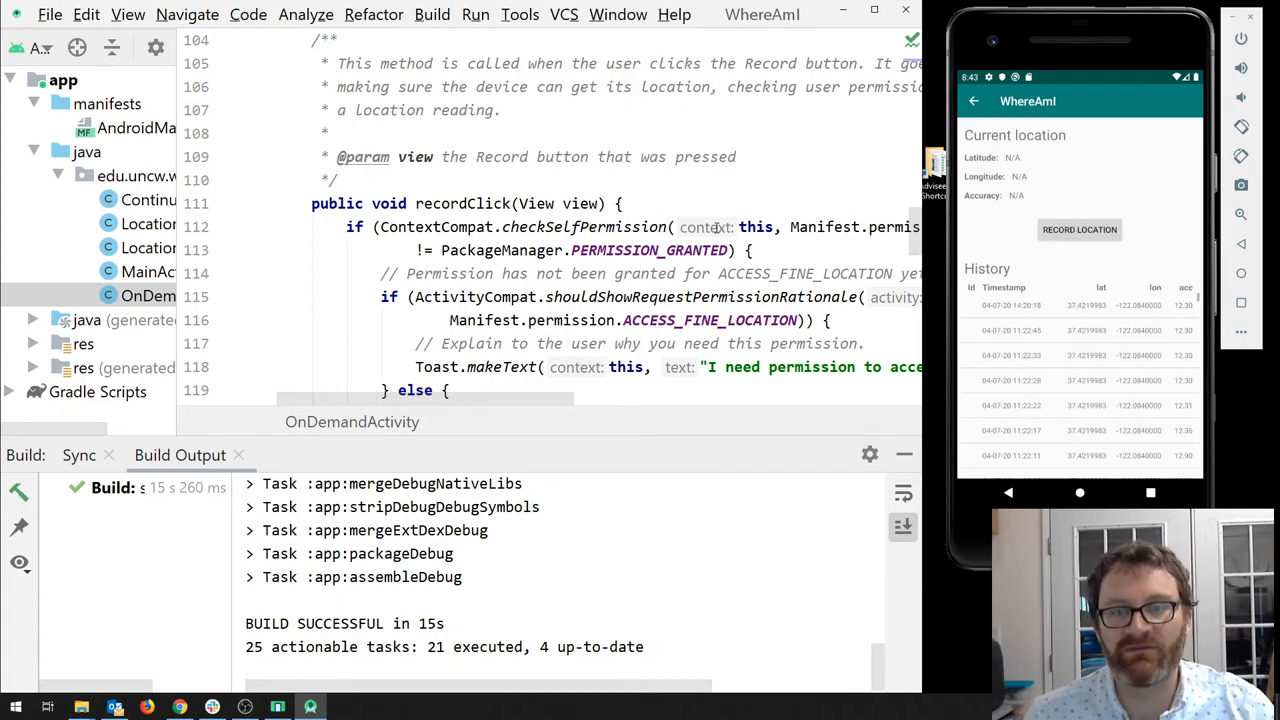
scroll(down, 3)
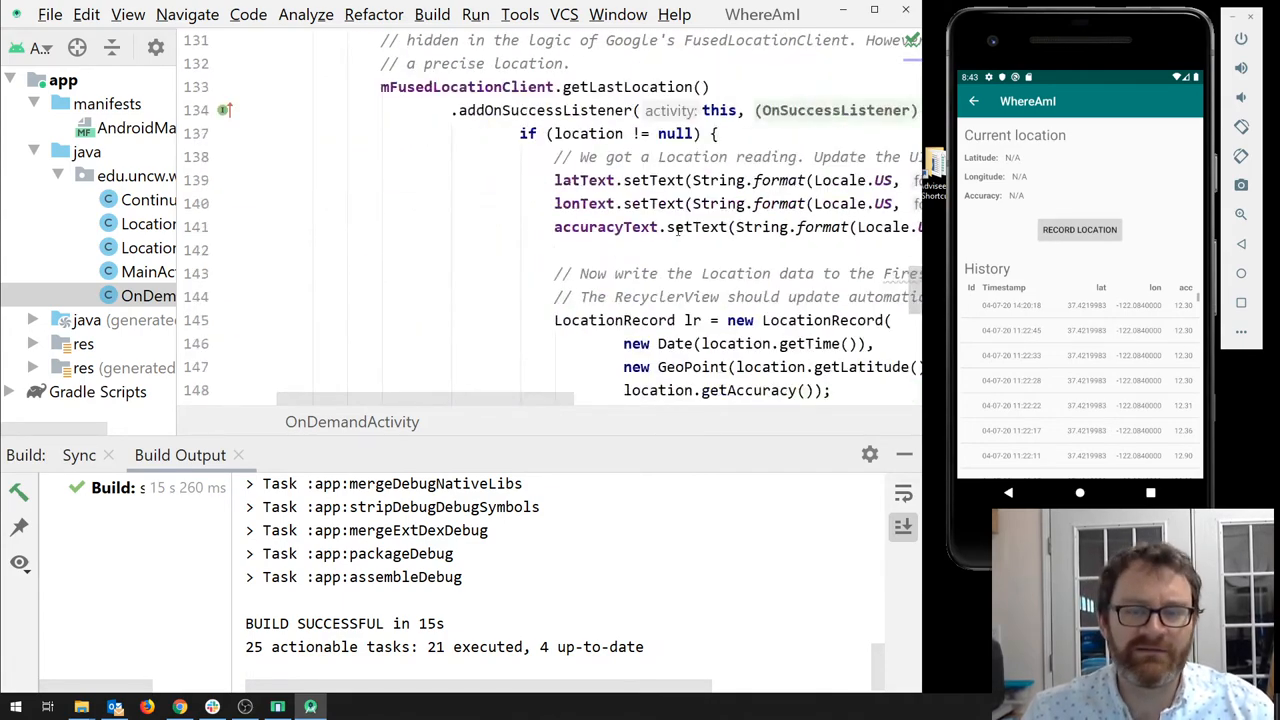
scroll(up, 3)
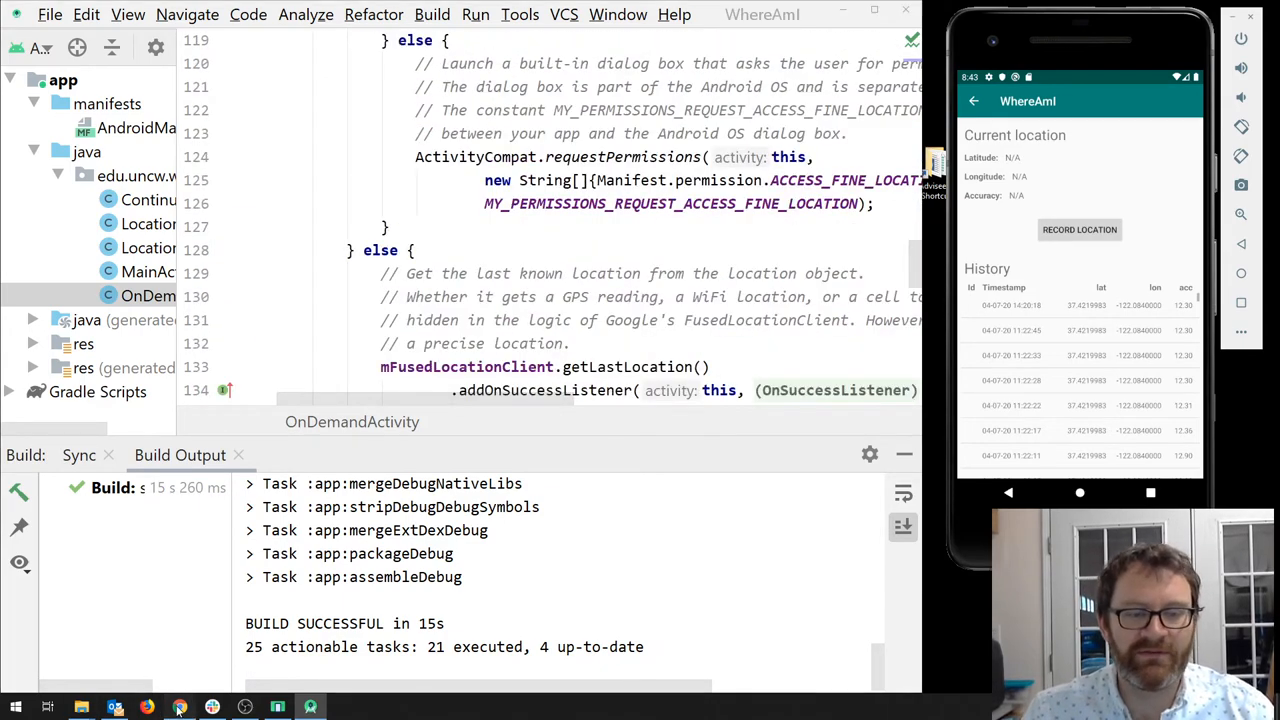
click(148, 708)
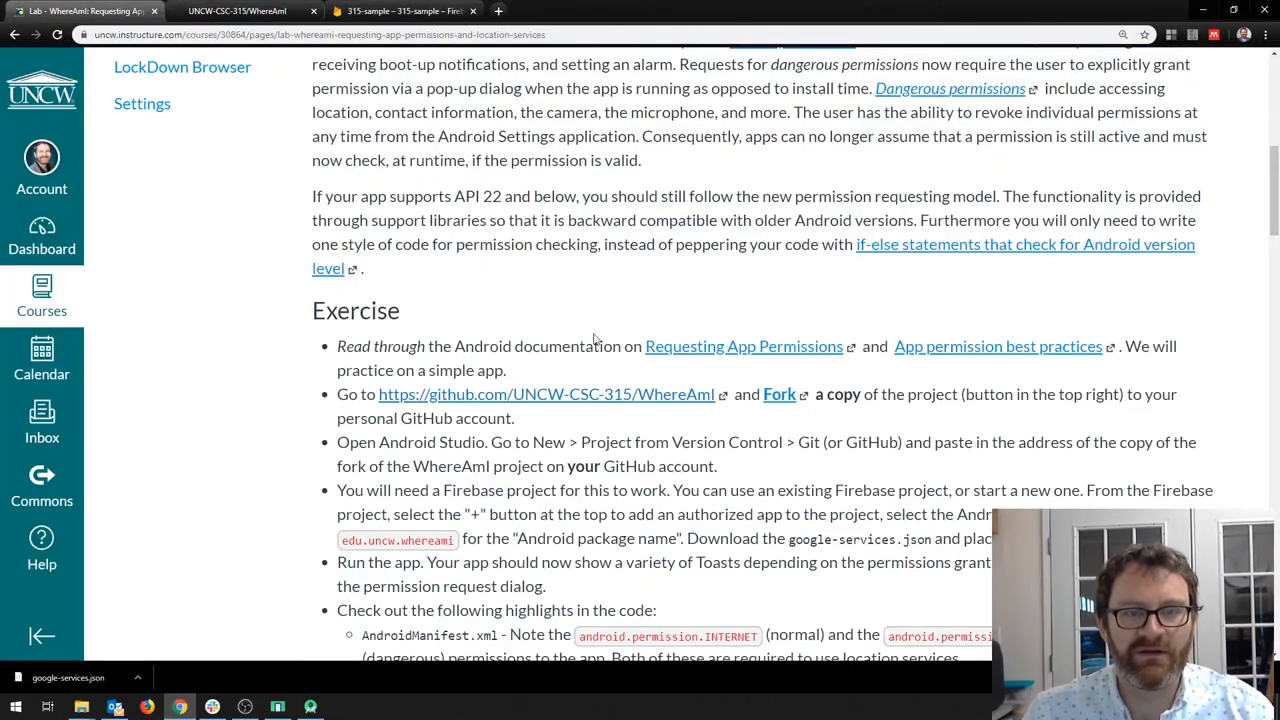
click(310, 708)
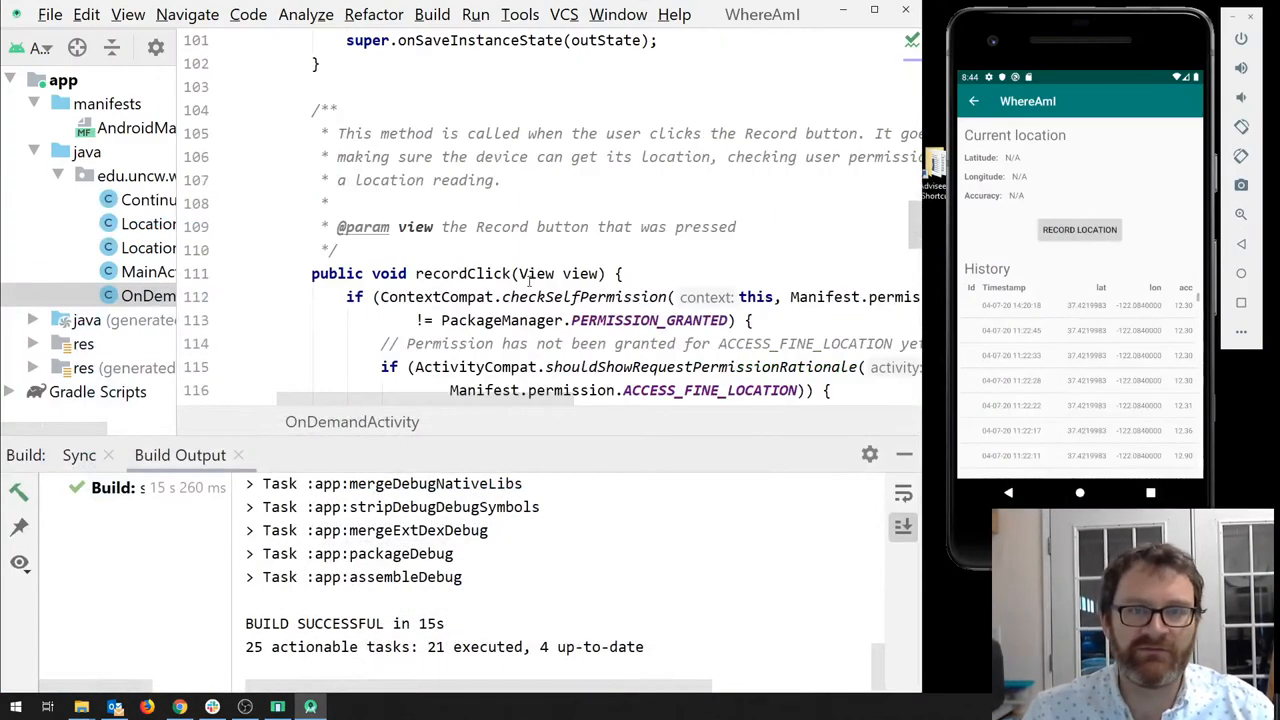
Step: Record a location to trigger the permission request and deny WhereAmI location access
scroll(up, 3)
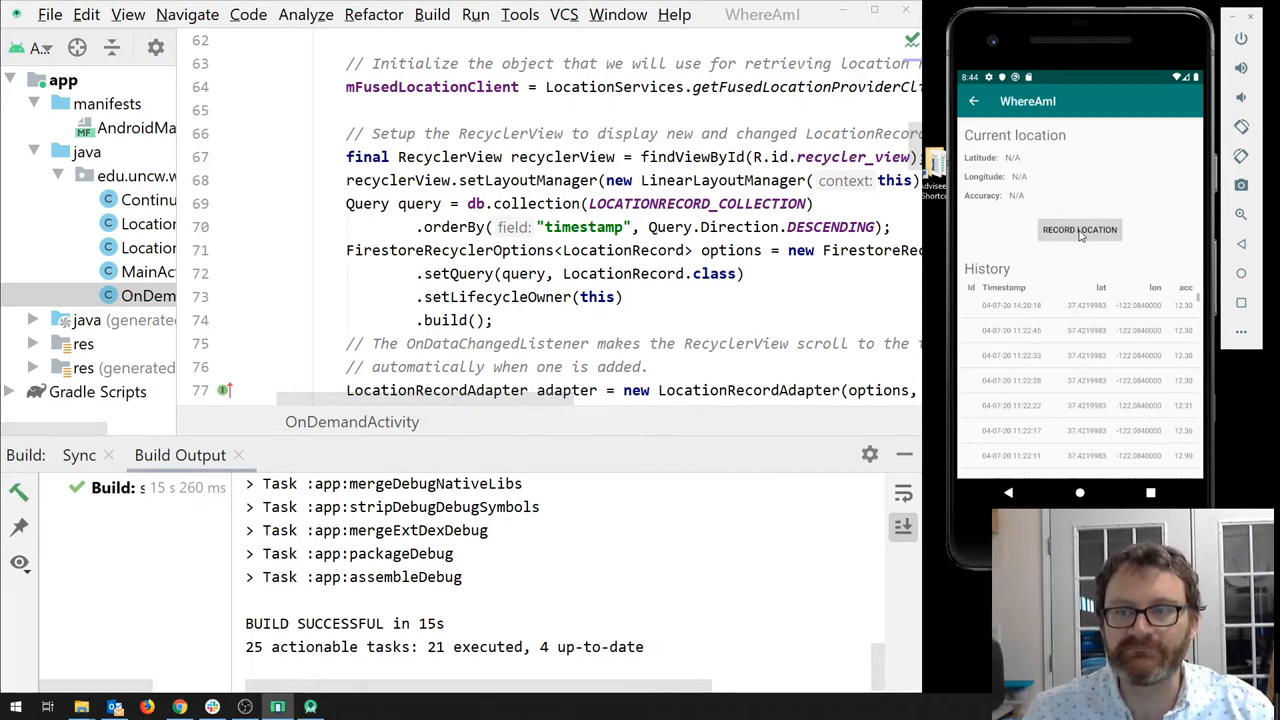
click(1080, 228)
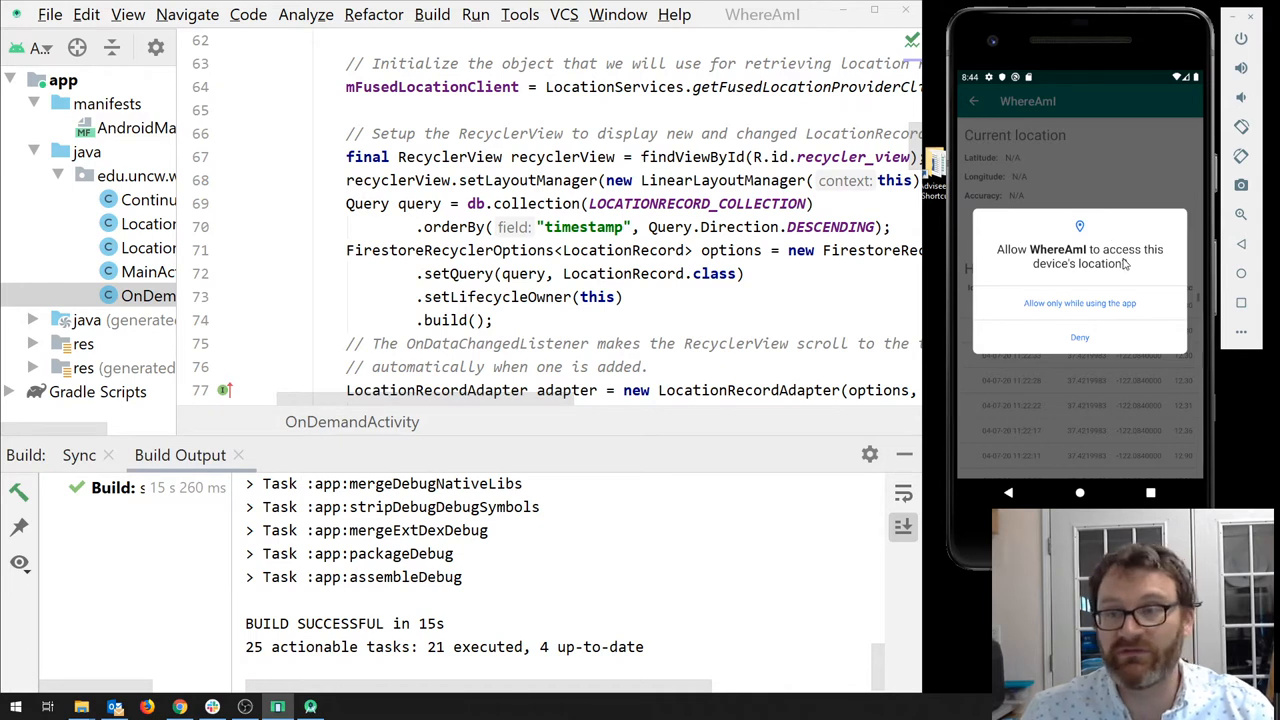
mouse_move(1168, 212)
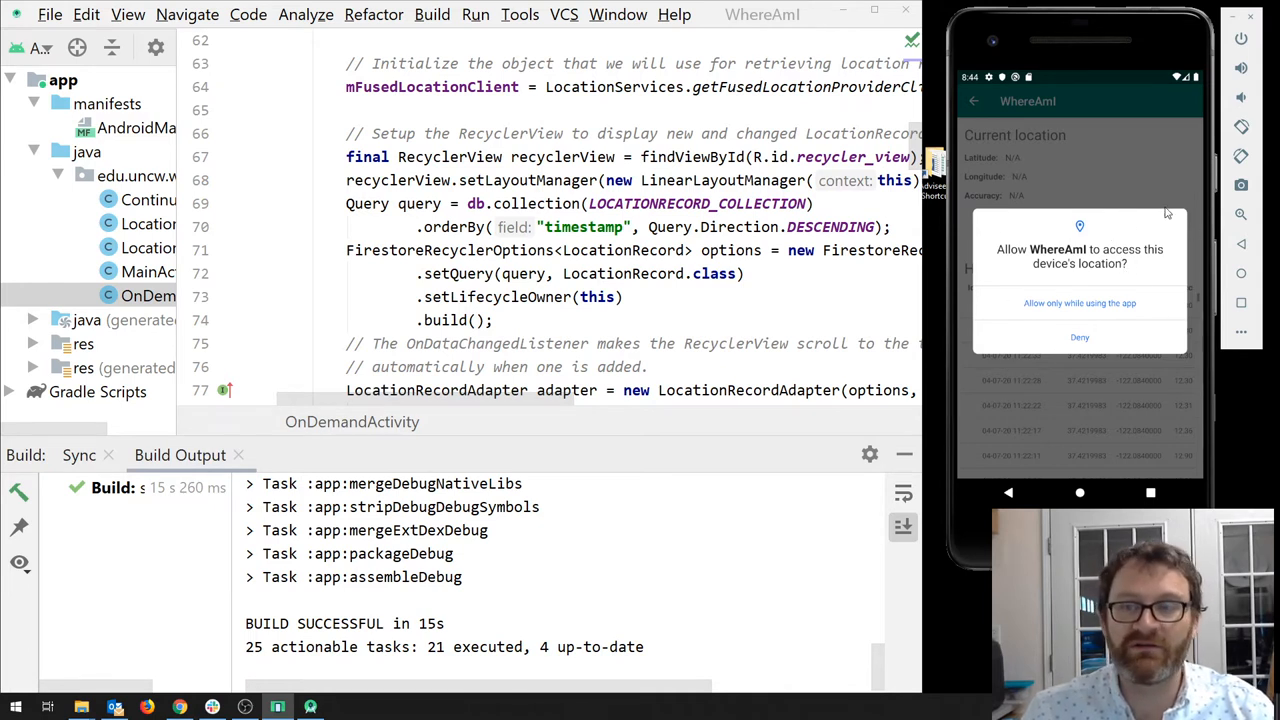
mouse_move(1108, 328)
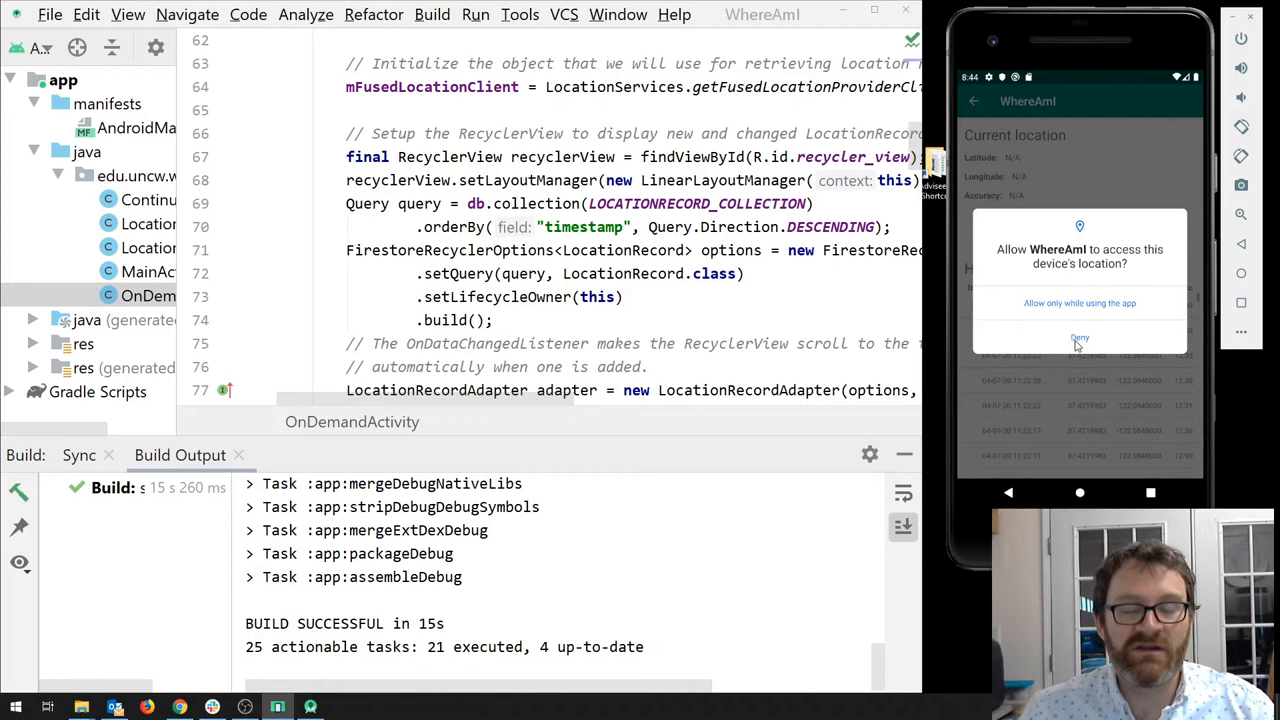
mouse_move(1072, 346)
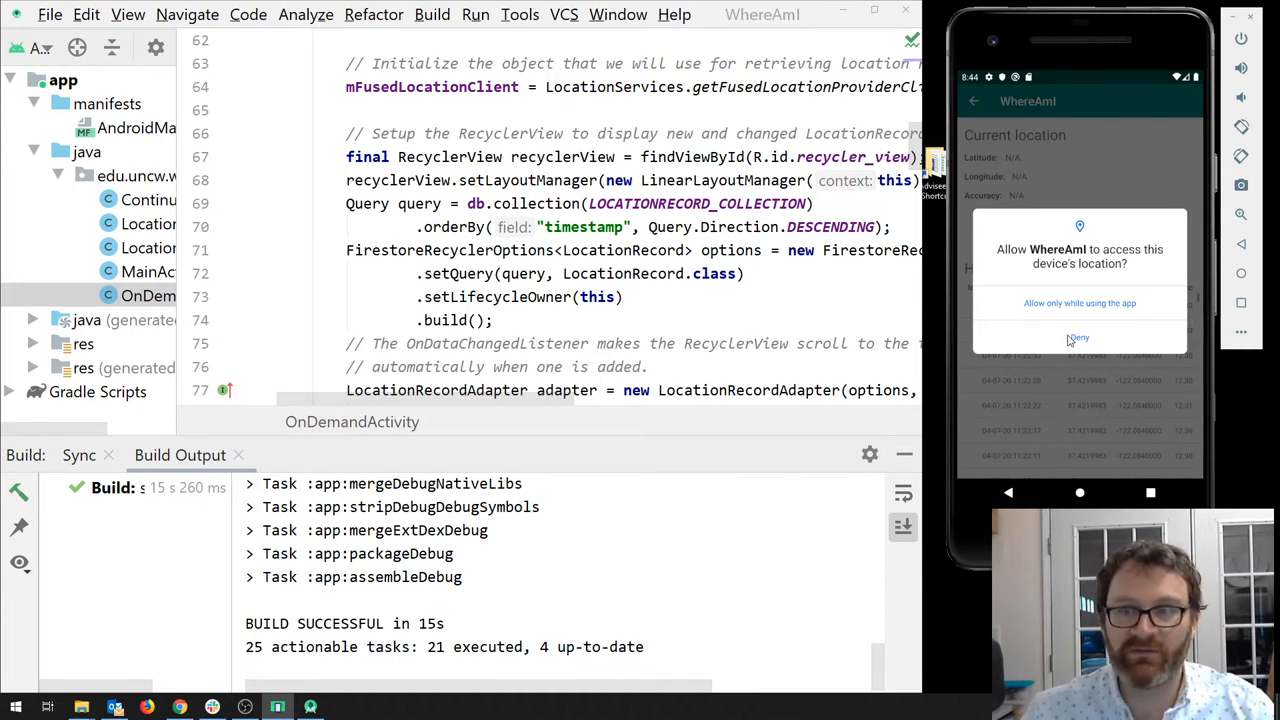
mouse_move(1112, 316)
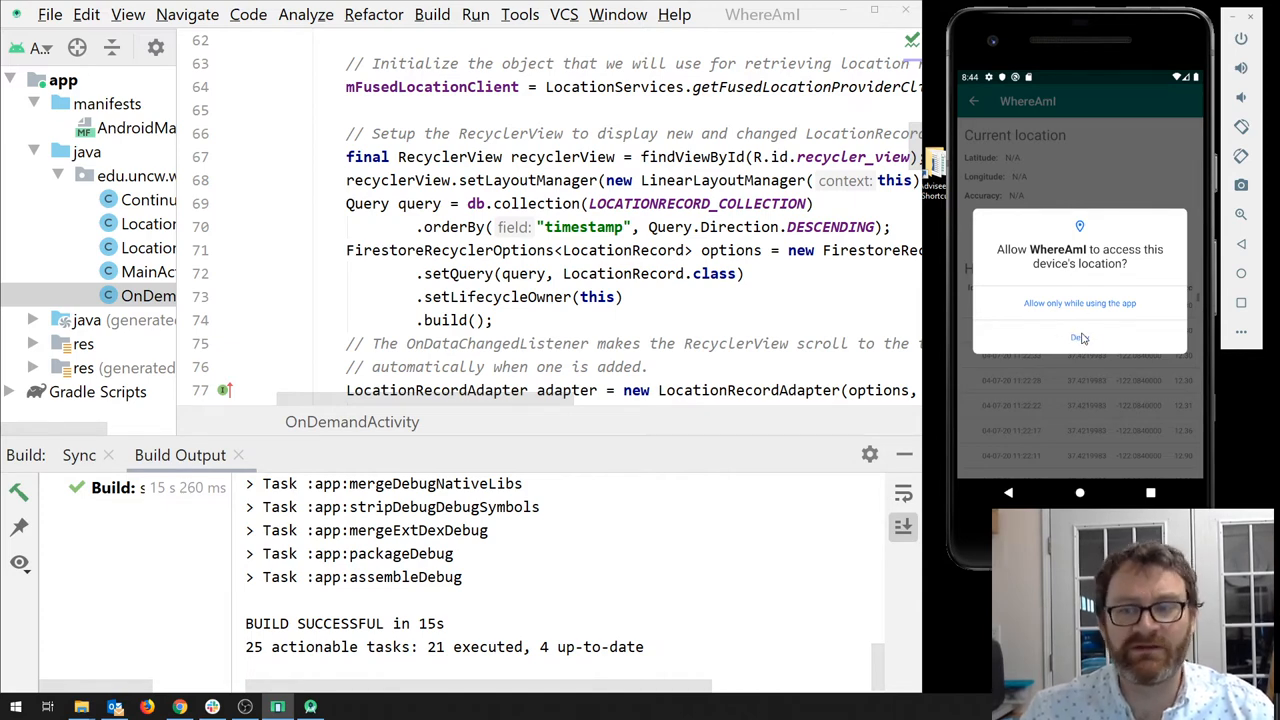
click(1080, 336)
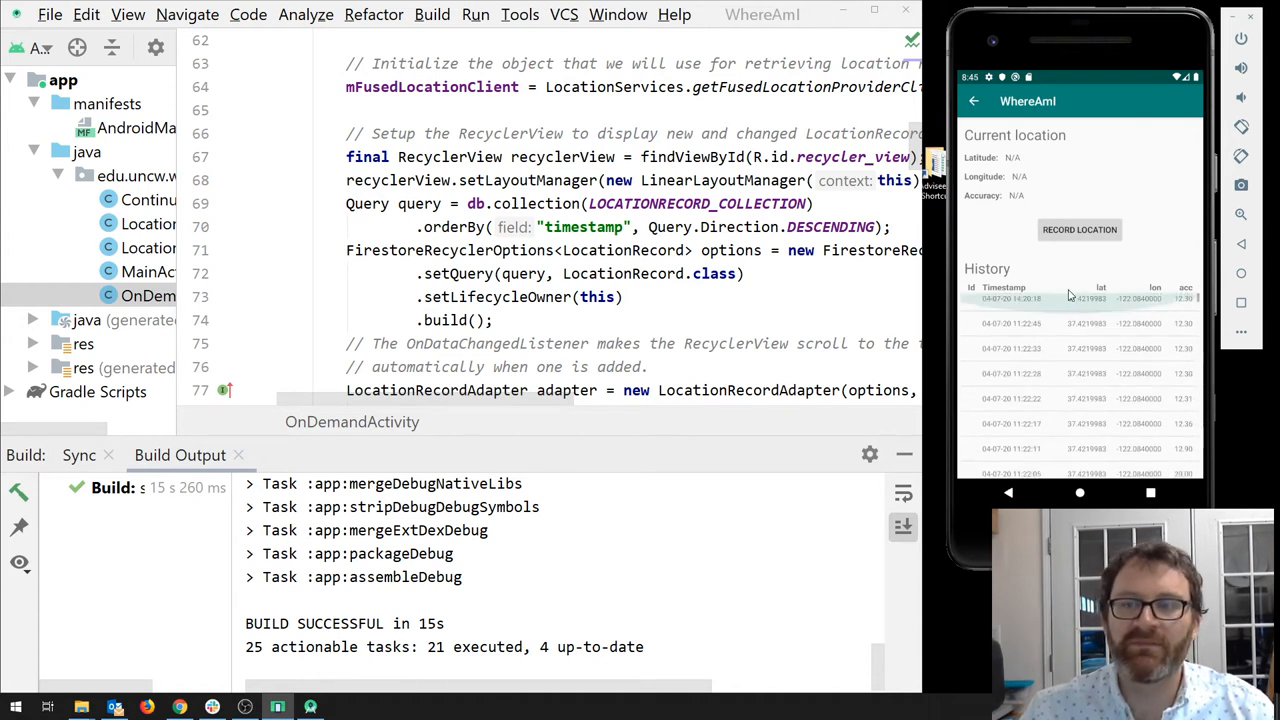
Step: Retry Record Location several times, getting only the permission-needed message with N/A coordinates
click(1080, 228)
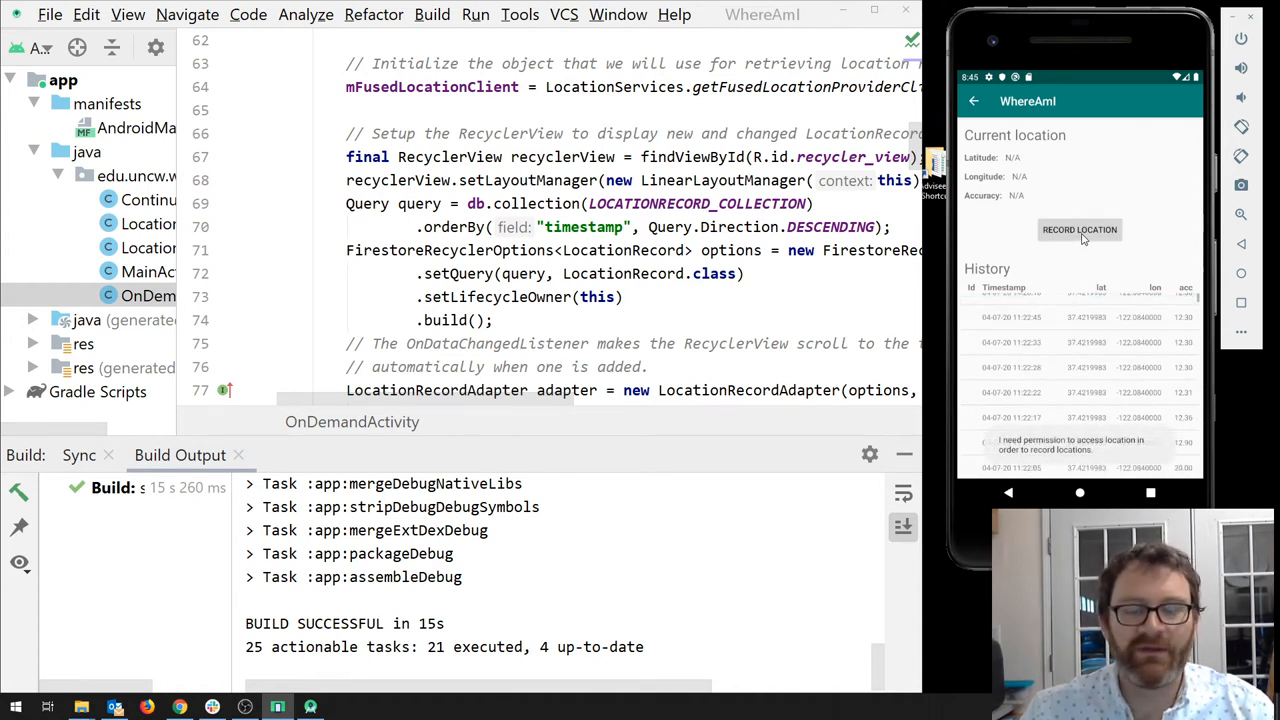
click(1080, 228)
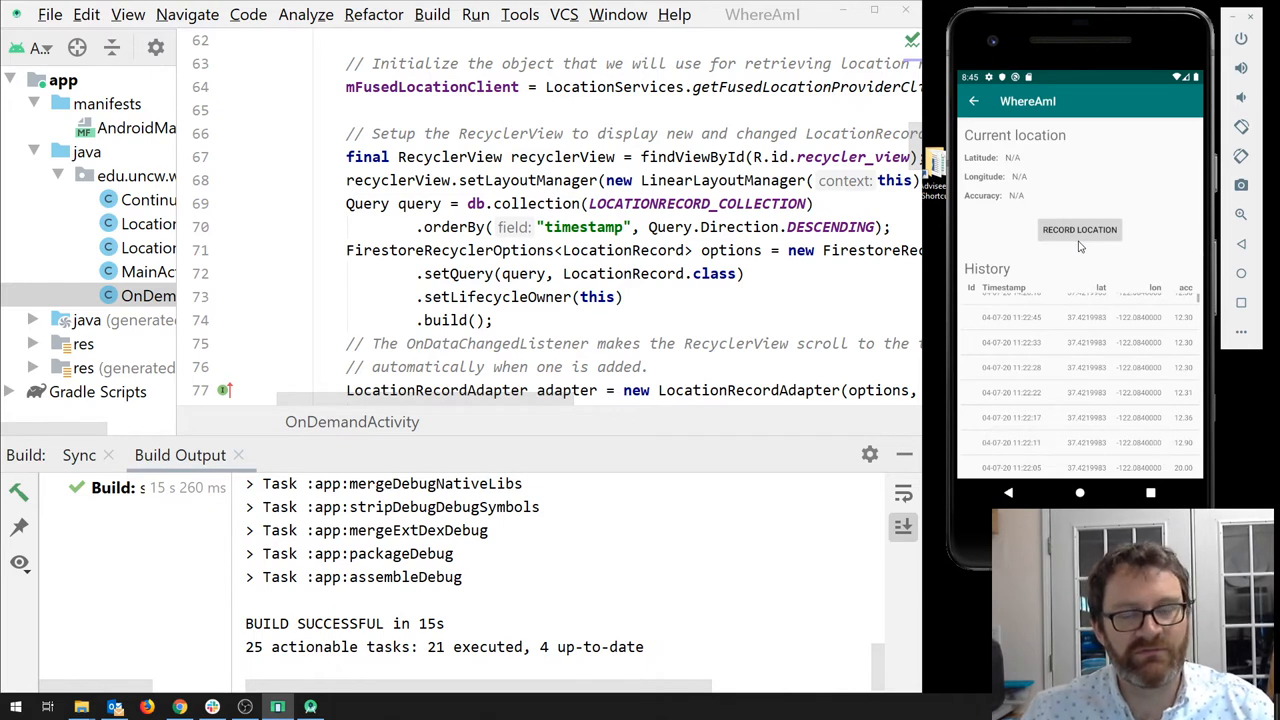
click(1080, 228)
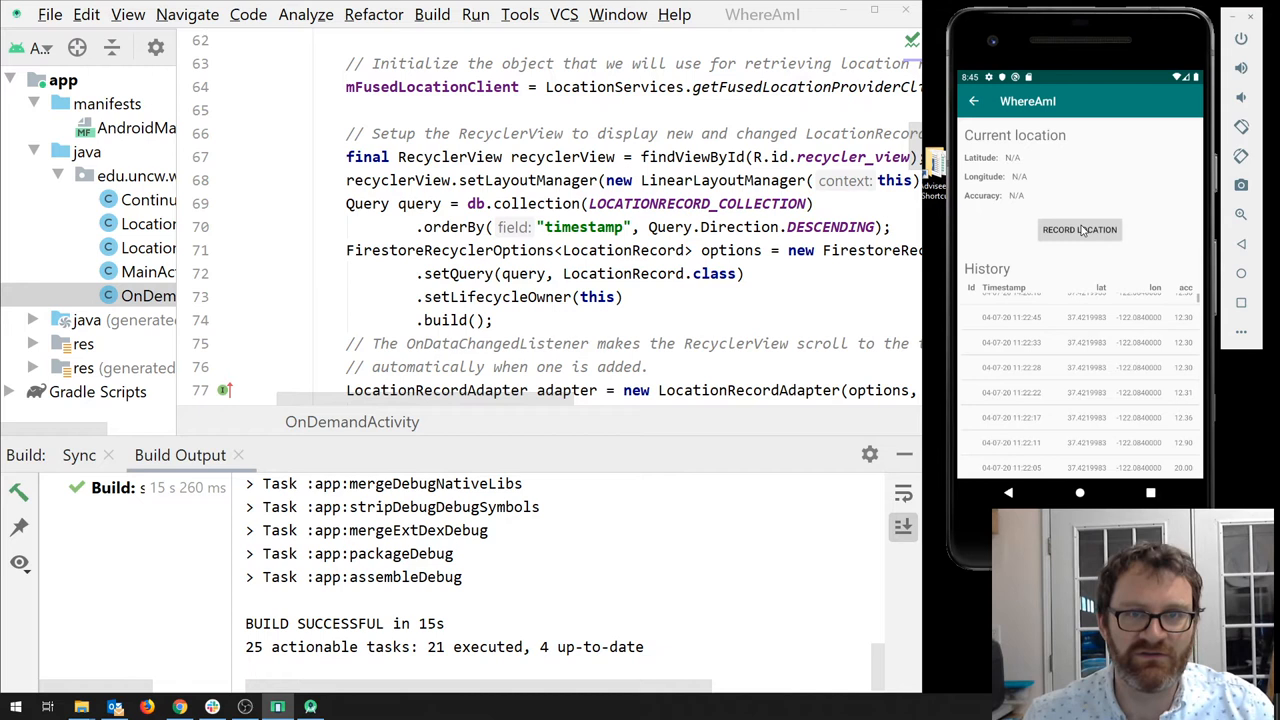
click(1080, 228)
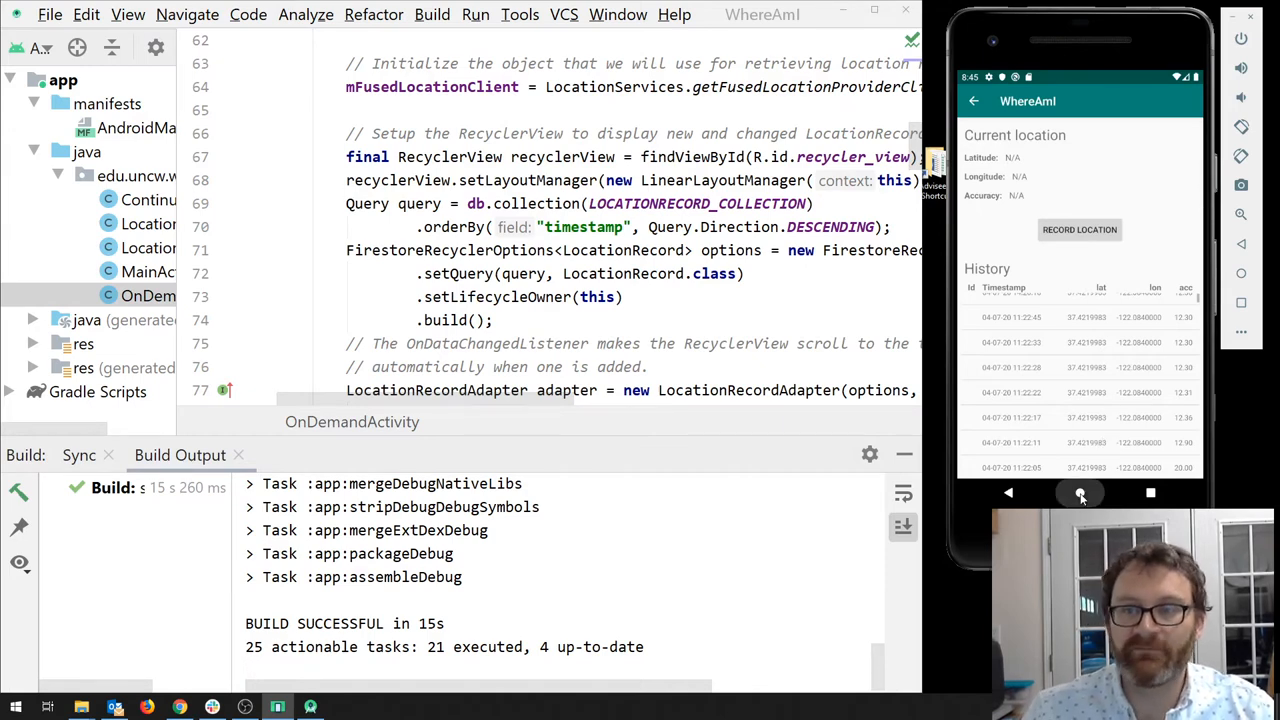
Step: Leave the app and reach Settings > Apps & notifications > Permission manager
click(1080, 492)
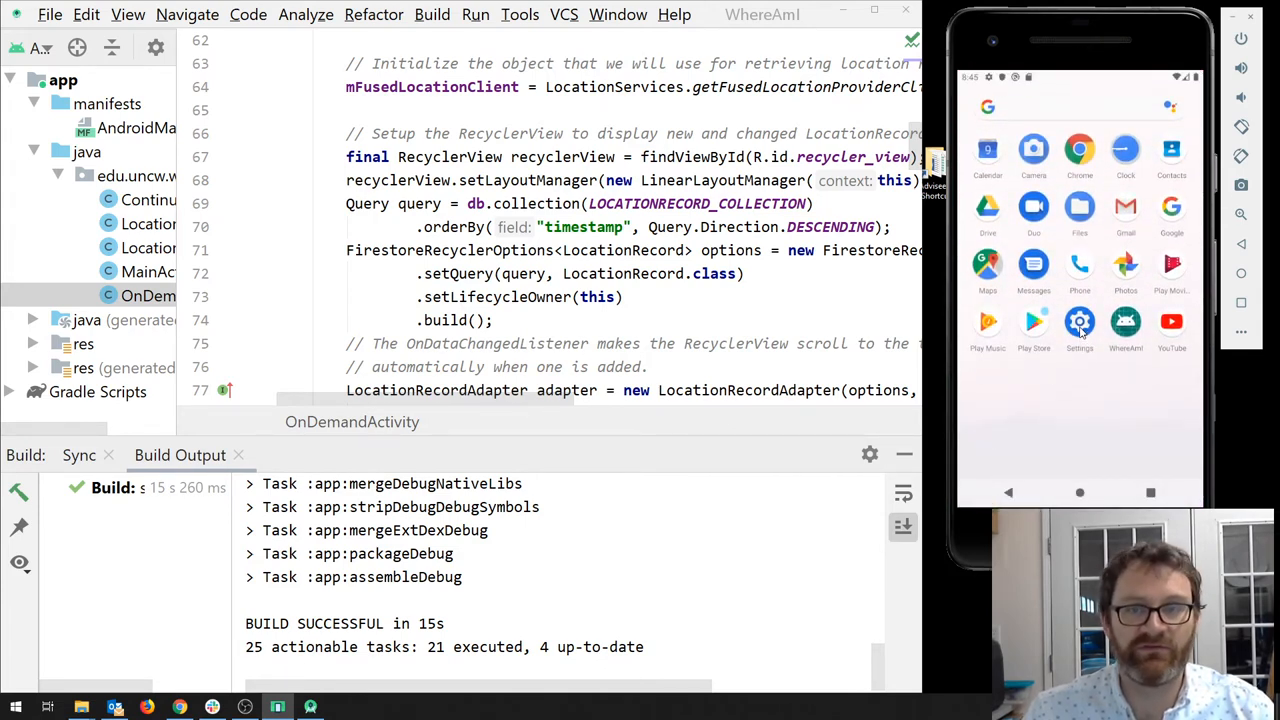
click(1080, 330)
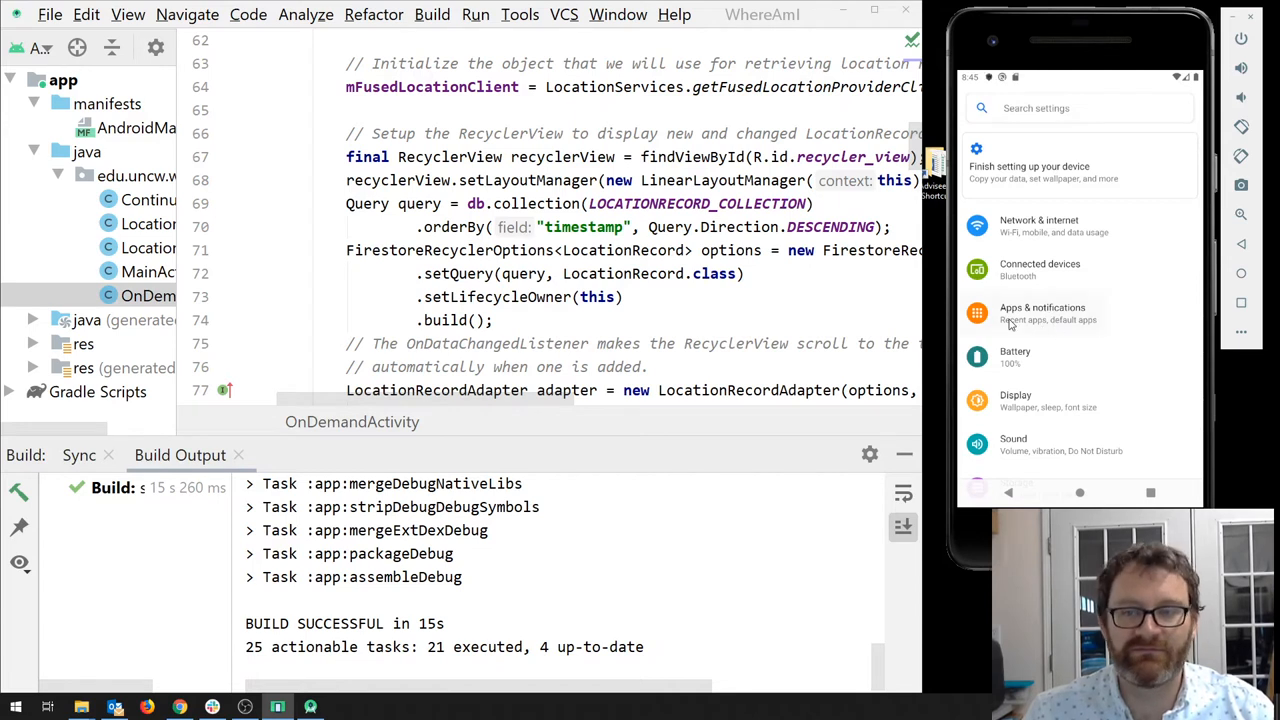
click(1042, 312)
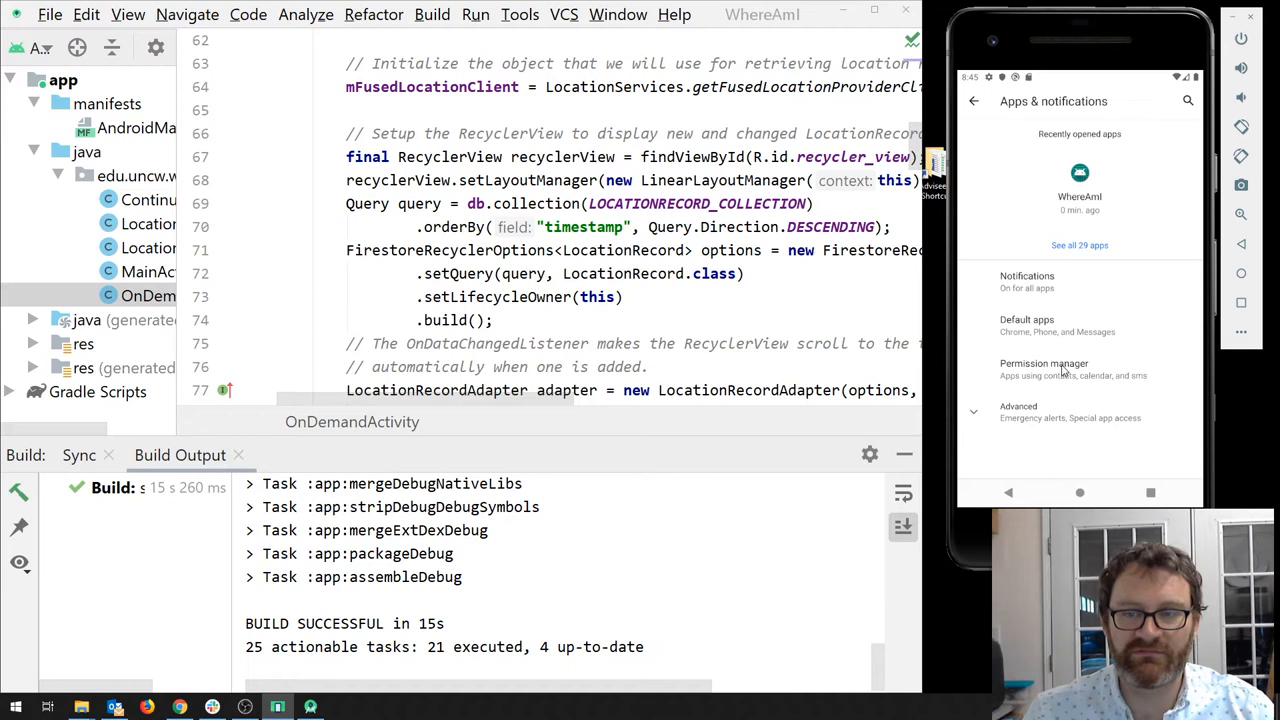
click(1044, 368)
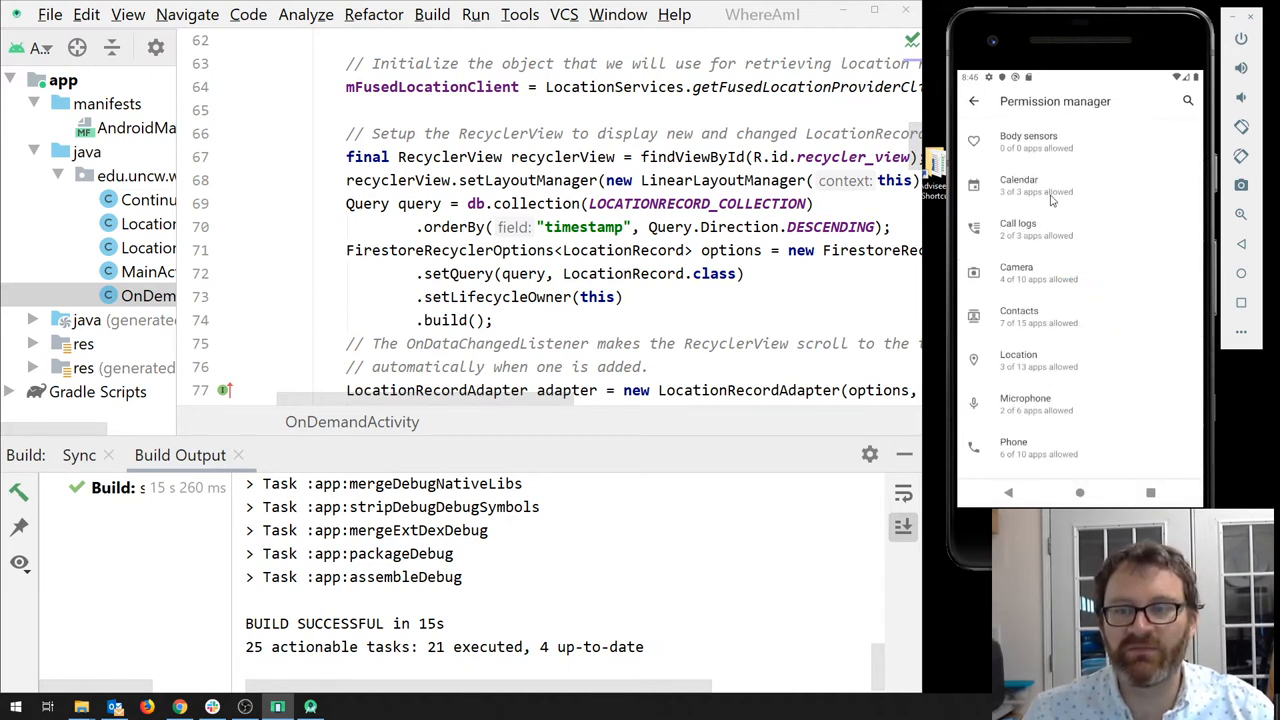
scroll(down, 3)
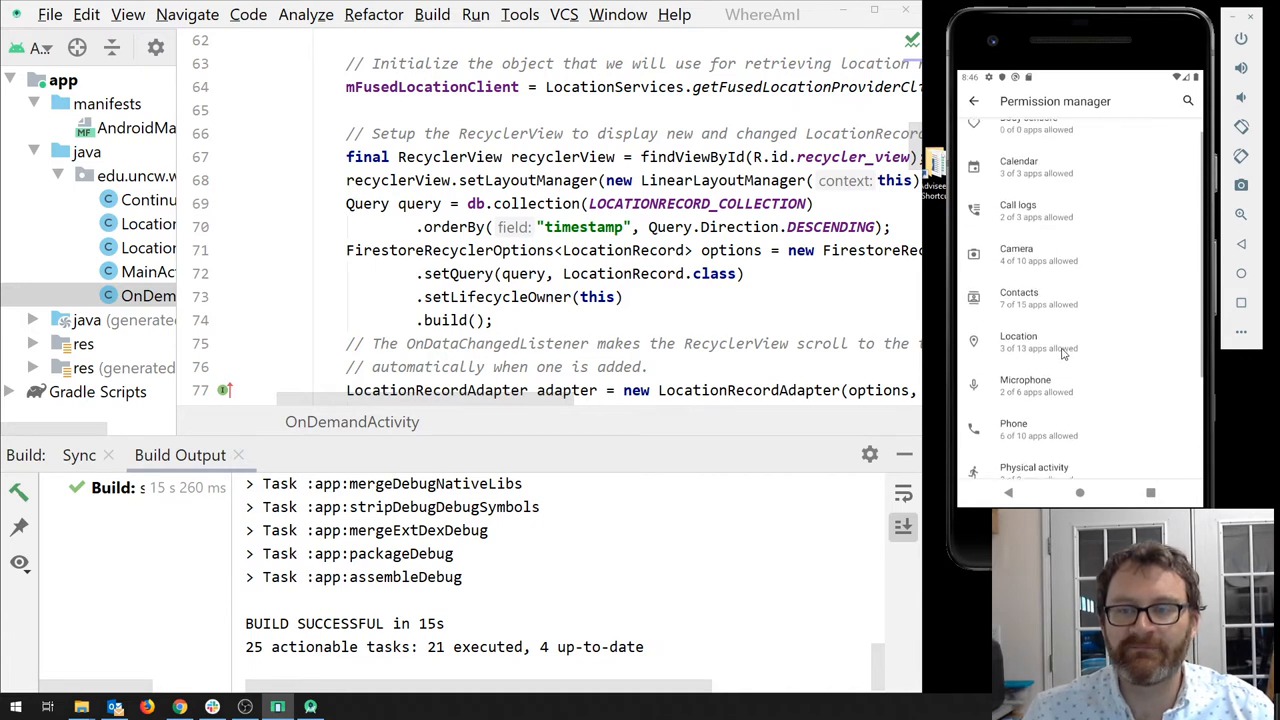
scroll(up, 3)
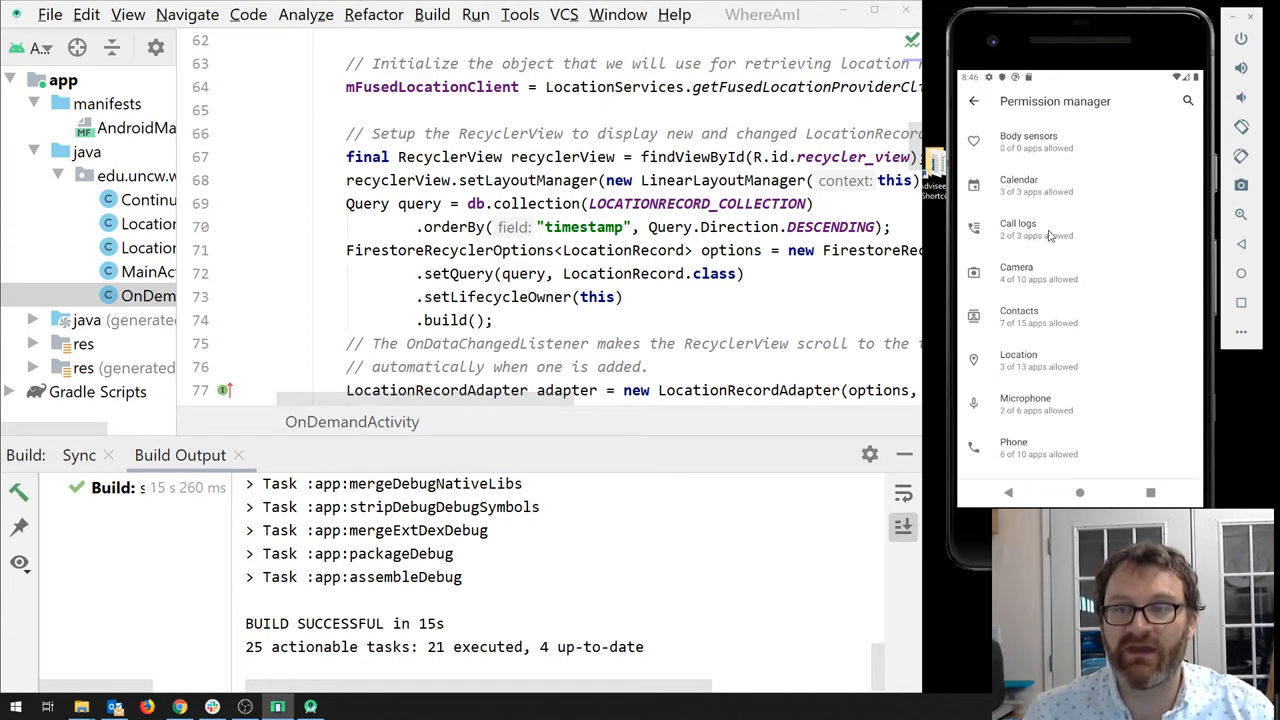
mouse_move(1048, 388)
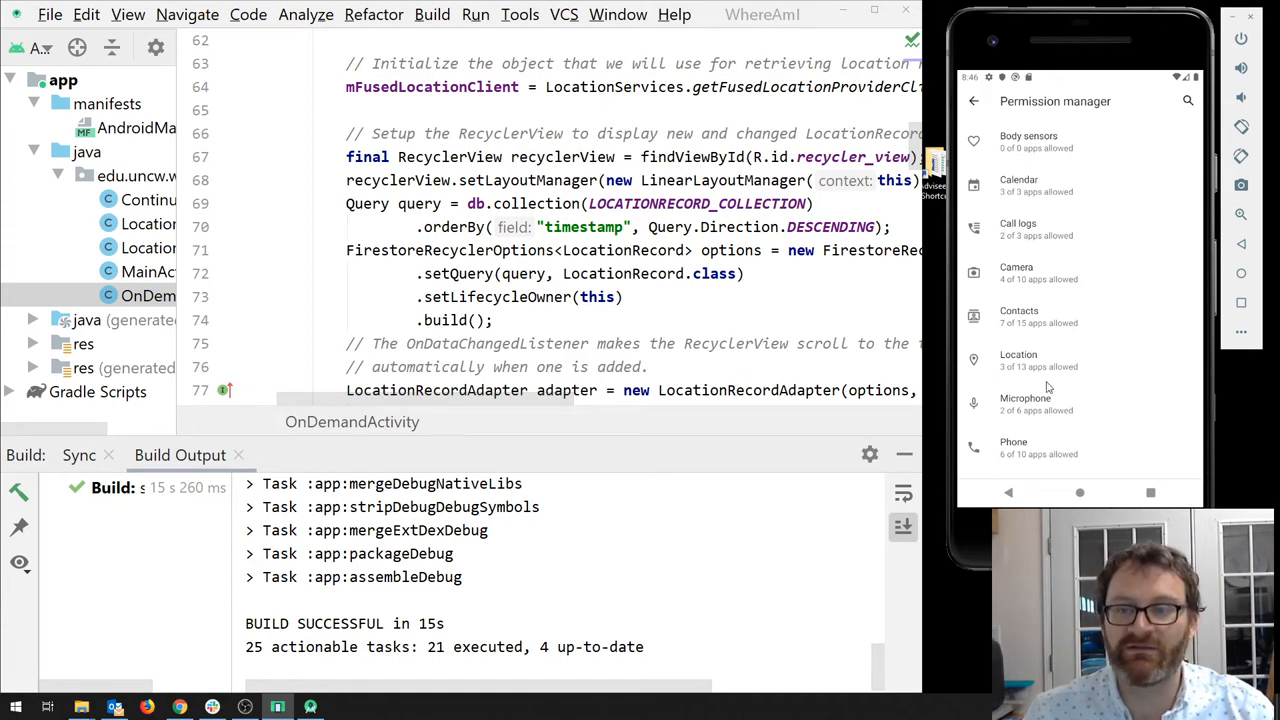
mouse_move(1024, 368)
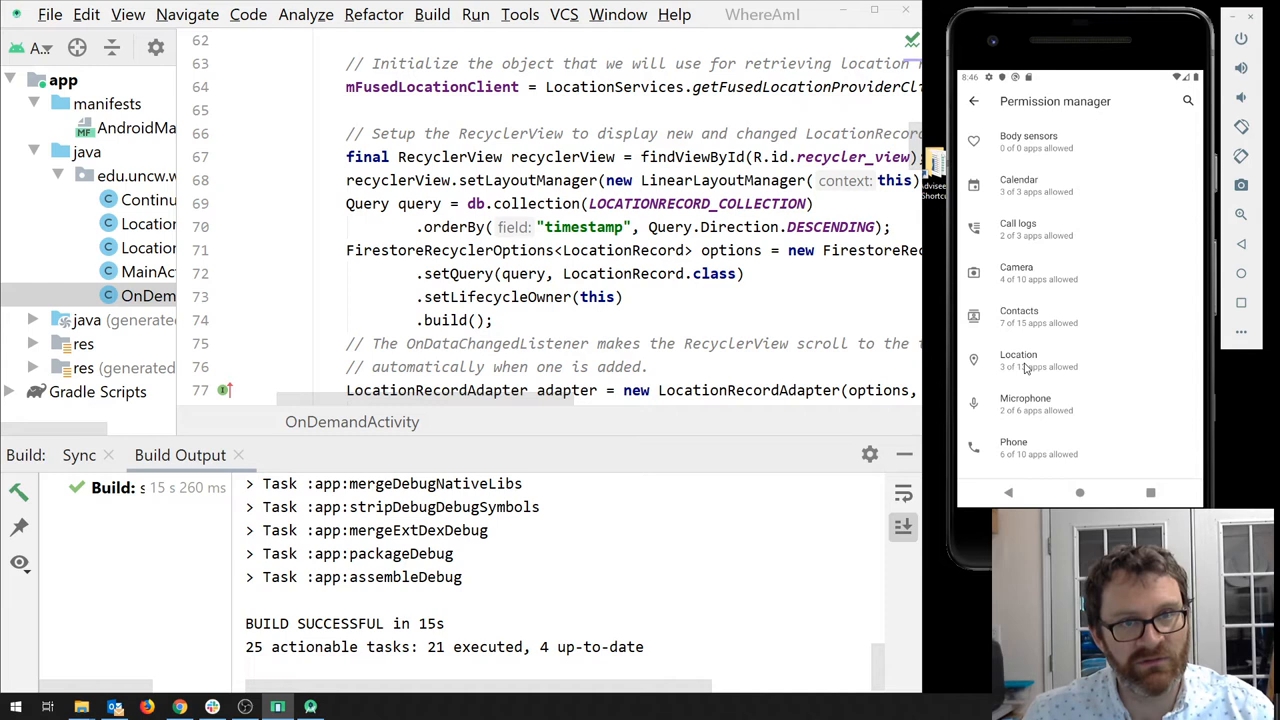
Step: Under Location, set WhereAmI to Allow only while using the app
click(1018, 360)
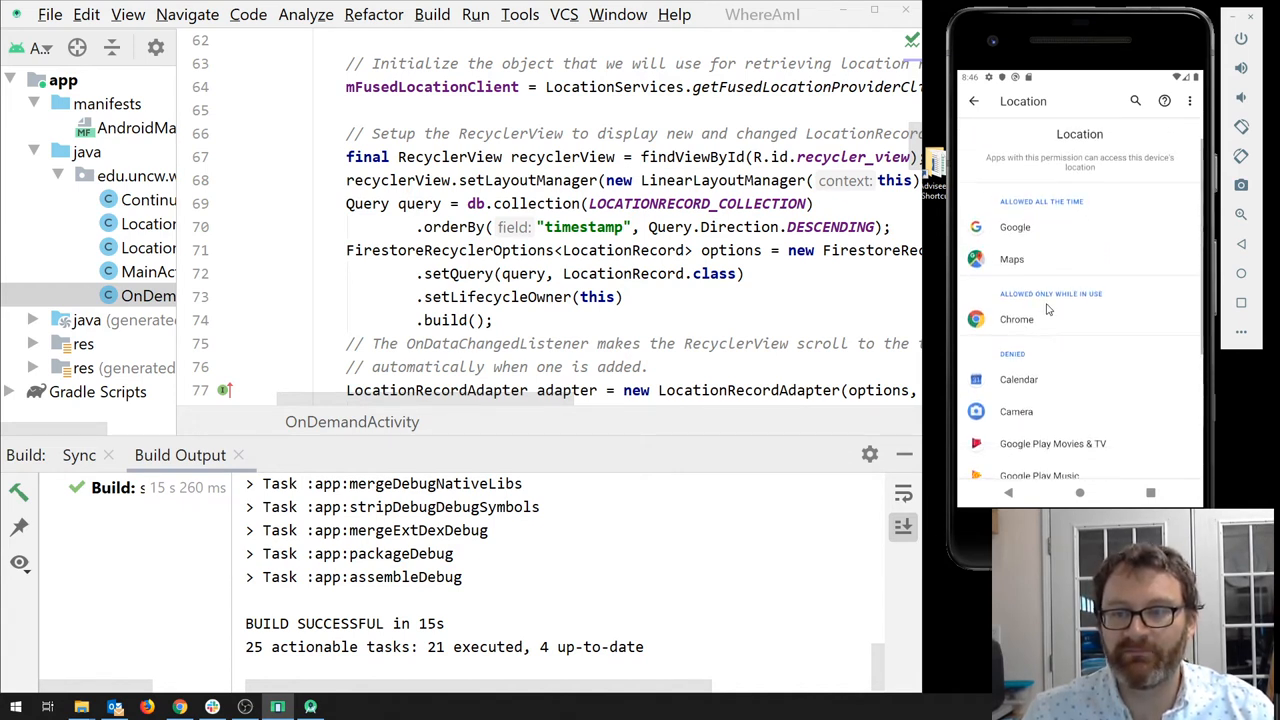
scroll(down, 3)
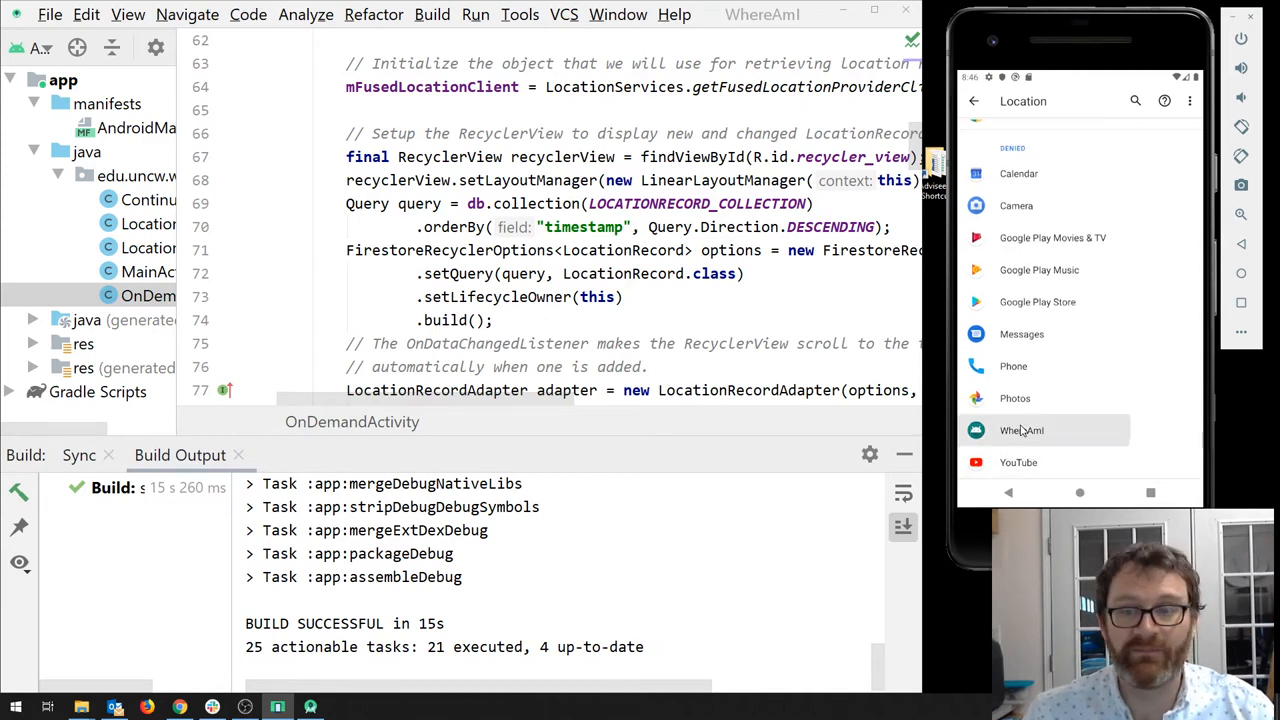
click(1022, 430)
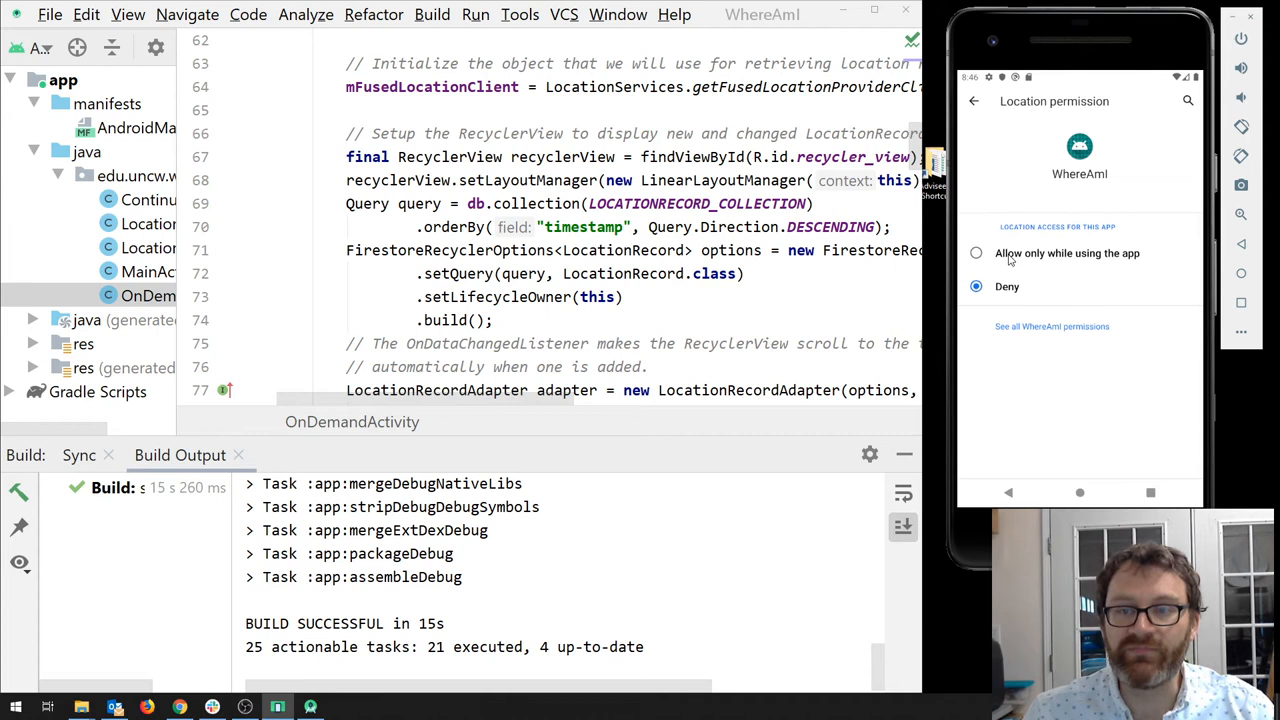
click(976, 252)
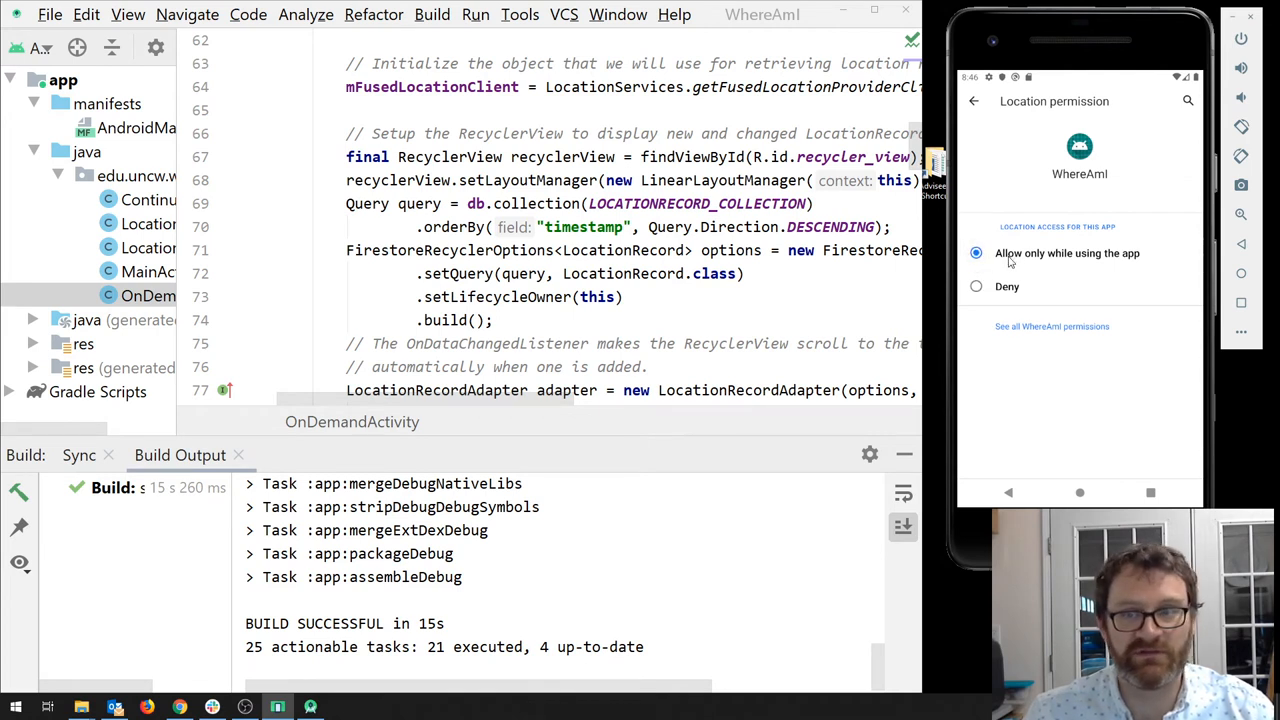
mouse_move(1024, 260)
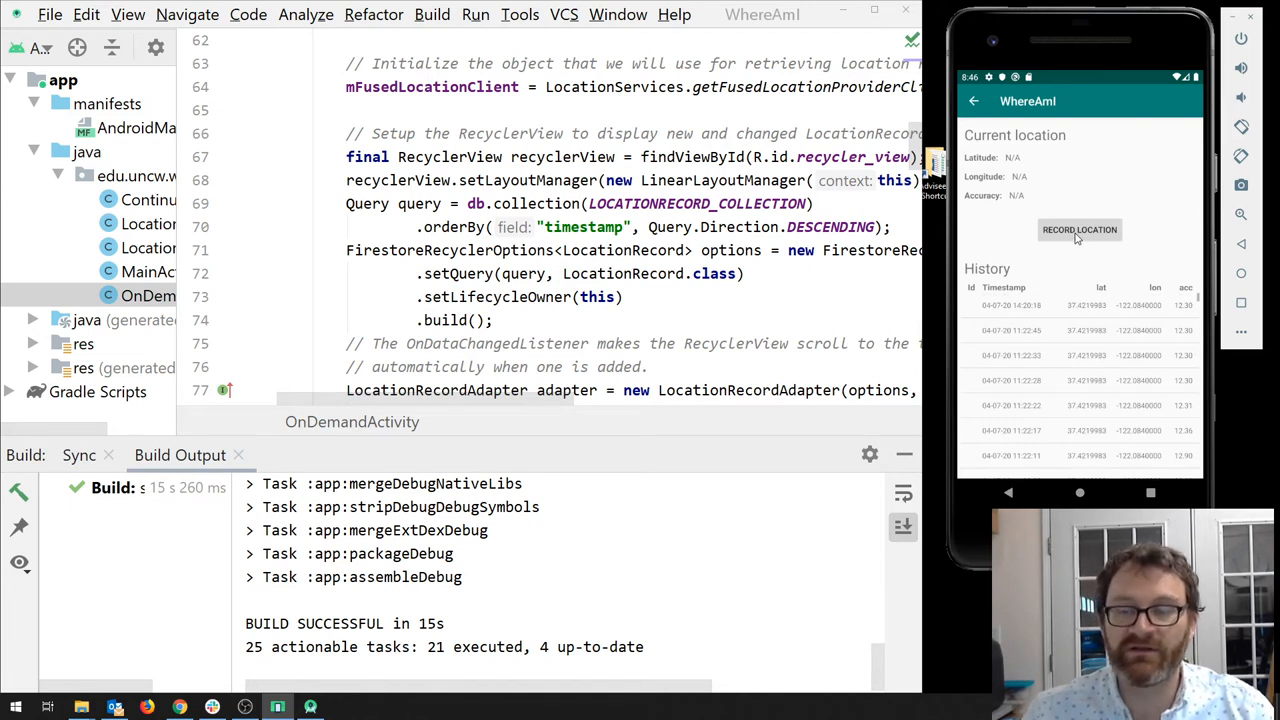
Step: Record several real coordinates into the history, then bring up the emulator's extended location controls
click(1080, 228)
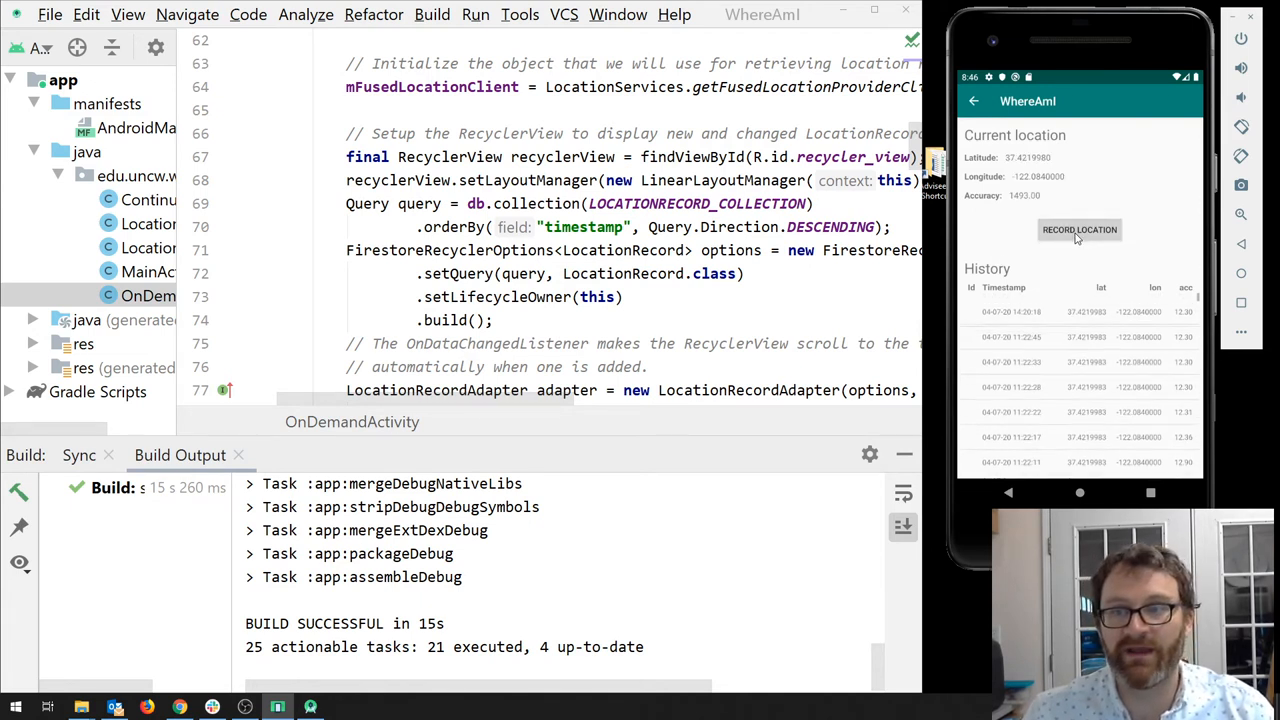
click(1080, 228)
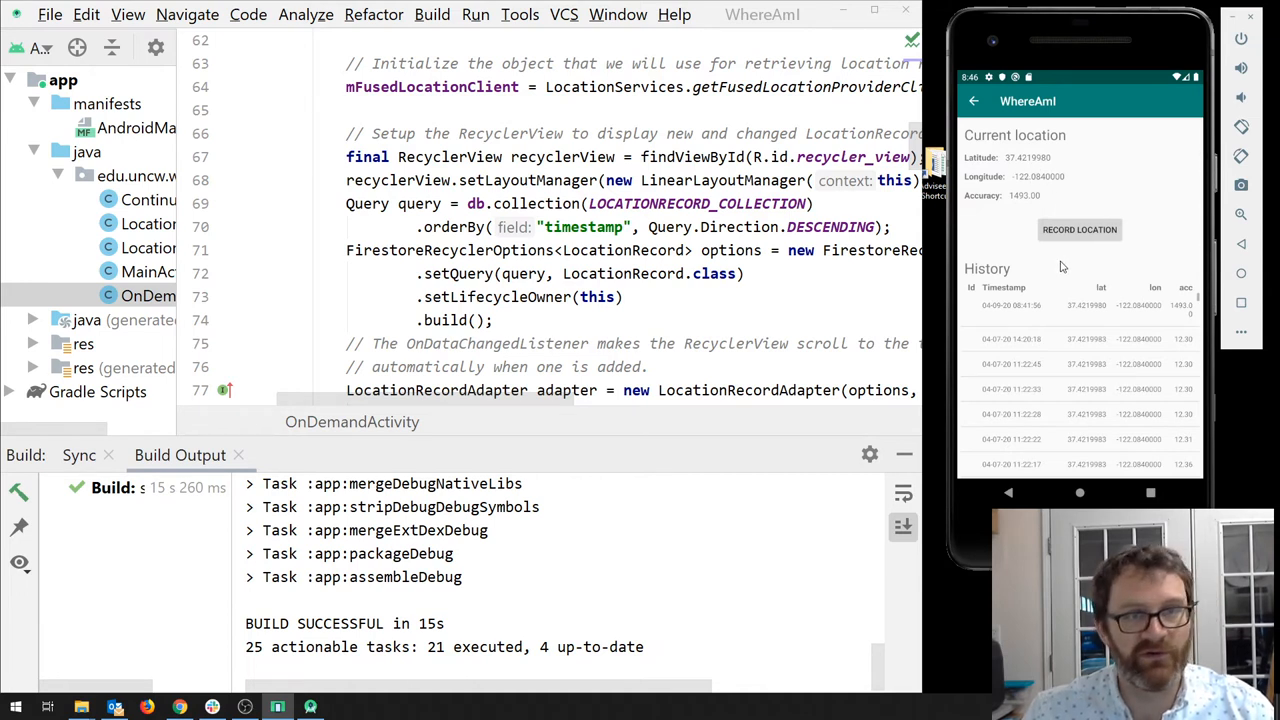
mouse_move(1052, 210)
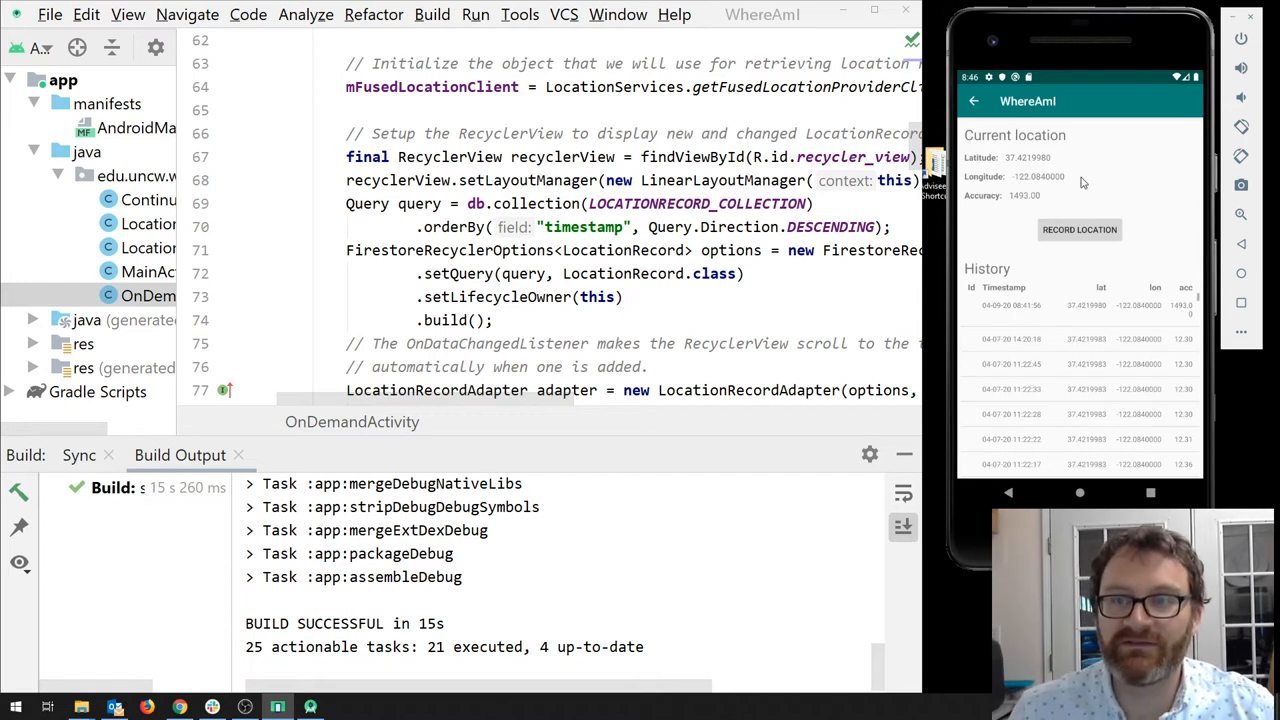
mouse_move(1050, 312)
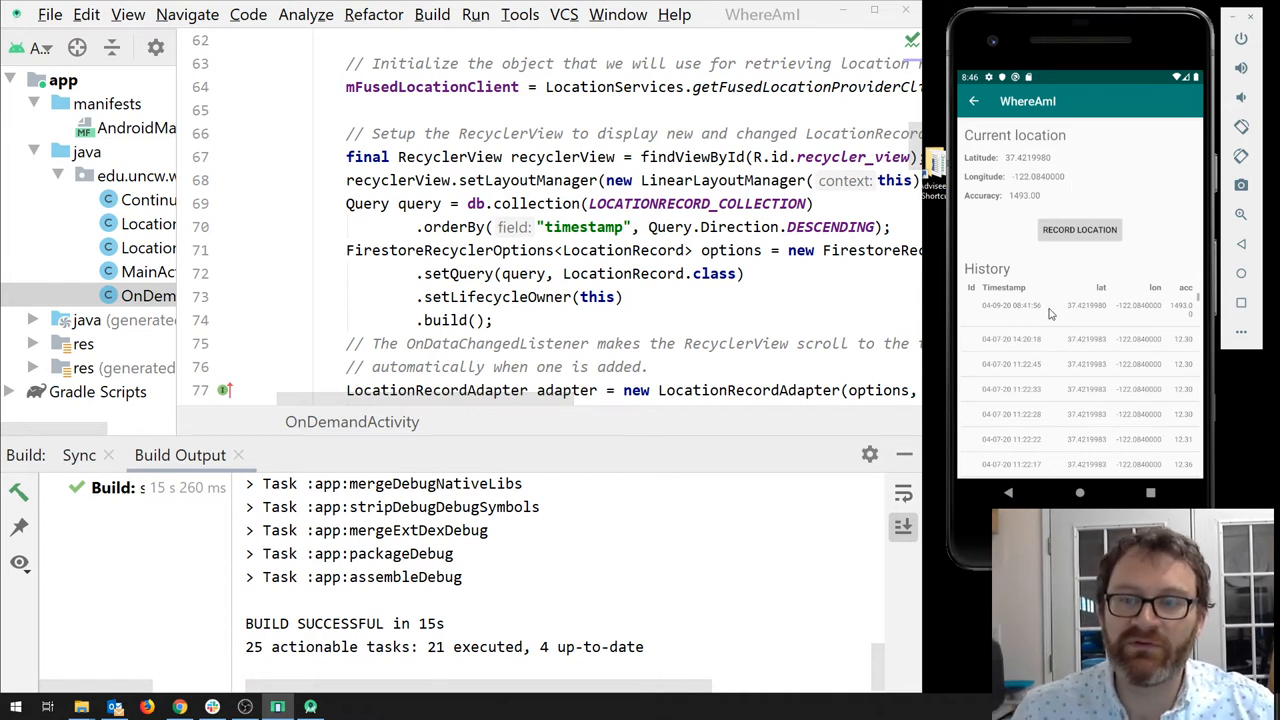
mouse_move(1084, 318)
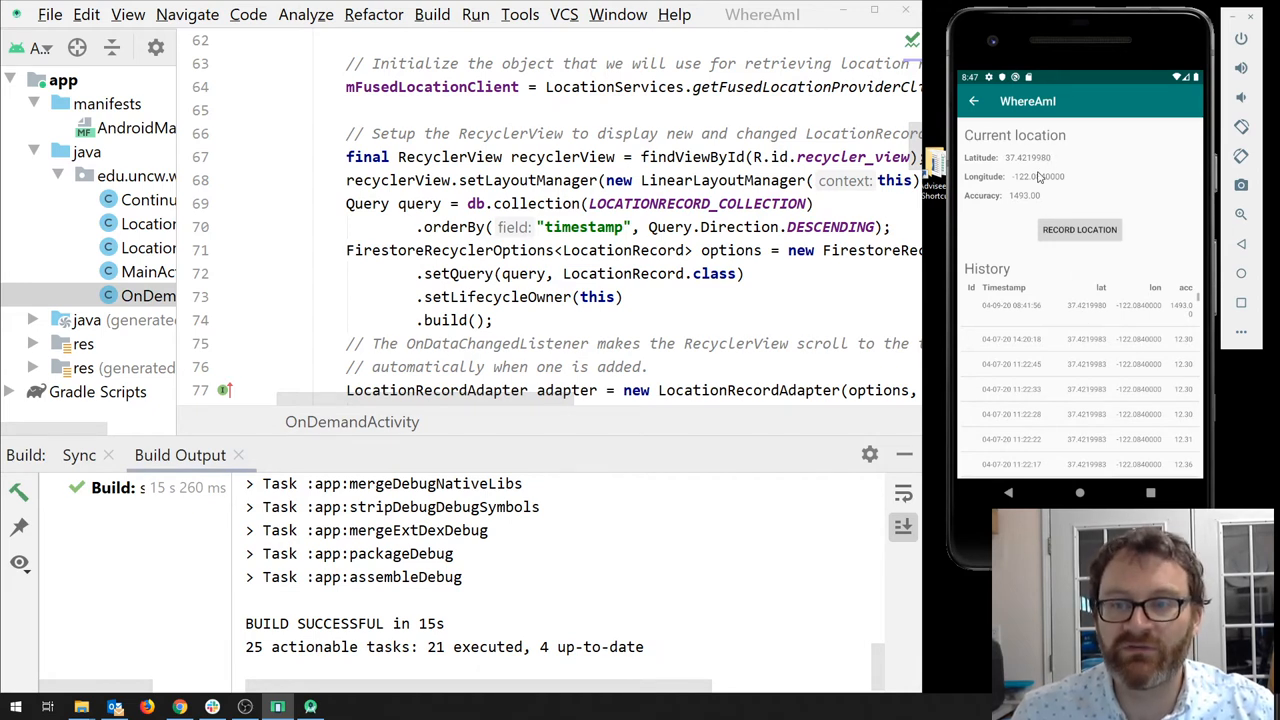
mouse_move(1022, 338)
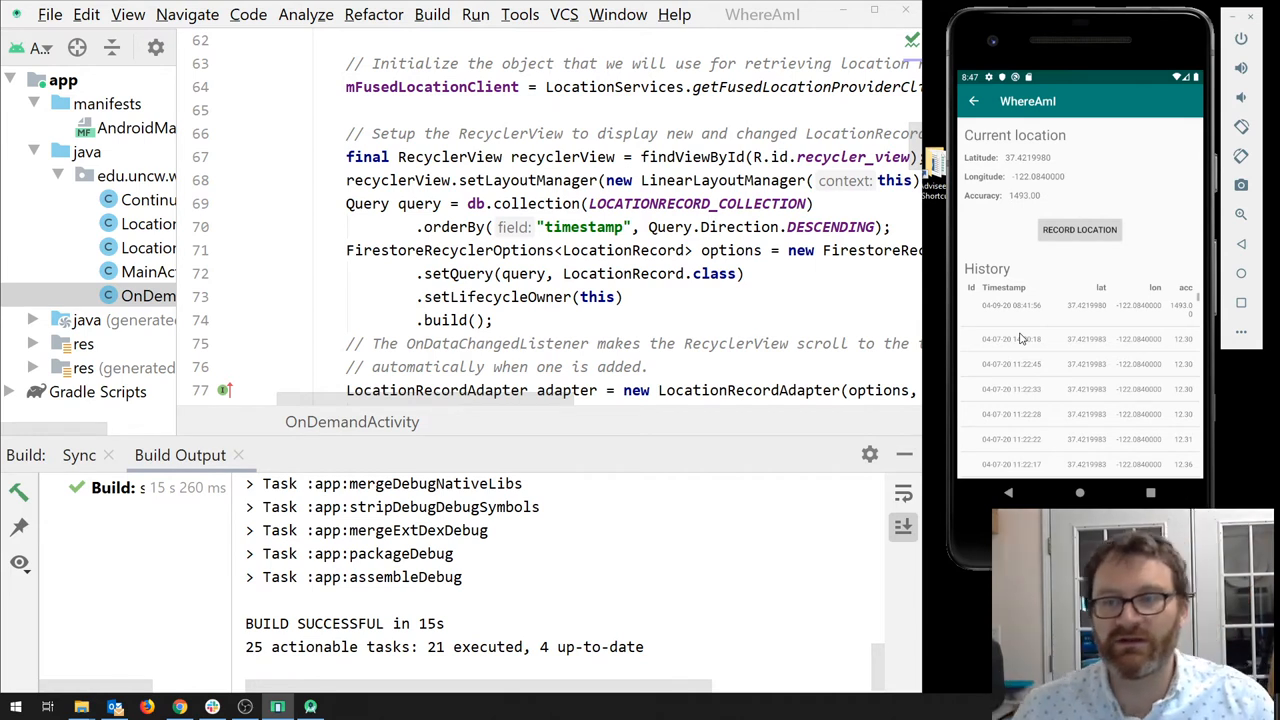
click(1080, 228)
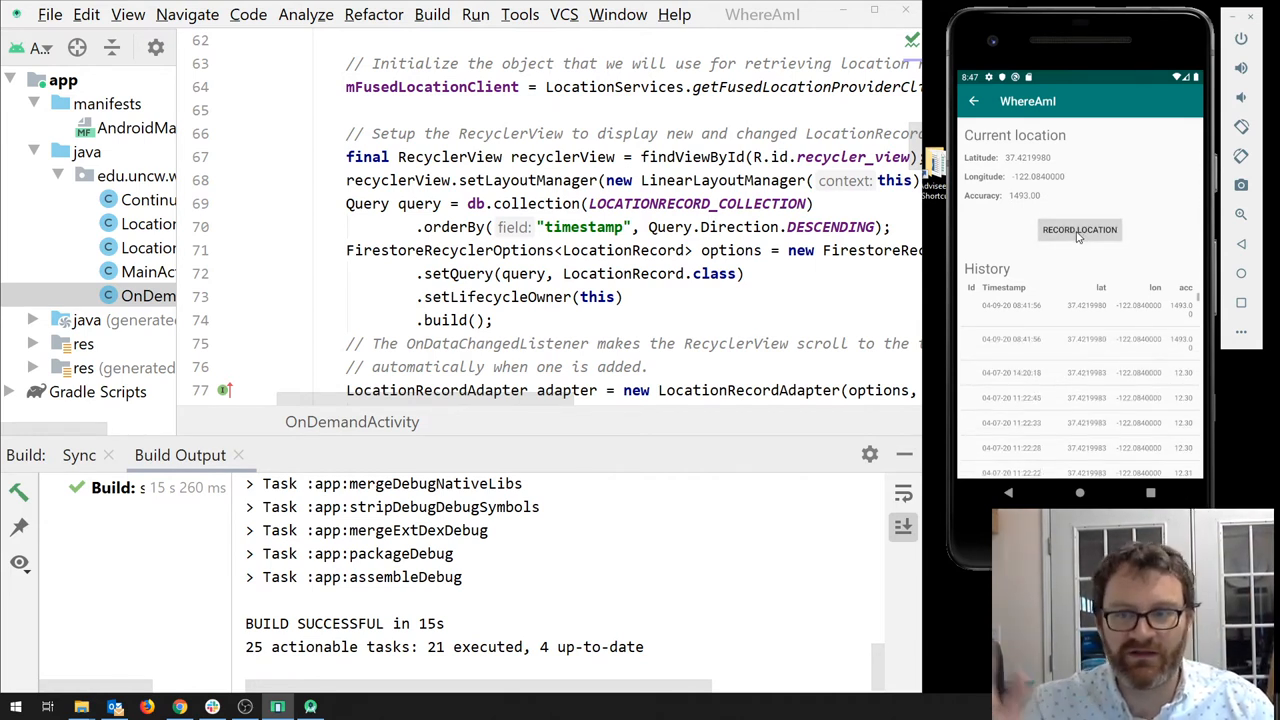
mouse_move(1088, 218)
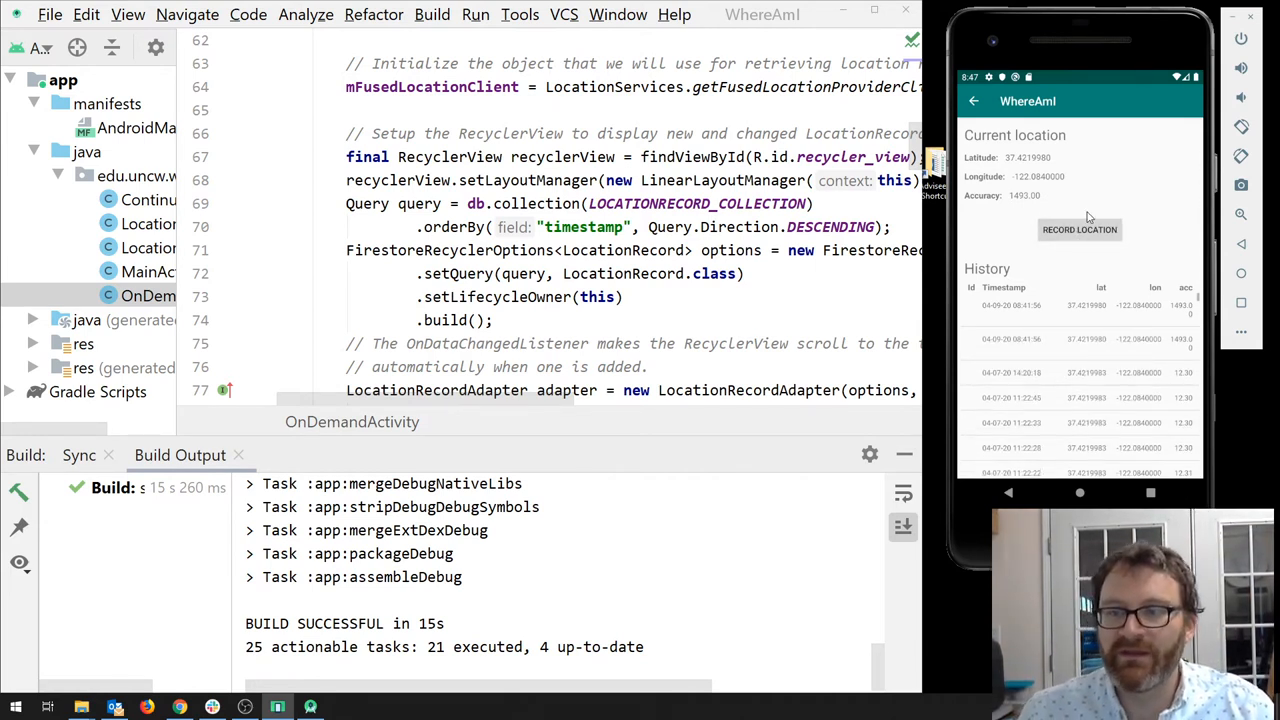
click(1080, 228)
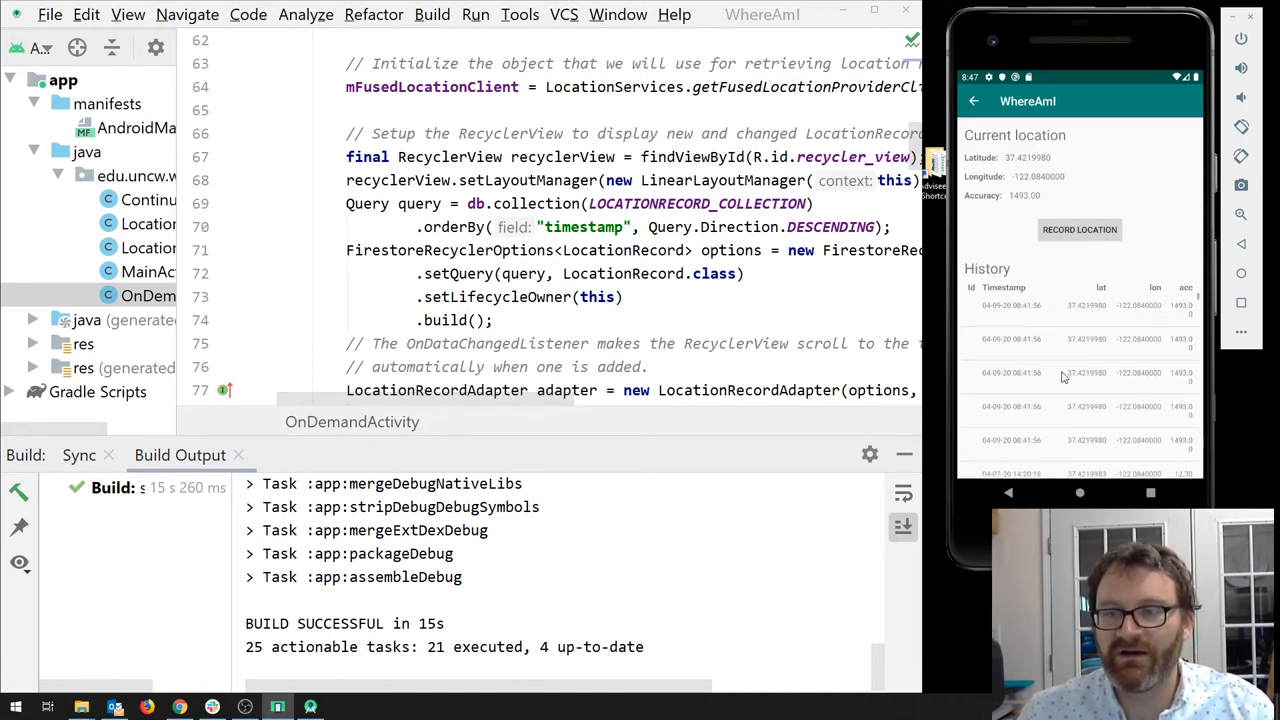
mouse_move(1142, 344)
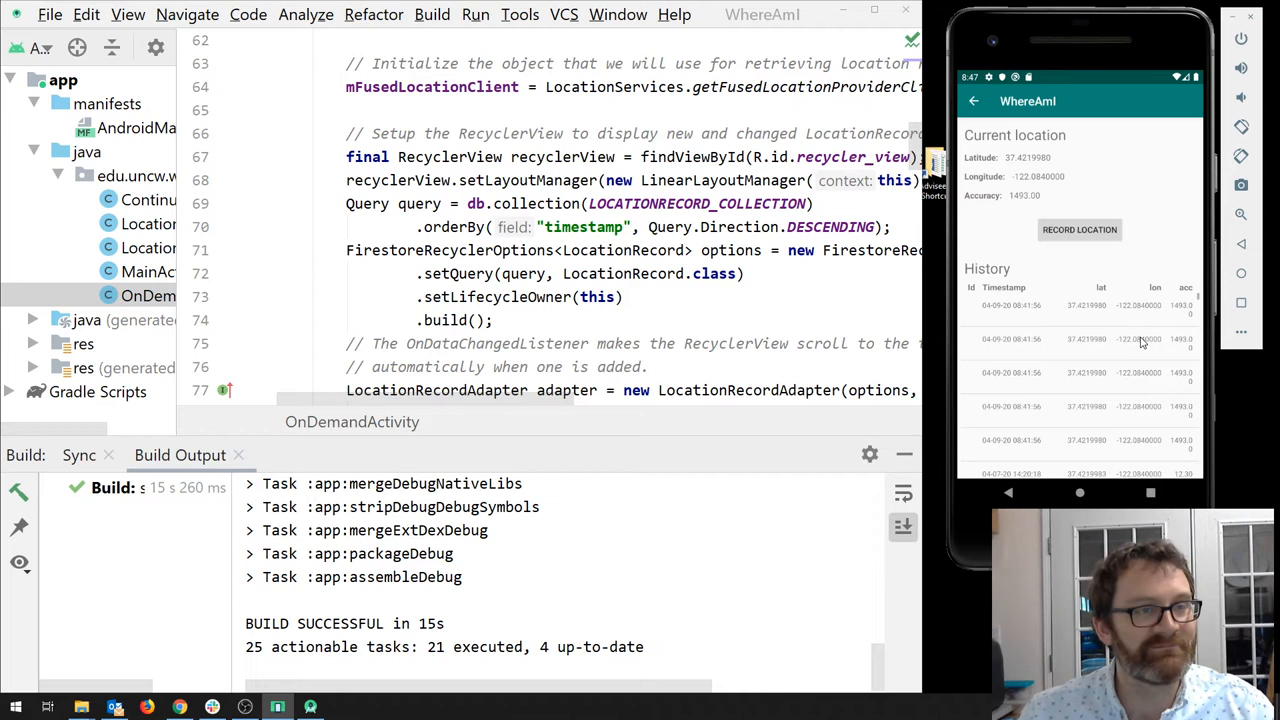
mouse_move(1098, 344)
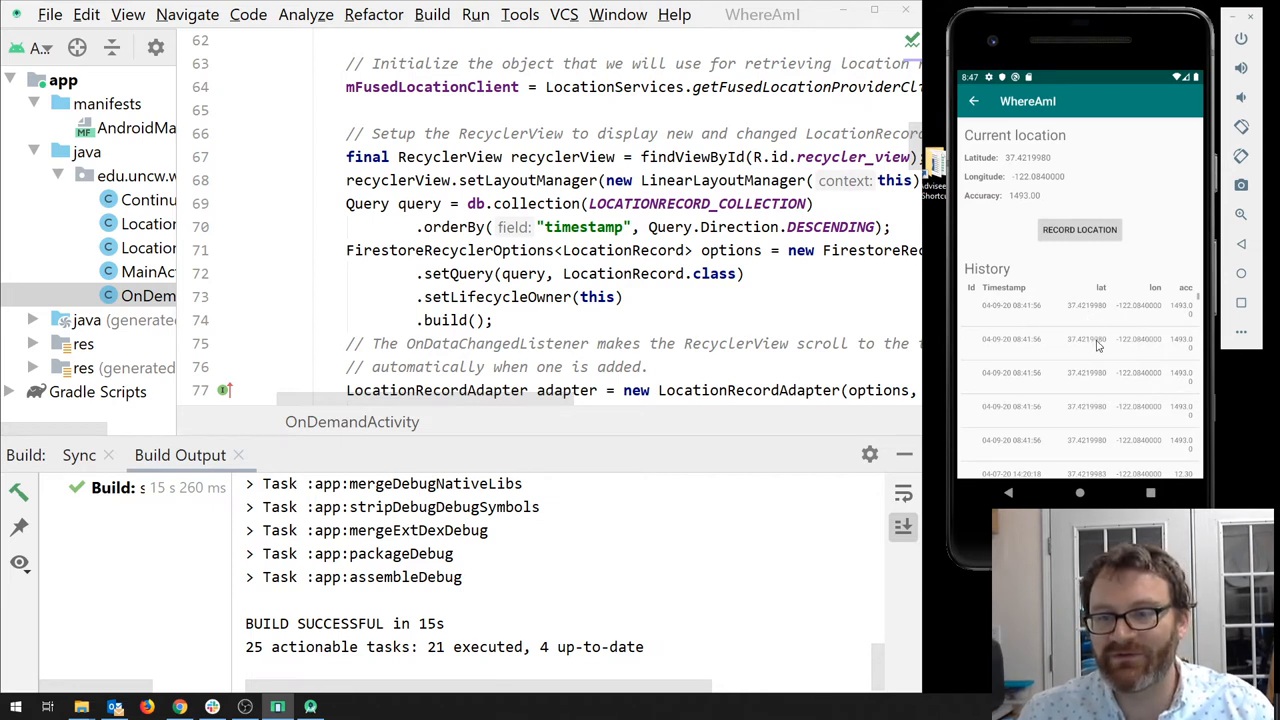
mouse_move(1110, 48)
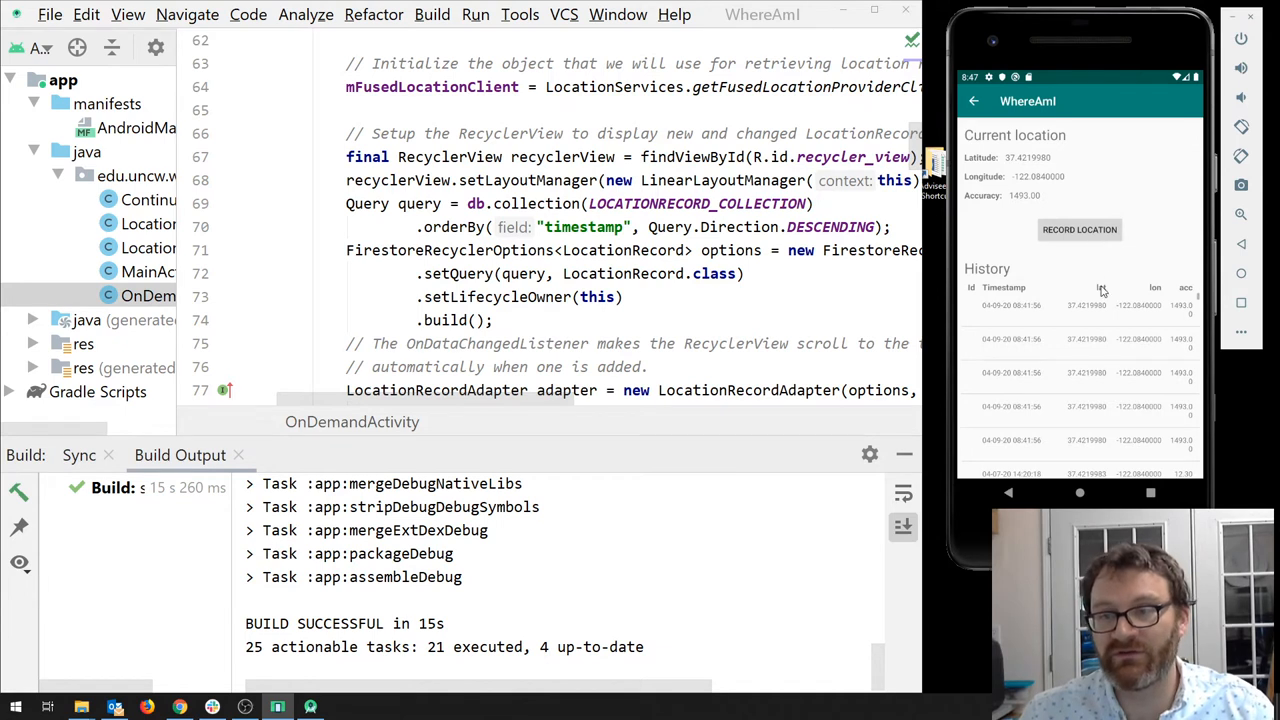
mouse_move(1148, 316)
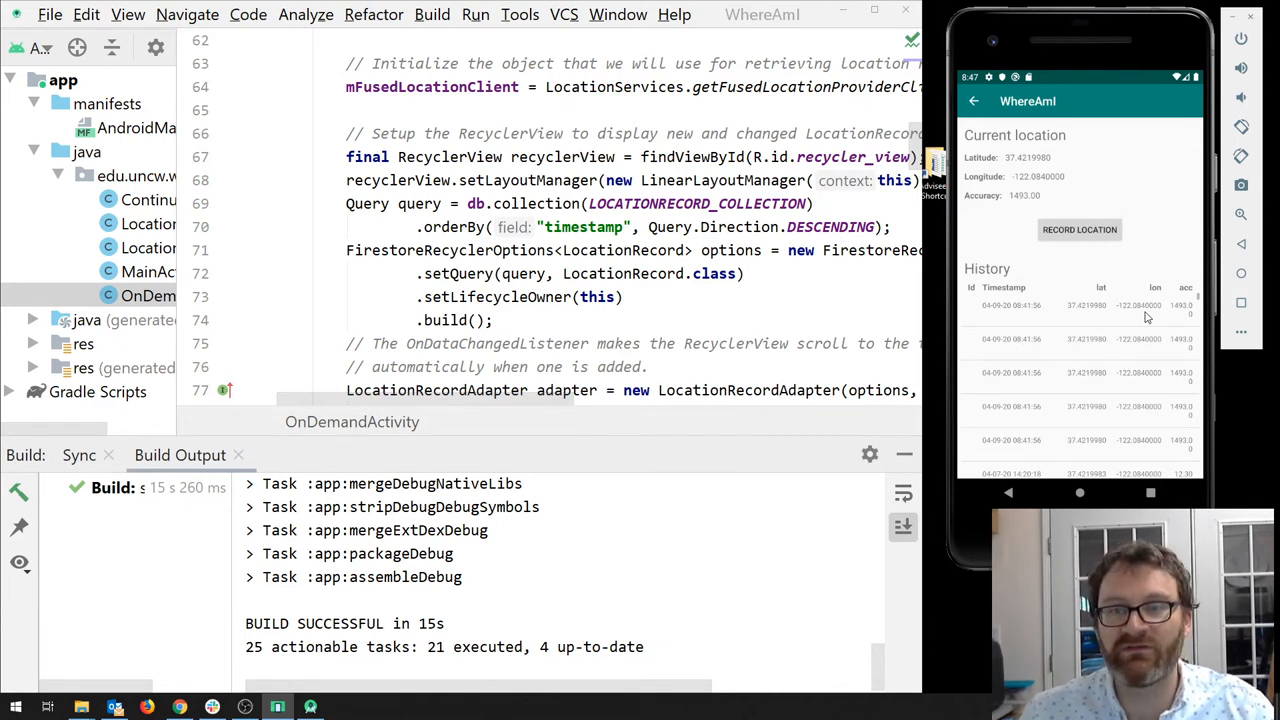
mouse_move(1108, 312)
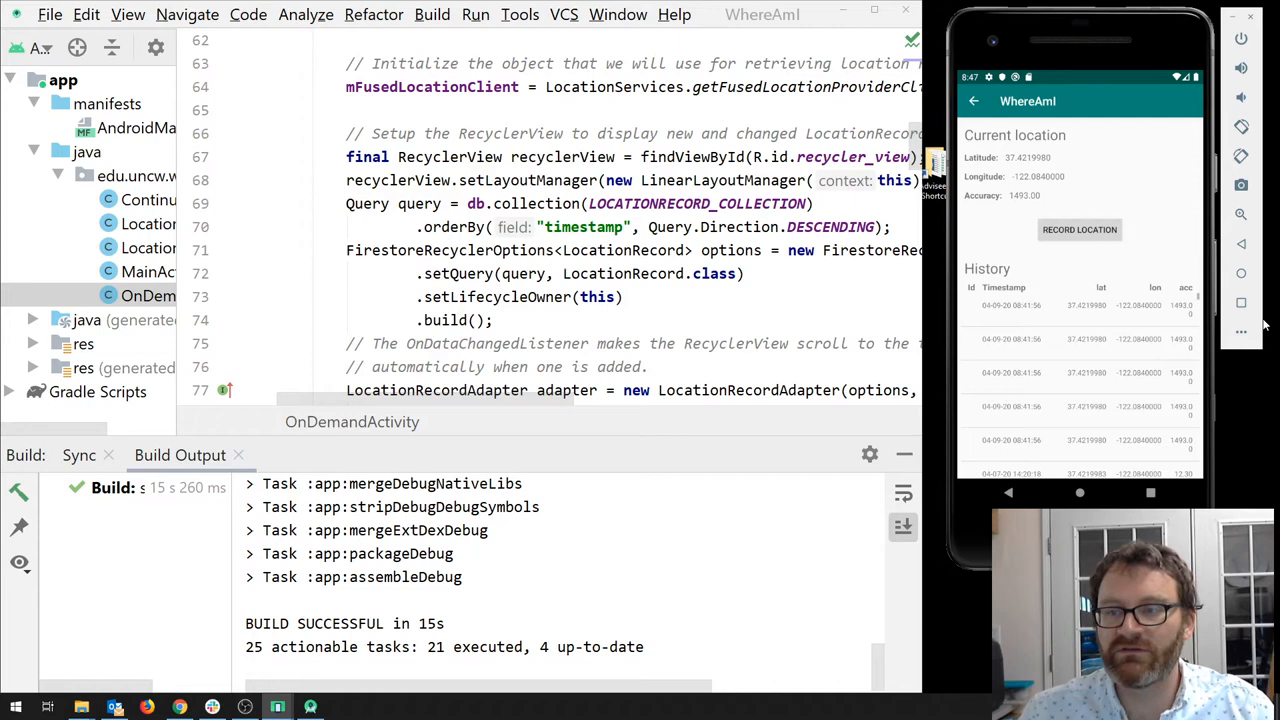
click(1240, 332)
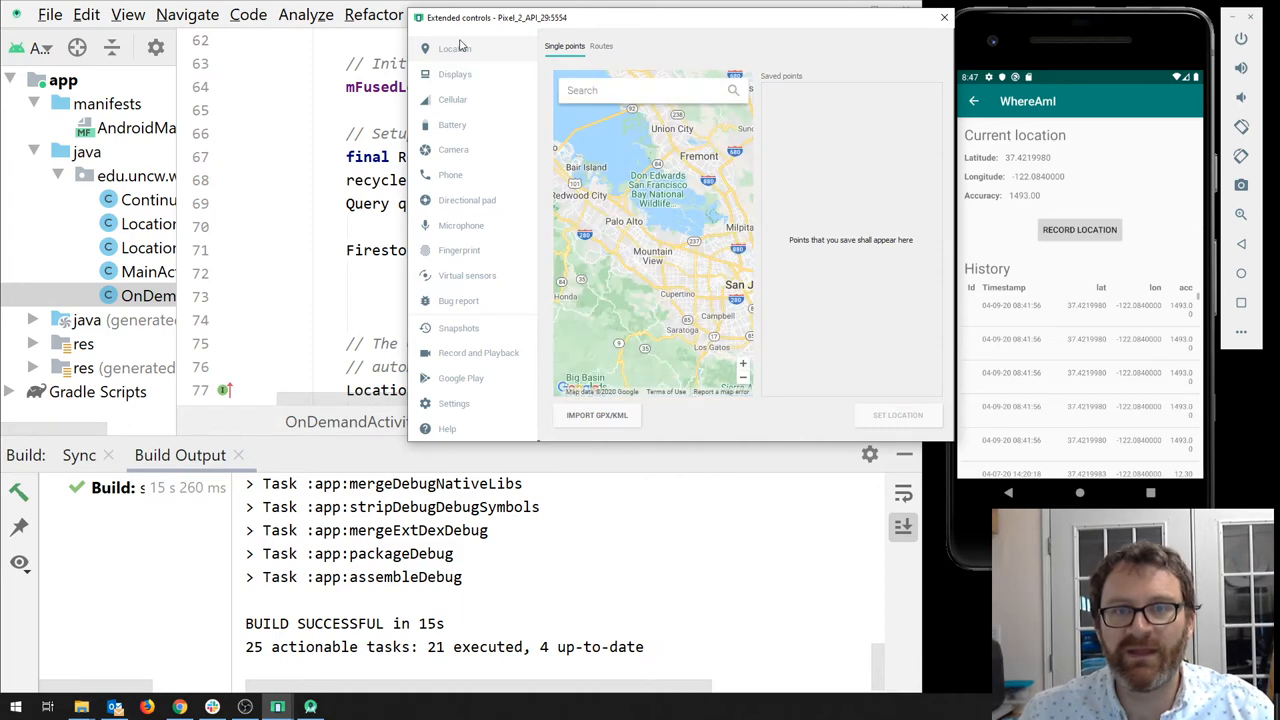
mouse_move(492, 54)
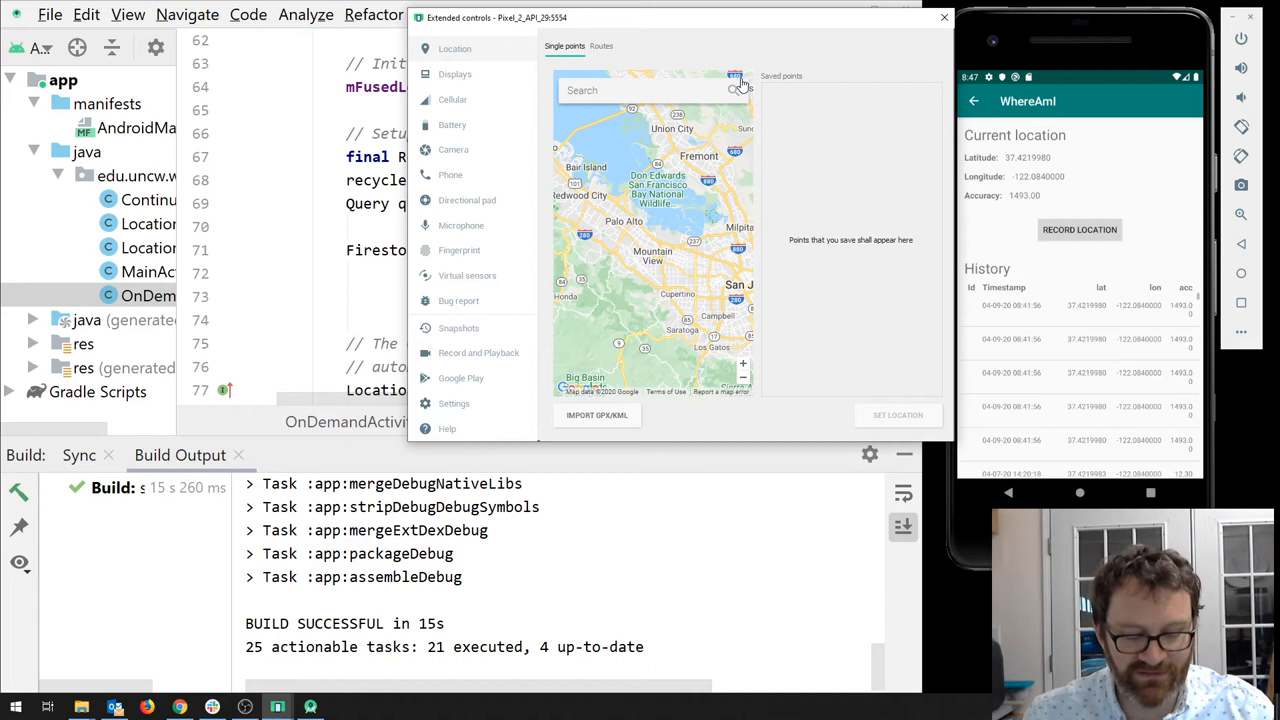
Step: Search uncw, save UNCW at 601 S College Rd, Wilmington as a point and set it as the device location
text(uncw)
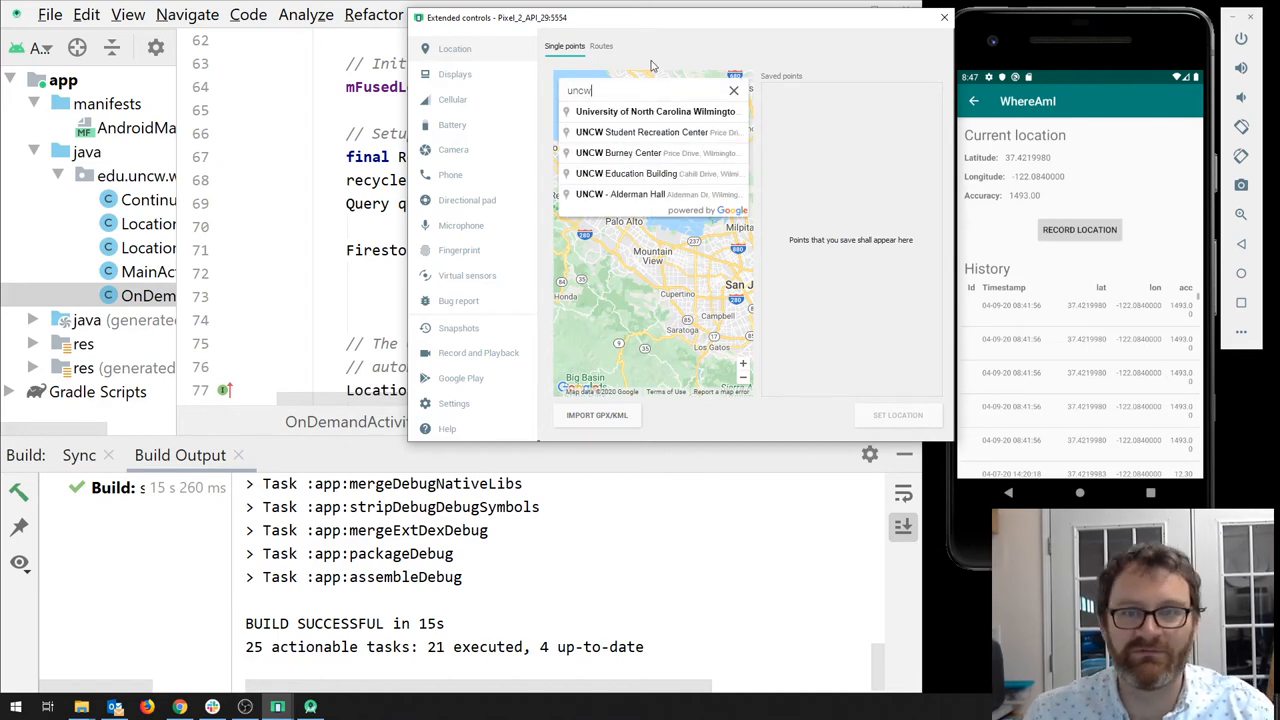
click(656, 112)
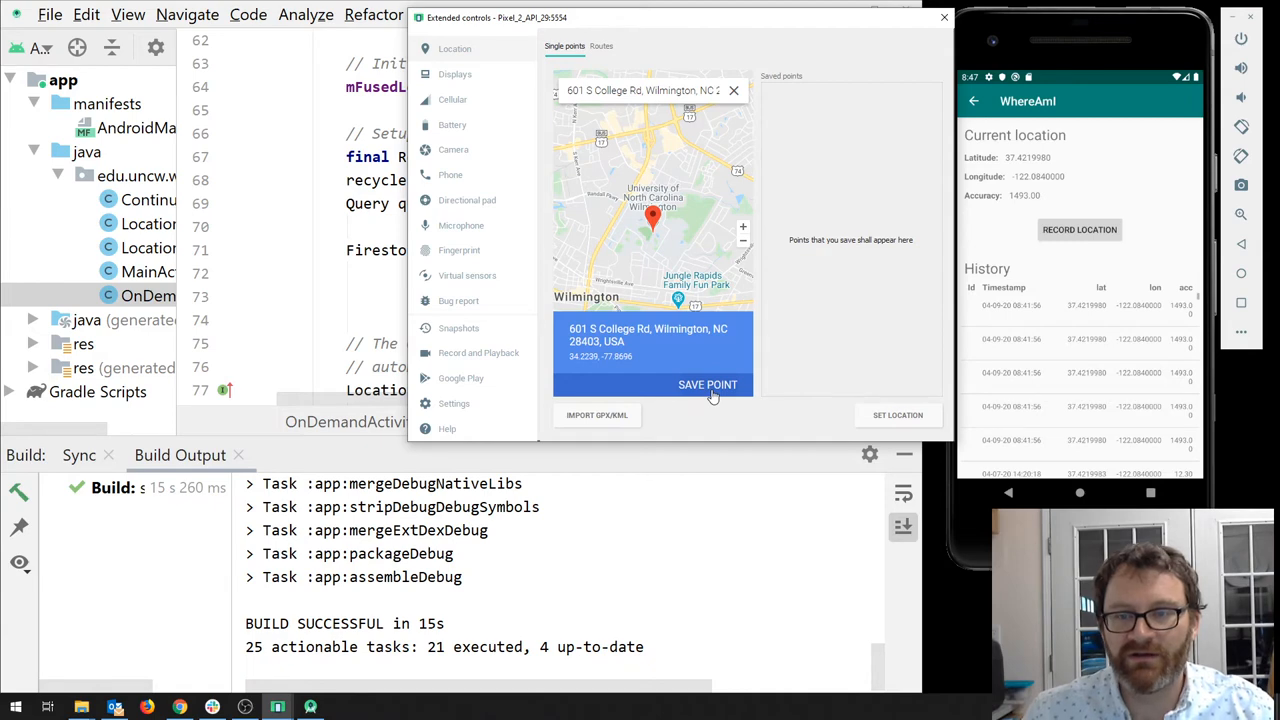
click(708, 384)
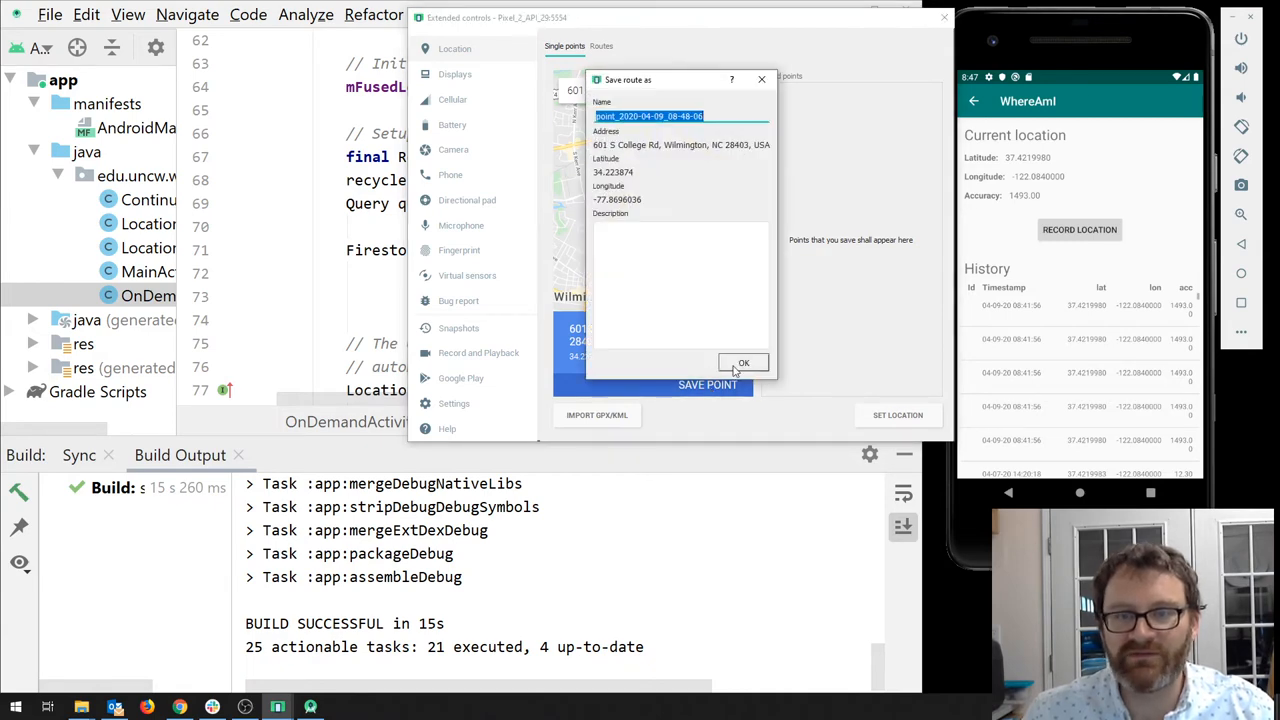
click(744, 362)
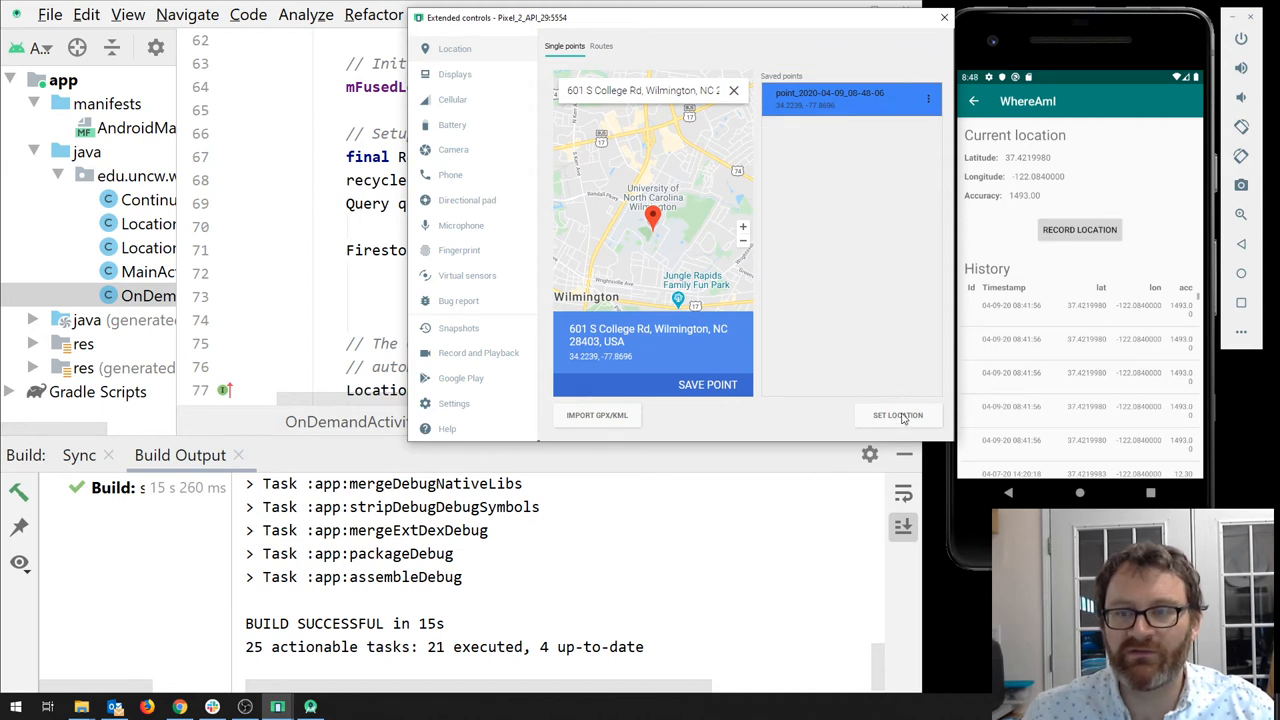
click(896, 414)
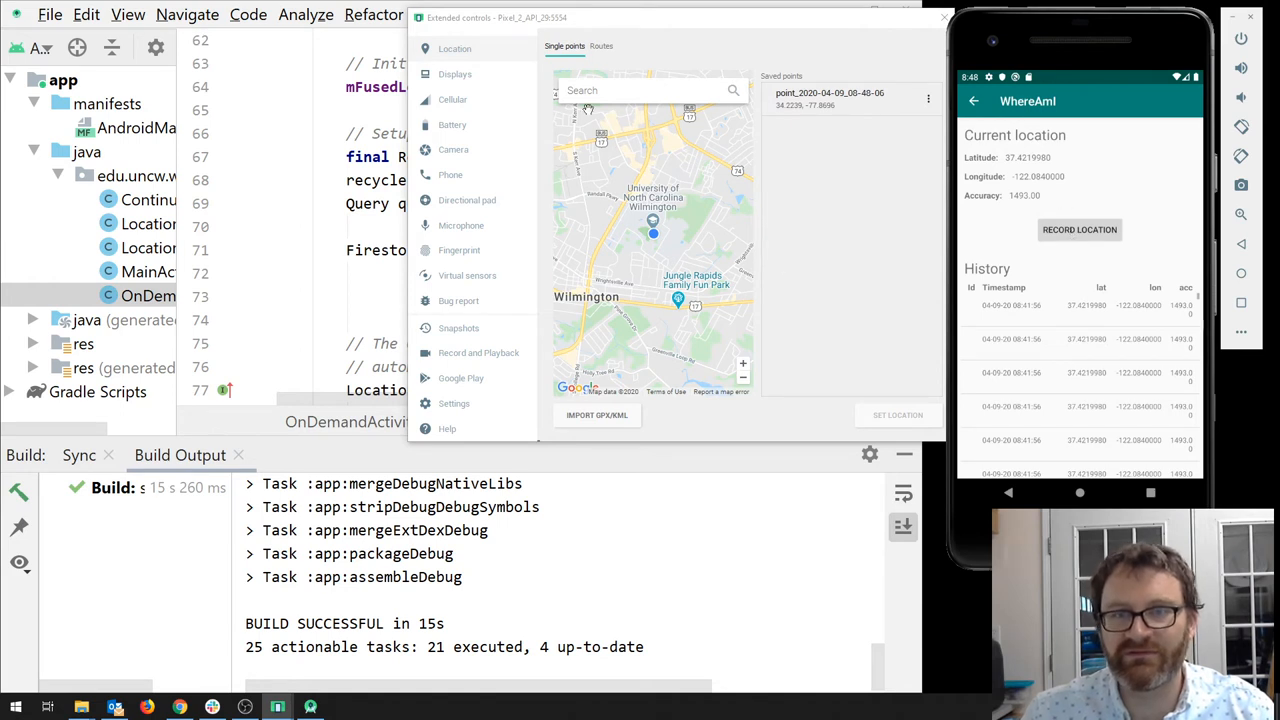
mouse_move(452, 74)
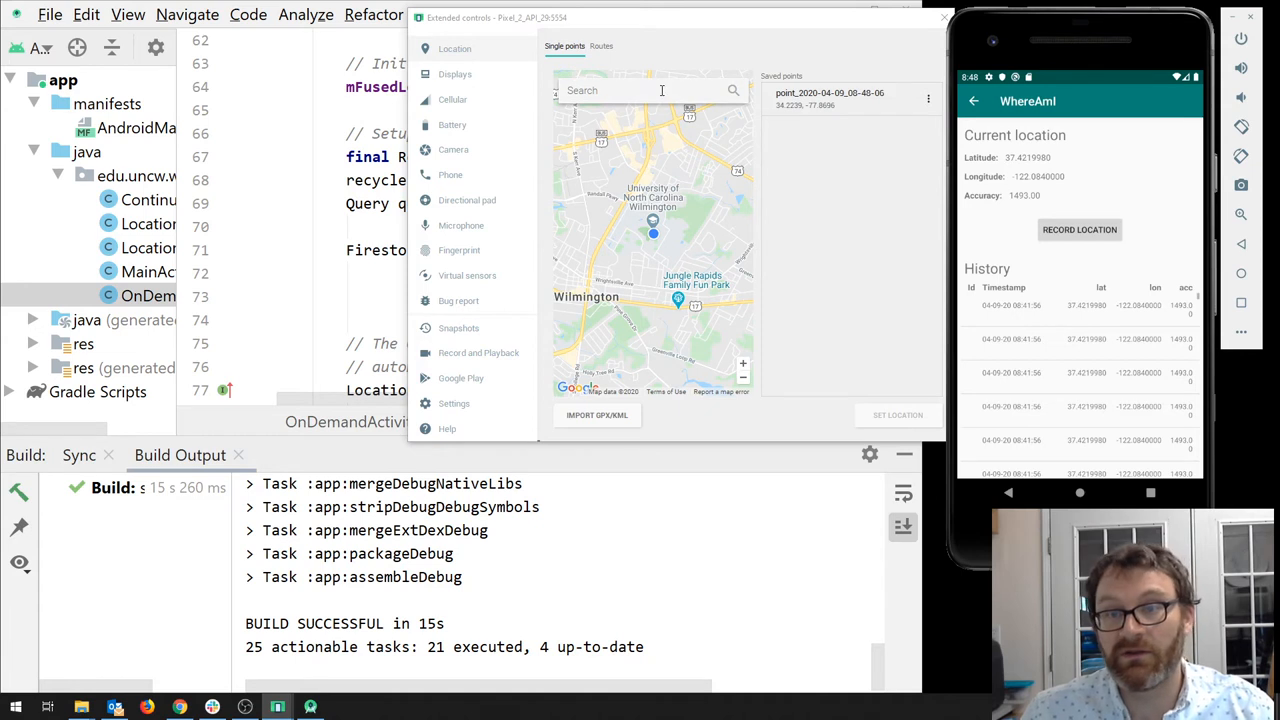
mouse_move(790, 114)
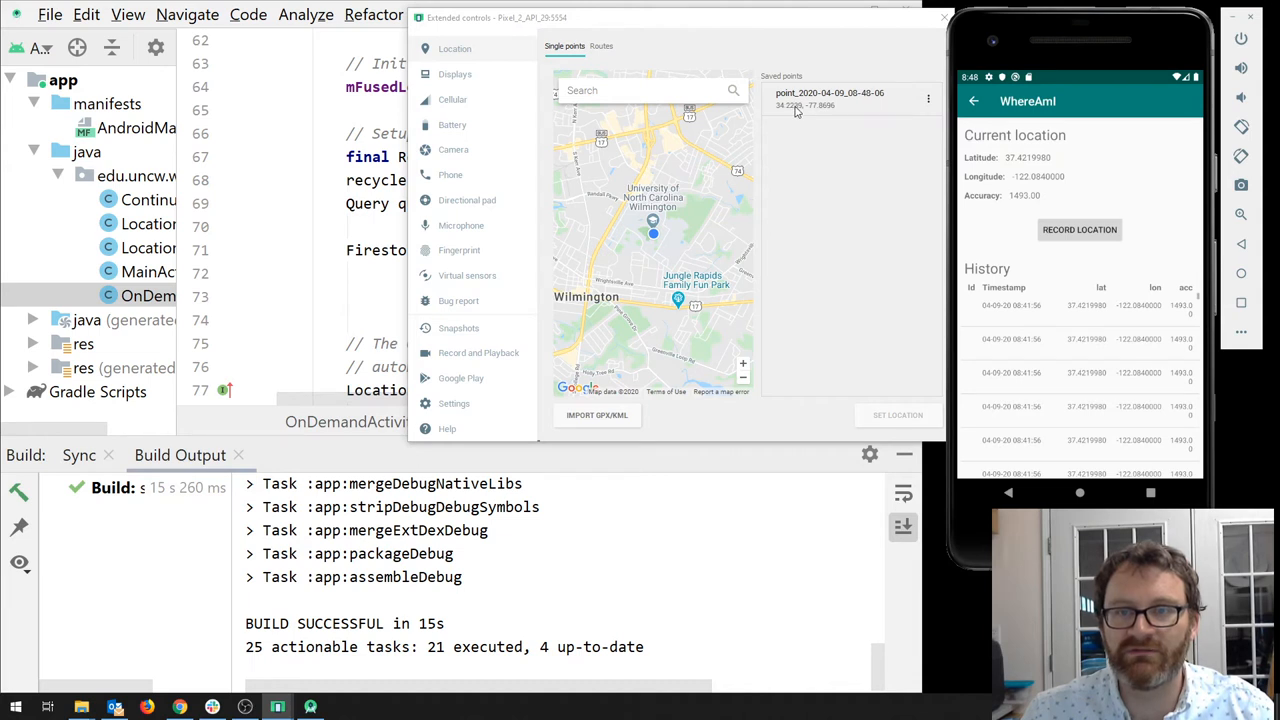
mouse_move(834, 112)
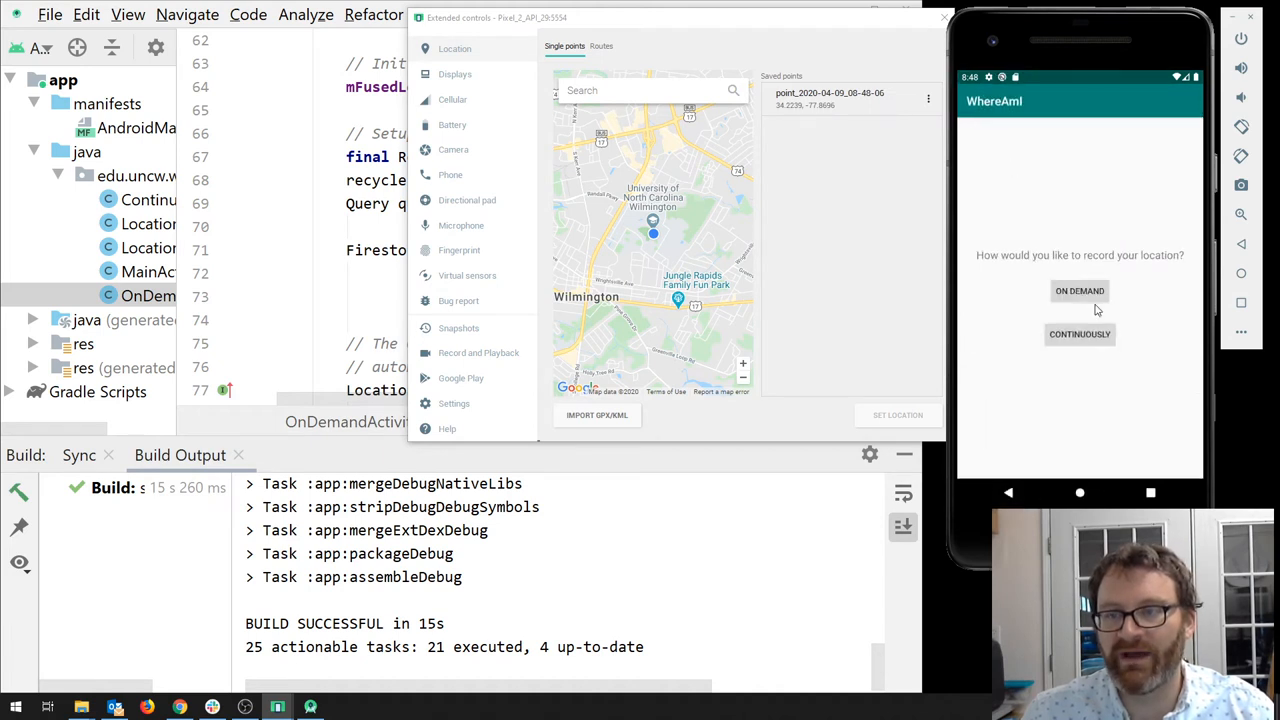
Step: Record a location in the On Demand screen, which still reads 37.42, -122.08
click(1080, 292)
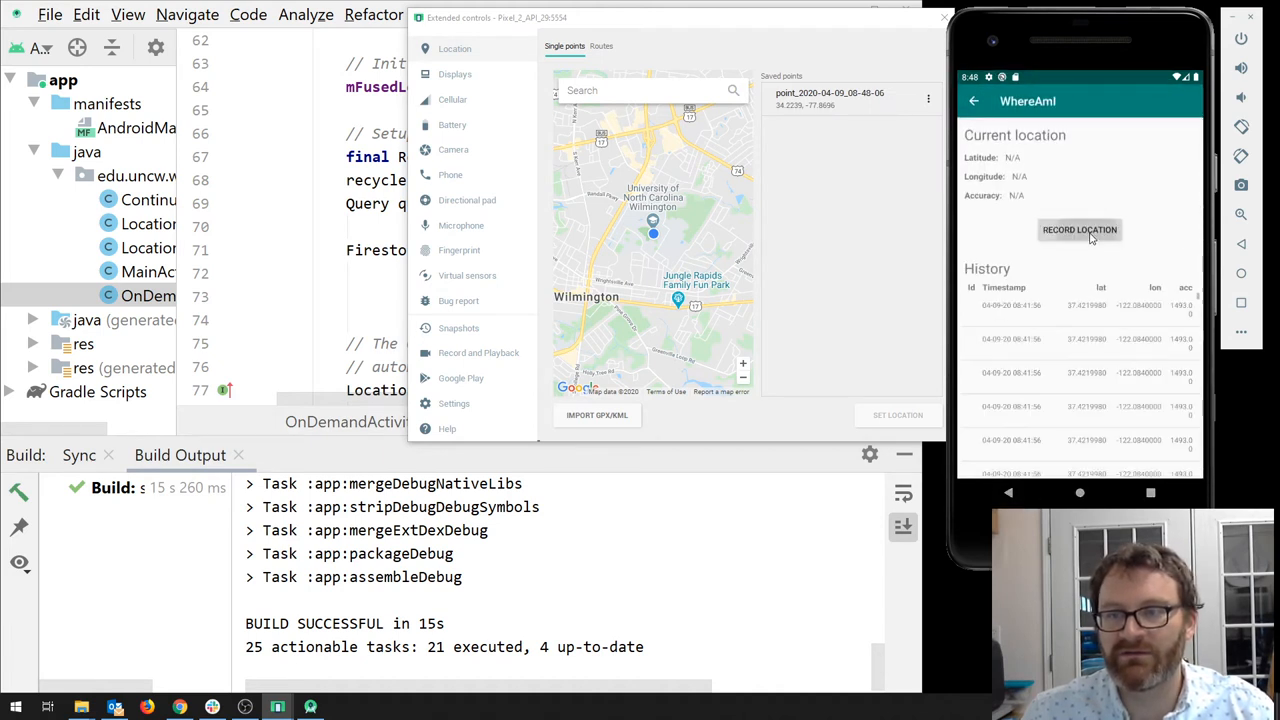
click(1080, 228)
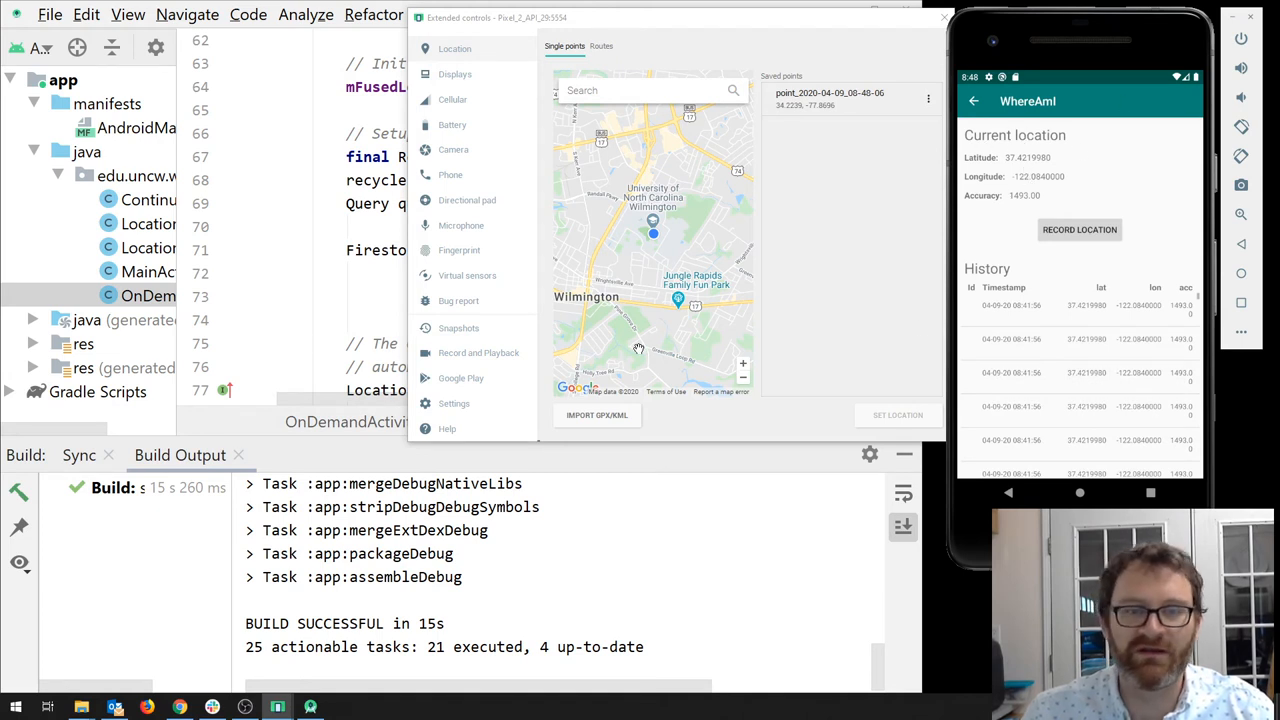
mouse_move(540, 216)
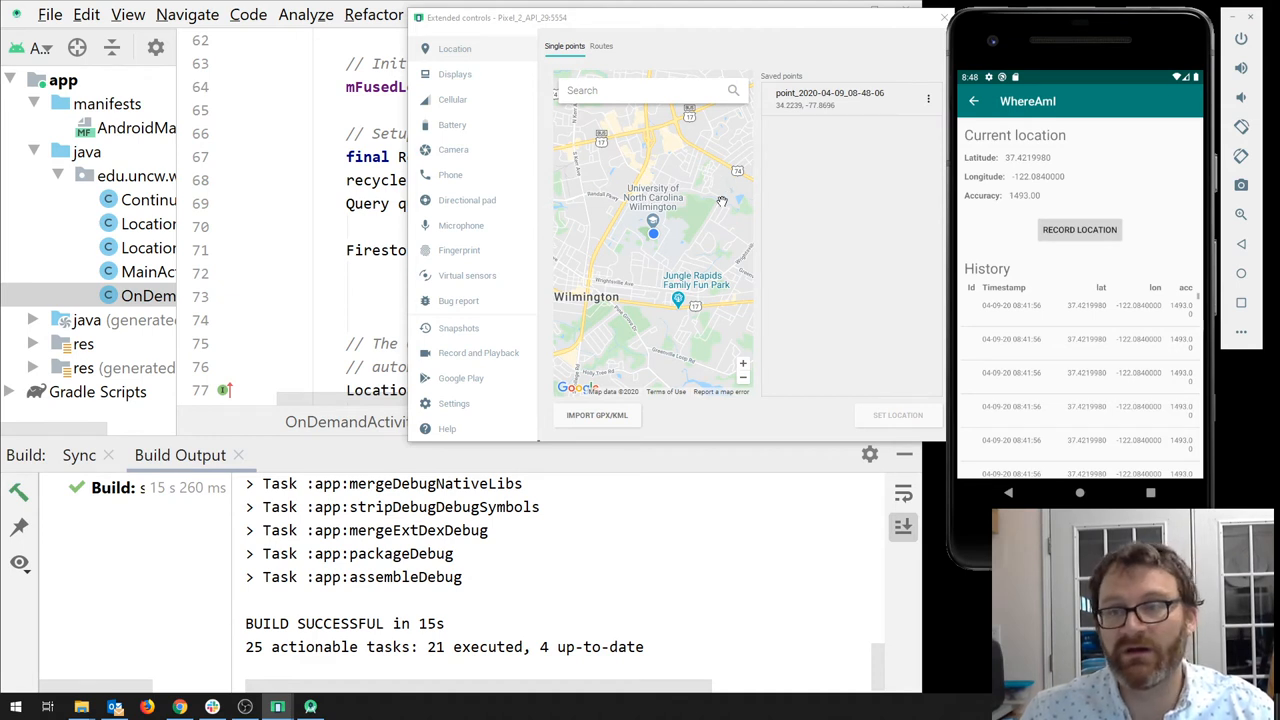
mouse_move(898, 88)
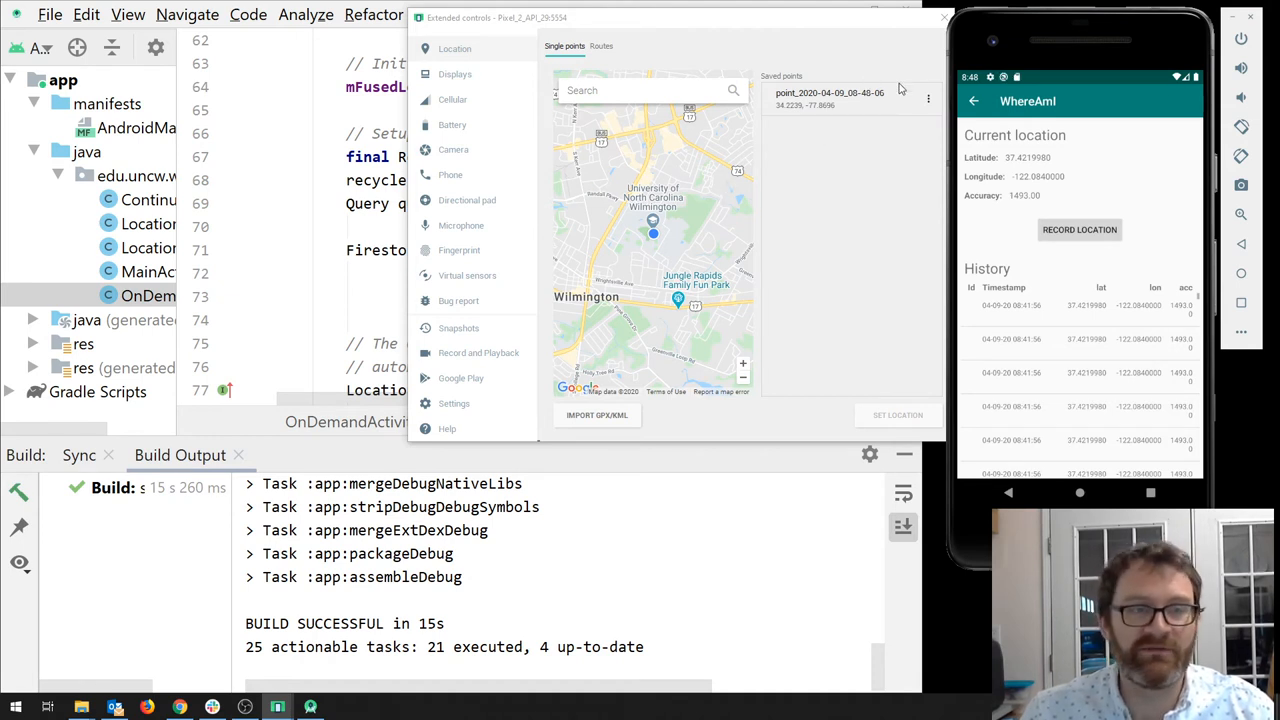
mouse_move(888, 84)
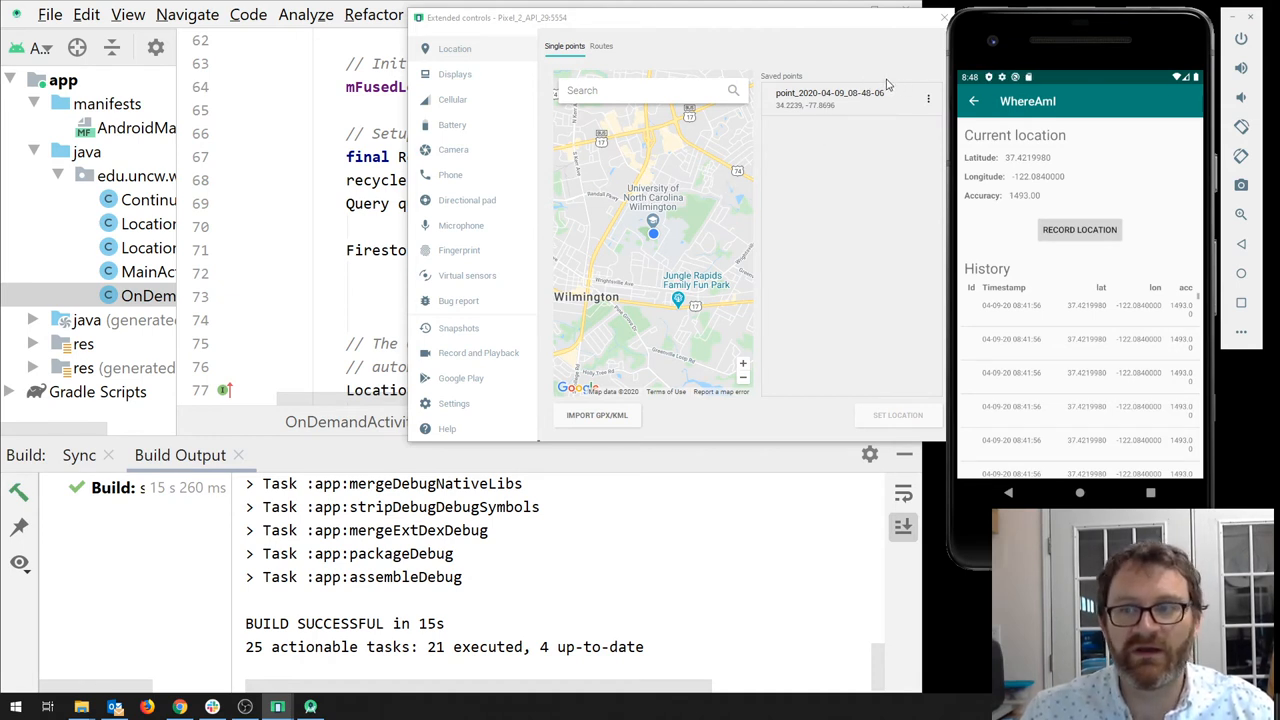
click(940, 16)
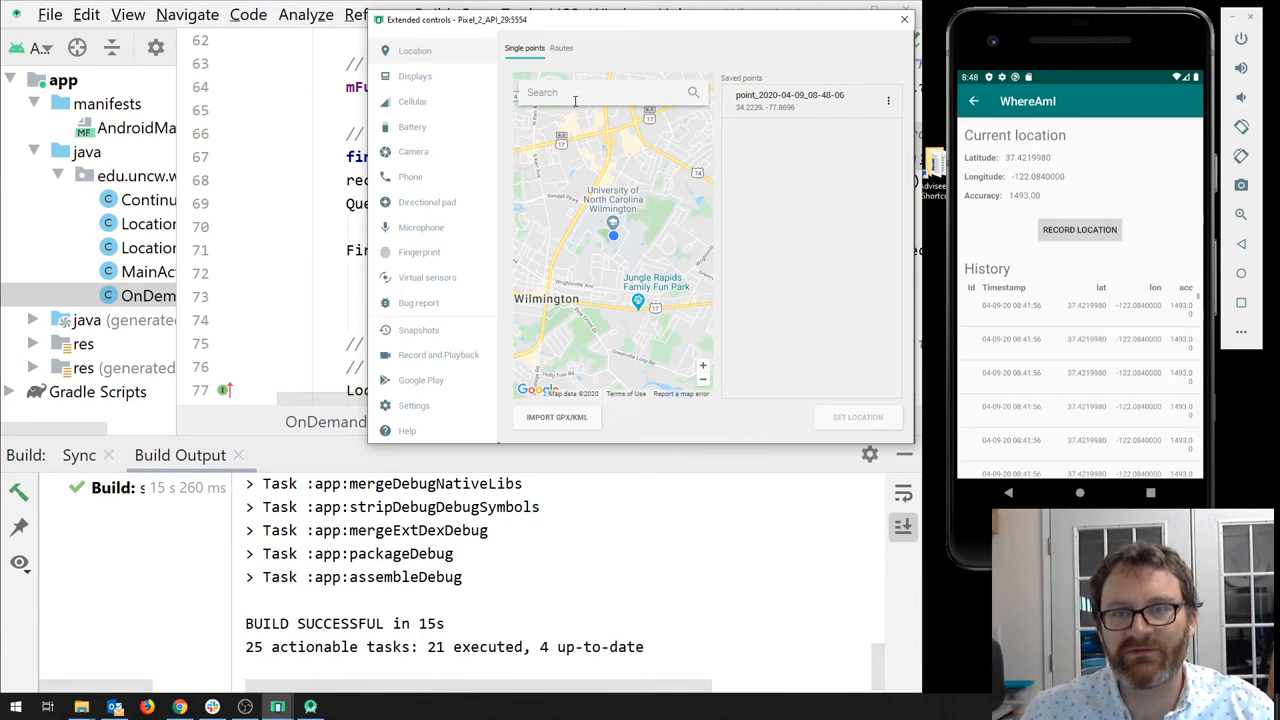
Step: Inspect the saved UNCW point and the Jungle Rapids marker on the map, then dismiss the extended controls
click(810, 100)
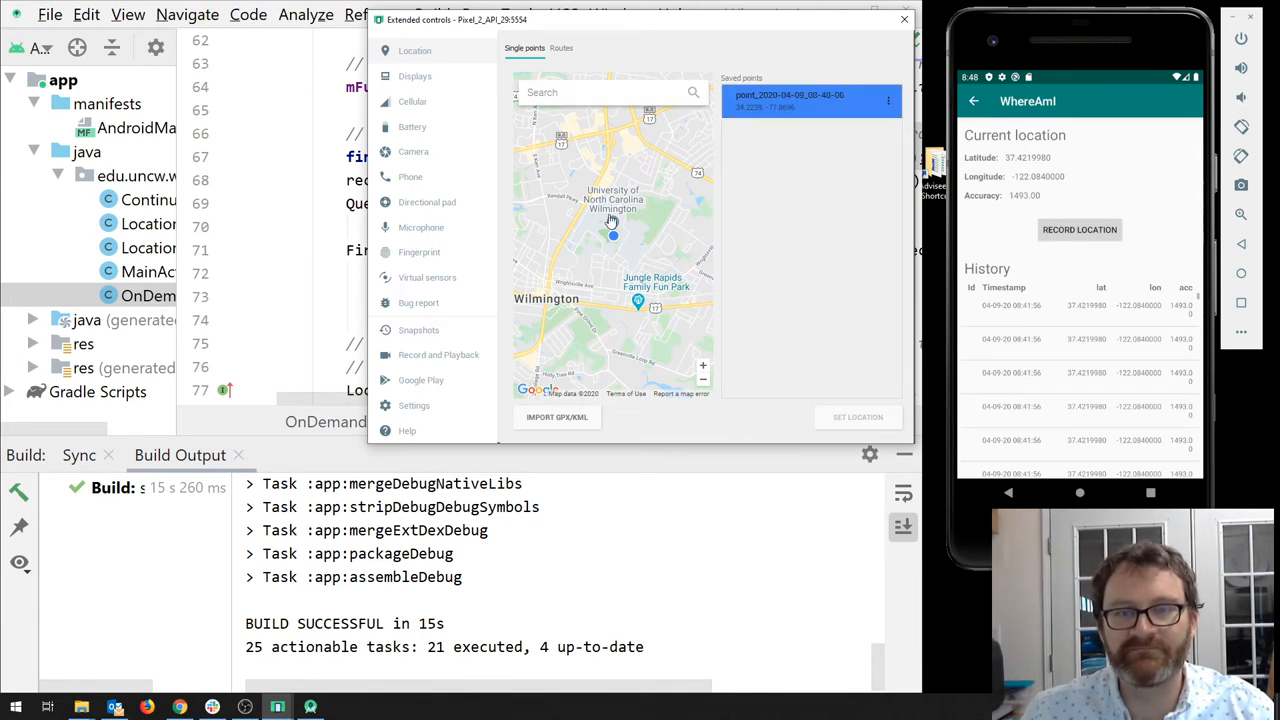
click(612, 236)
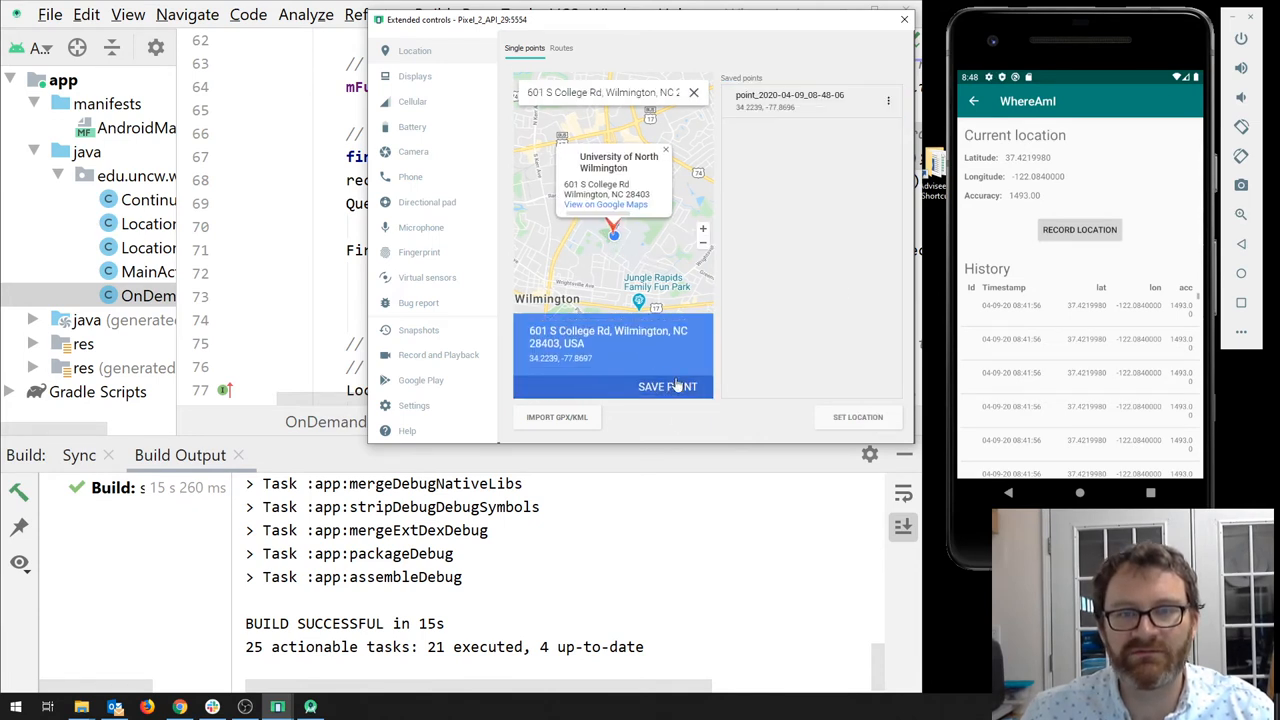
click(628, 302)
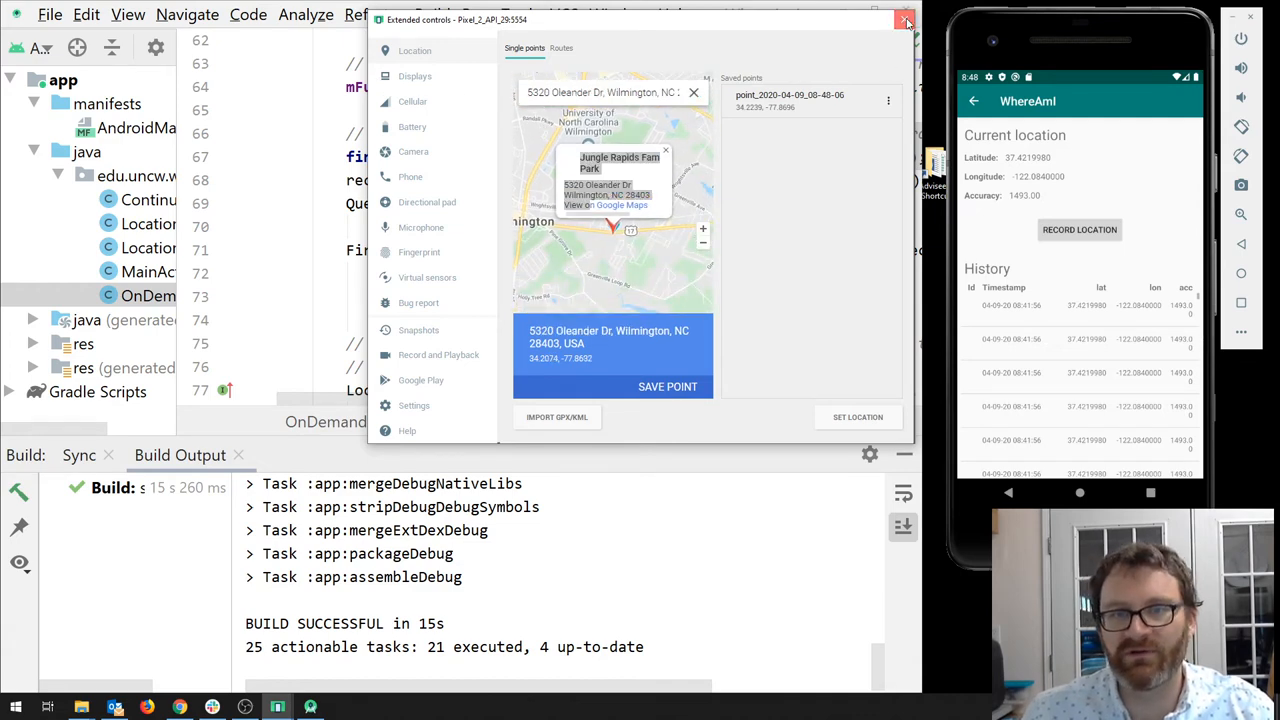
click(904, 20)
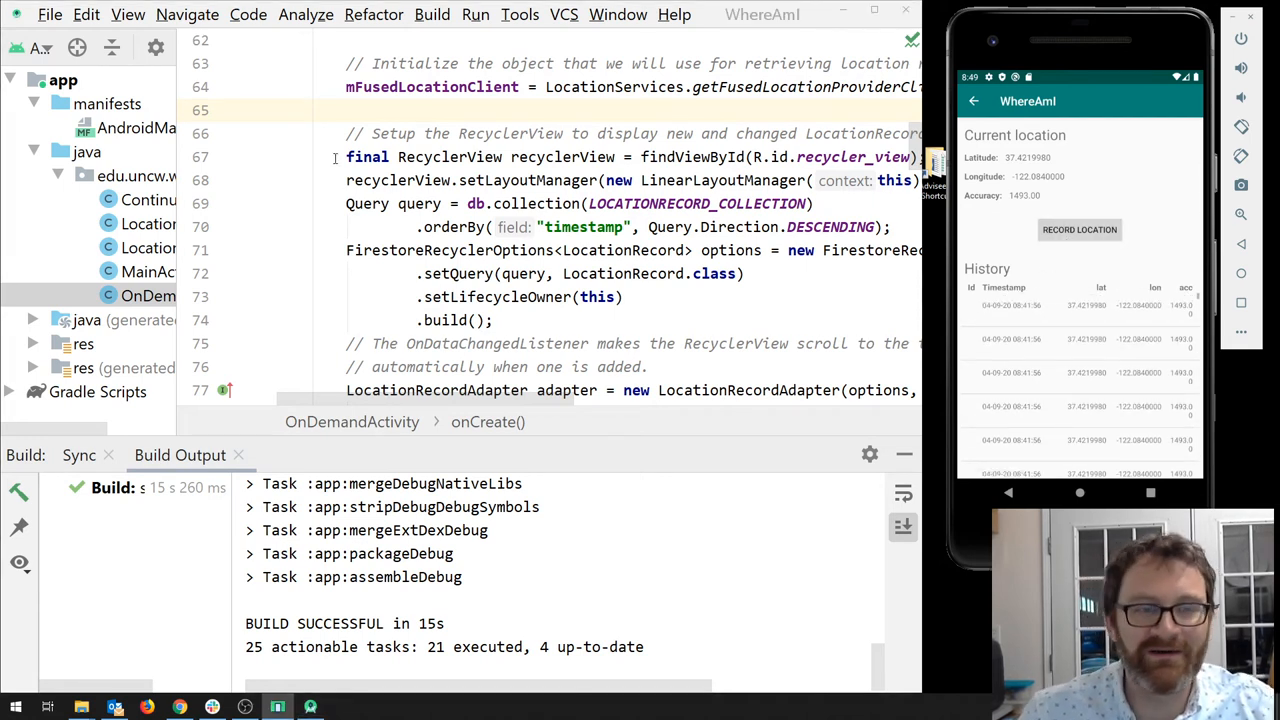
mouse_move(184, 356)
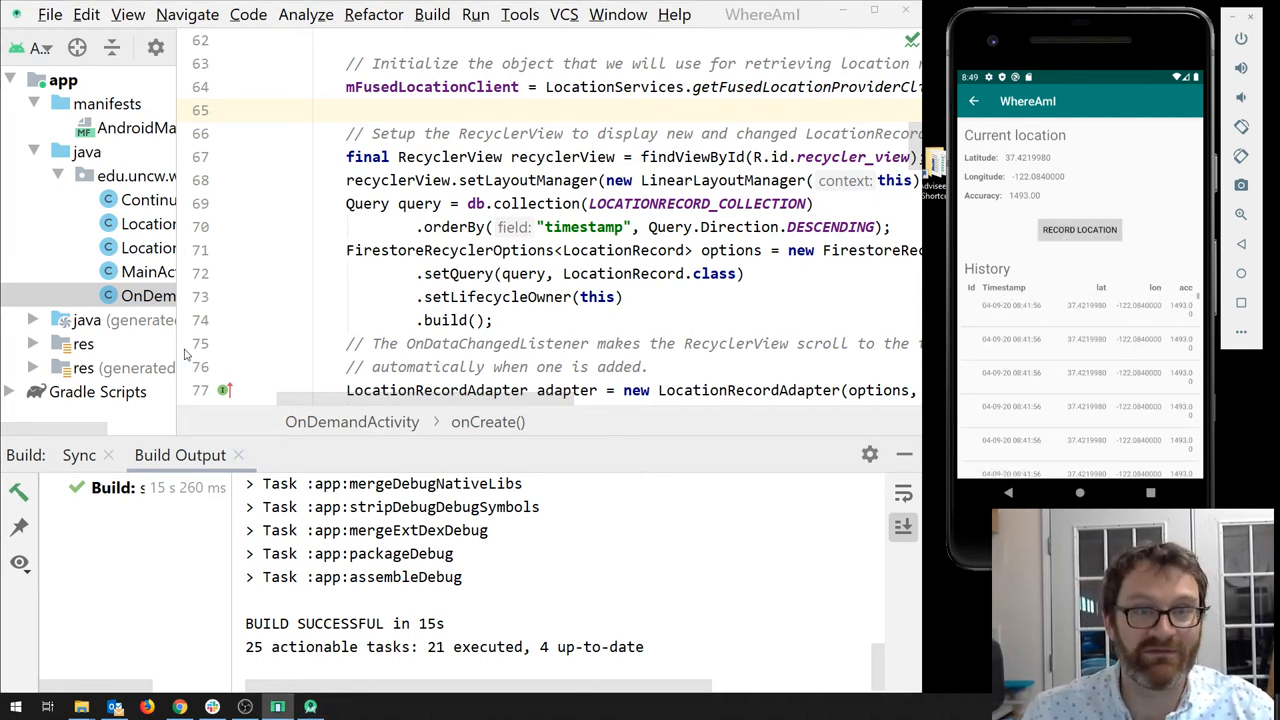
mouse_move(186, 212)
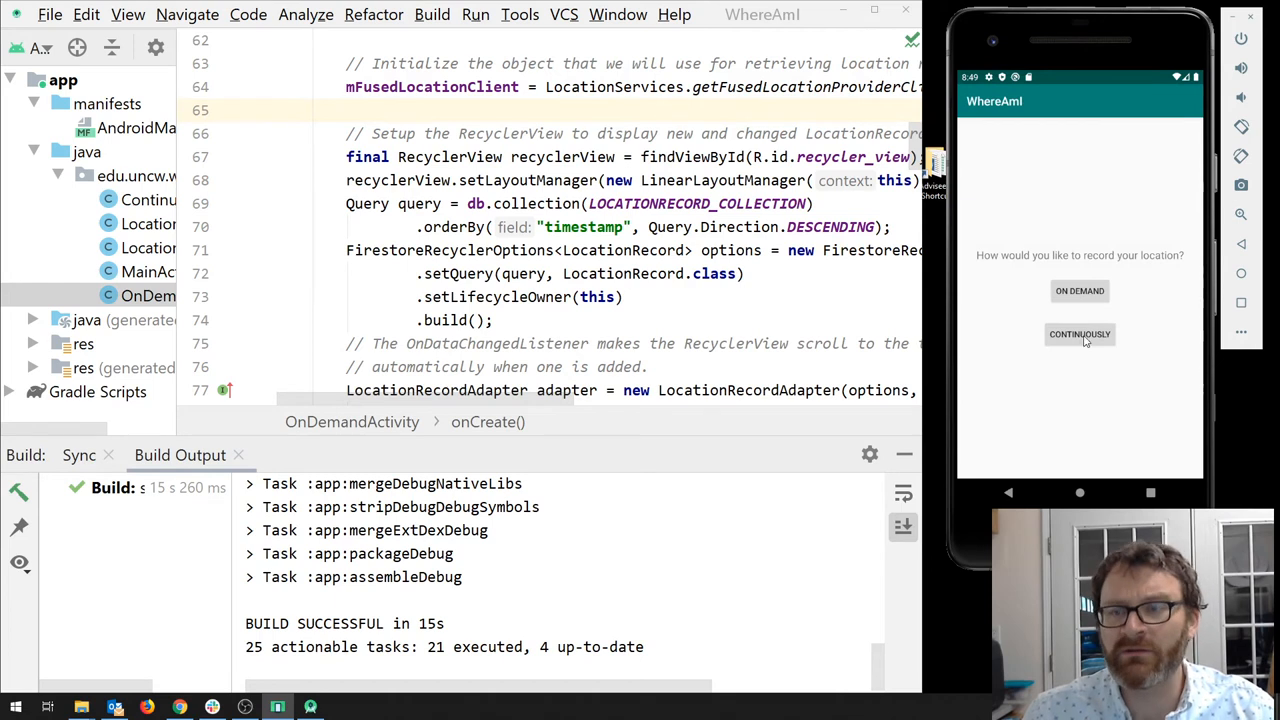
Step: Start continuous recording, which now logs readings near 34.22, -77.84
click(1080, 334)
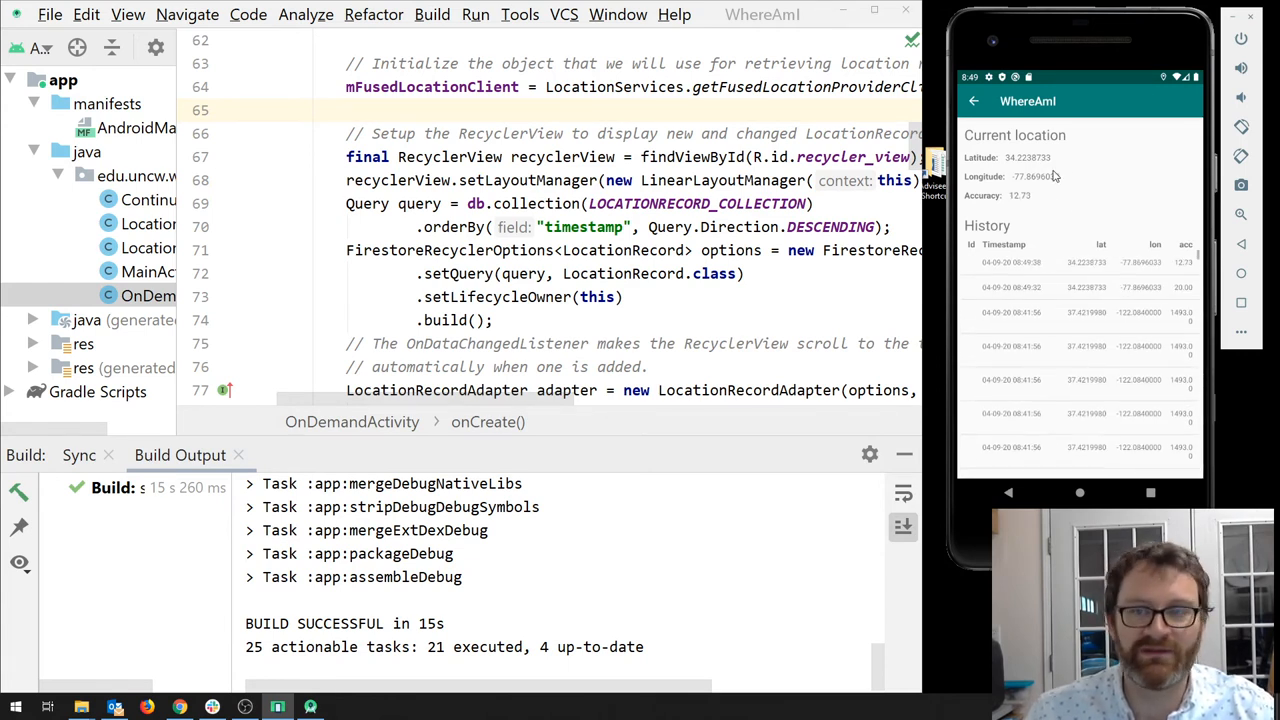
mouse_move(1136, 304)
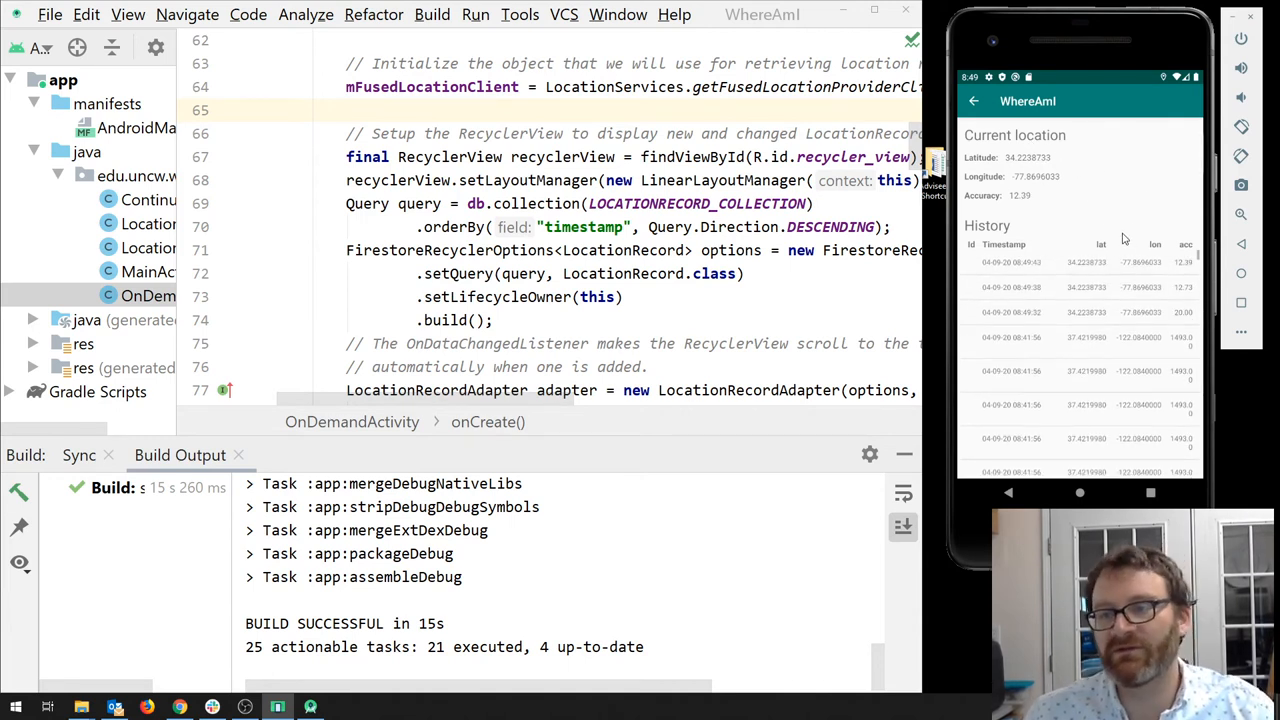
mouse_move(1156, 290)
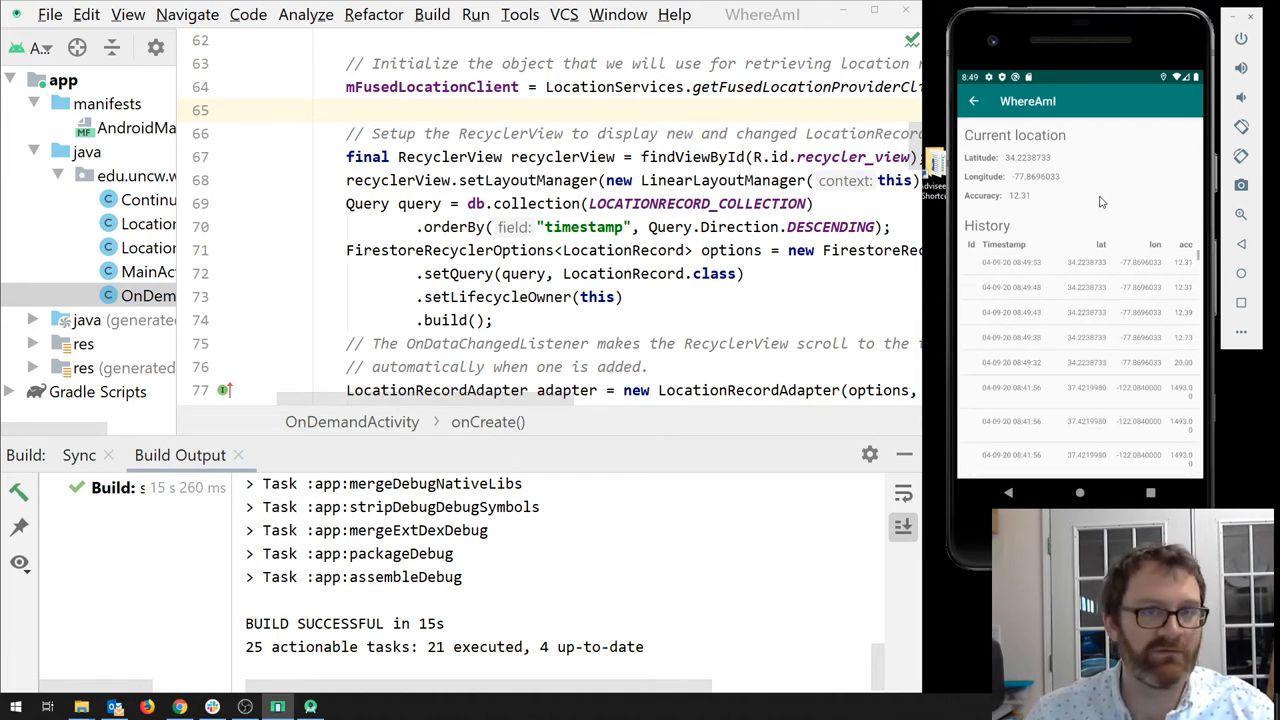
mouse_move(1064, 208)
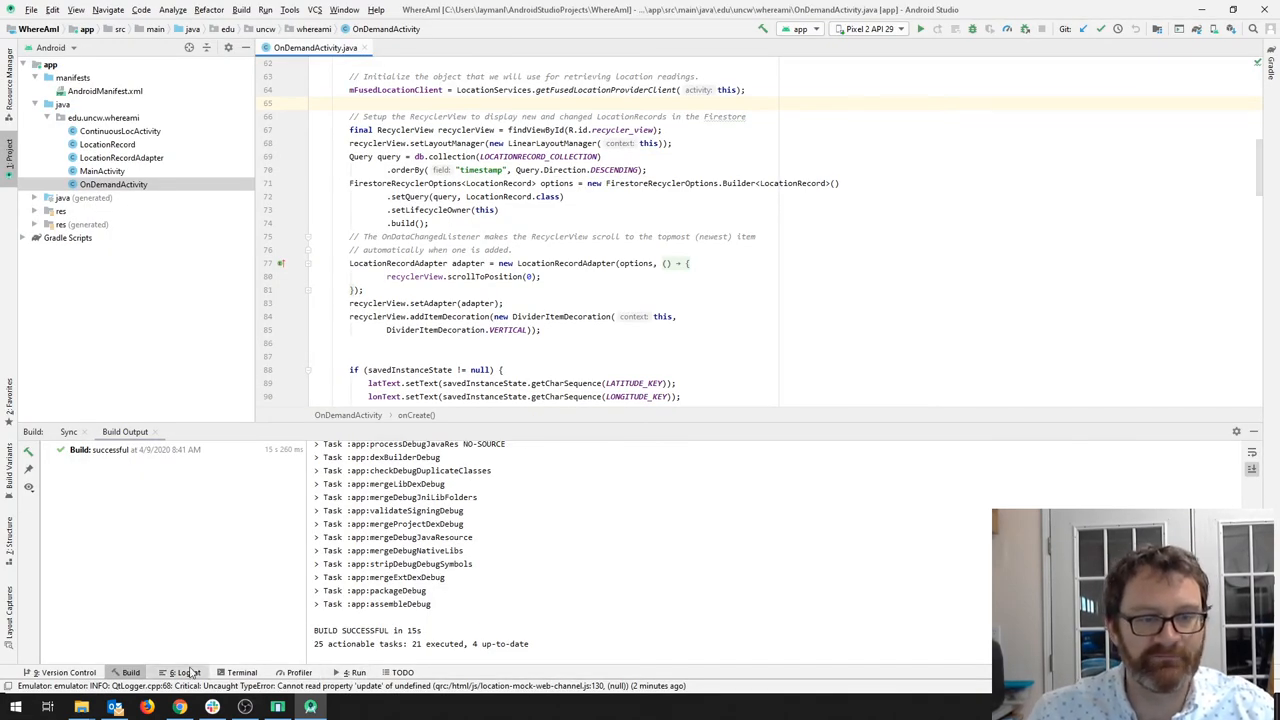
Step: Show Logcat for the edu.unco.whereami process and check the emulator's app list
click(186, 672)
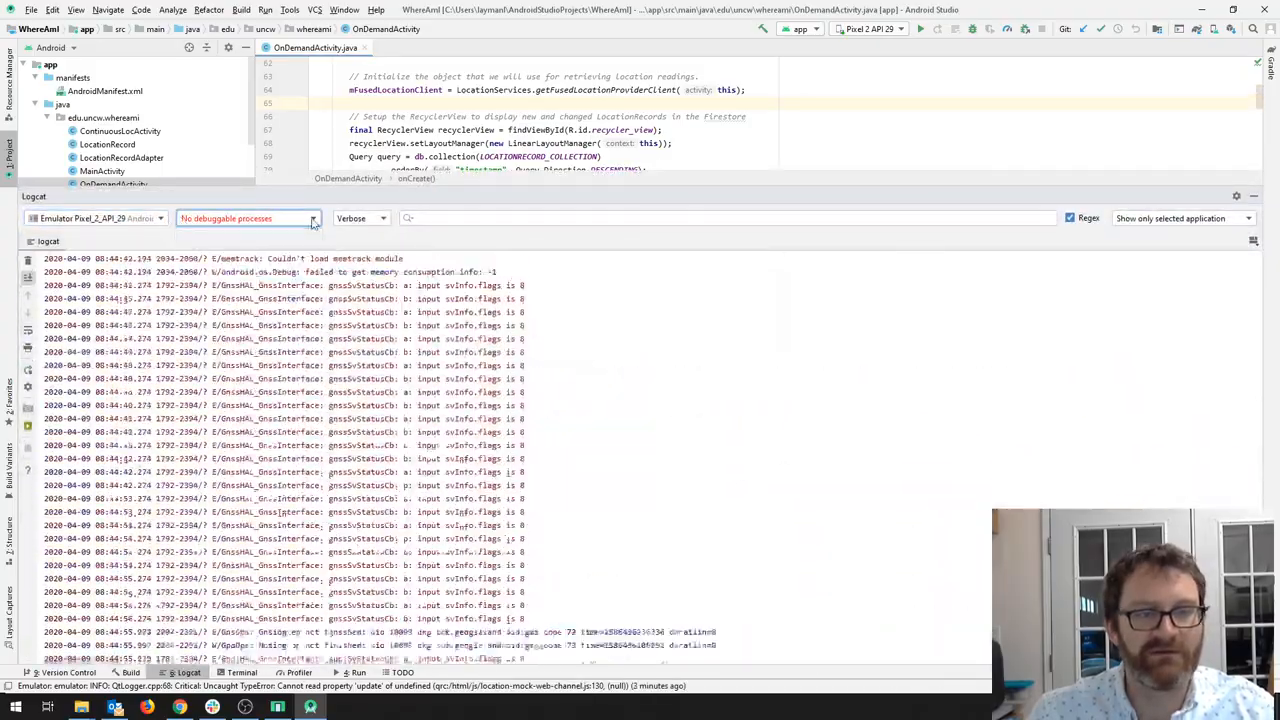
click(360, 218)
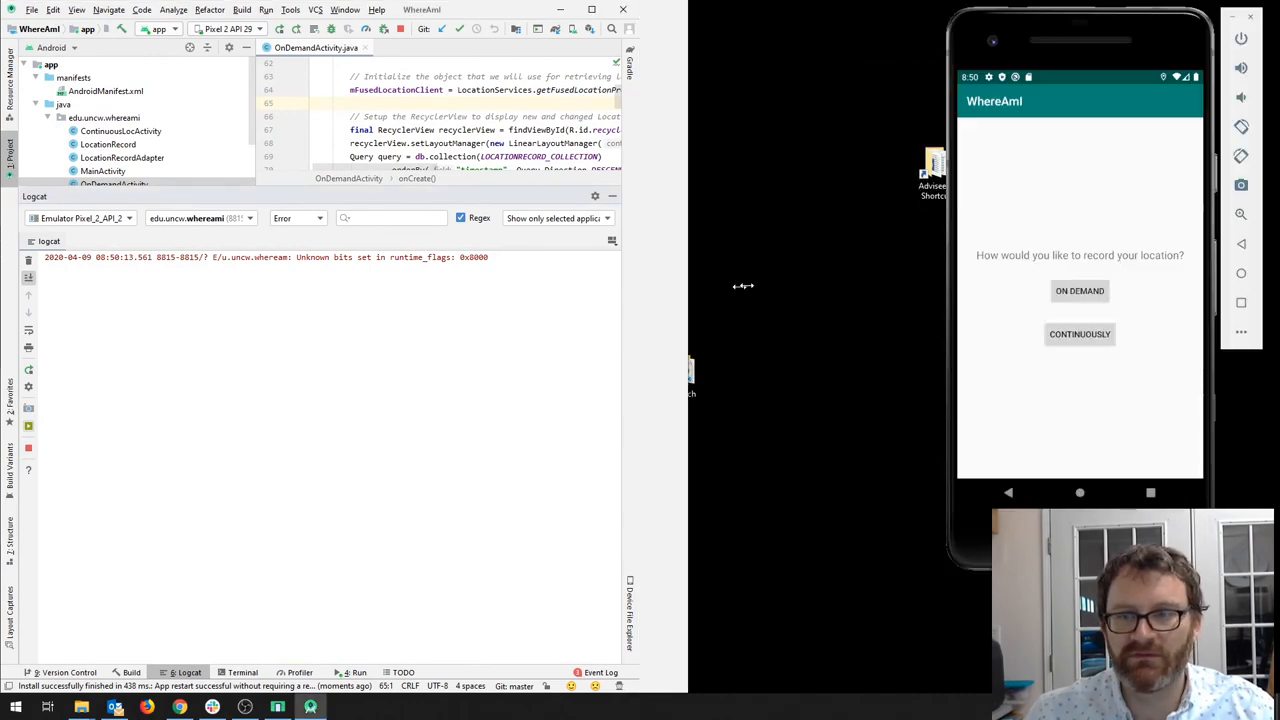
click(1080, 290)
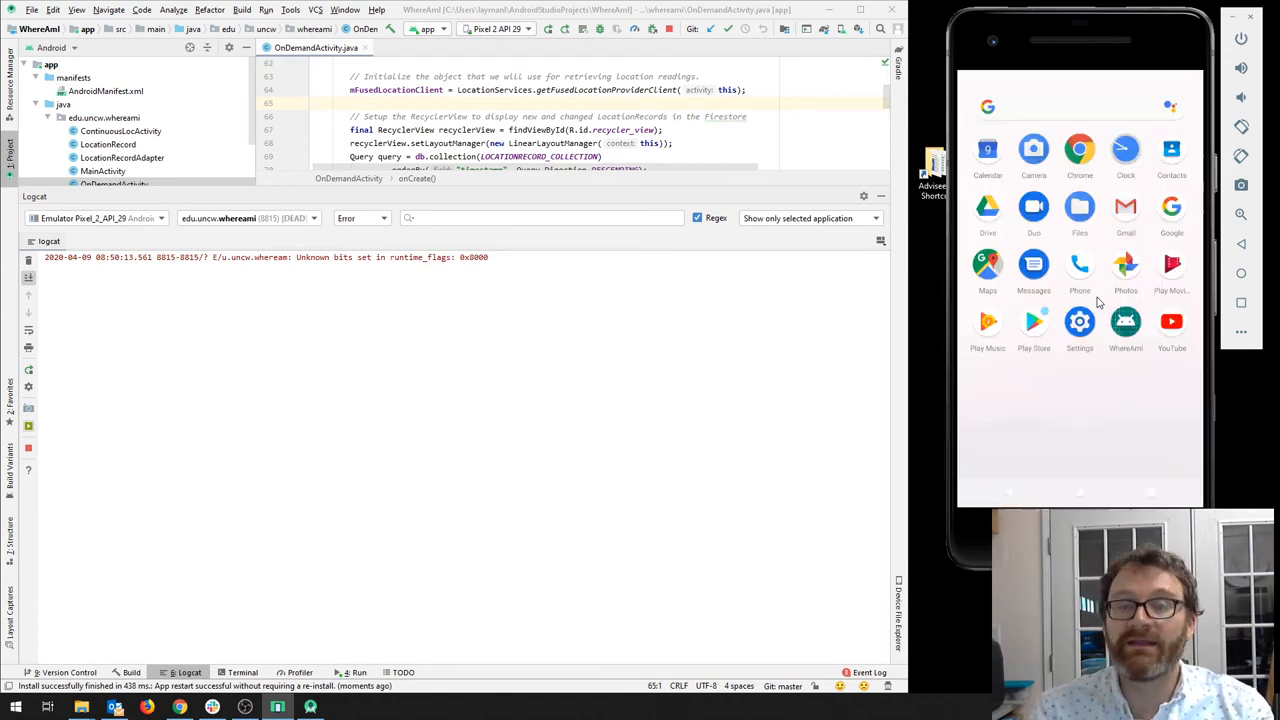
Step: Keep the WhereAmI process selected and try the Info and Verbose log levels
click(244, 218)
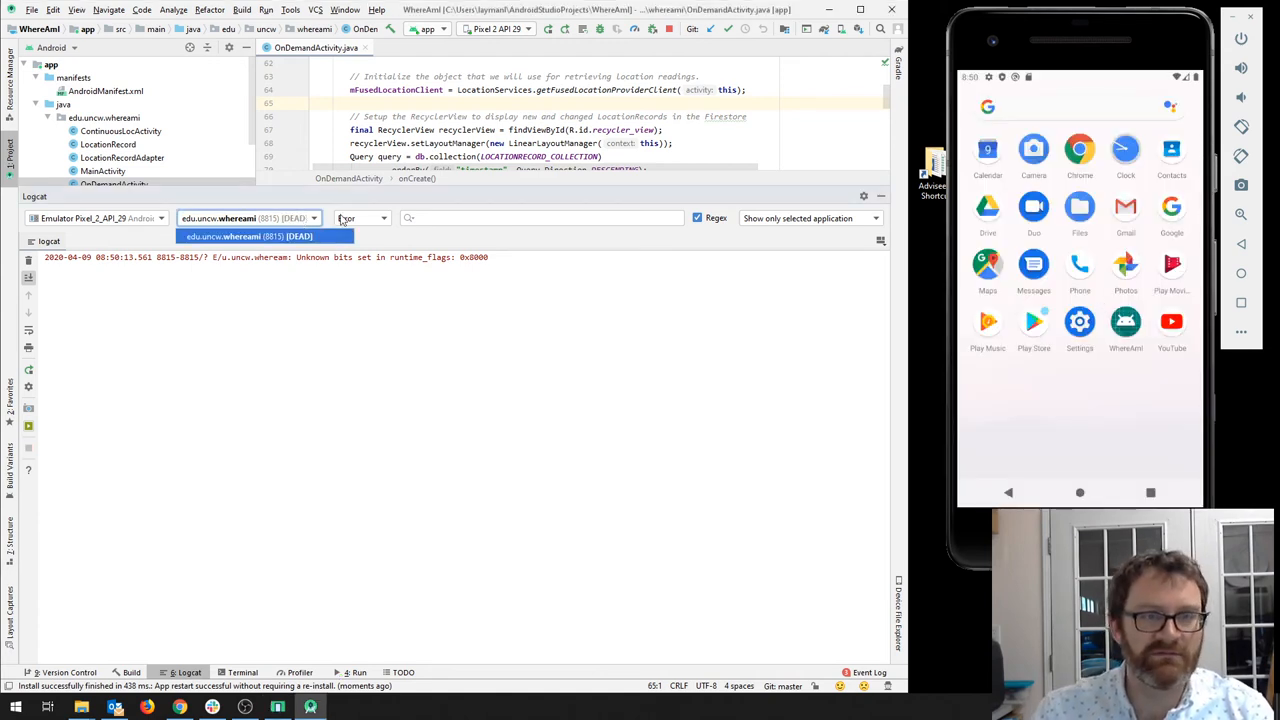
click(360, 218)
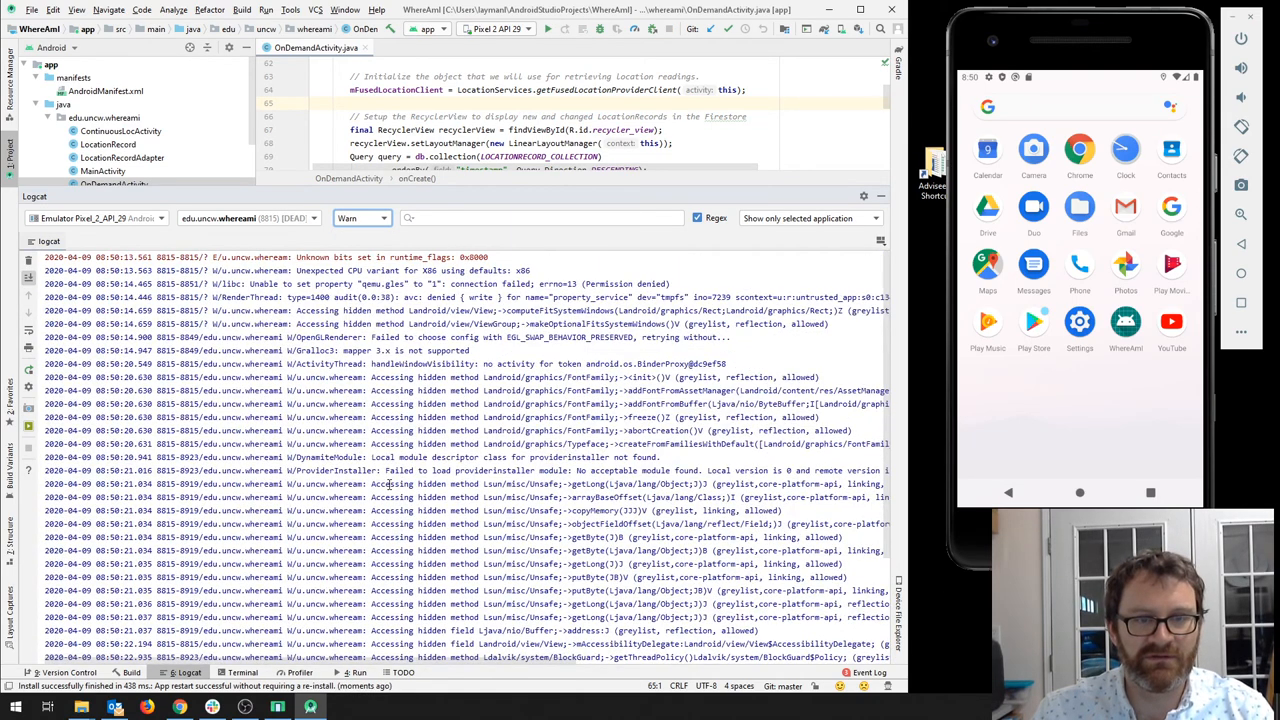
scroll(down, 3)
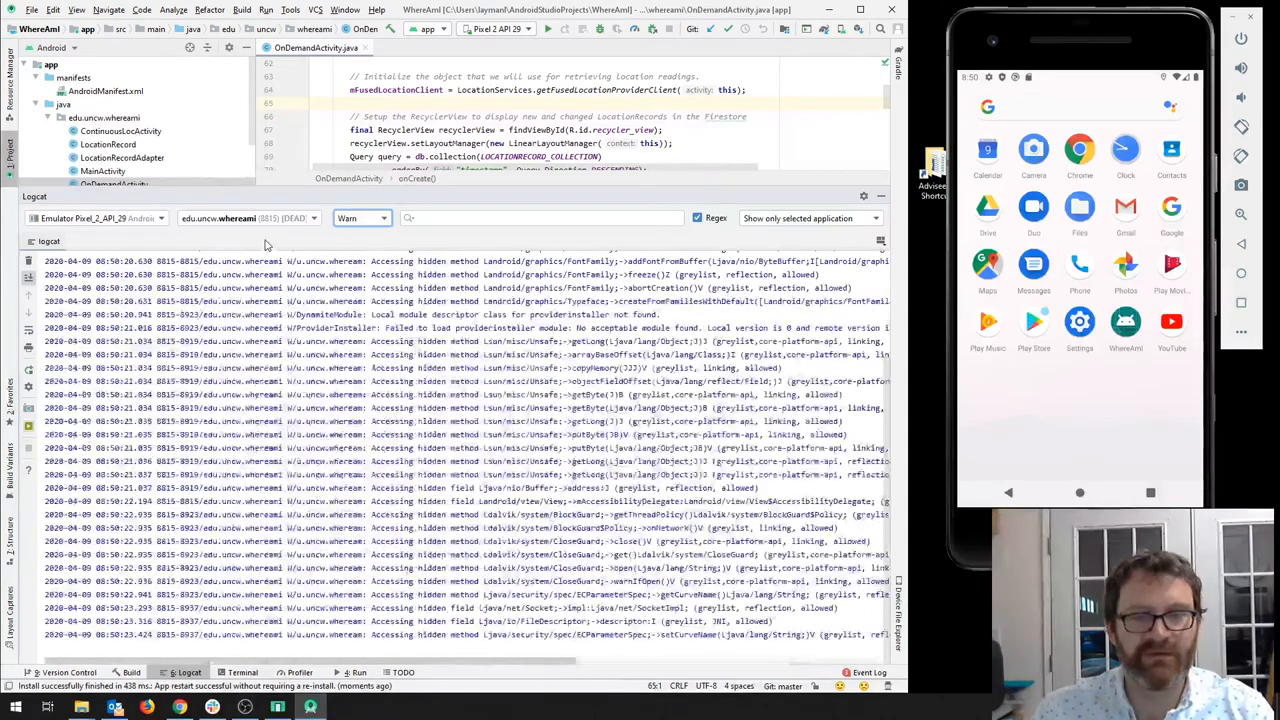
click(360, 218)
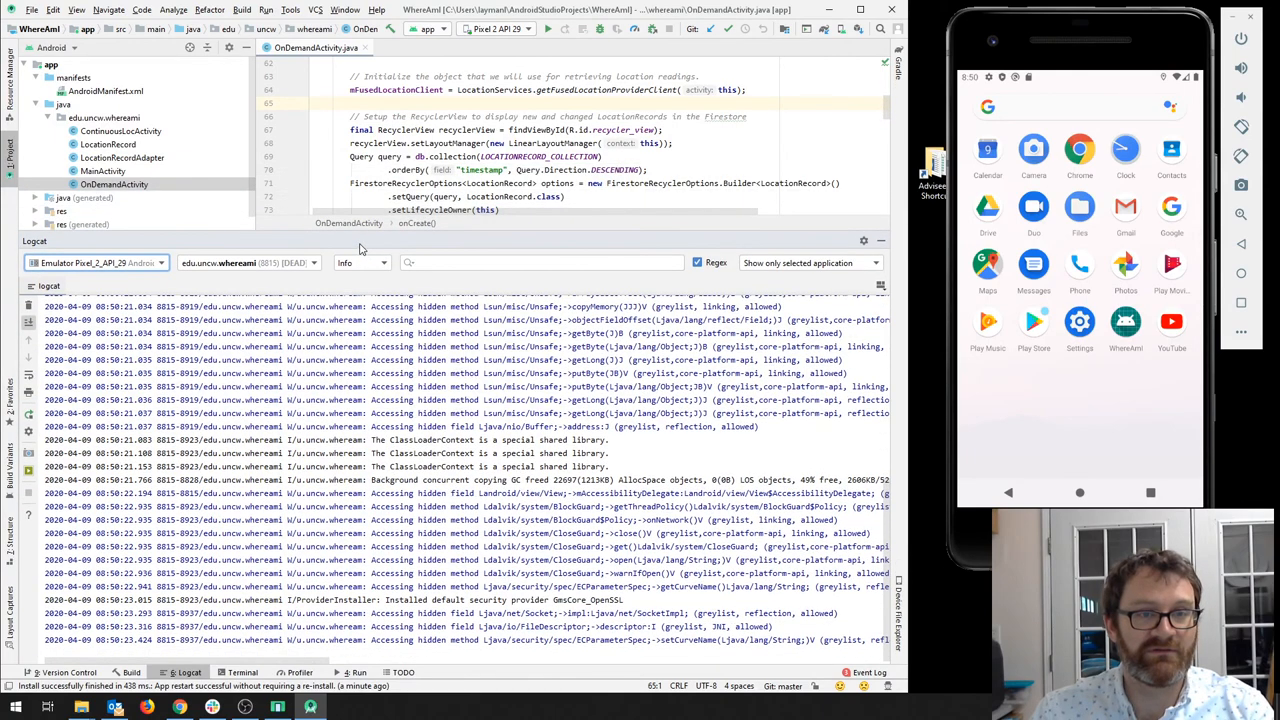
click(360, 264)
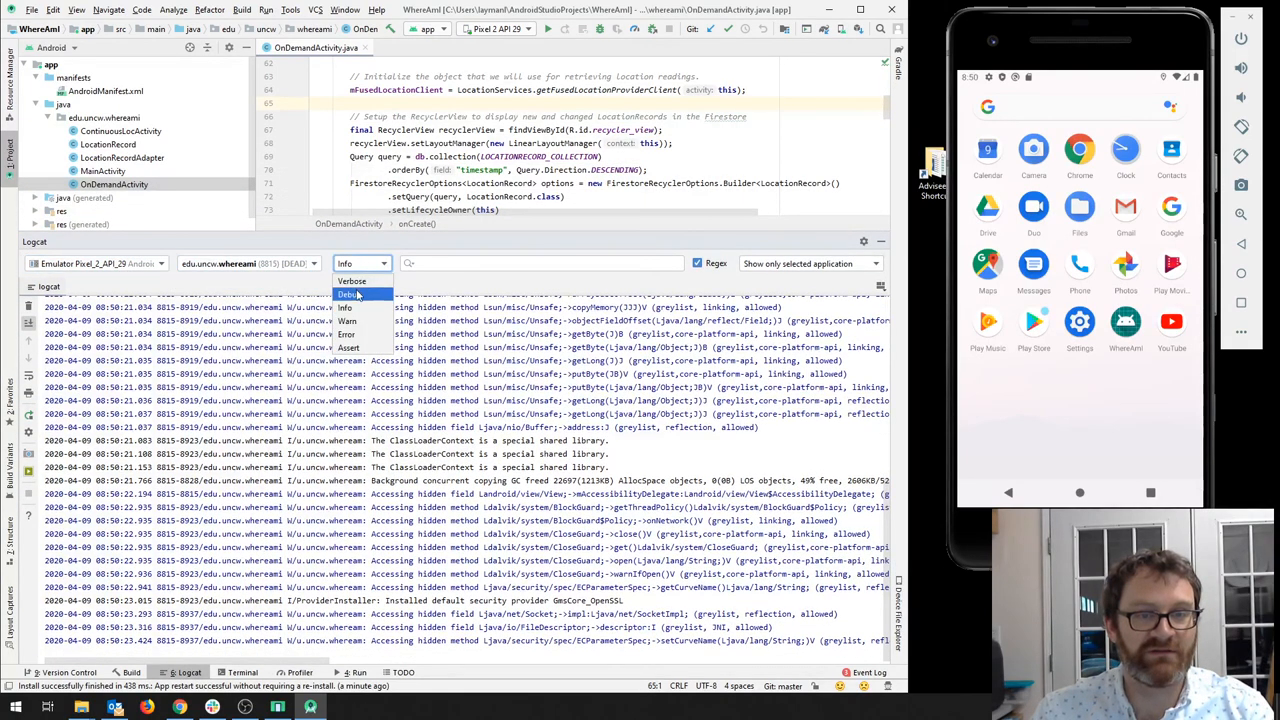
click(352, 280)
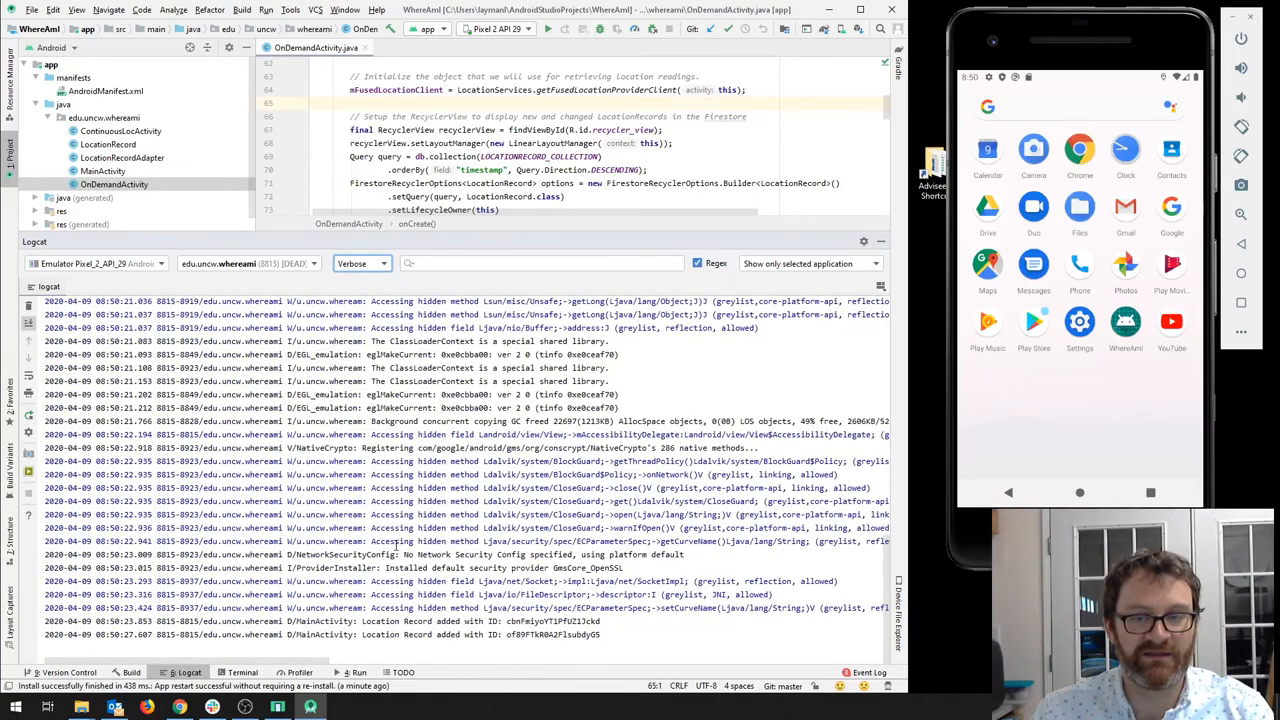
Step: Apply the Firebase filter at Error level, then return to Show only selected application, leaving one runtime-flags error
click(244, 264)
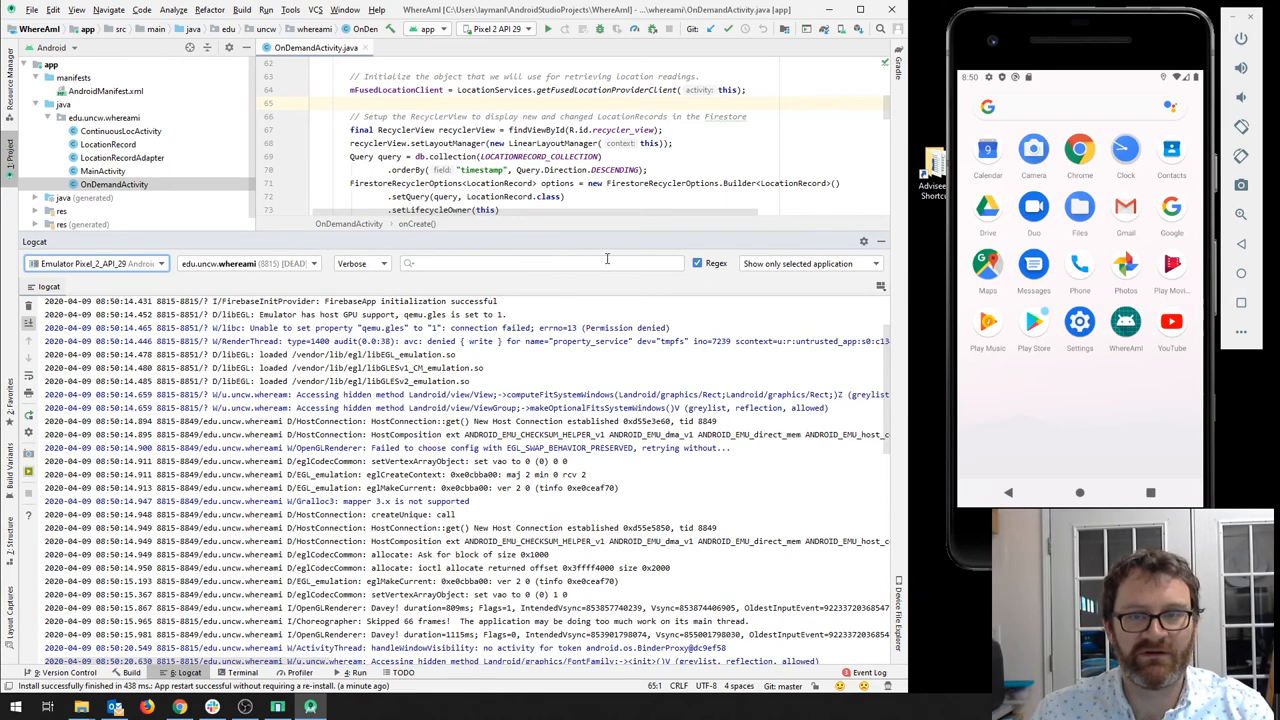
click(810, 264)
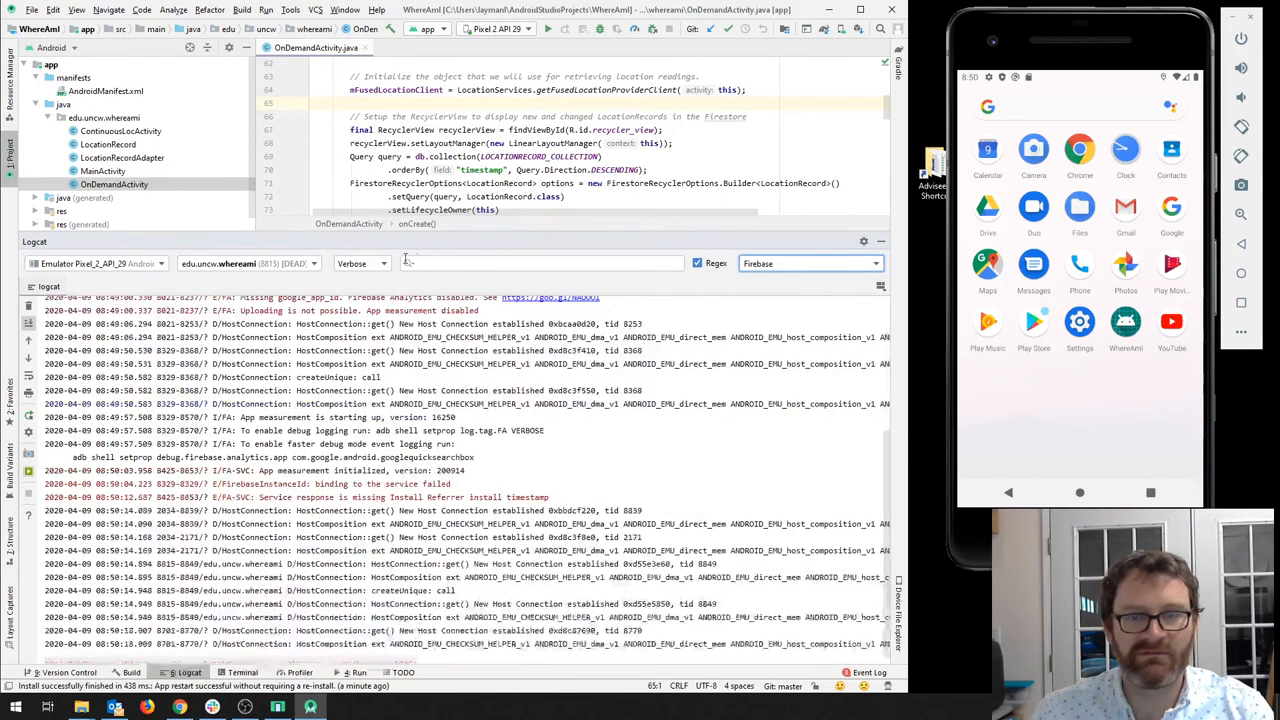
click(362, 264)
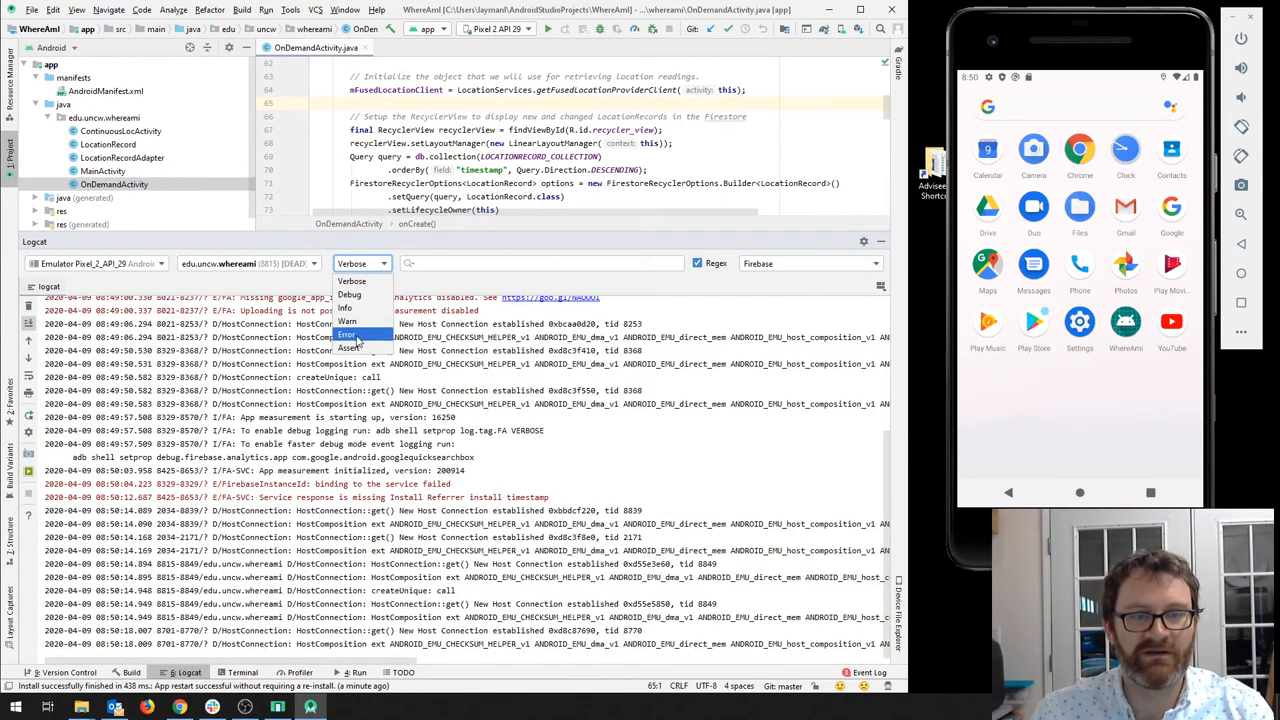
click(346, 334)
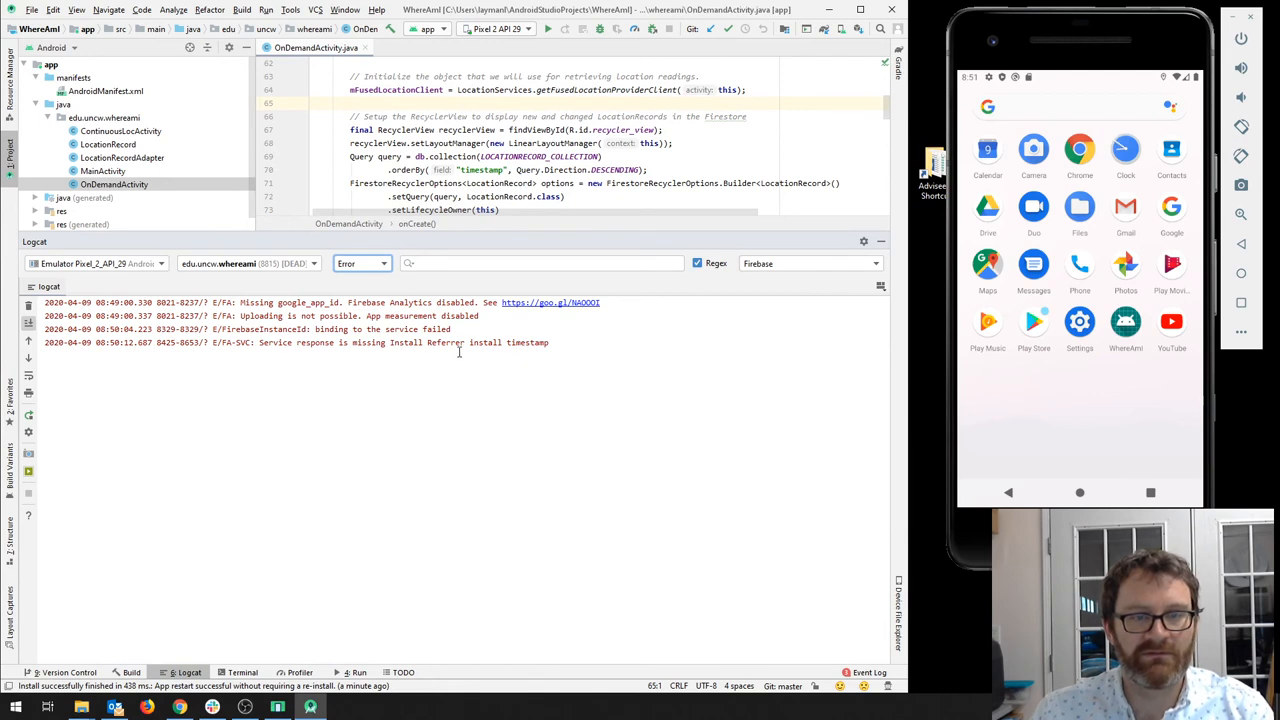
mouse_move(688, 324)
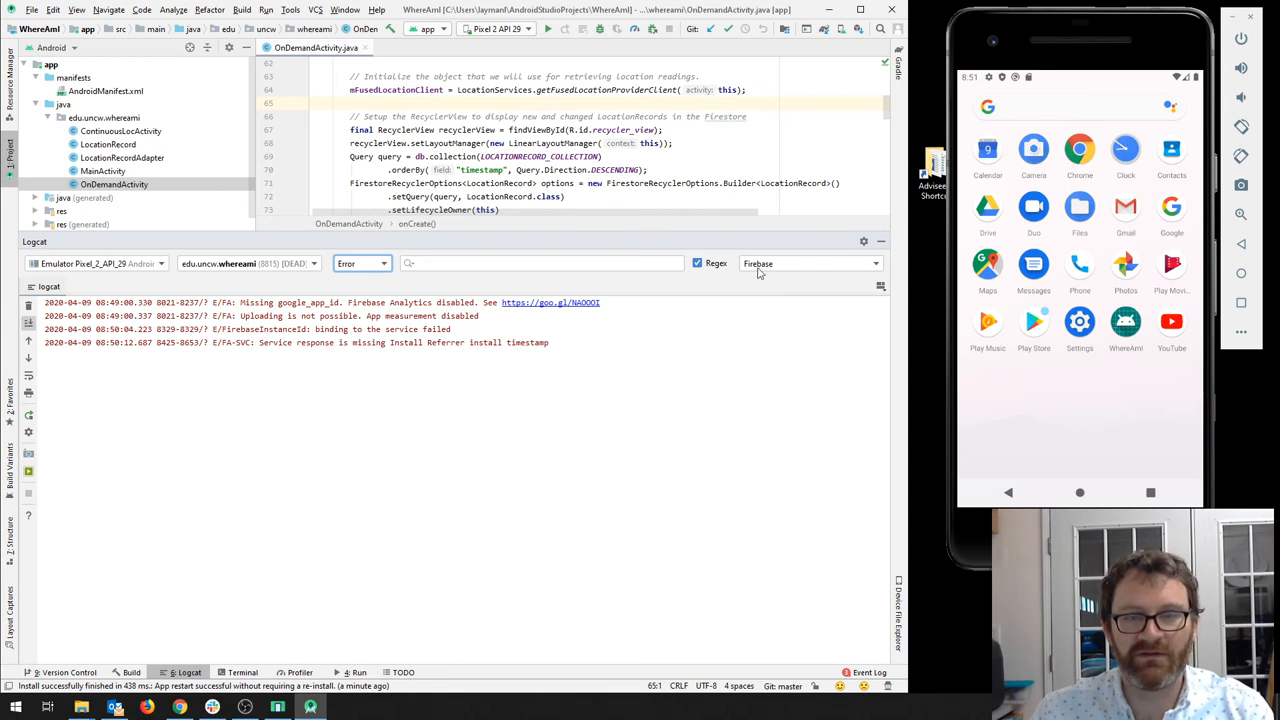
click(320, 316)
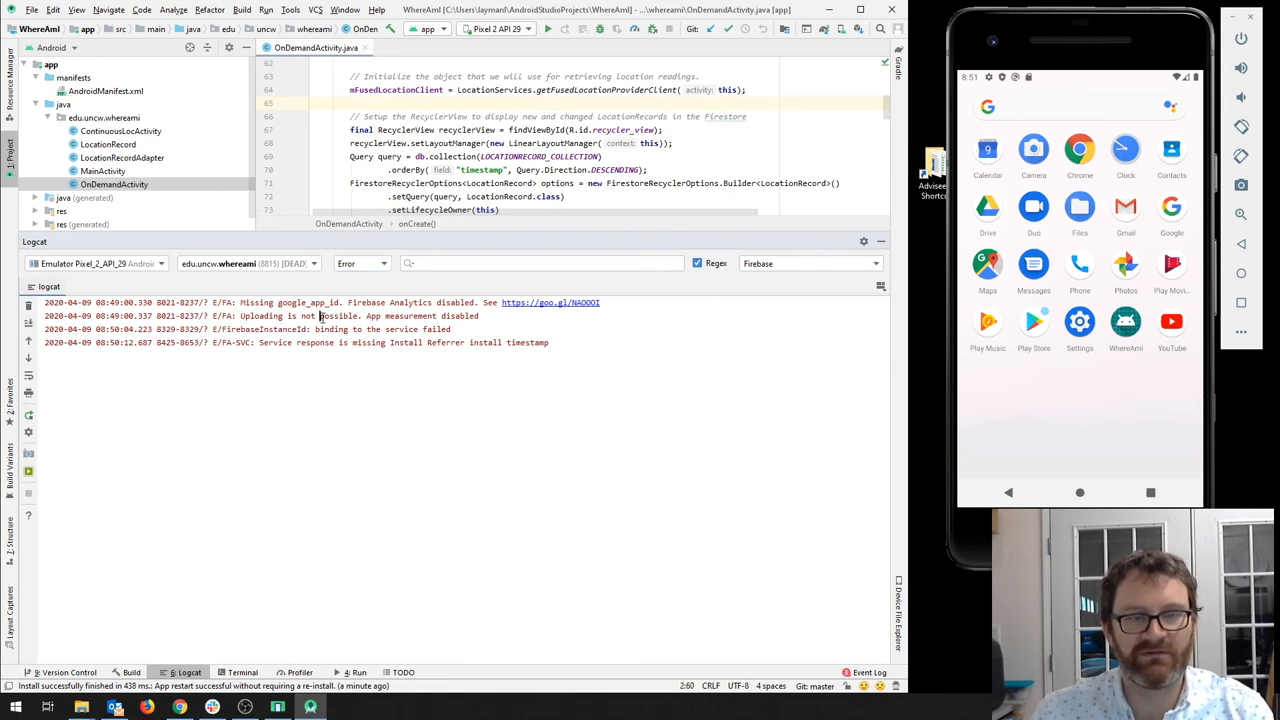
double_click(260, 316)
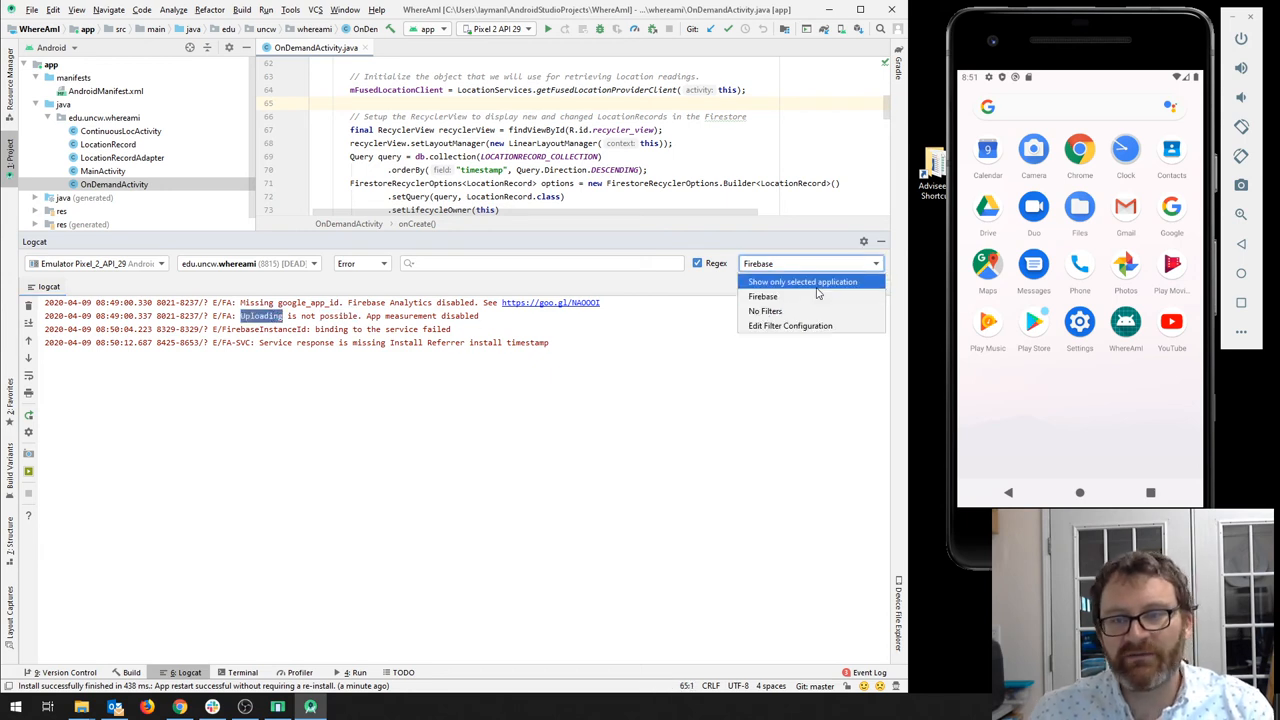
click(802, 280)
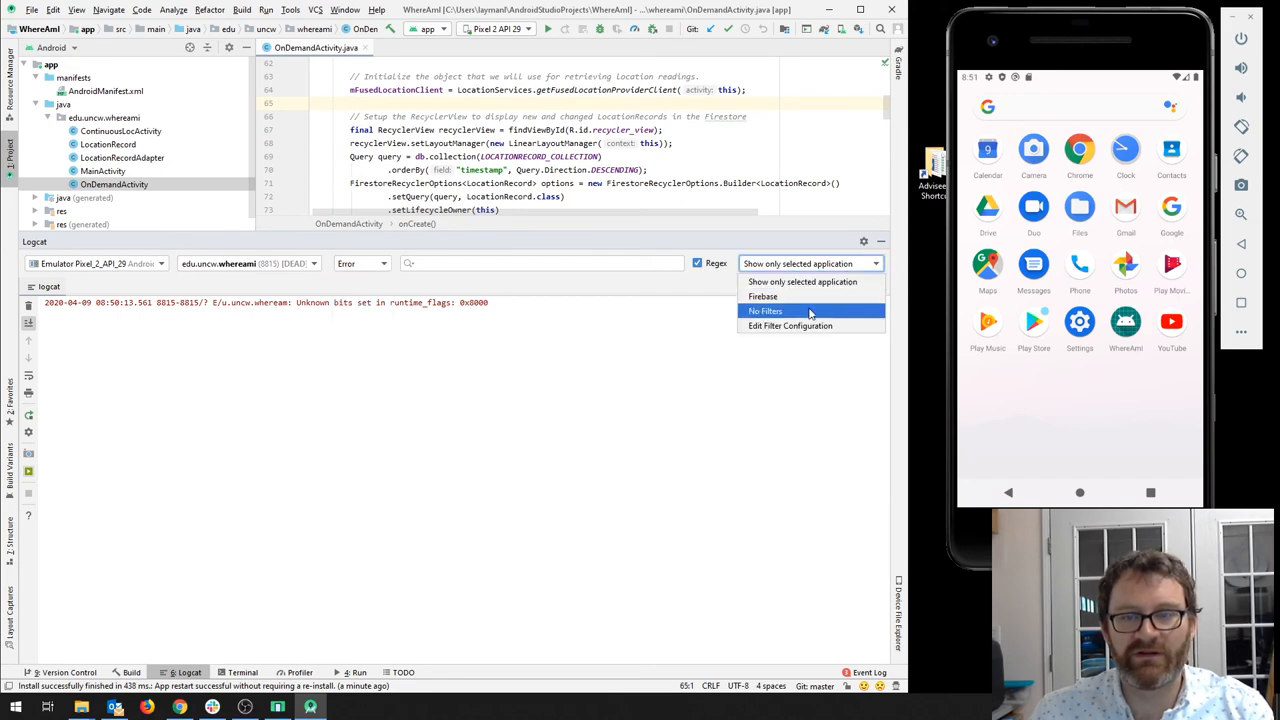
Step: Remove all Logcat filtering and shrink the Logcat panel to give the editor more room
click(764, 312)
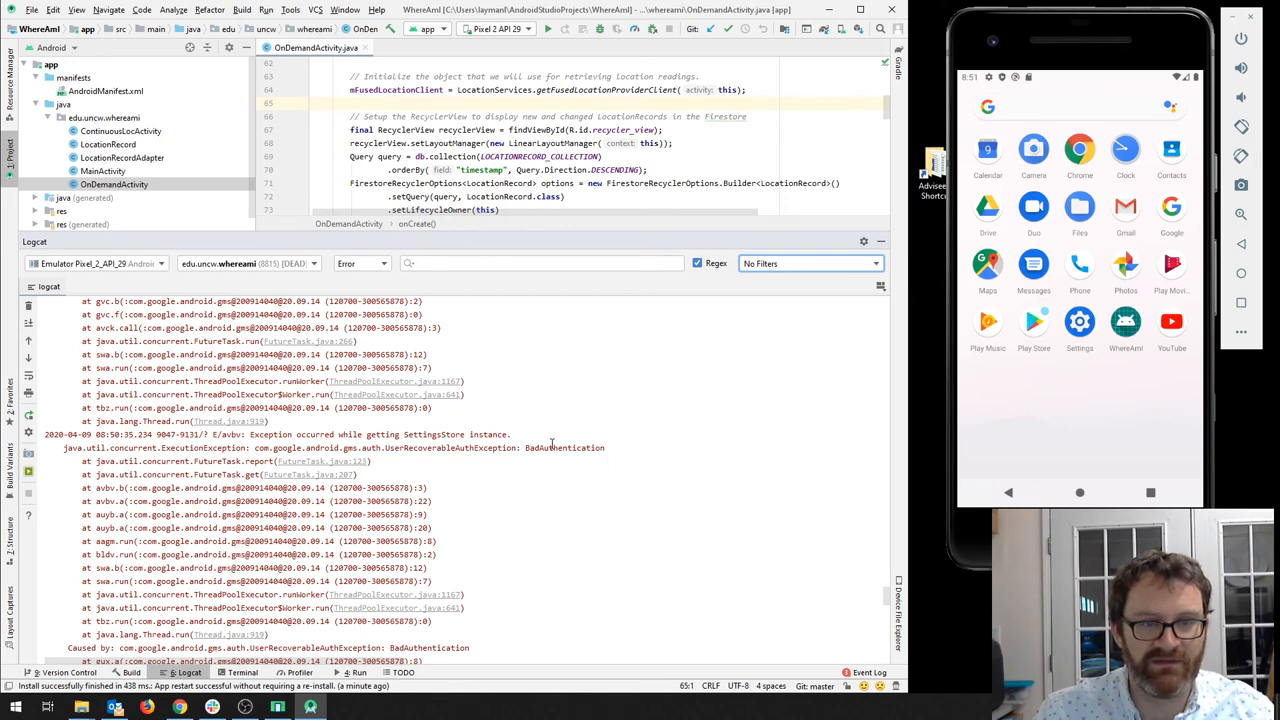
scroll(down, 3)
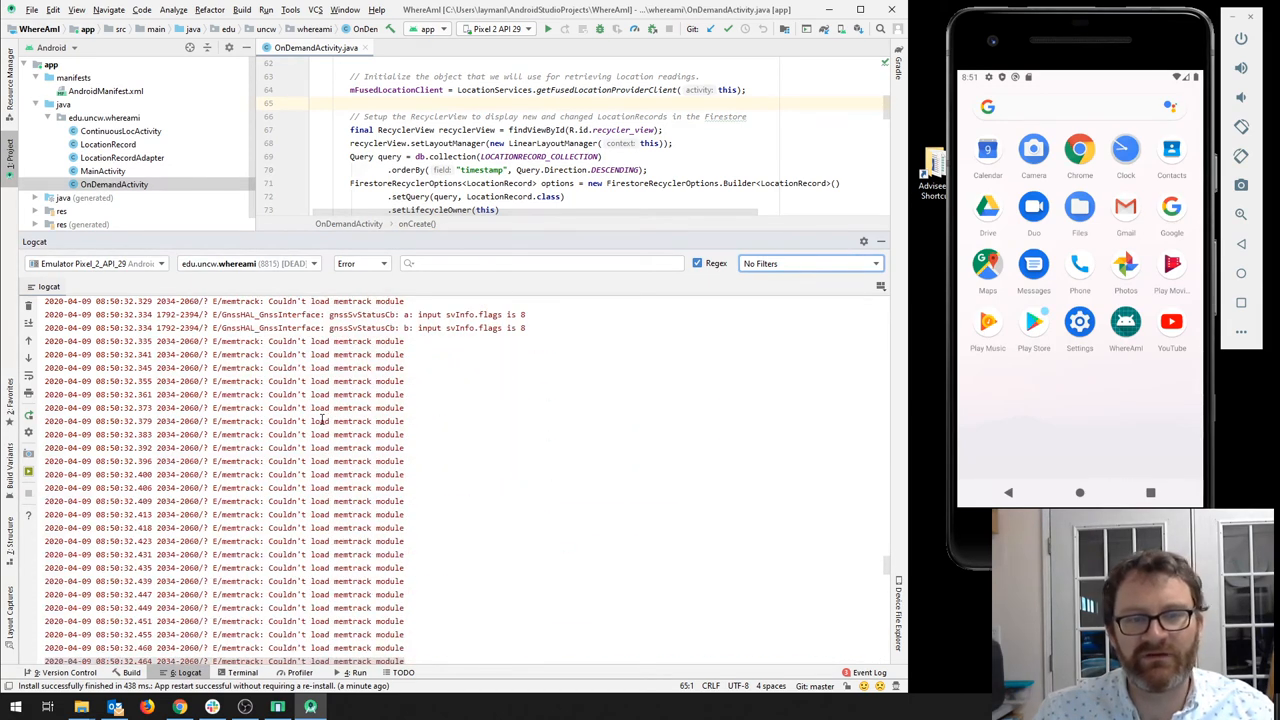
drag(450, 240, 450, 544)
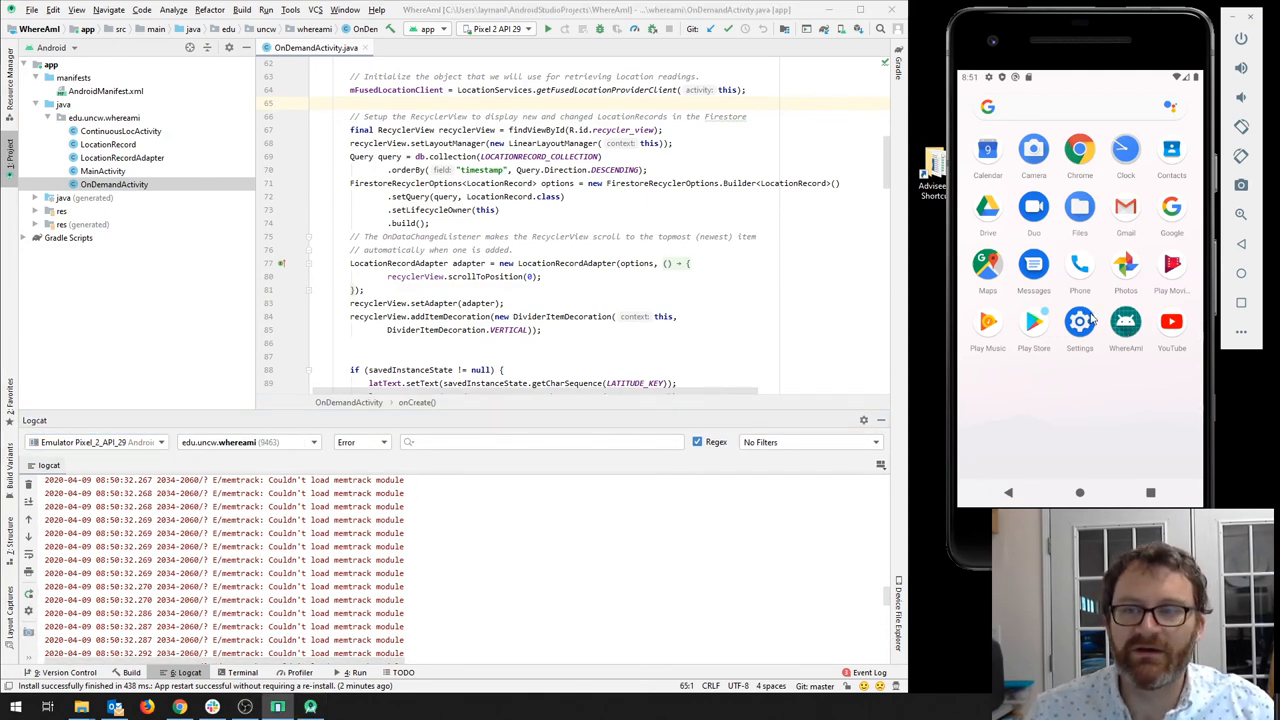
Step: Relaunch WhereAmI on the emulator and bring up the ContinuousLocActivity source file
click(1124, 330)
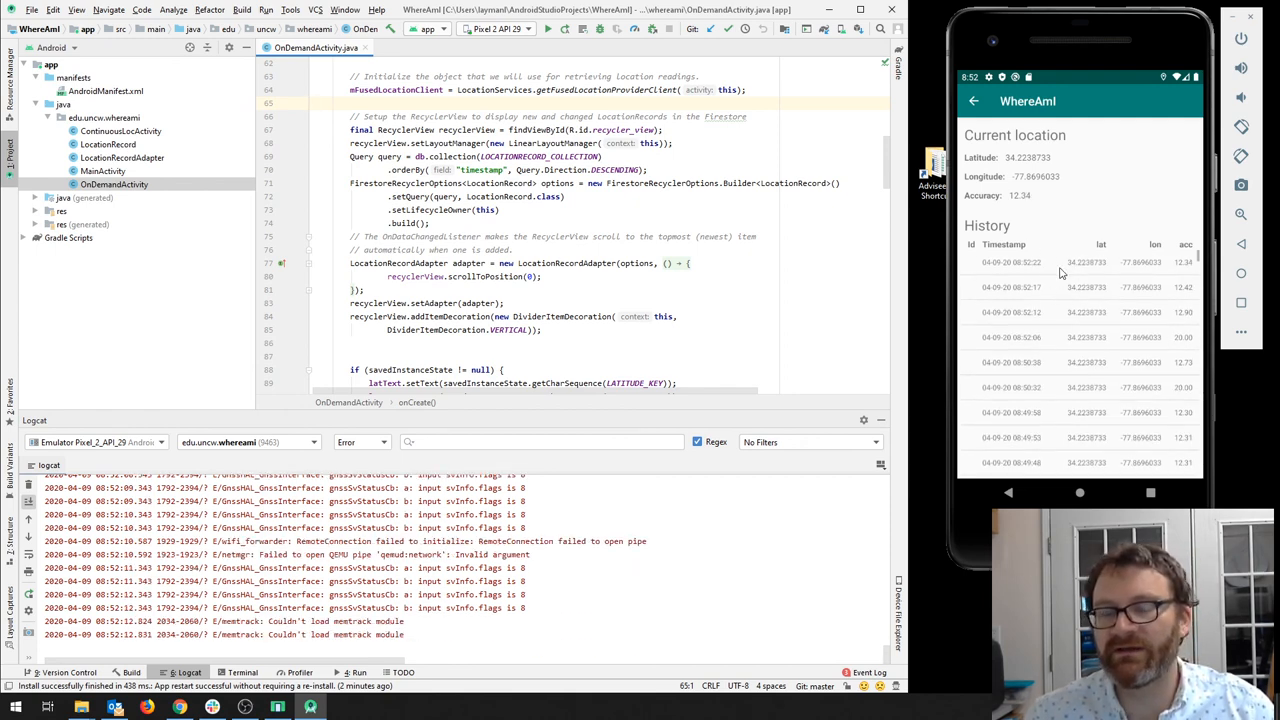
scroll(down, 3)
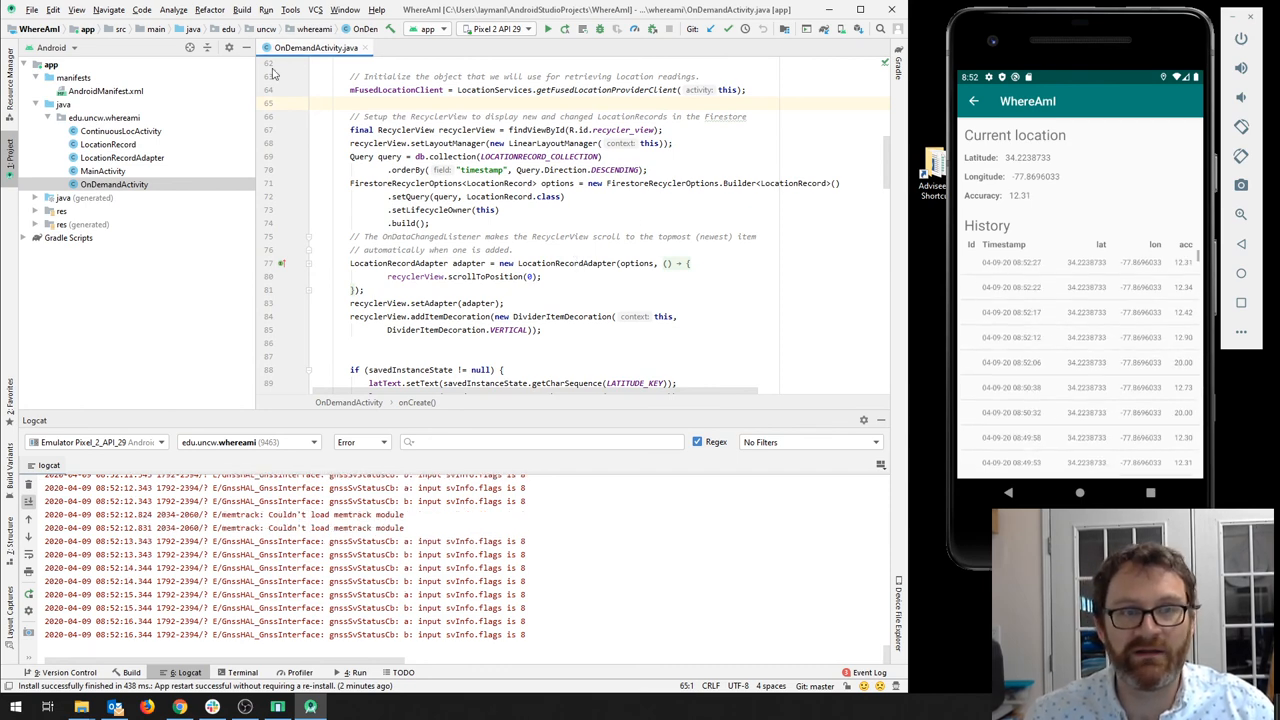
click(120, 132)
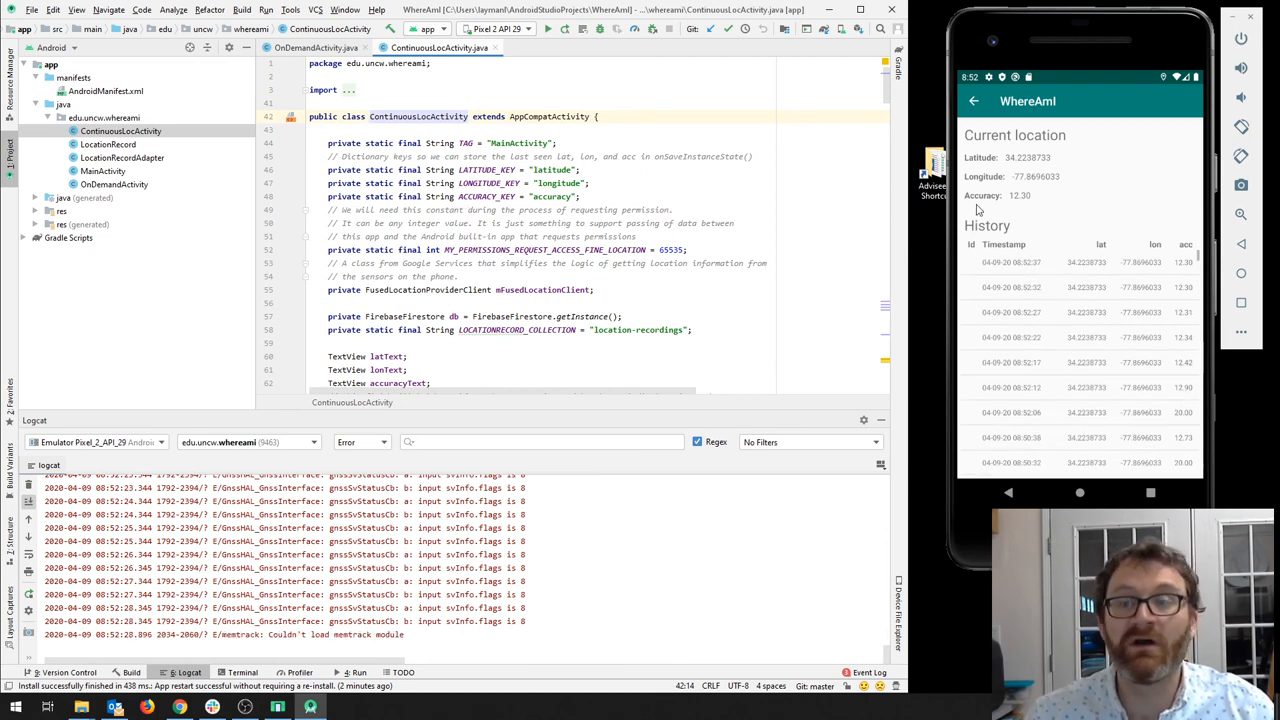
mouse_move(1028, 222)
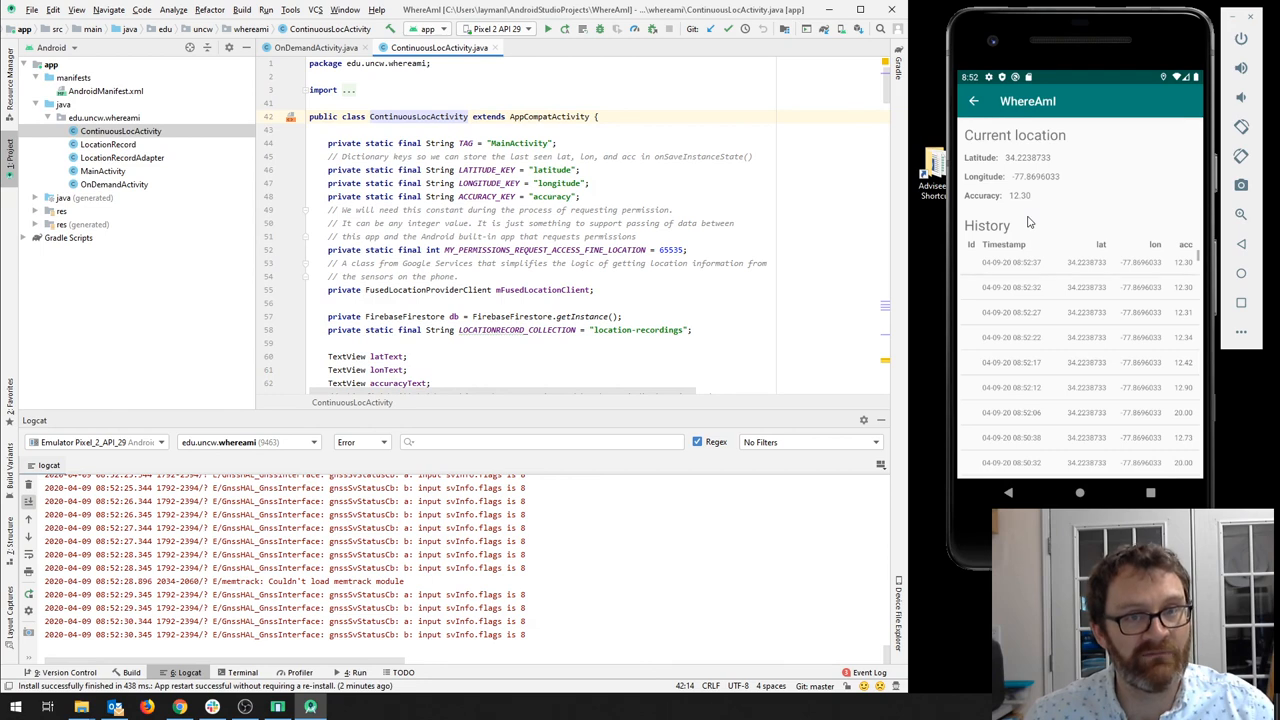